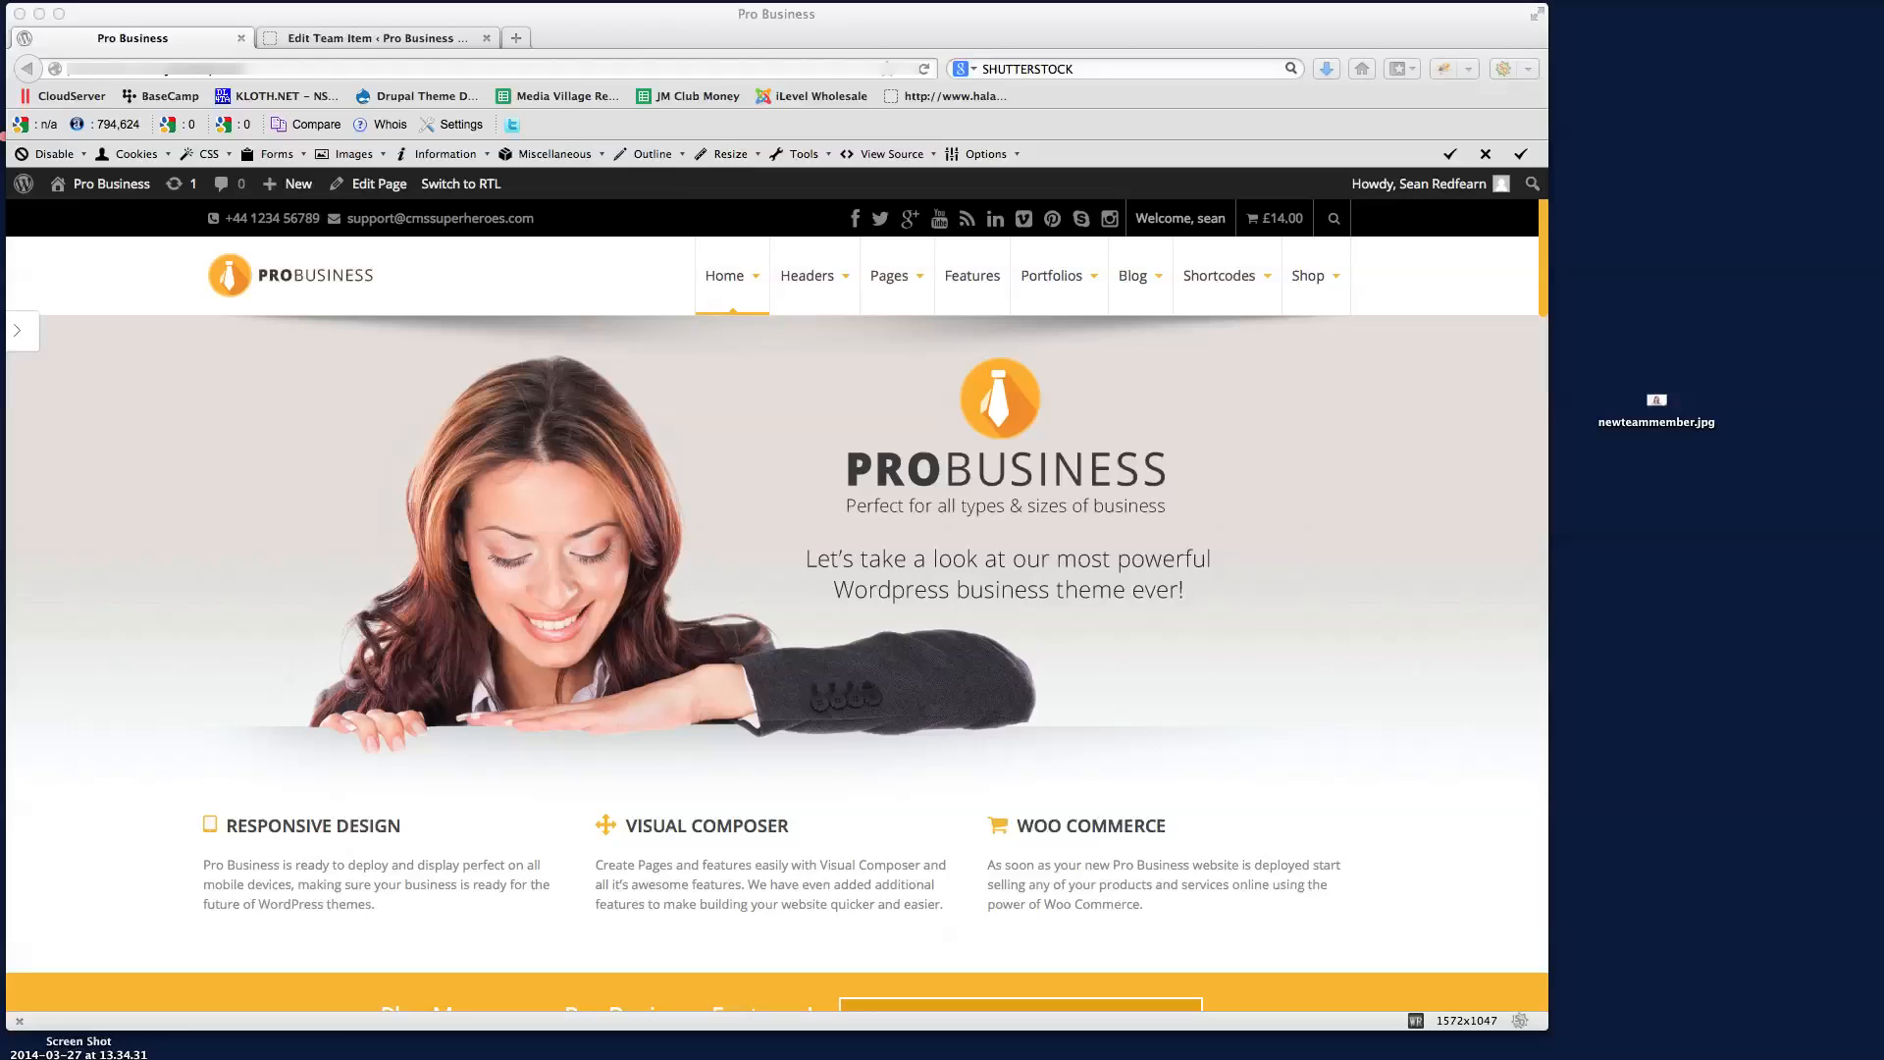
mouse_move(1388, 683)
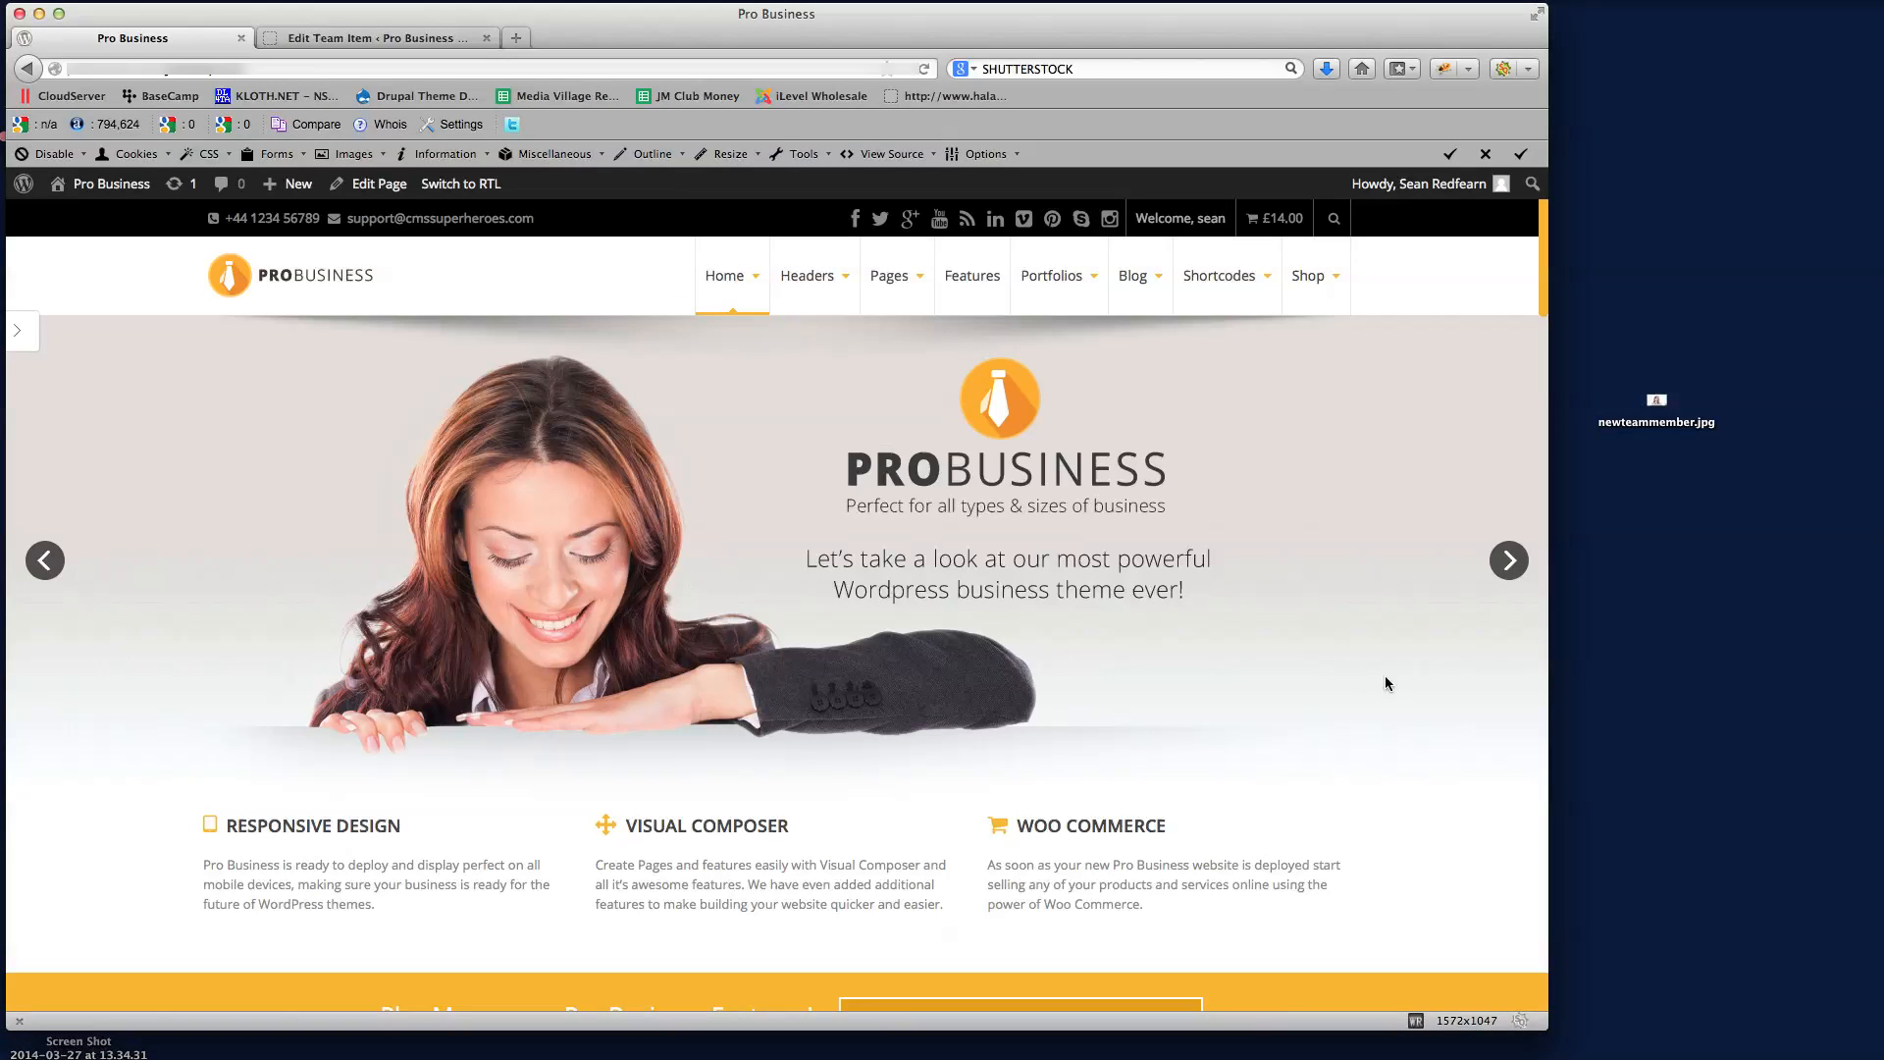
mouse_move(1313, 732)
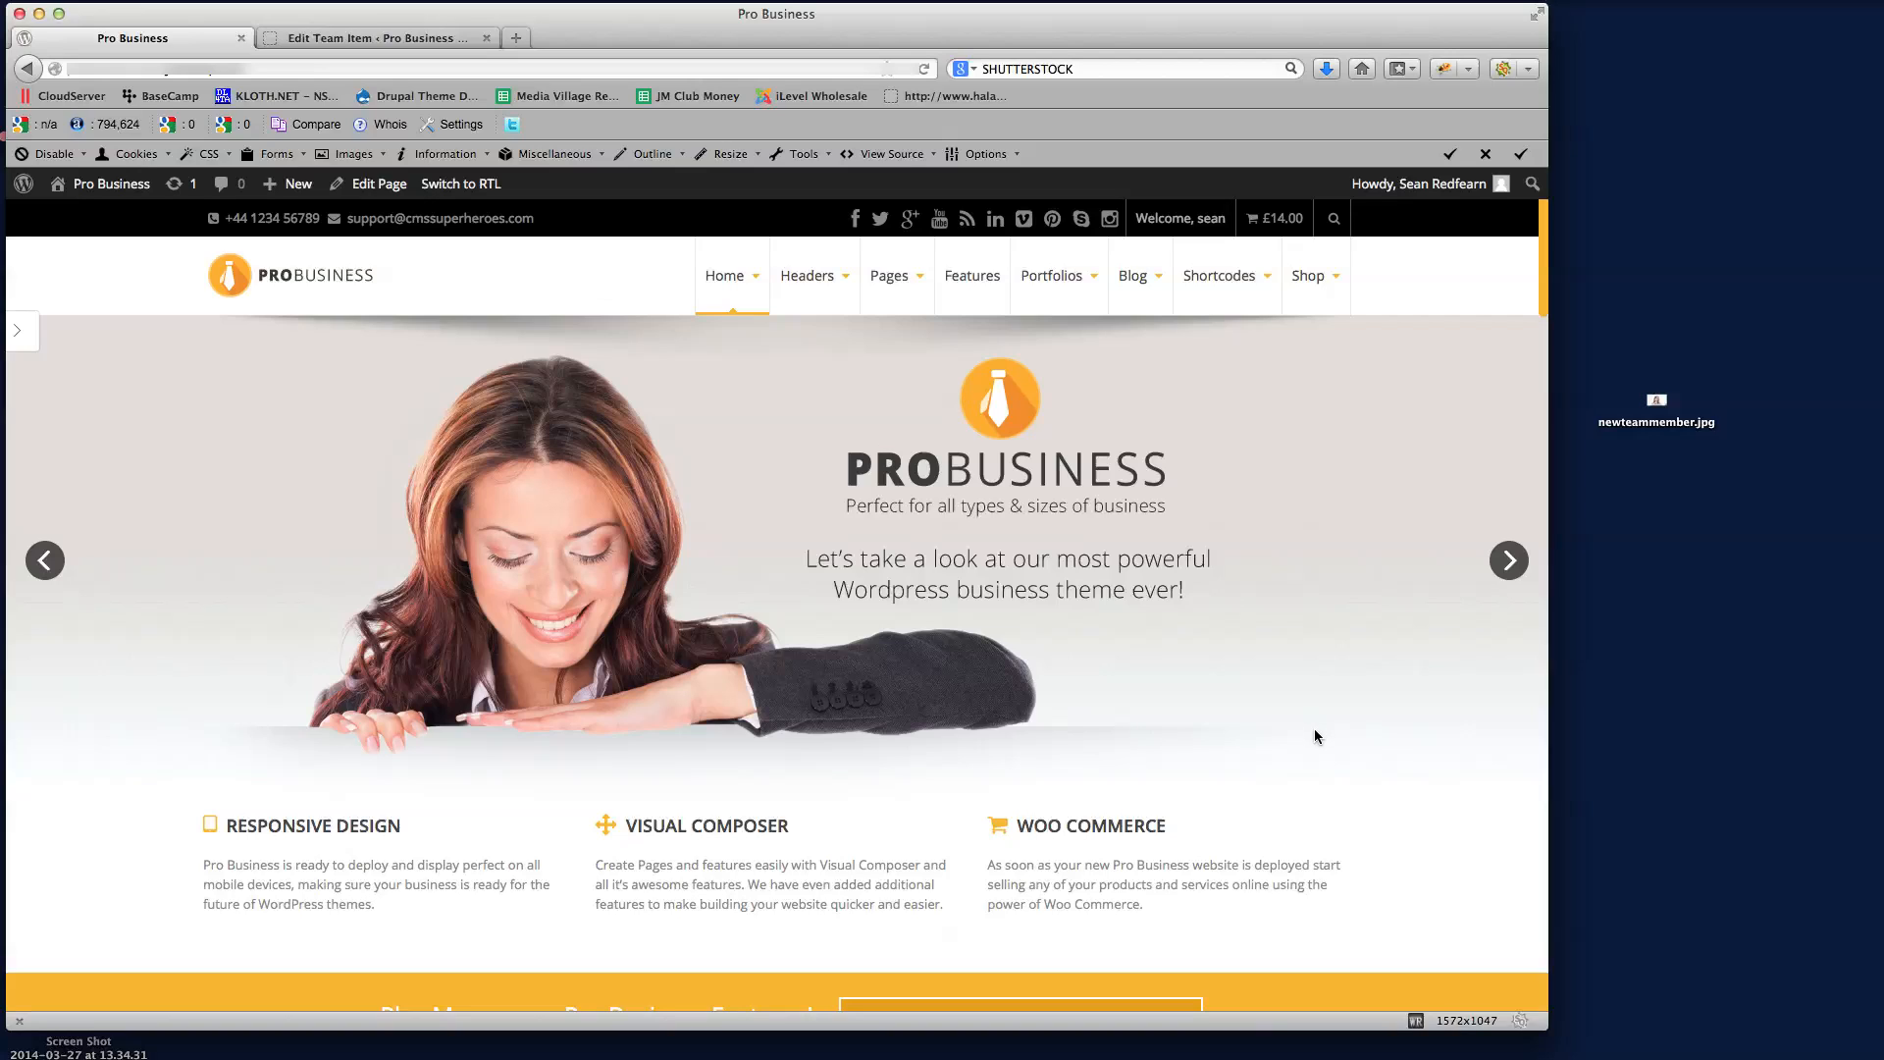
mouse_move(1329, 667)
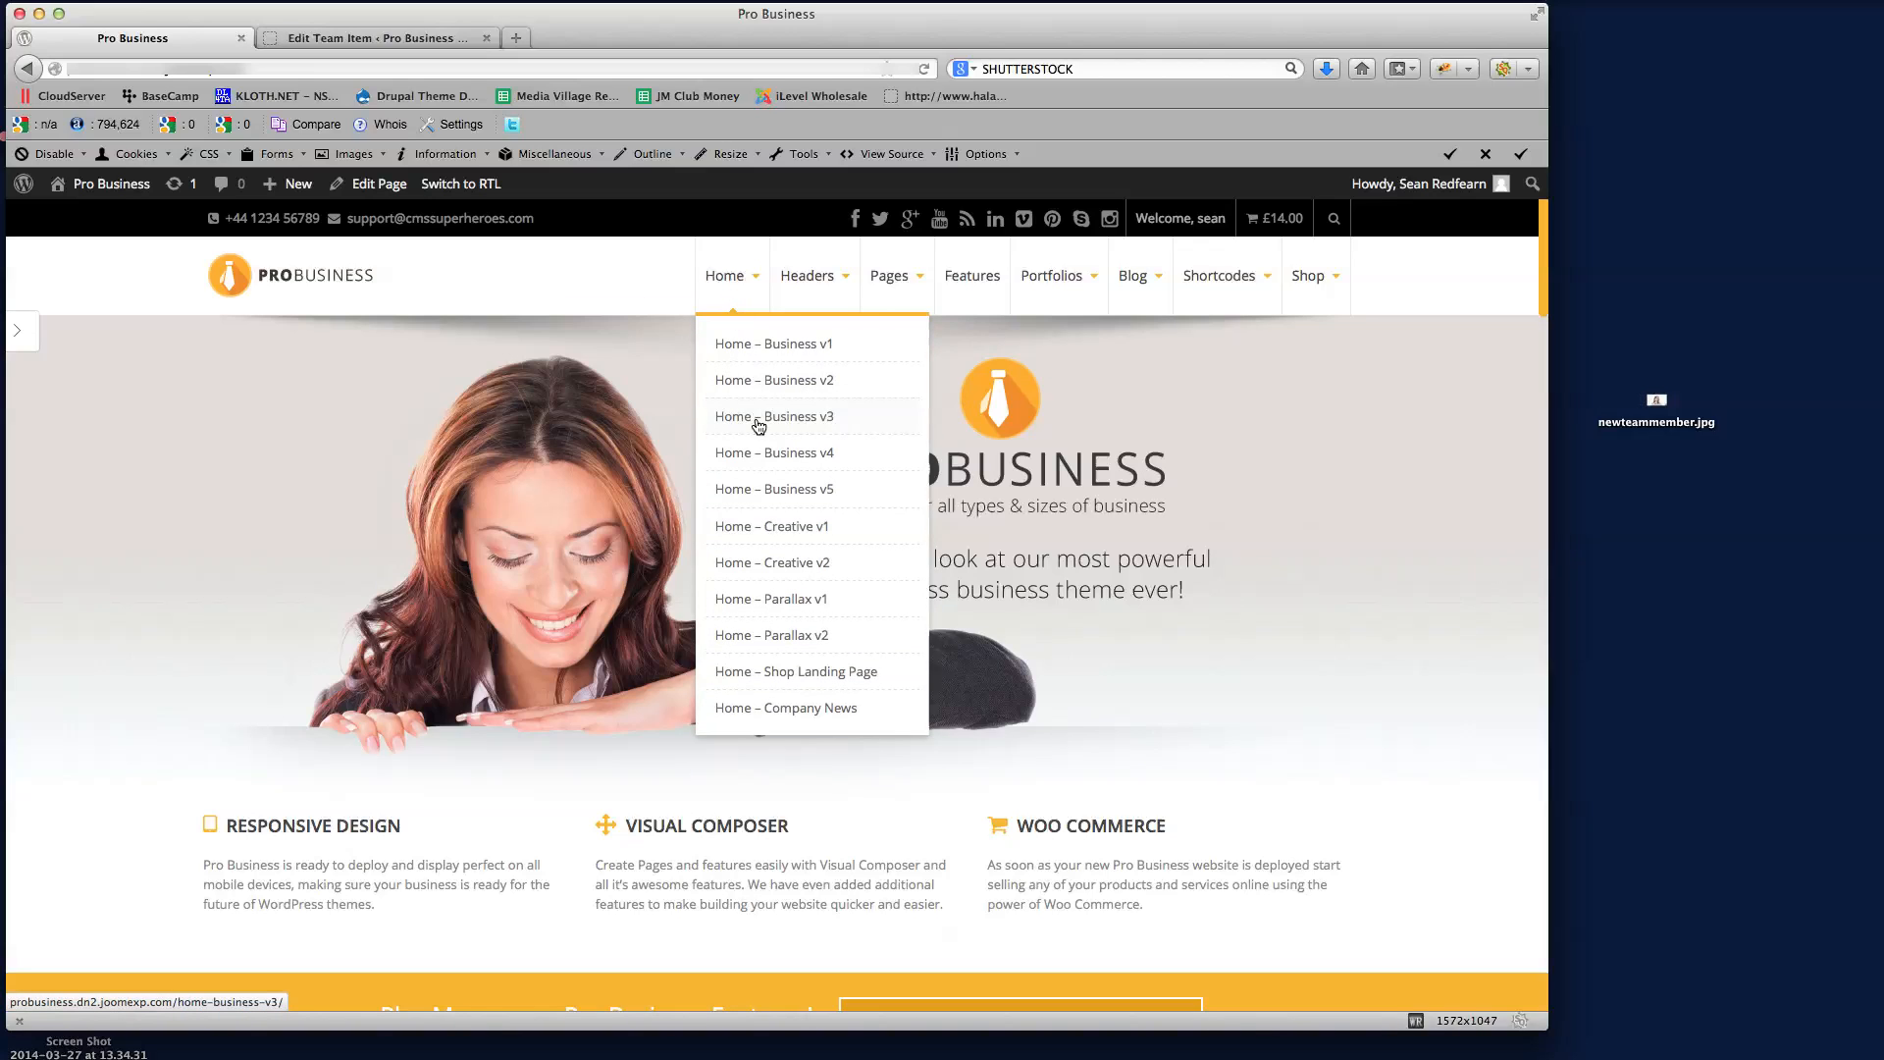
Load the Home – Business v3 page and reach its 'Meet the people who help you' team section.
left_click(773, 416)
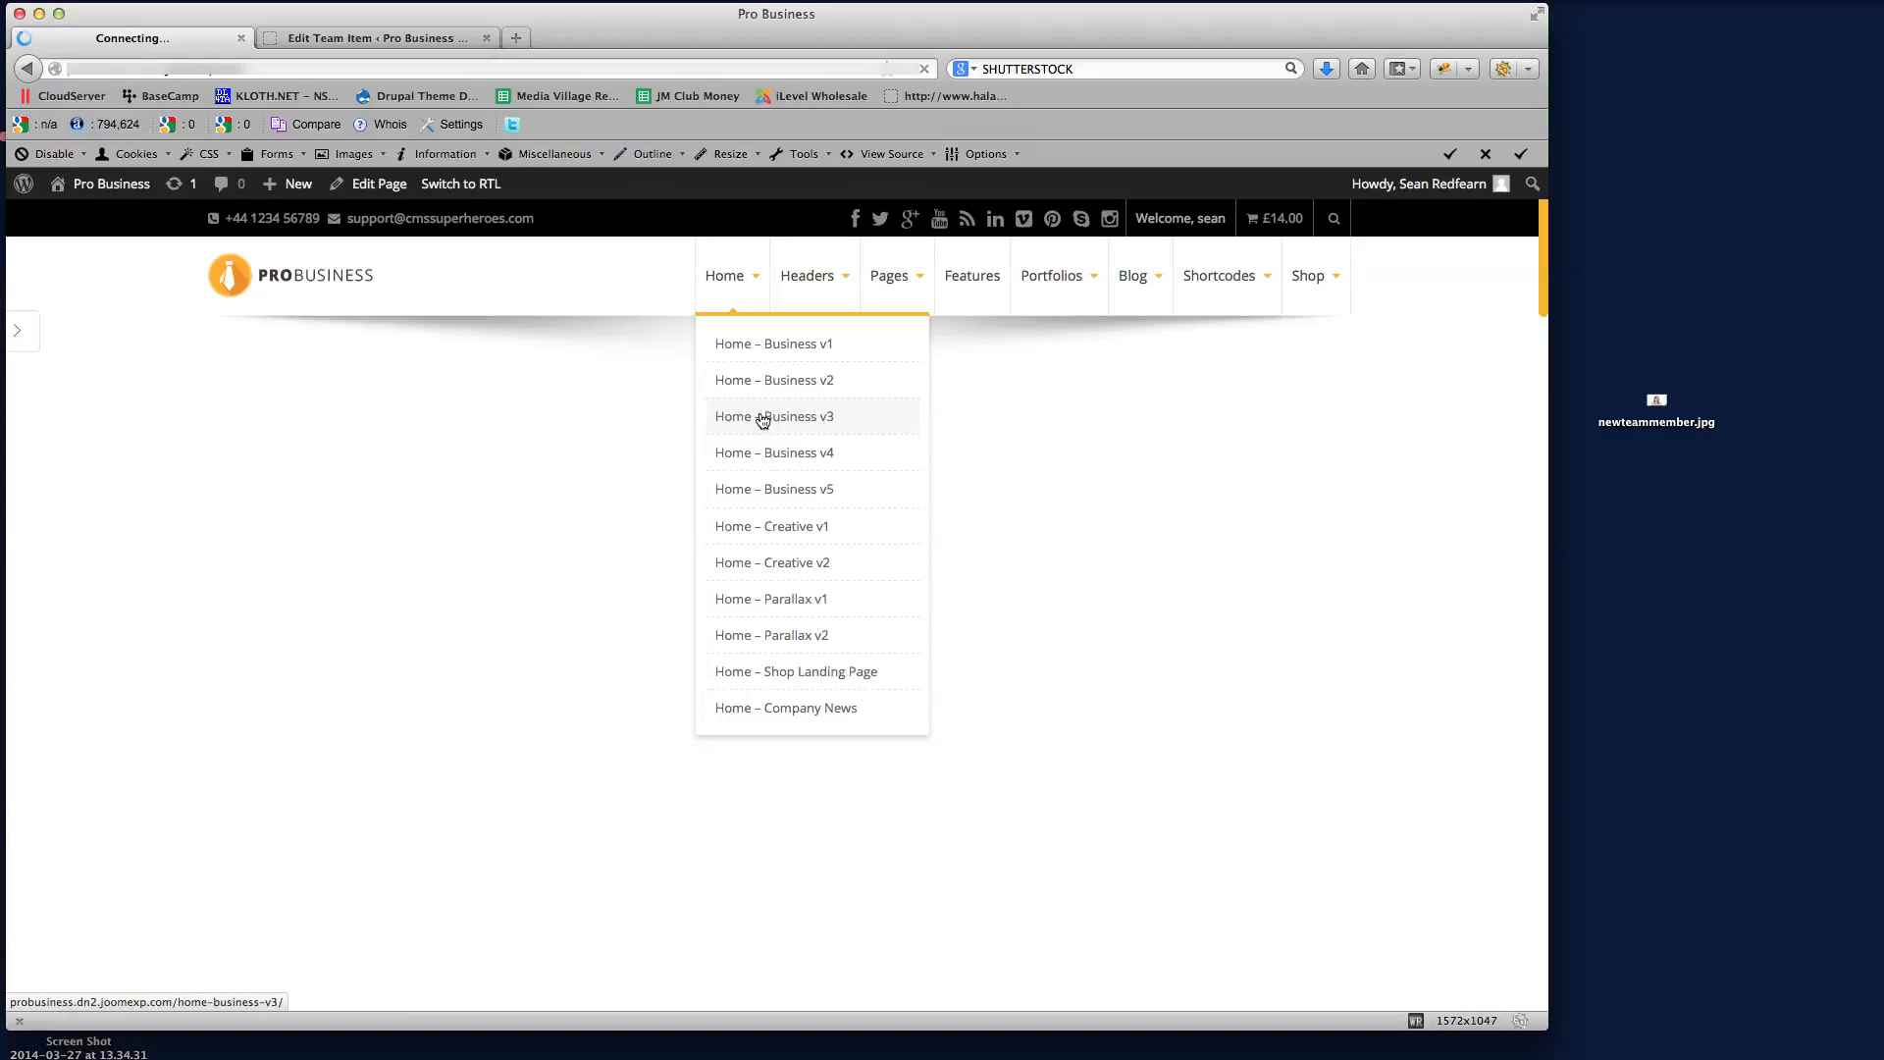
left_click(773, 416)
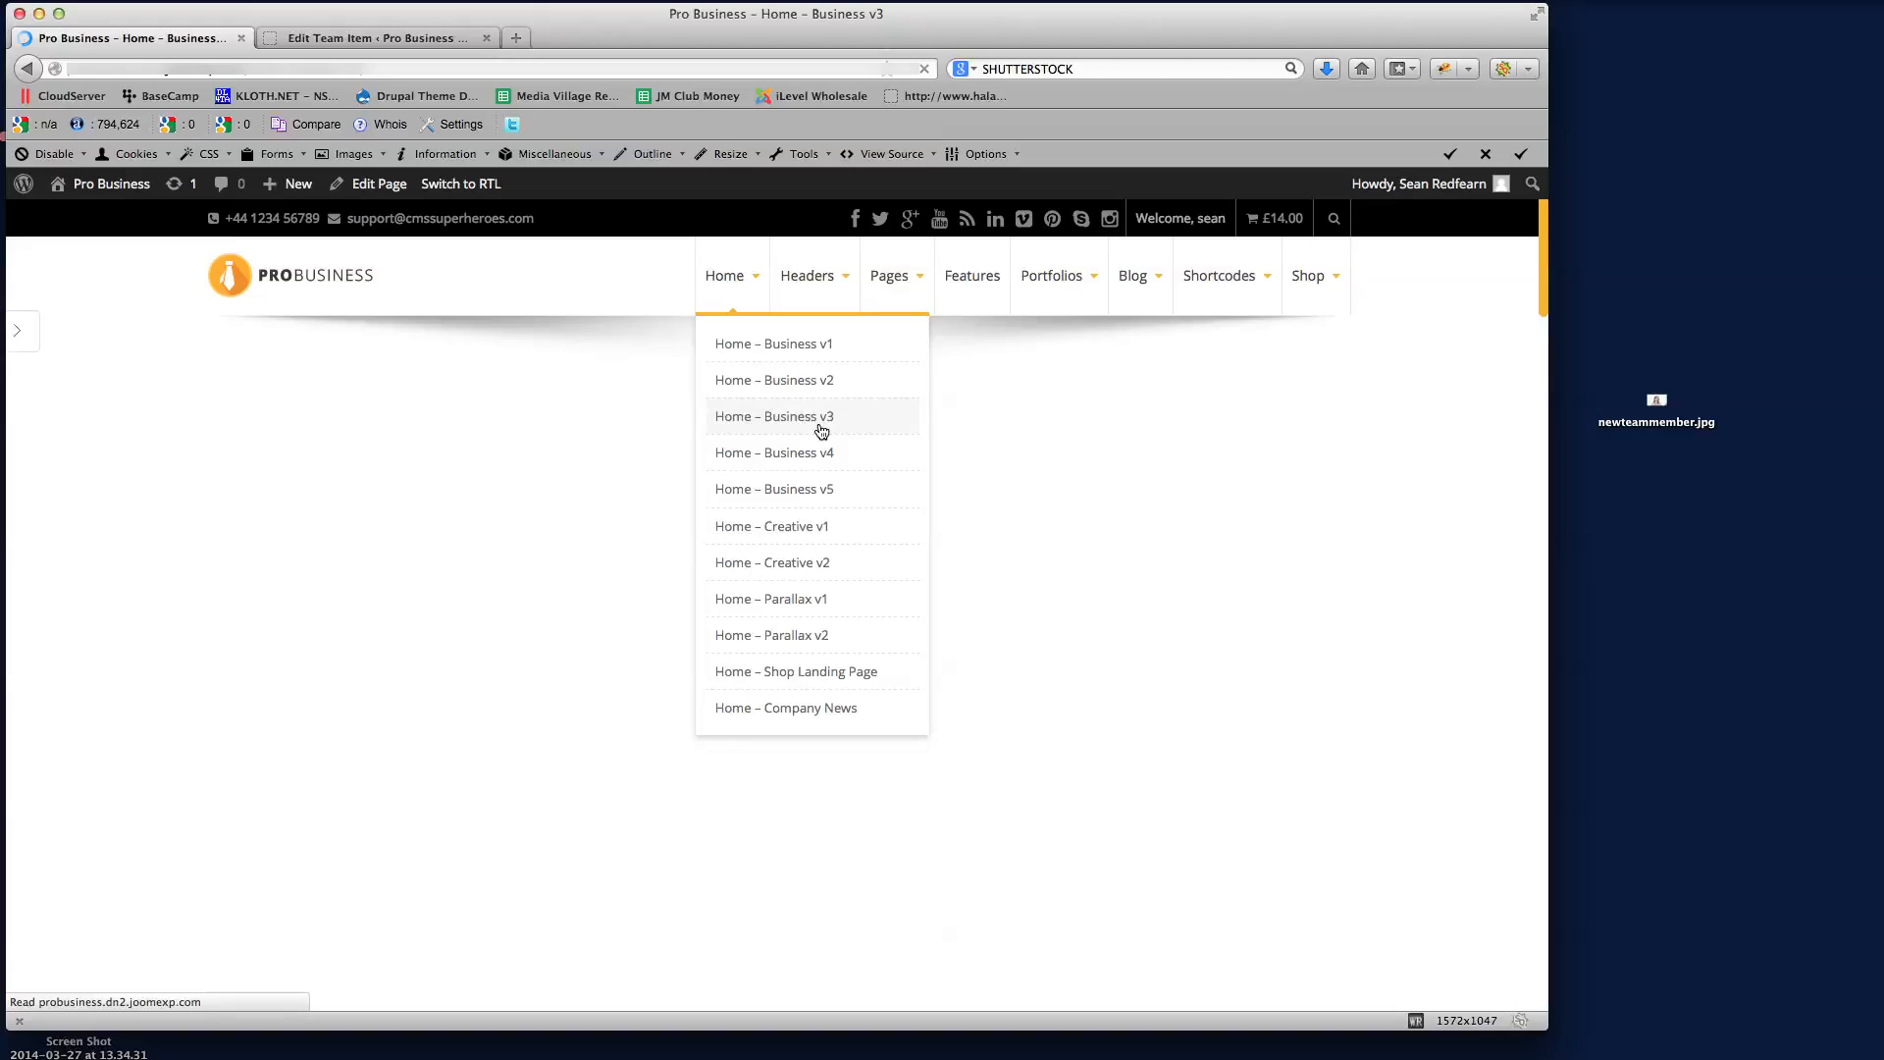
left_click(773, 416)
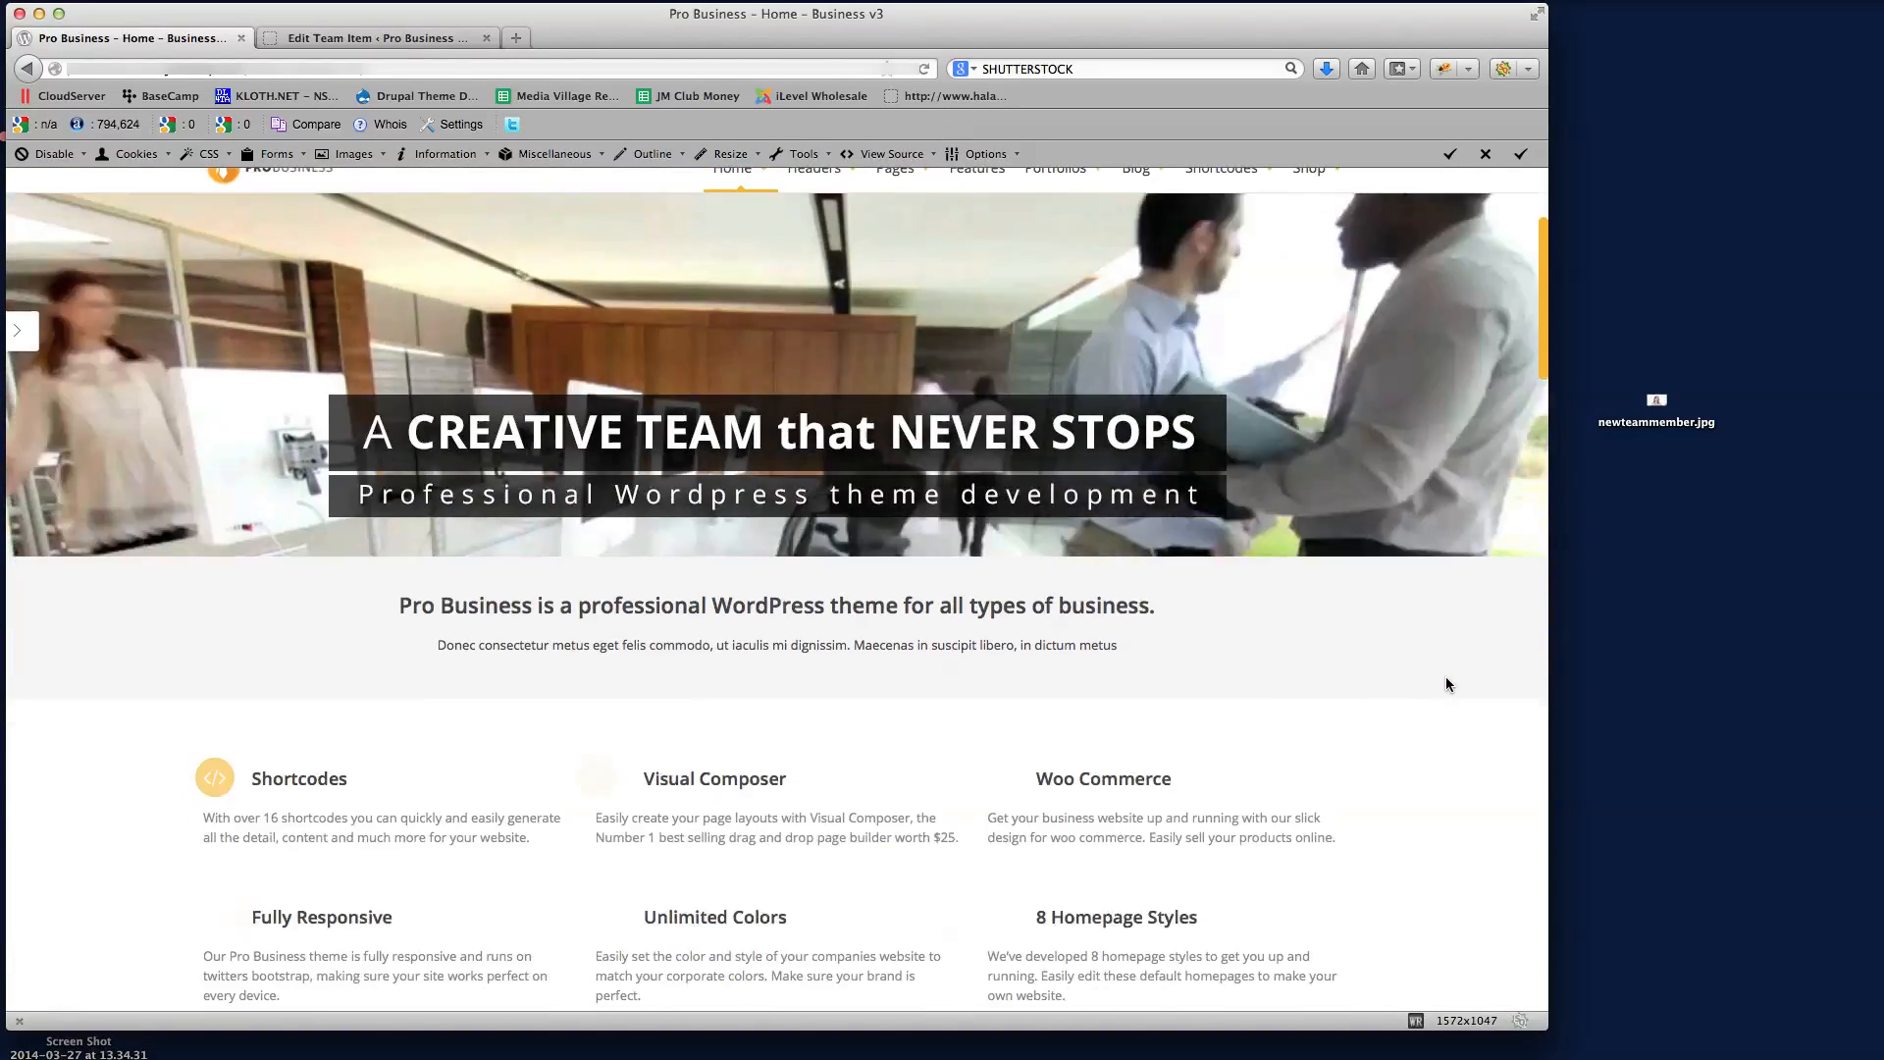
scroll("down", 3)
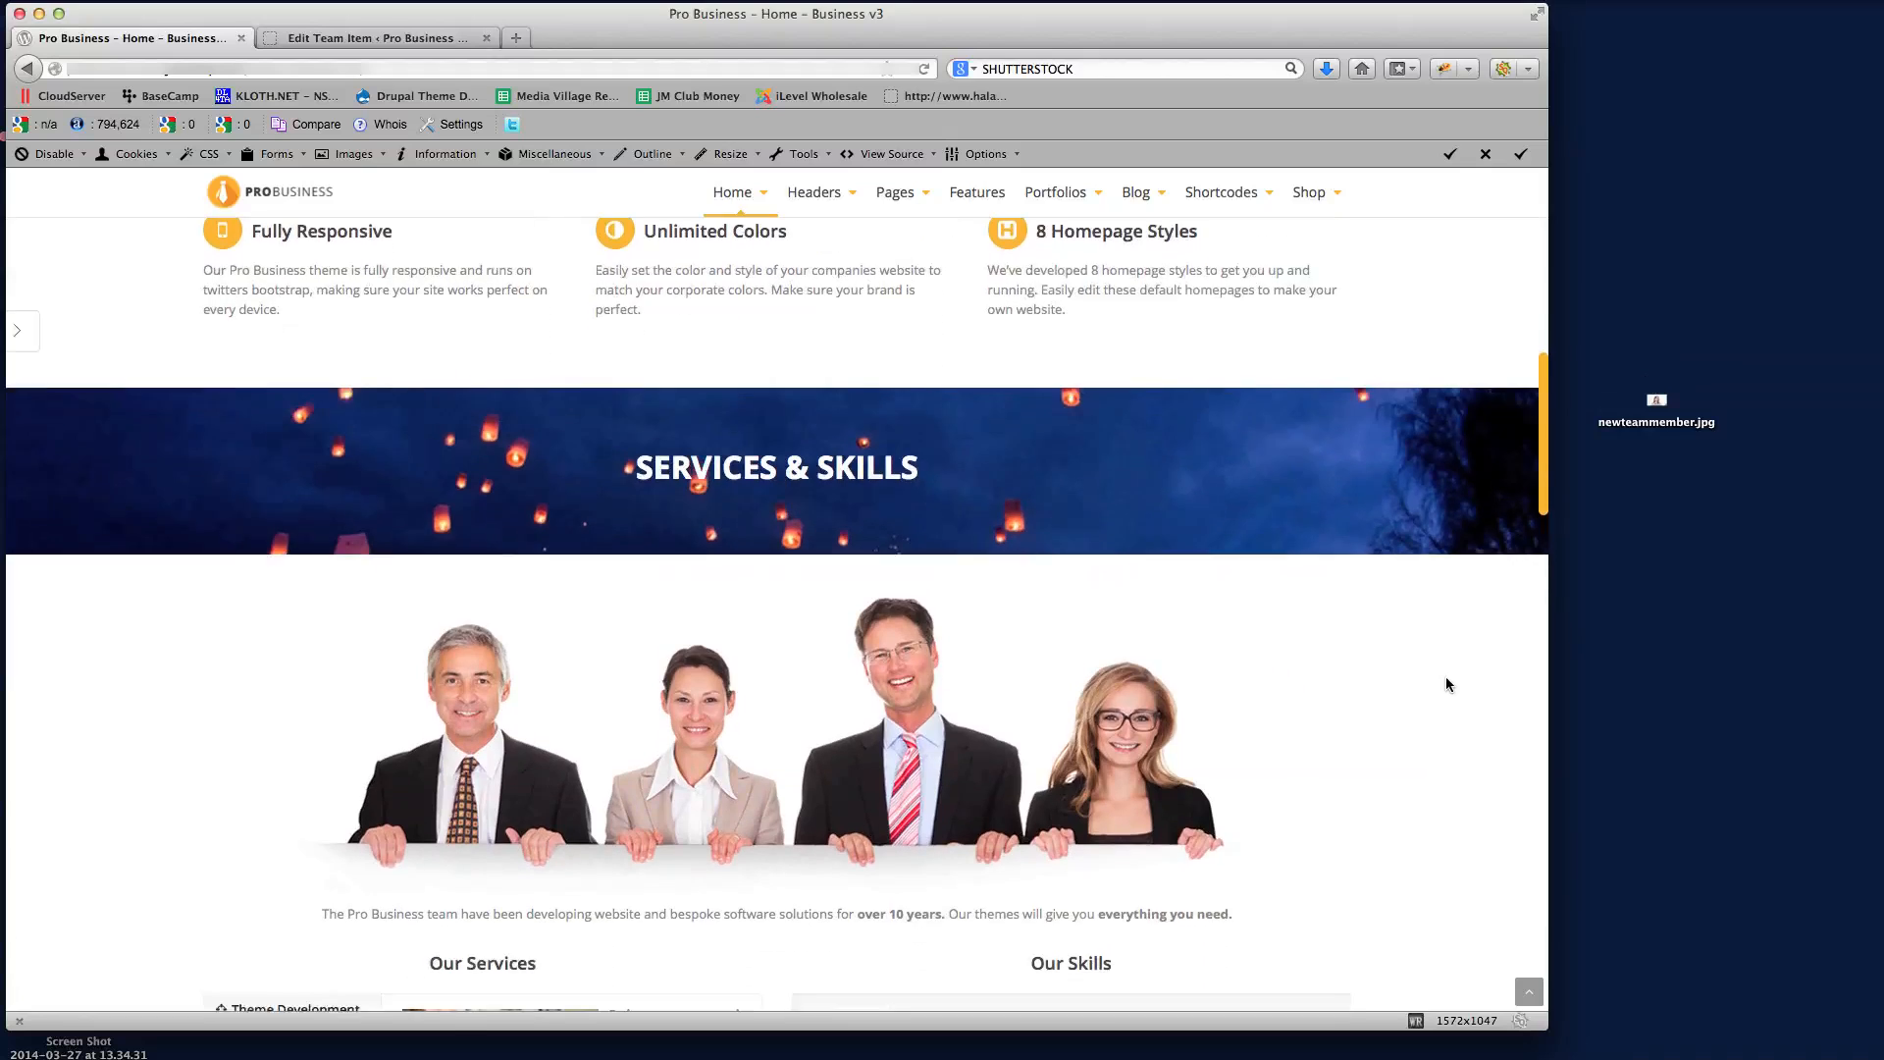
scroll("down", 3)
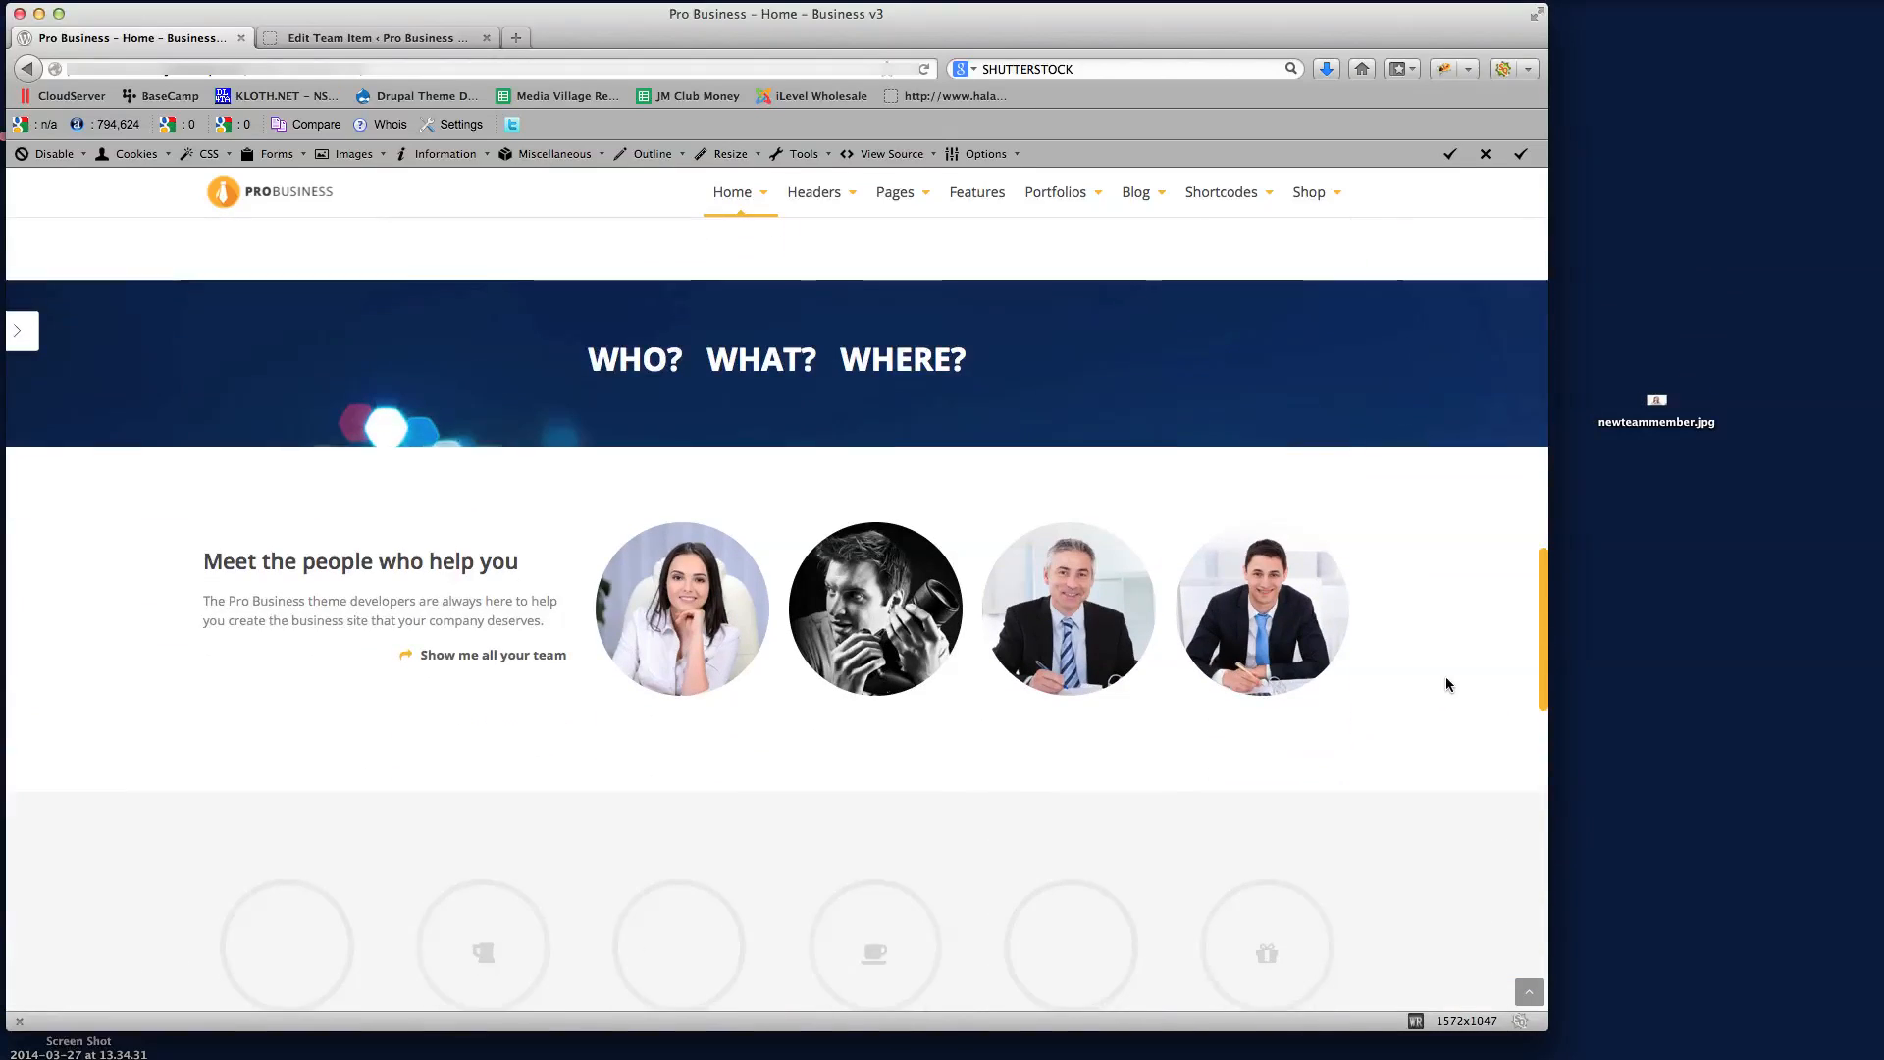
scroll("down", 3)
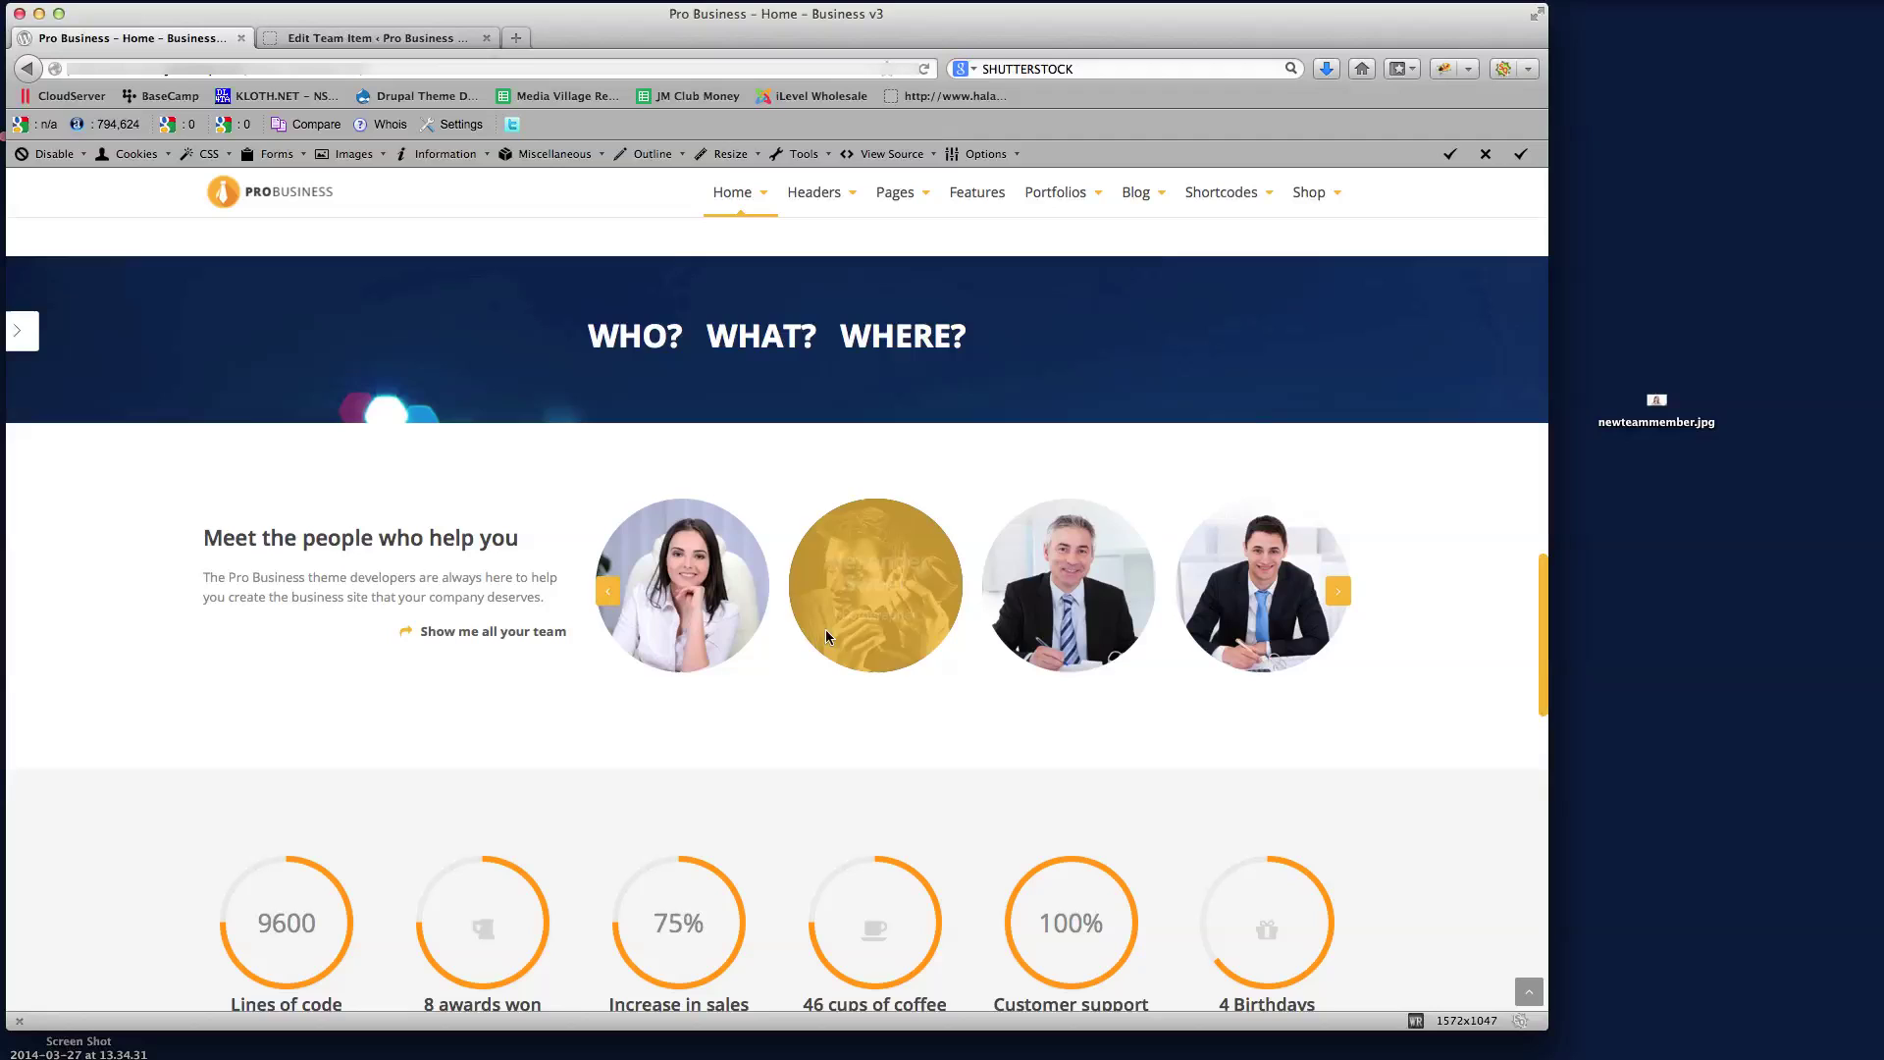
Advance the team carousel to more members and go to John Orange's team profile.
left_click(1336, 591)
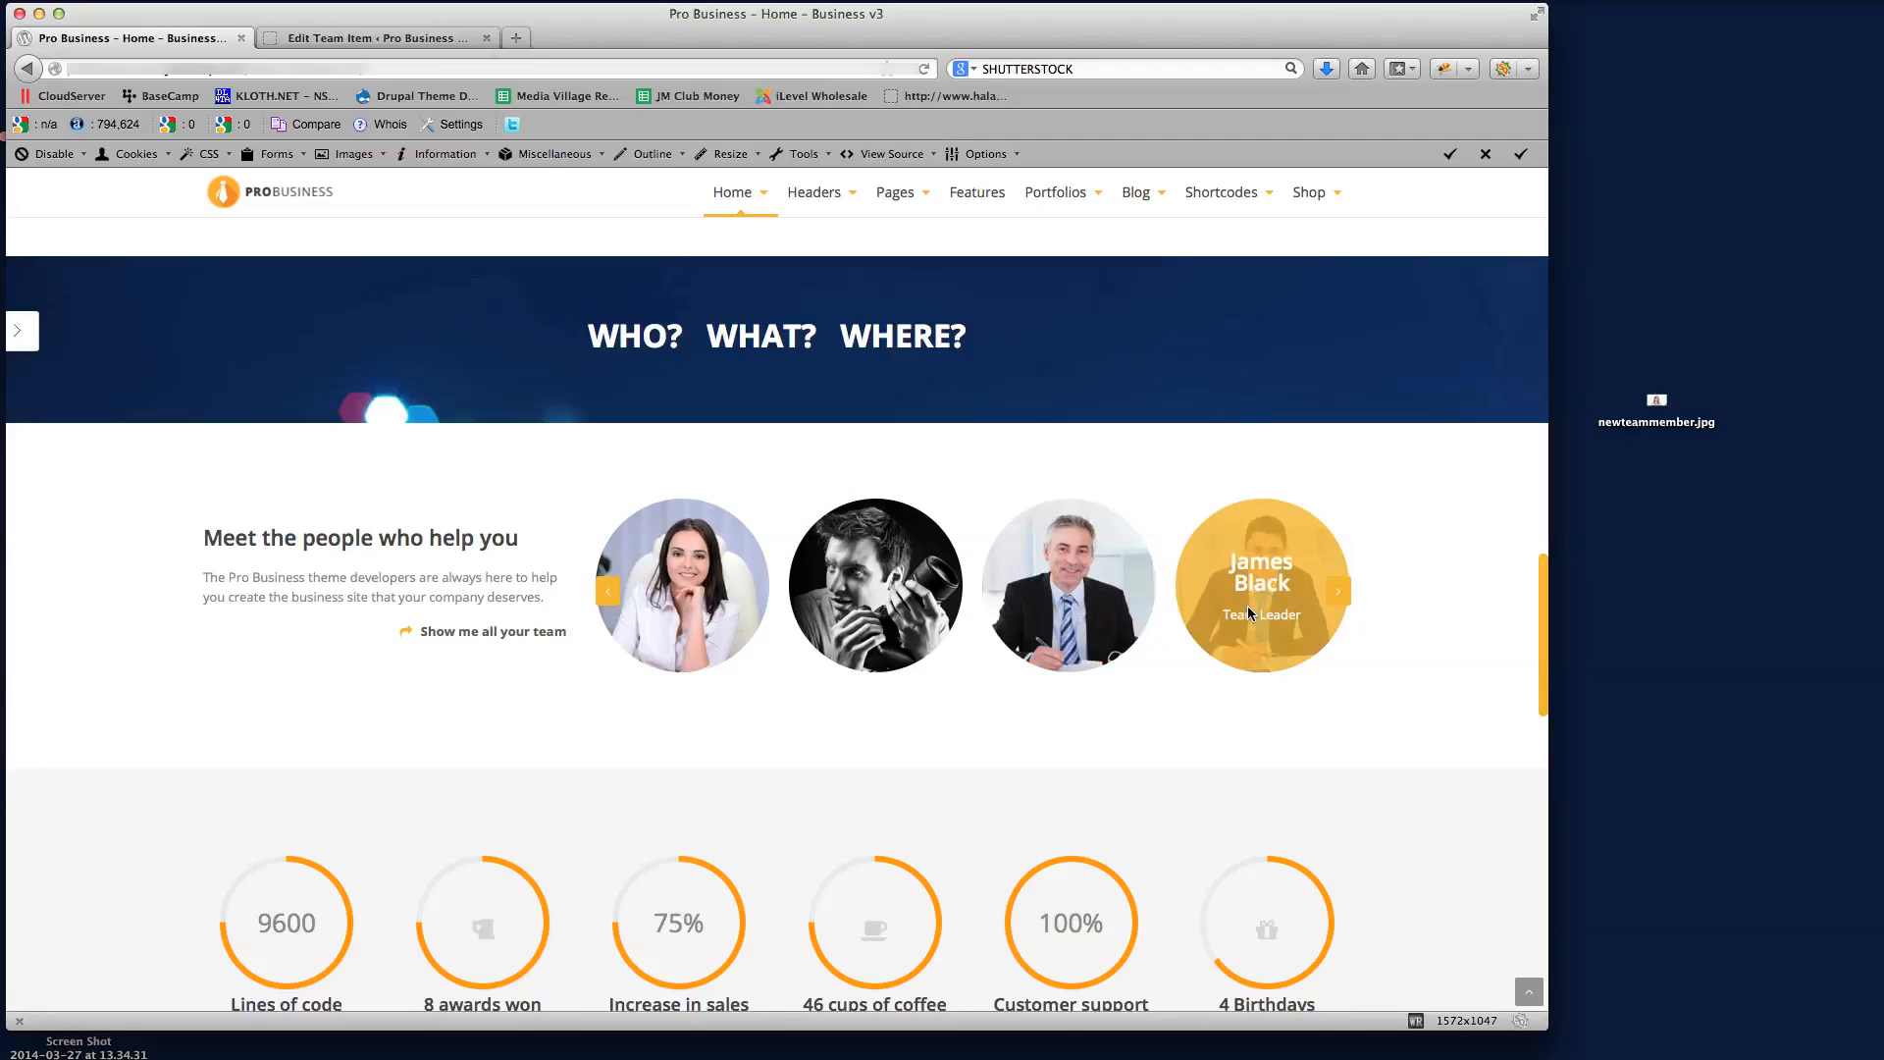
left_click(1336, 591)
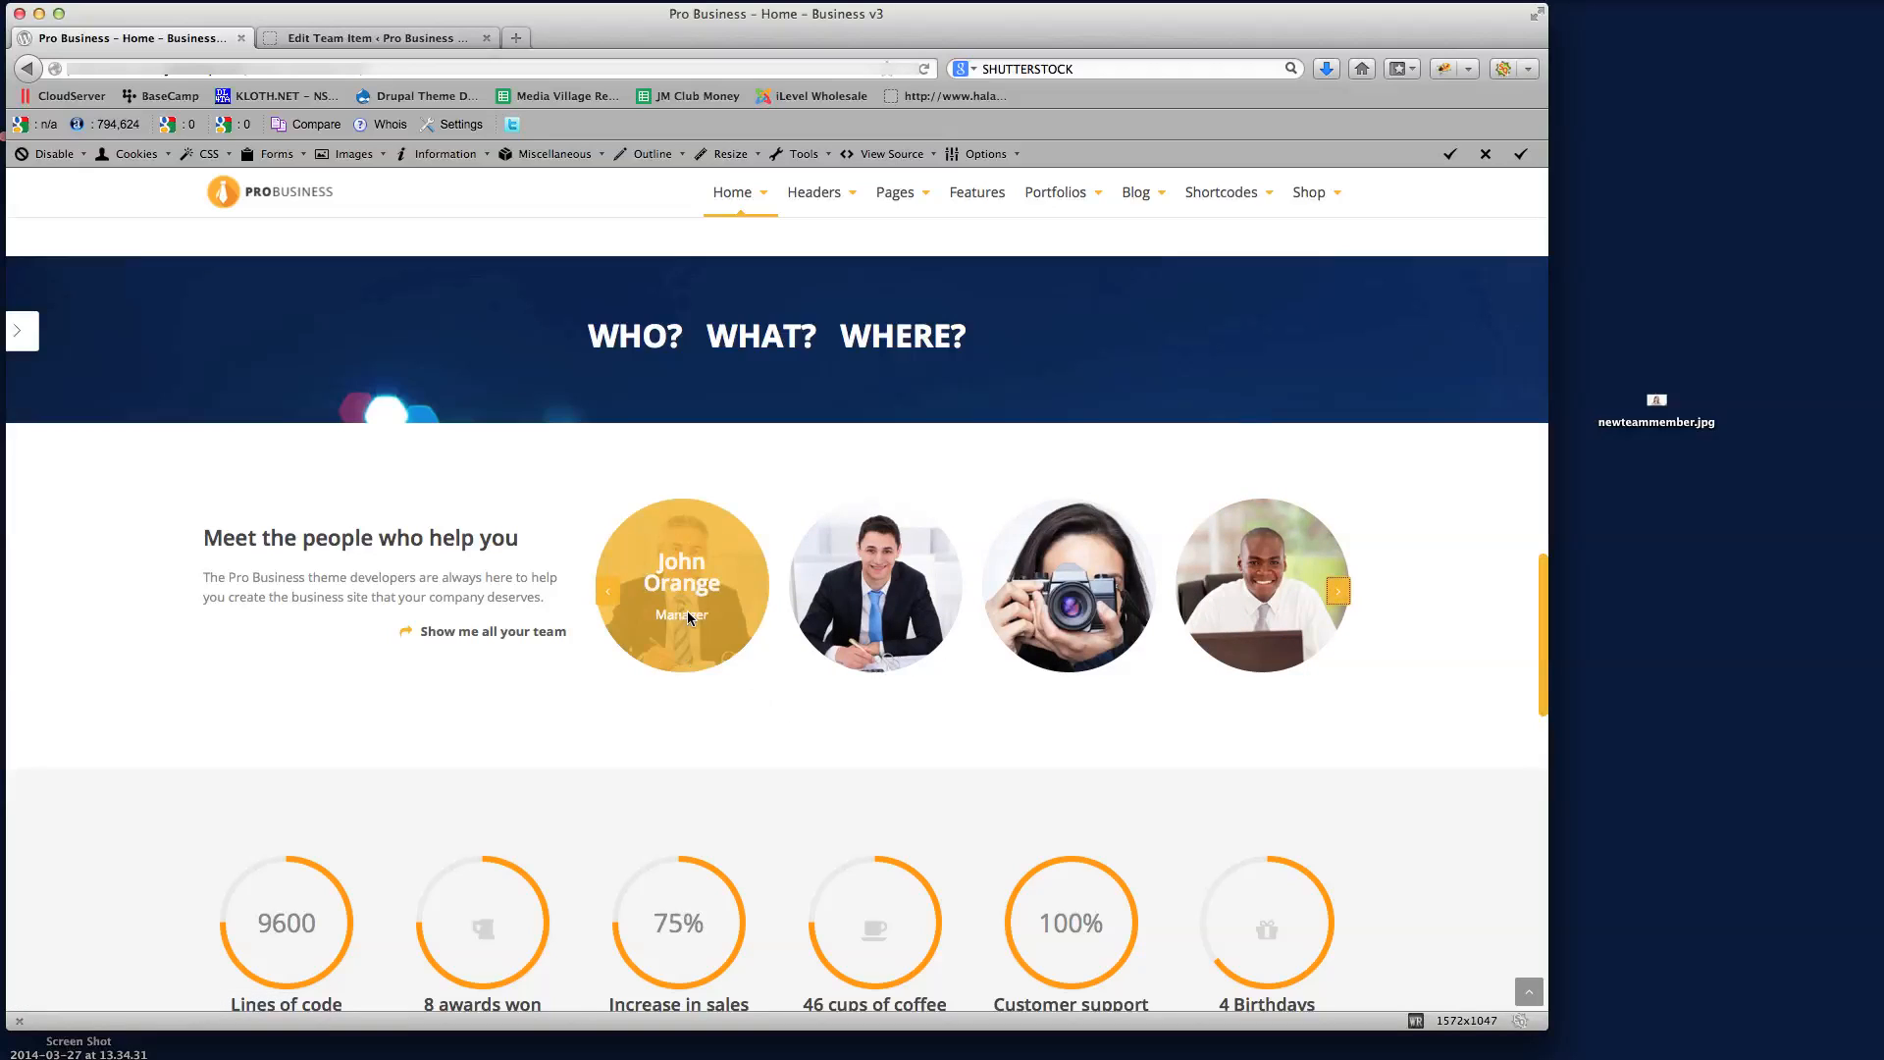
left_click(681, 584)
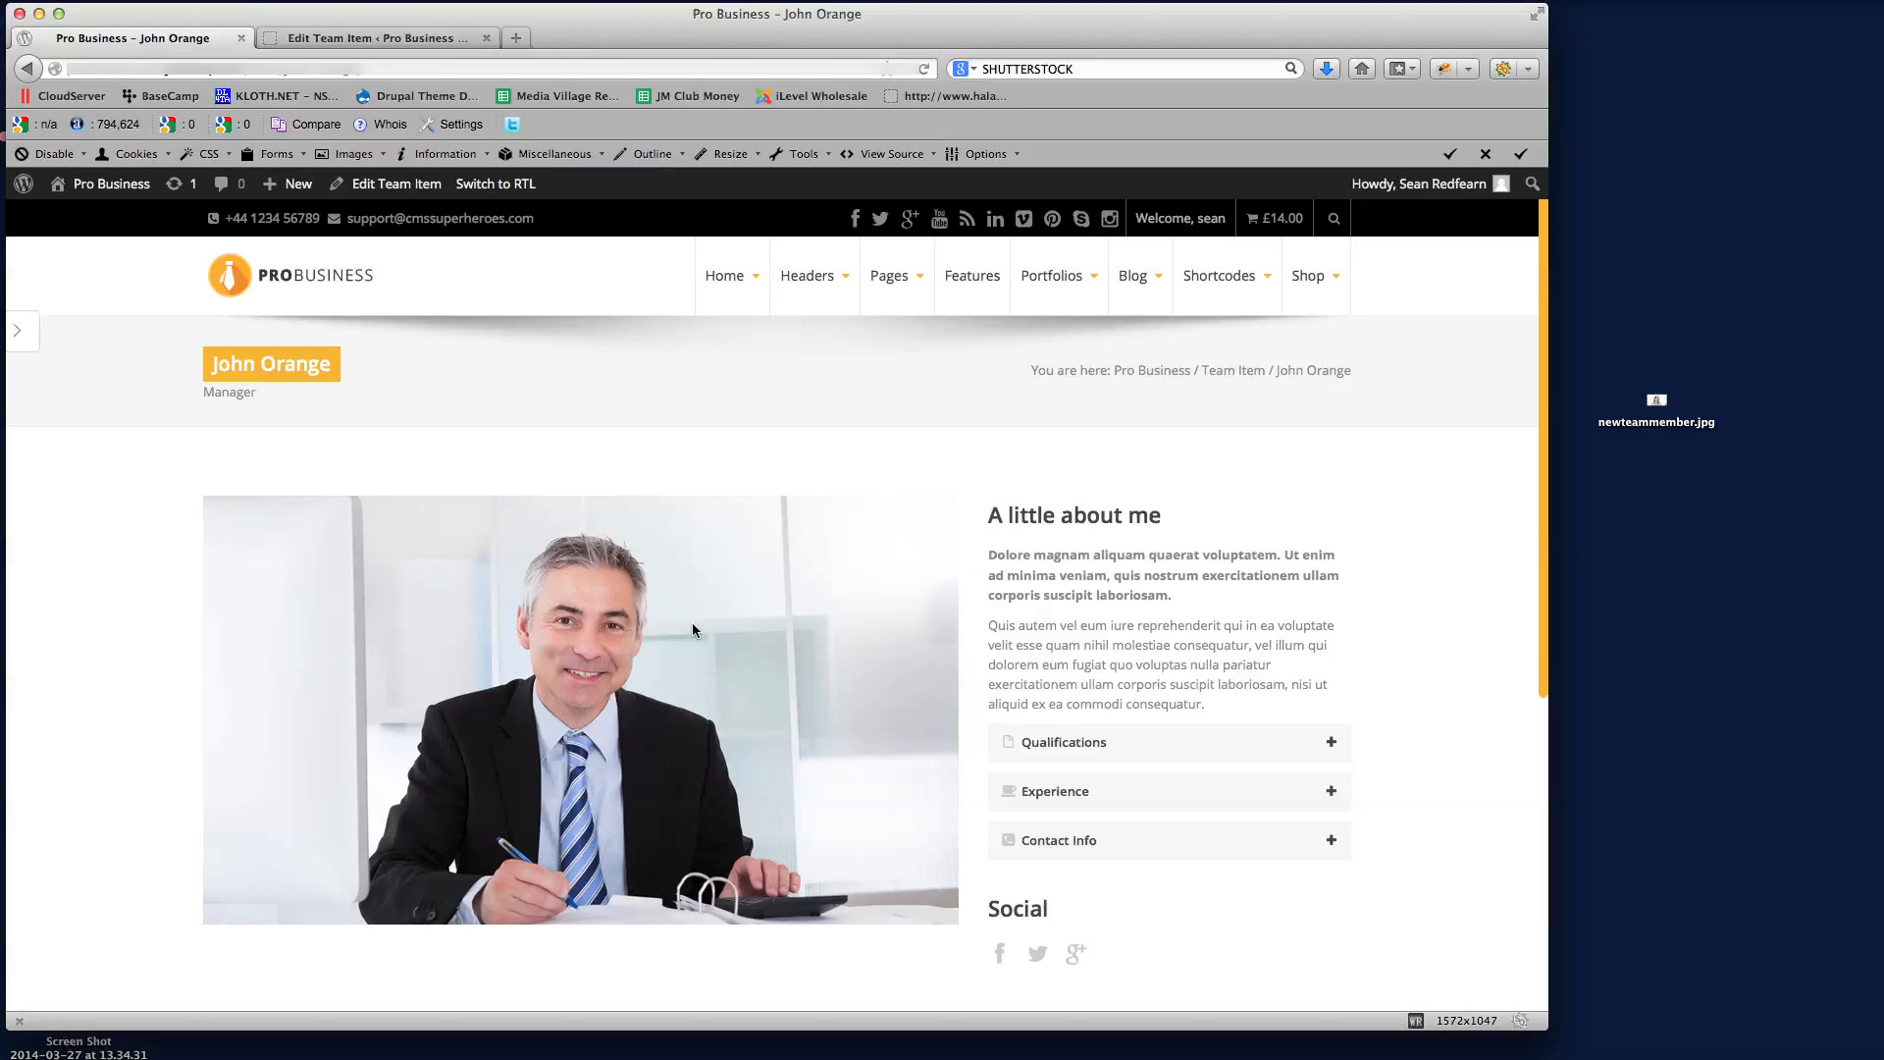
scroll("down", 3)
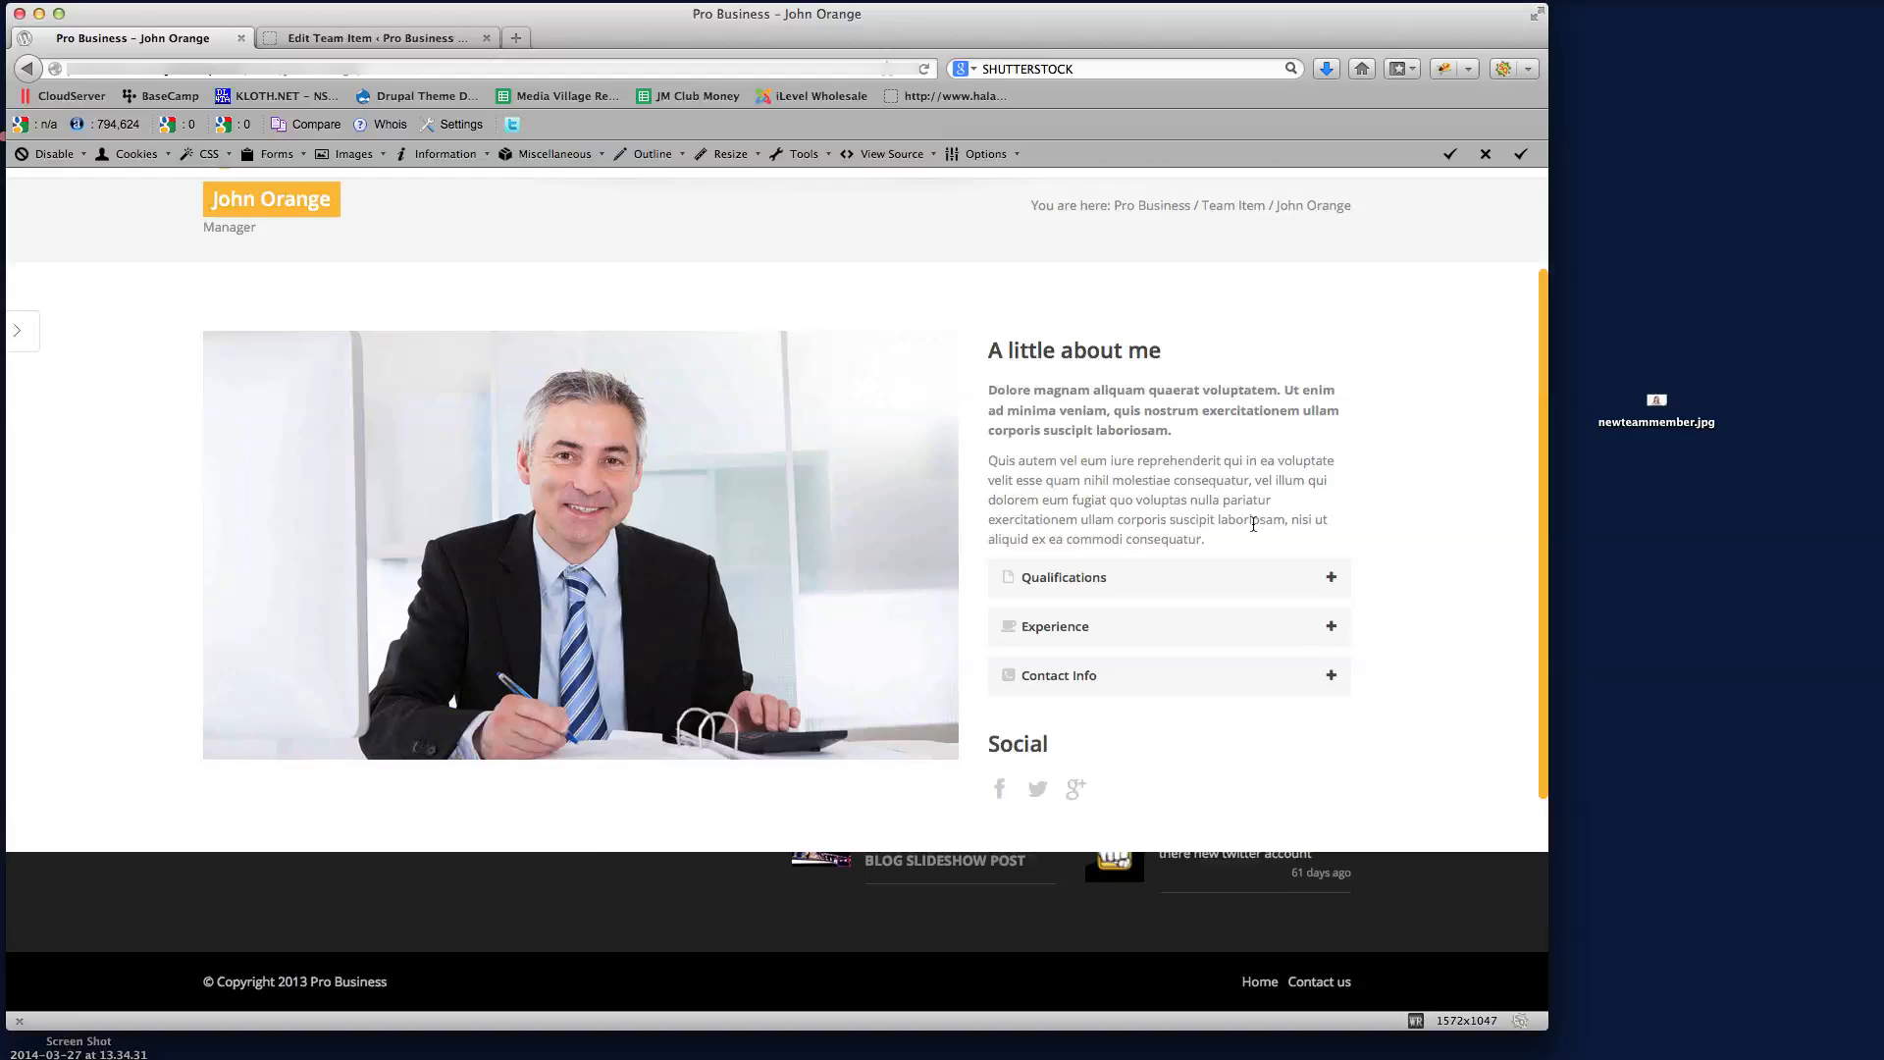
scroll("up", 3)
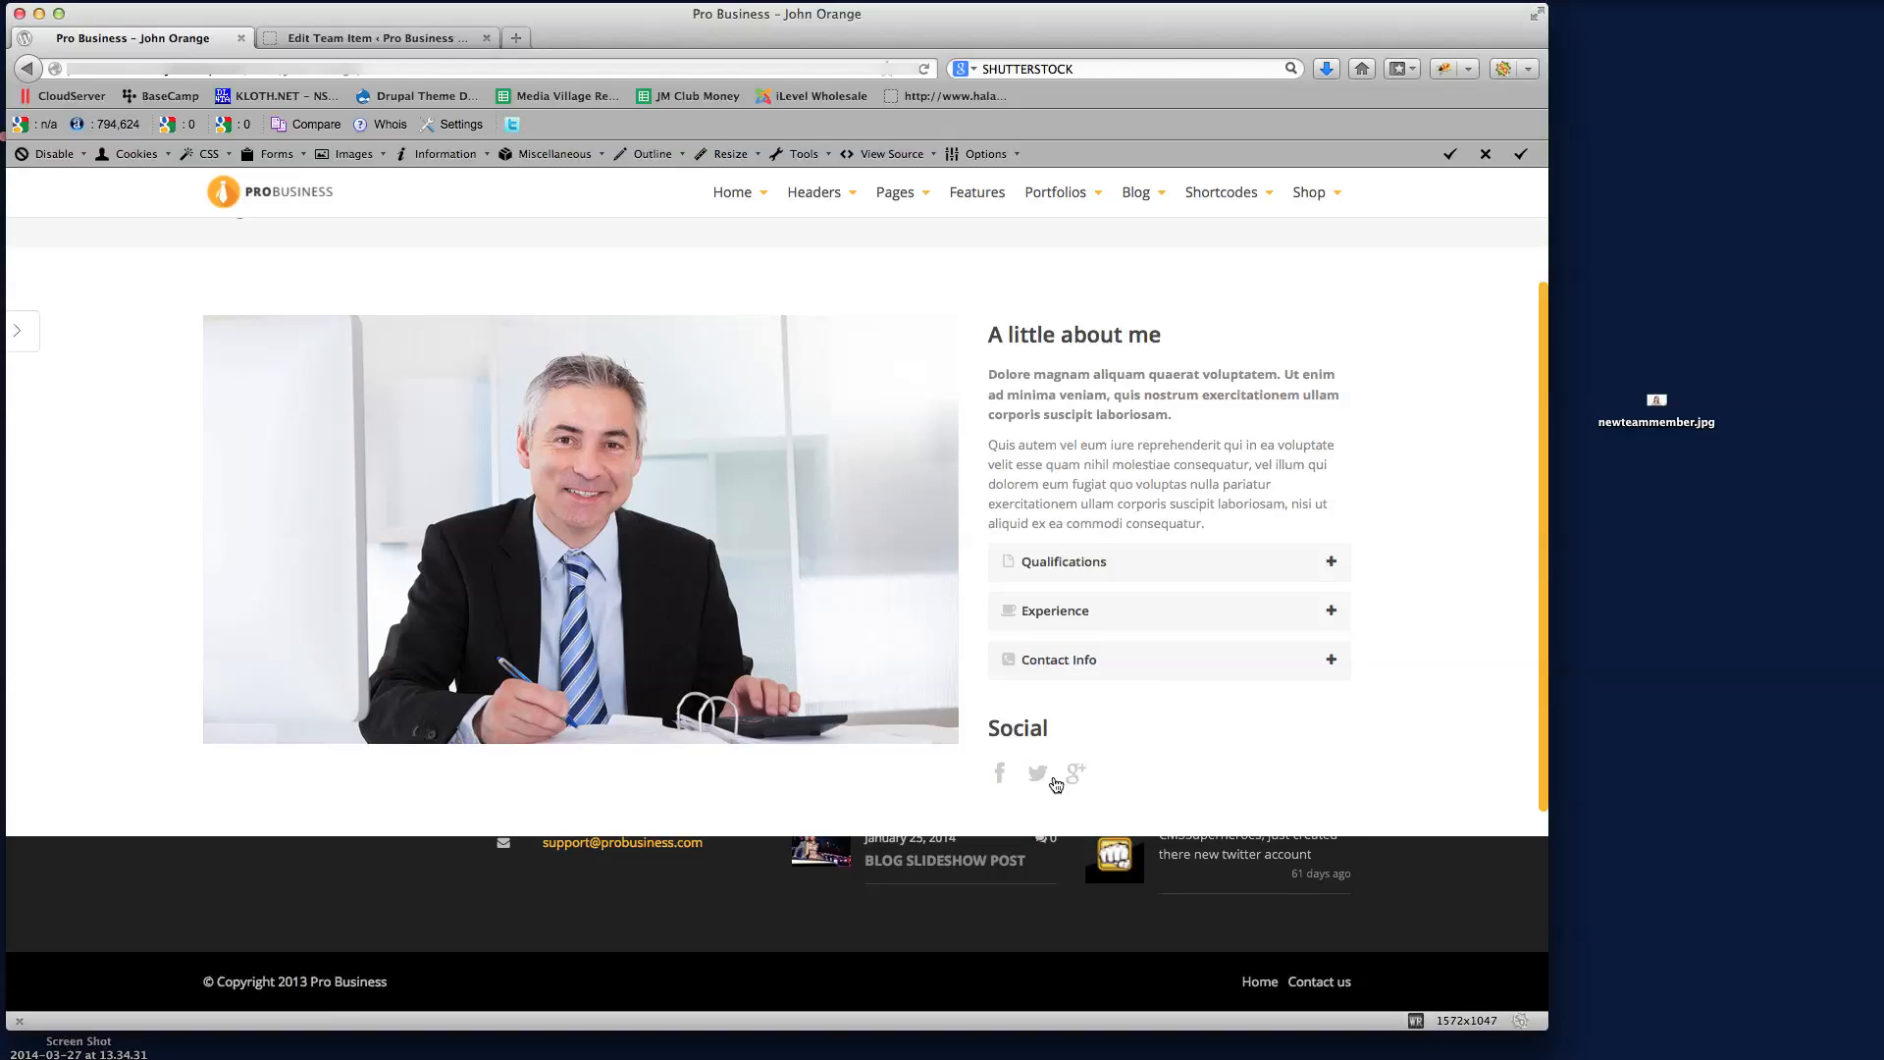
mouse_move(587, 496)
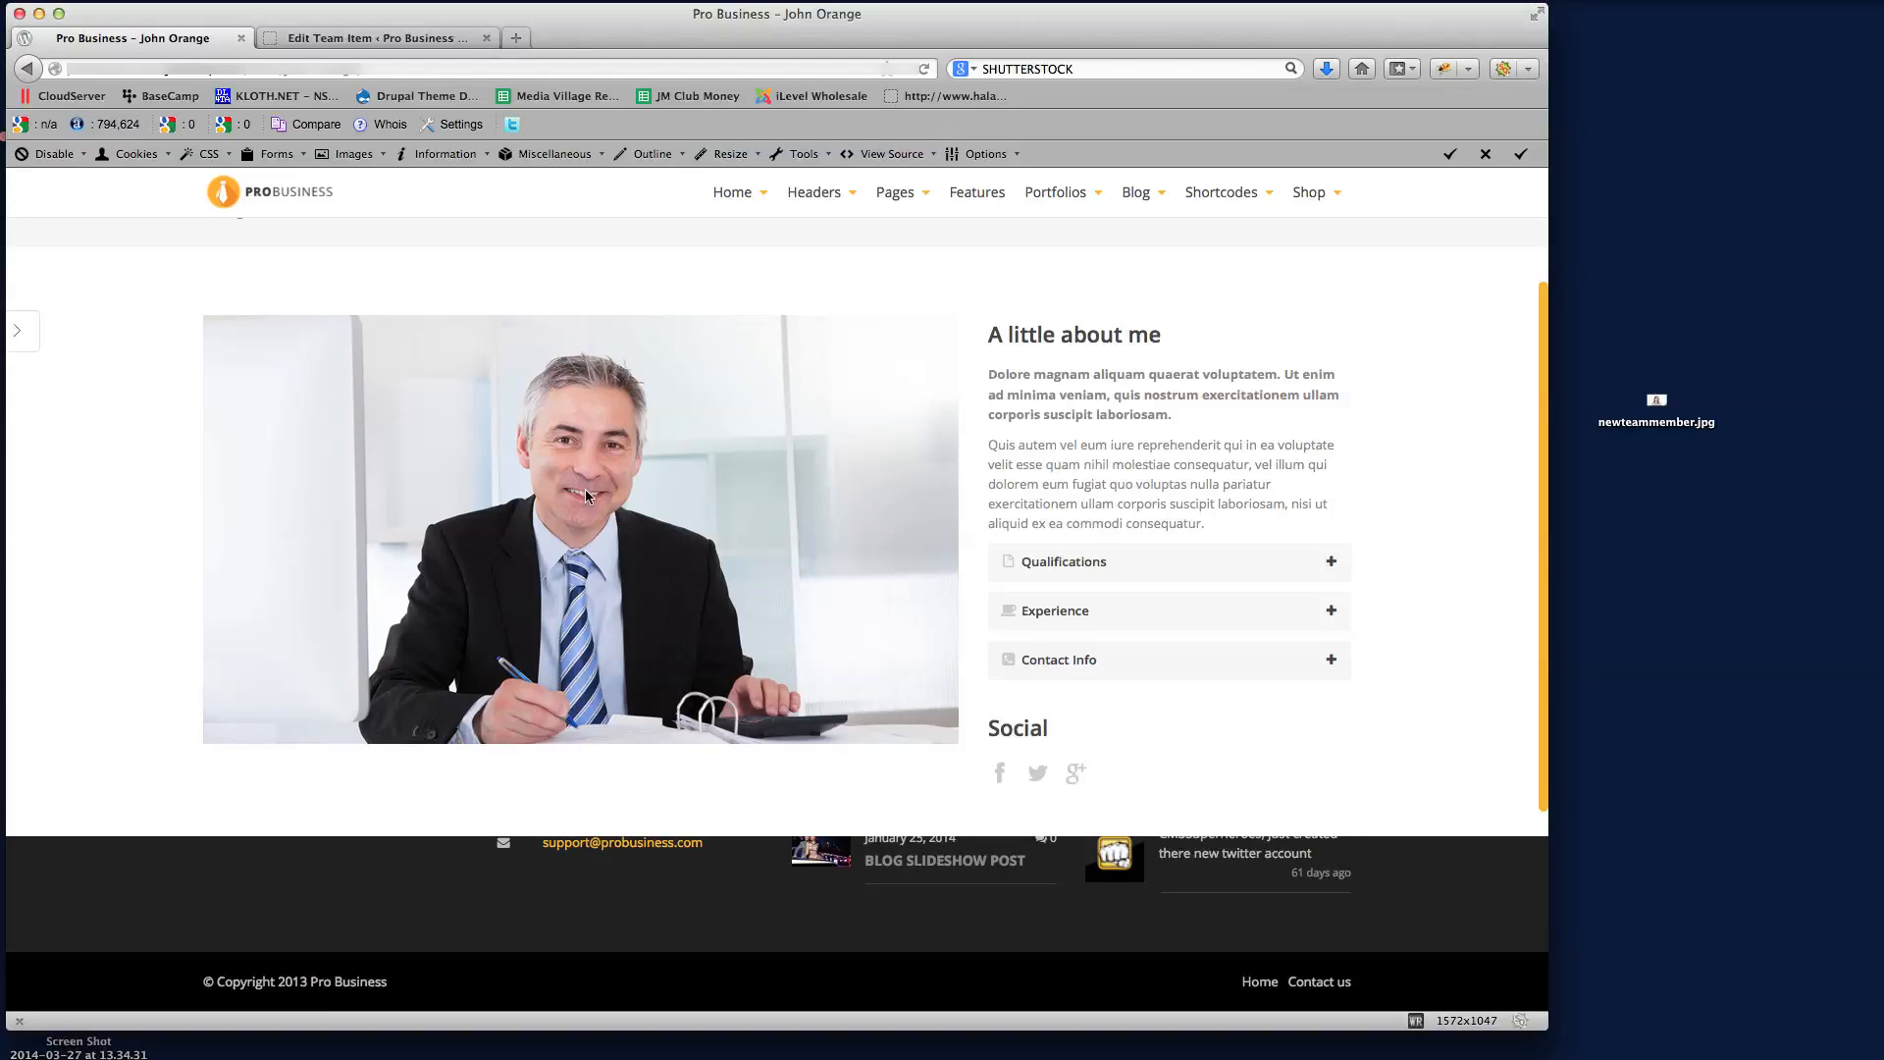
mouse_move(1436, 550)
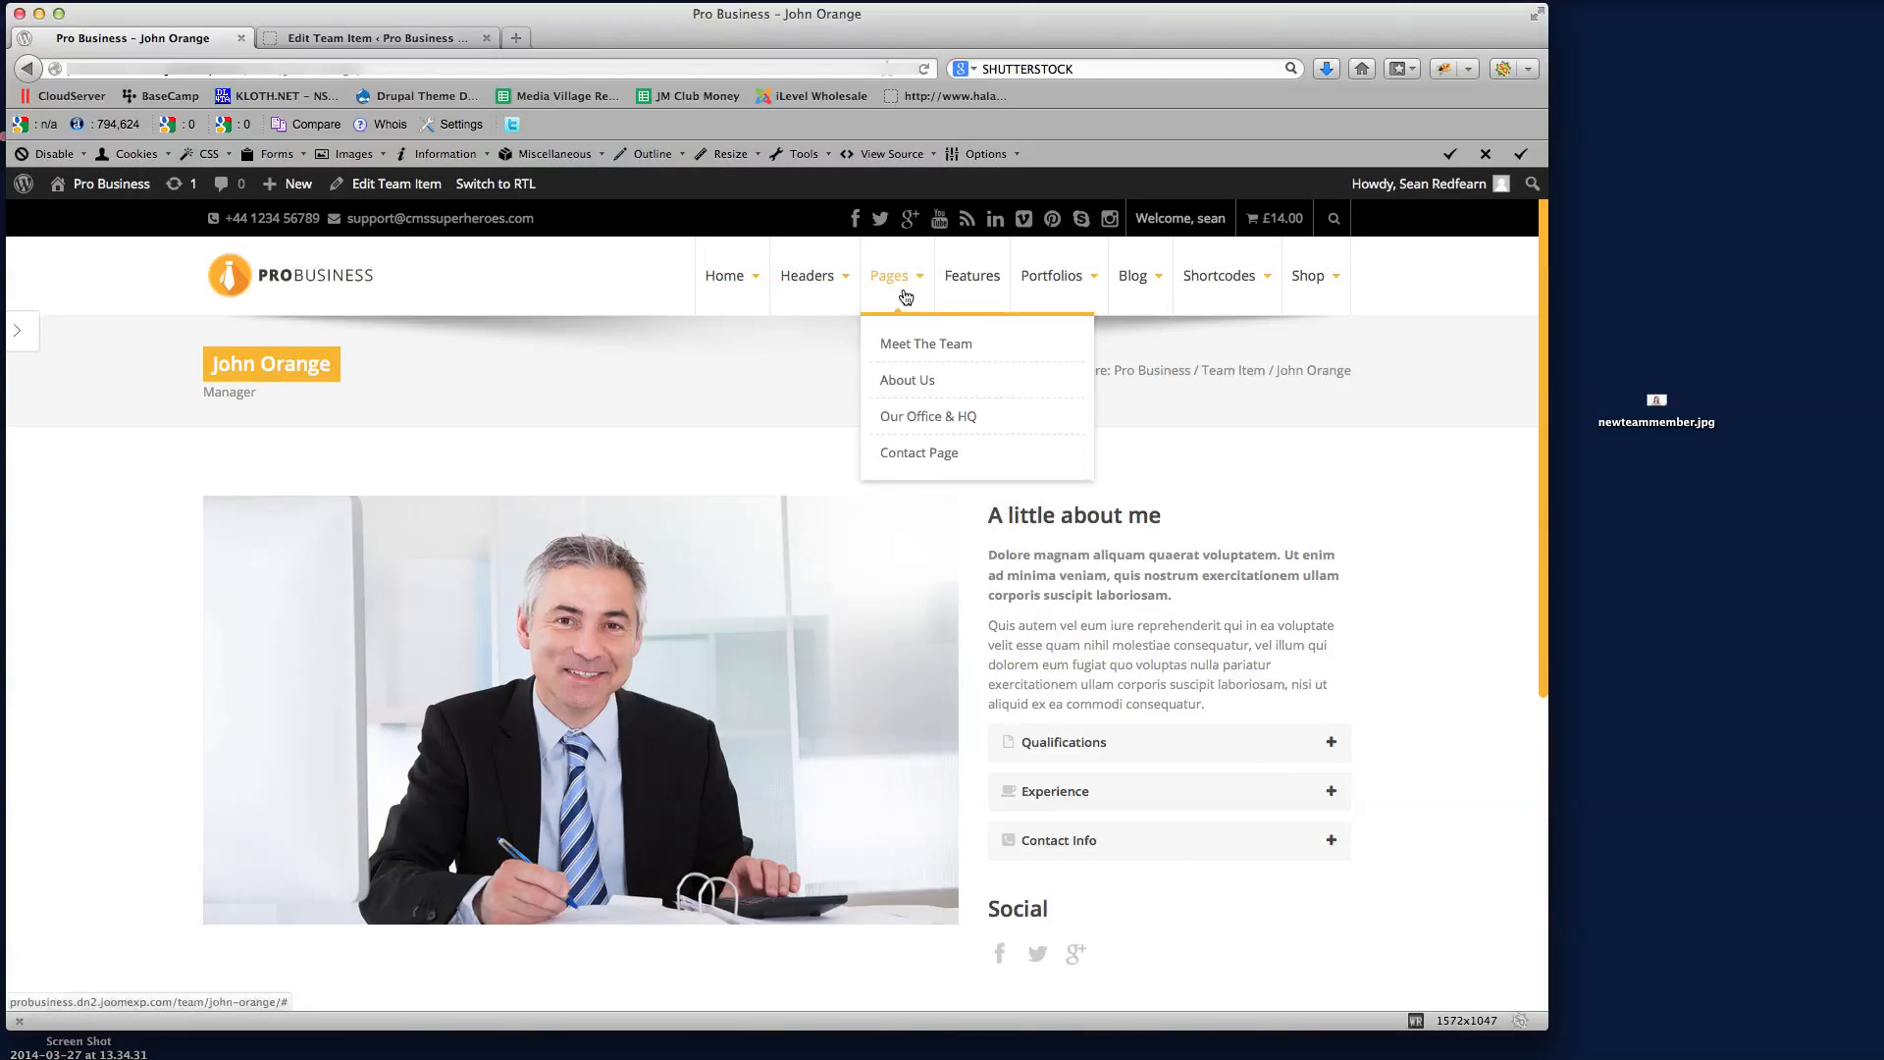
mouse_move(907, 385)
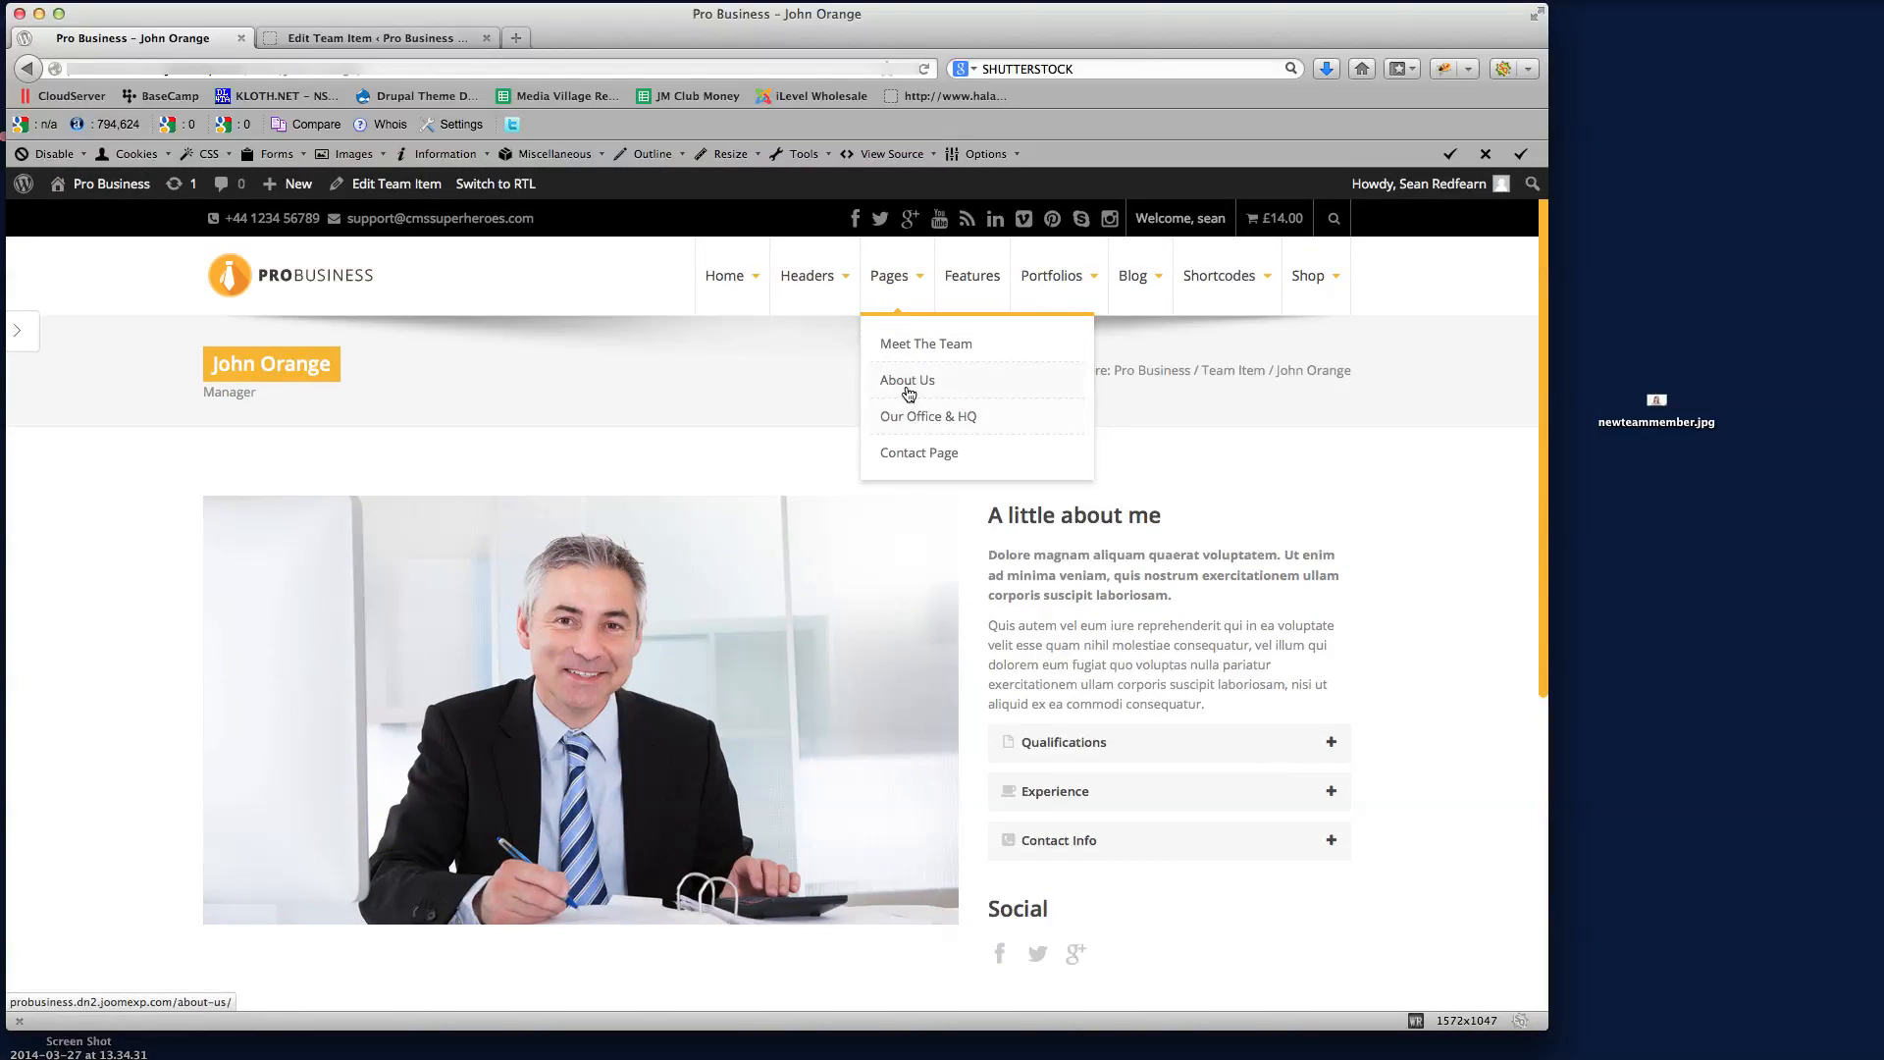
Go to Meet The Team, browse the team grid and open Anna White's Designer profile.
left_click(925, 344)
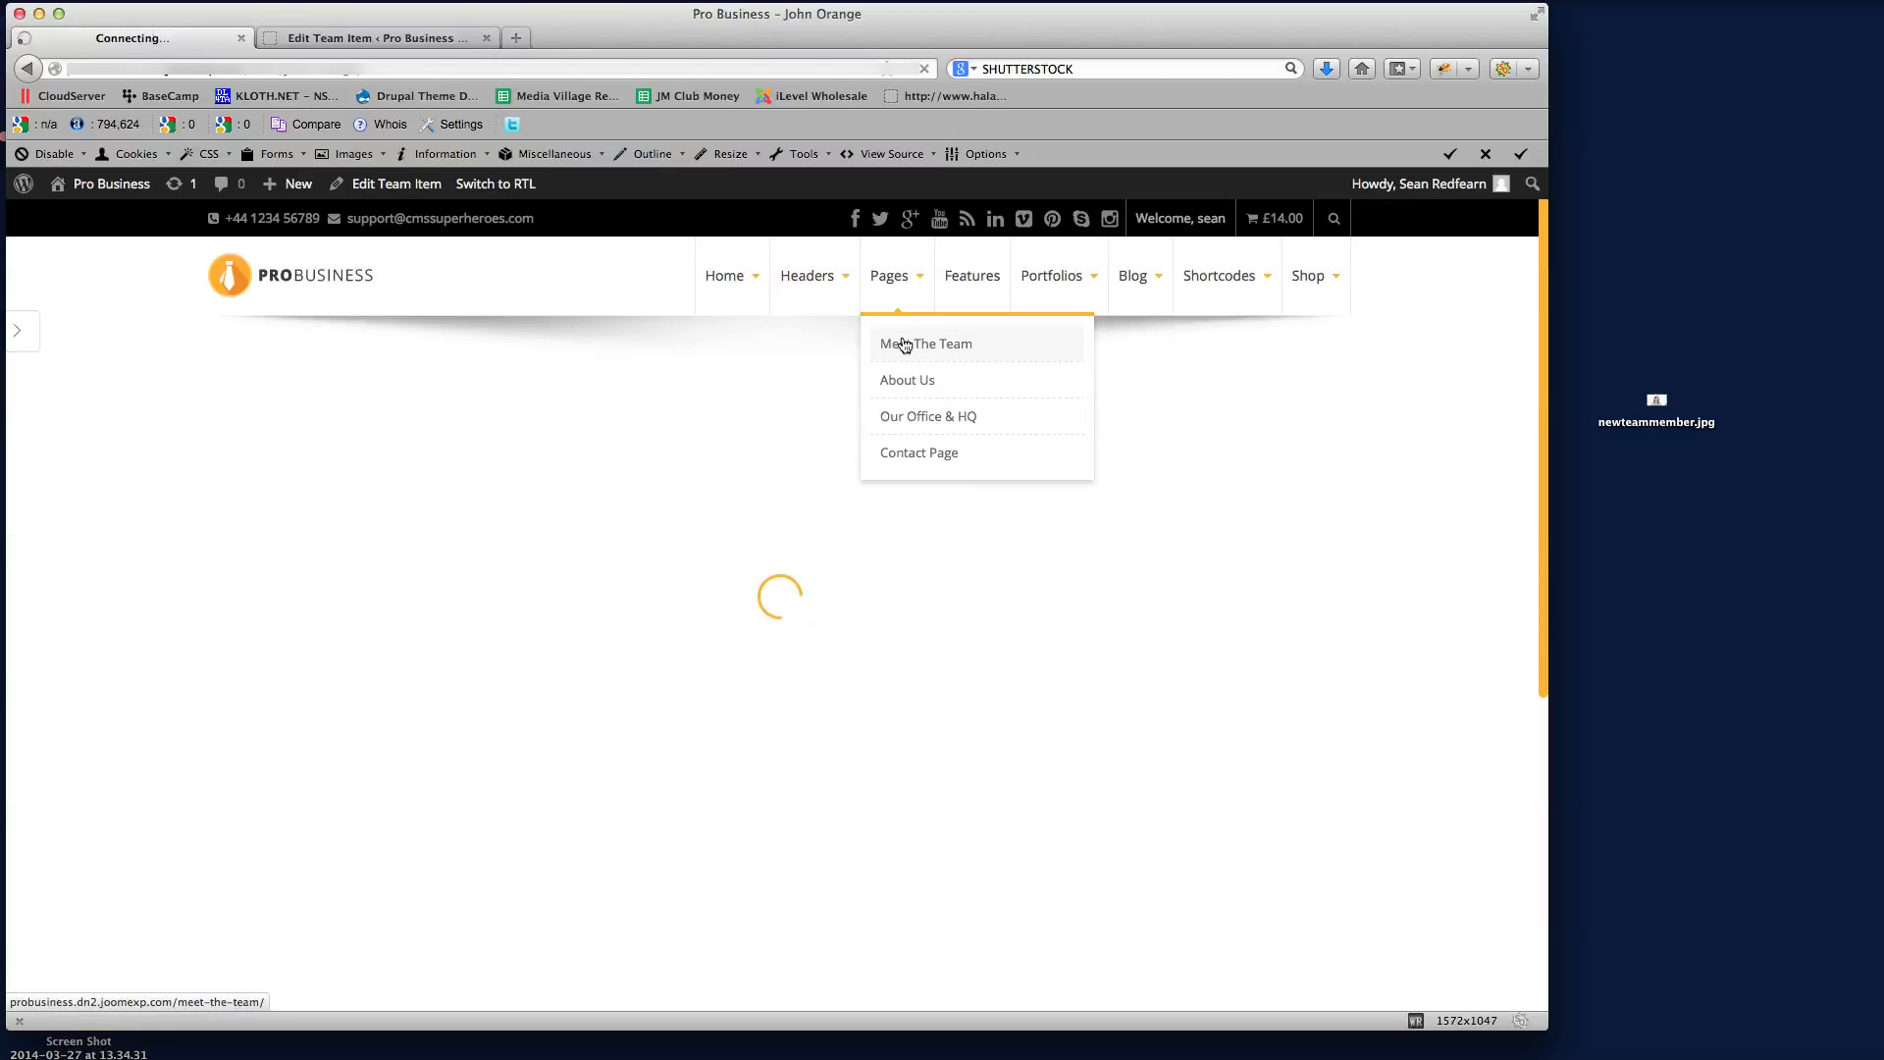
left_click(925, 344)
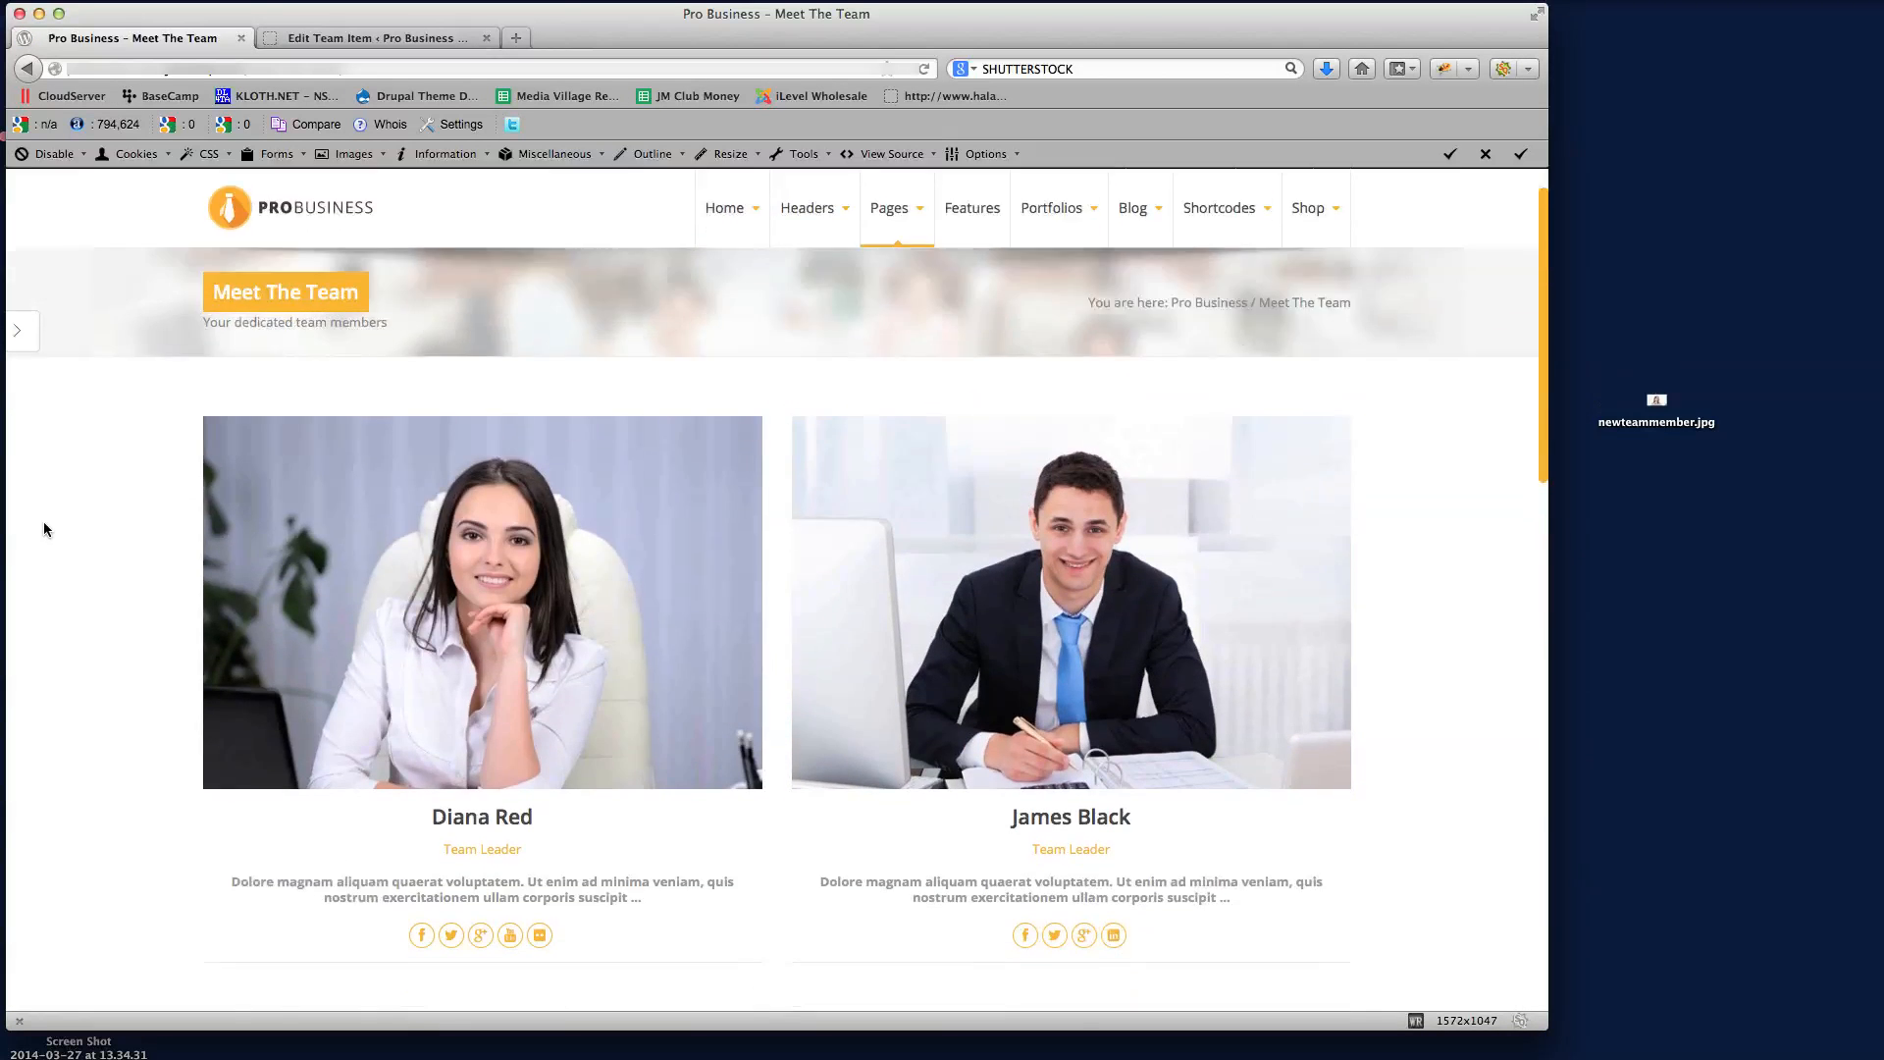
scroll("down", 3)
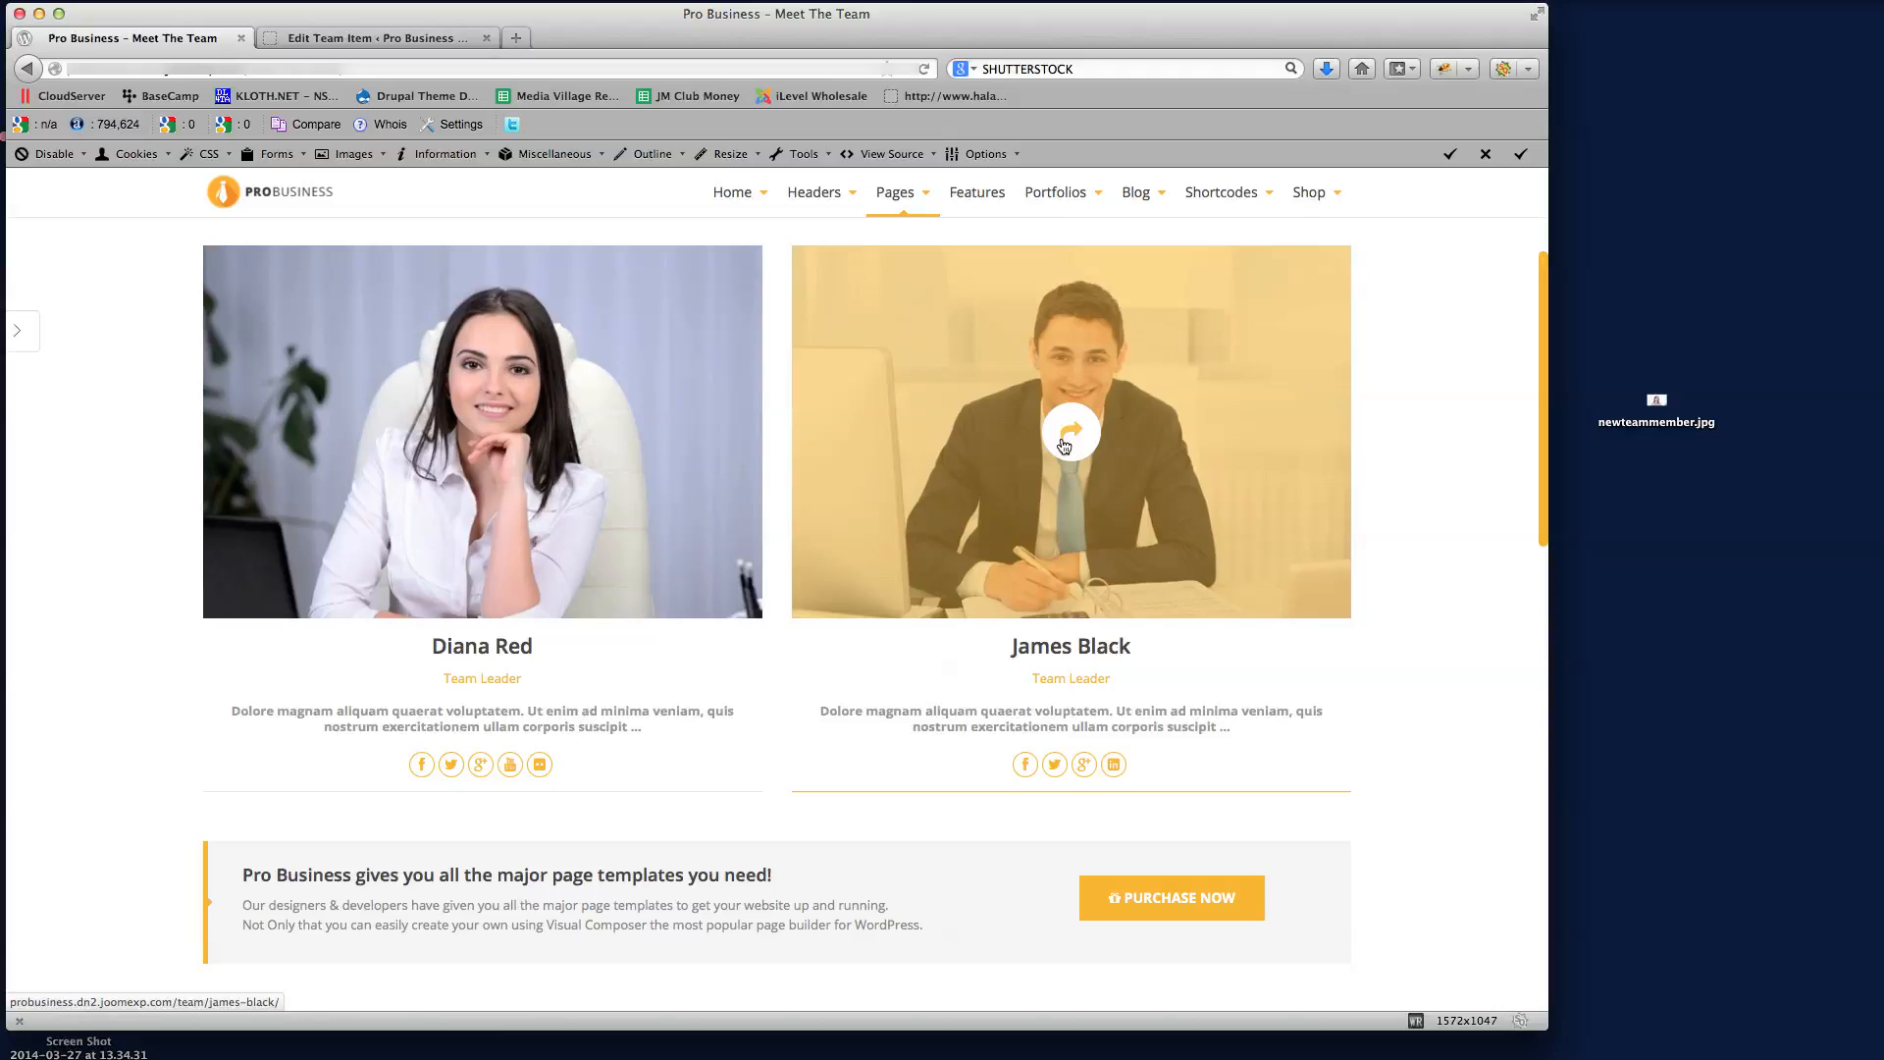
scroll("down", 3)
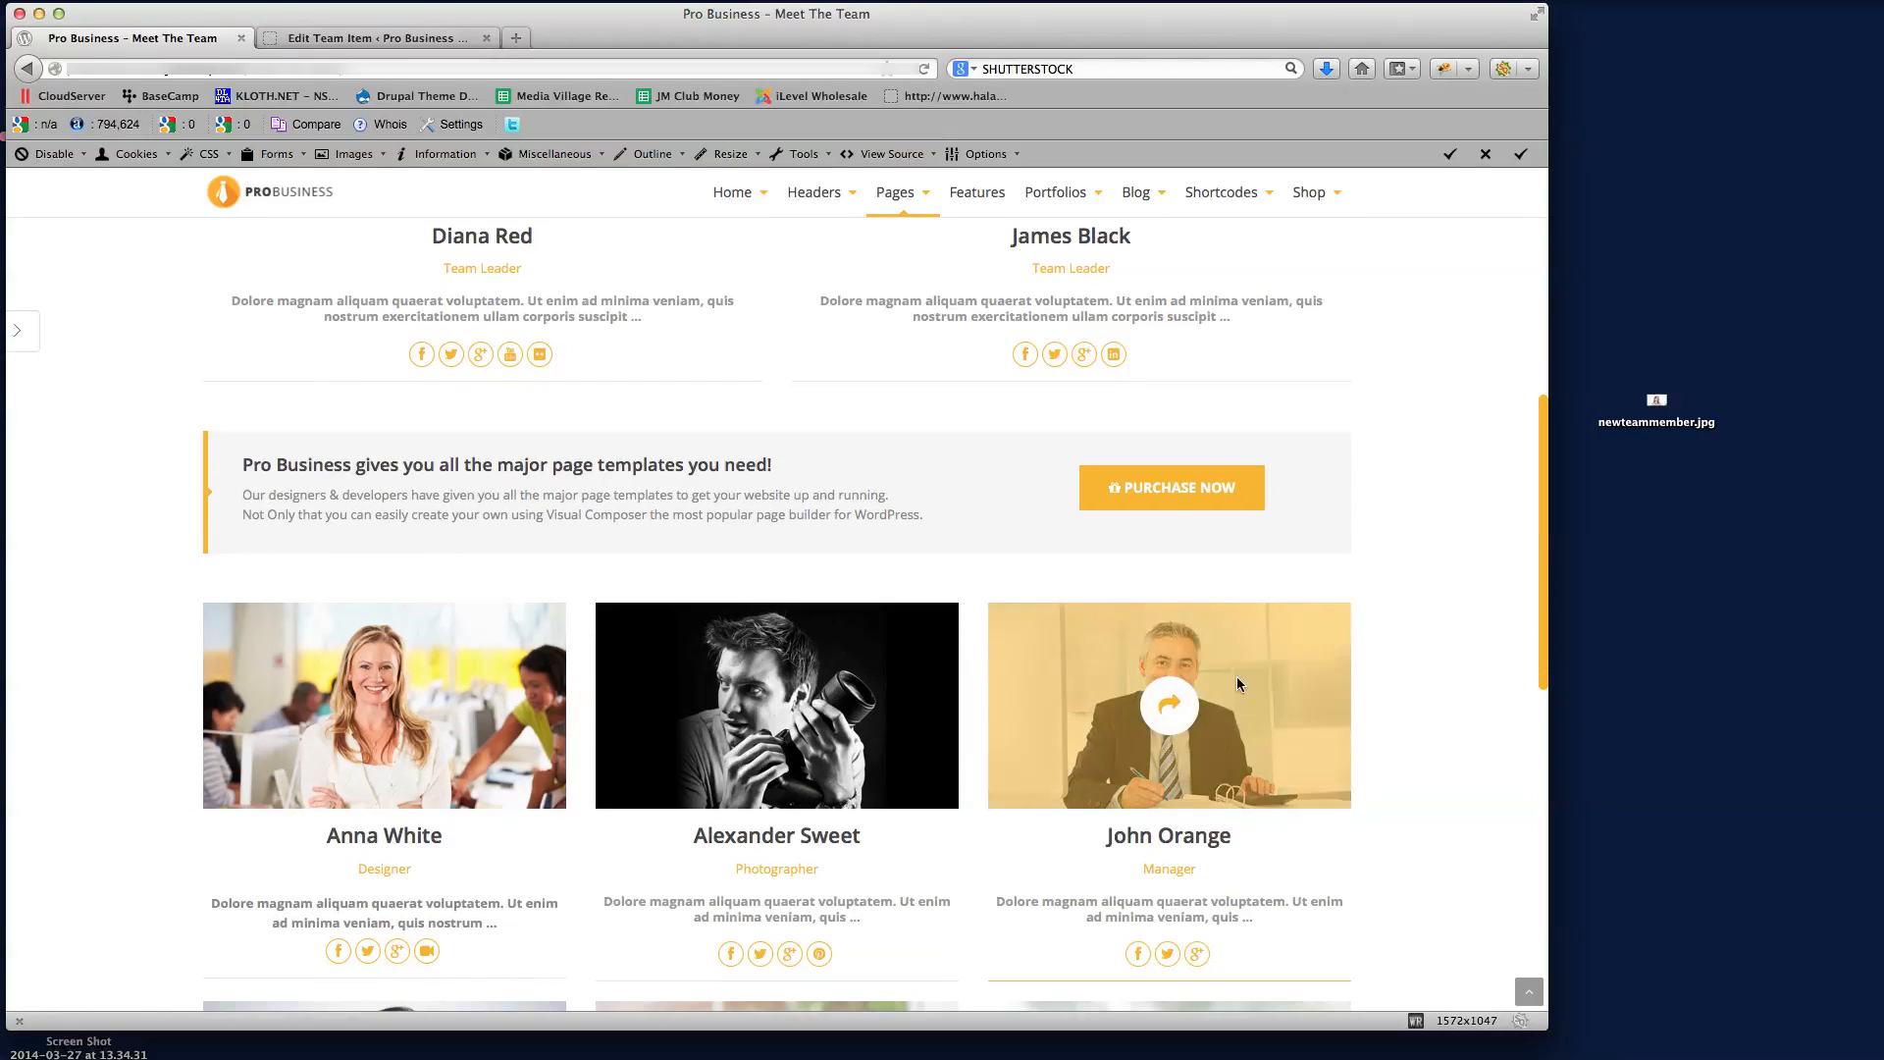
scroll("down", 3)
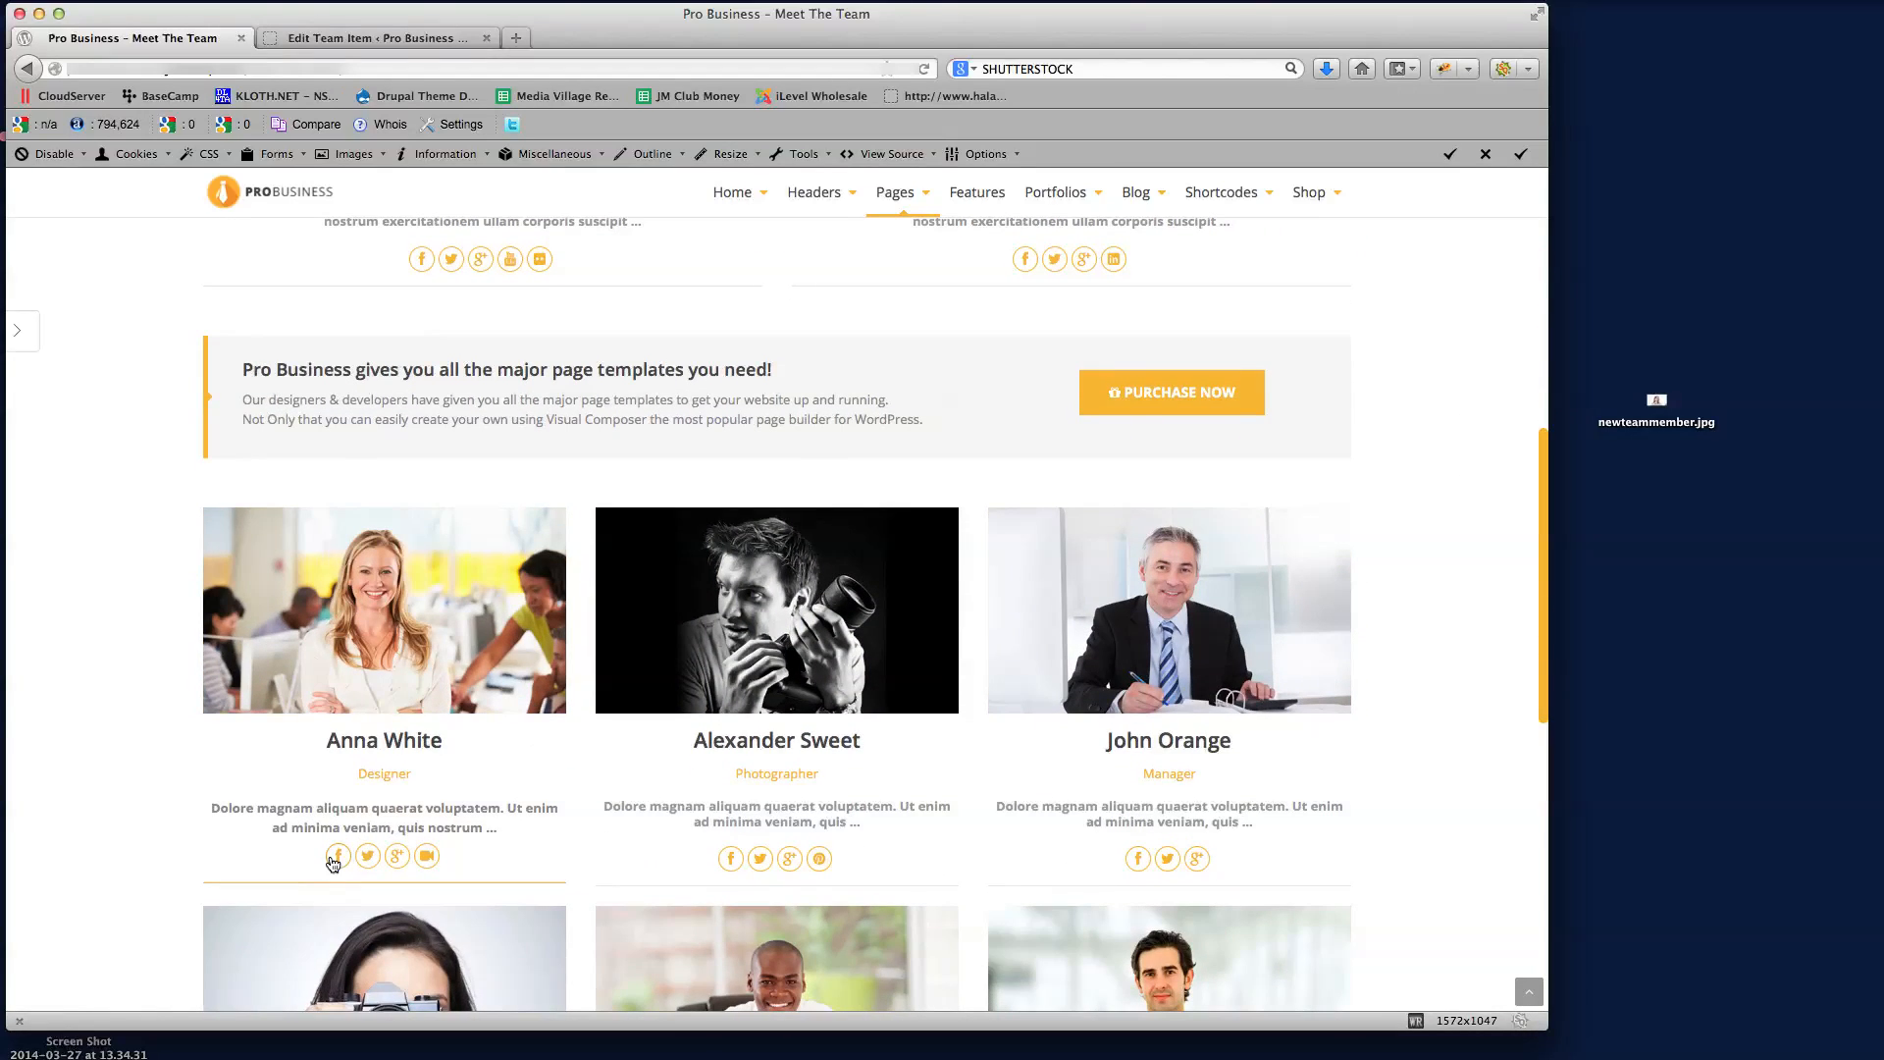
left_click(336, 858)
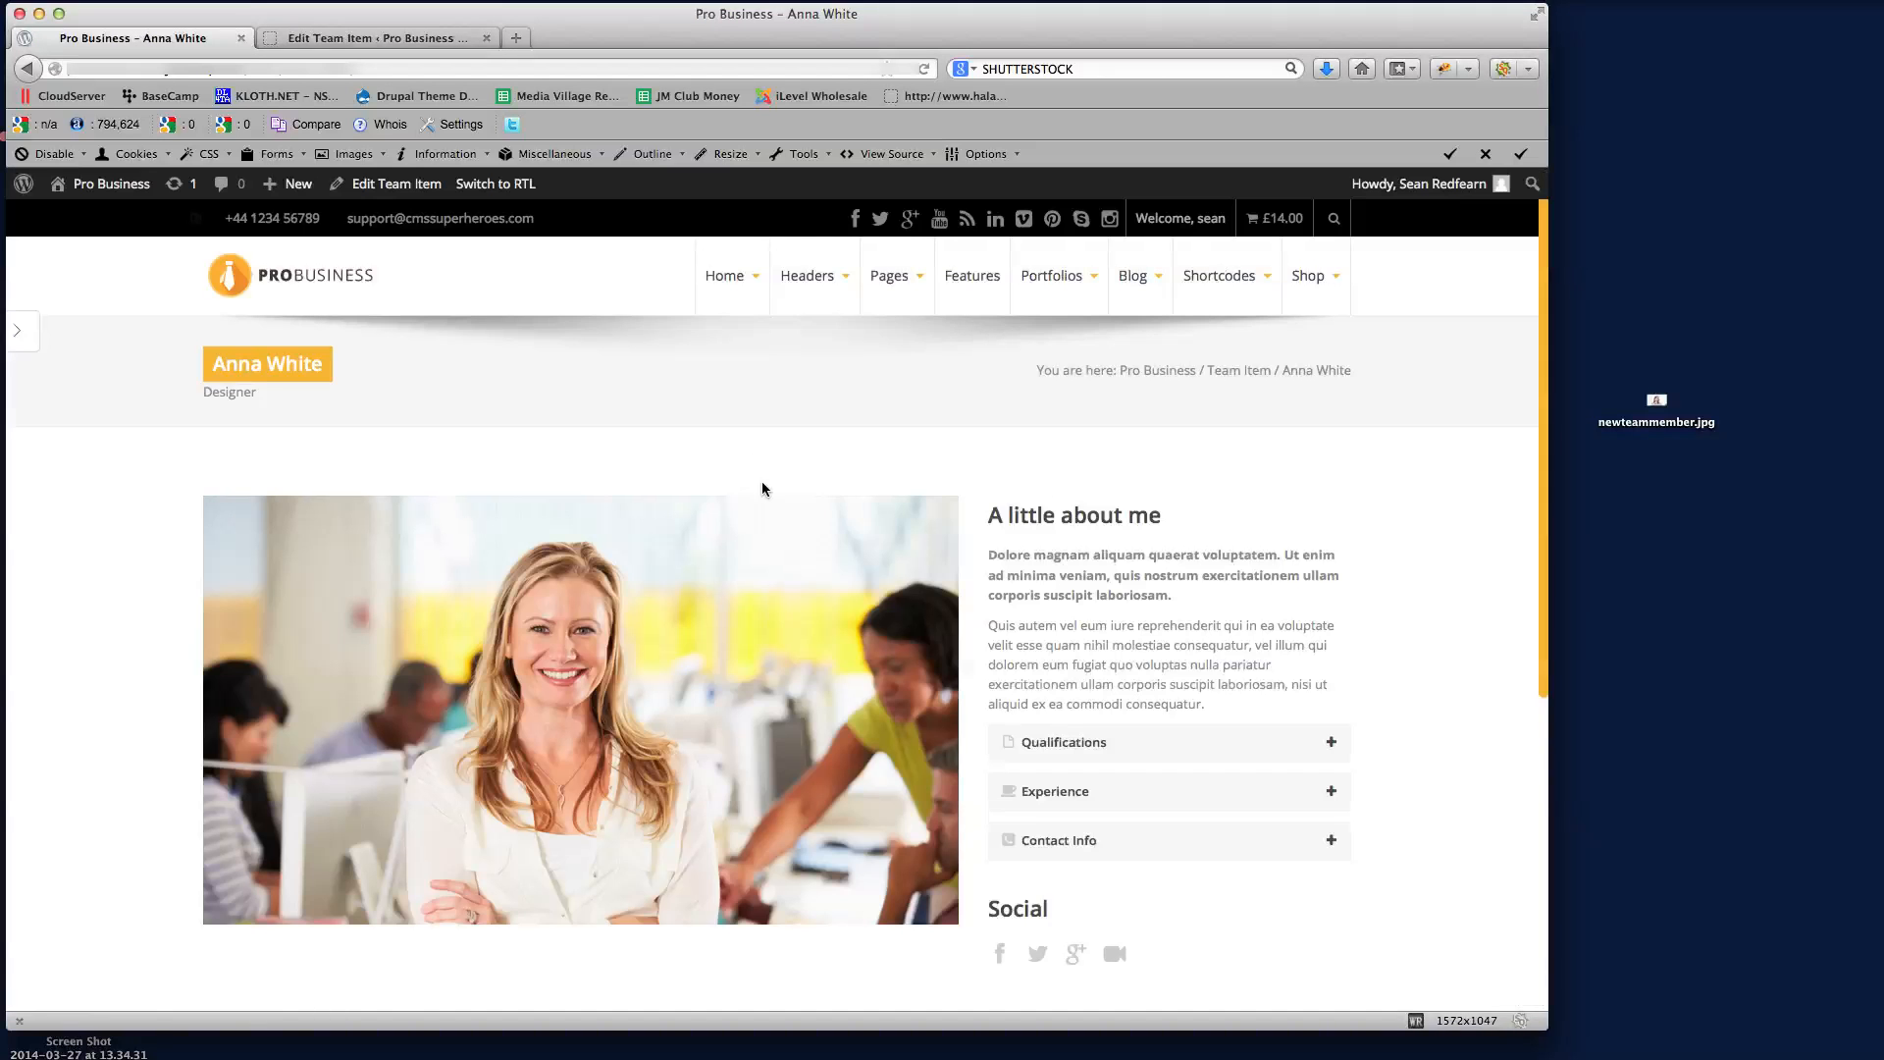
mouse_move(681, 628)
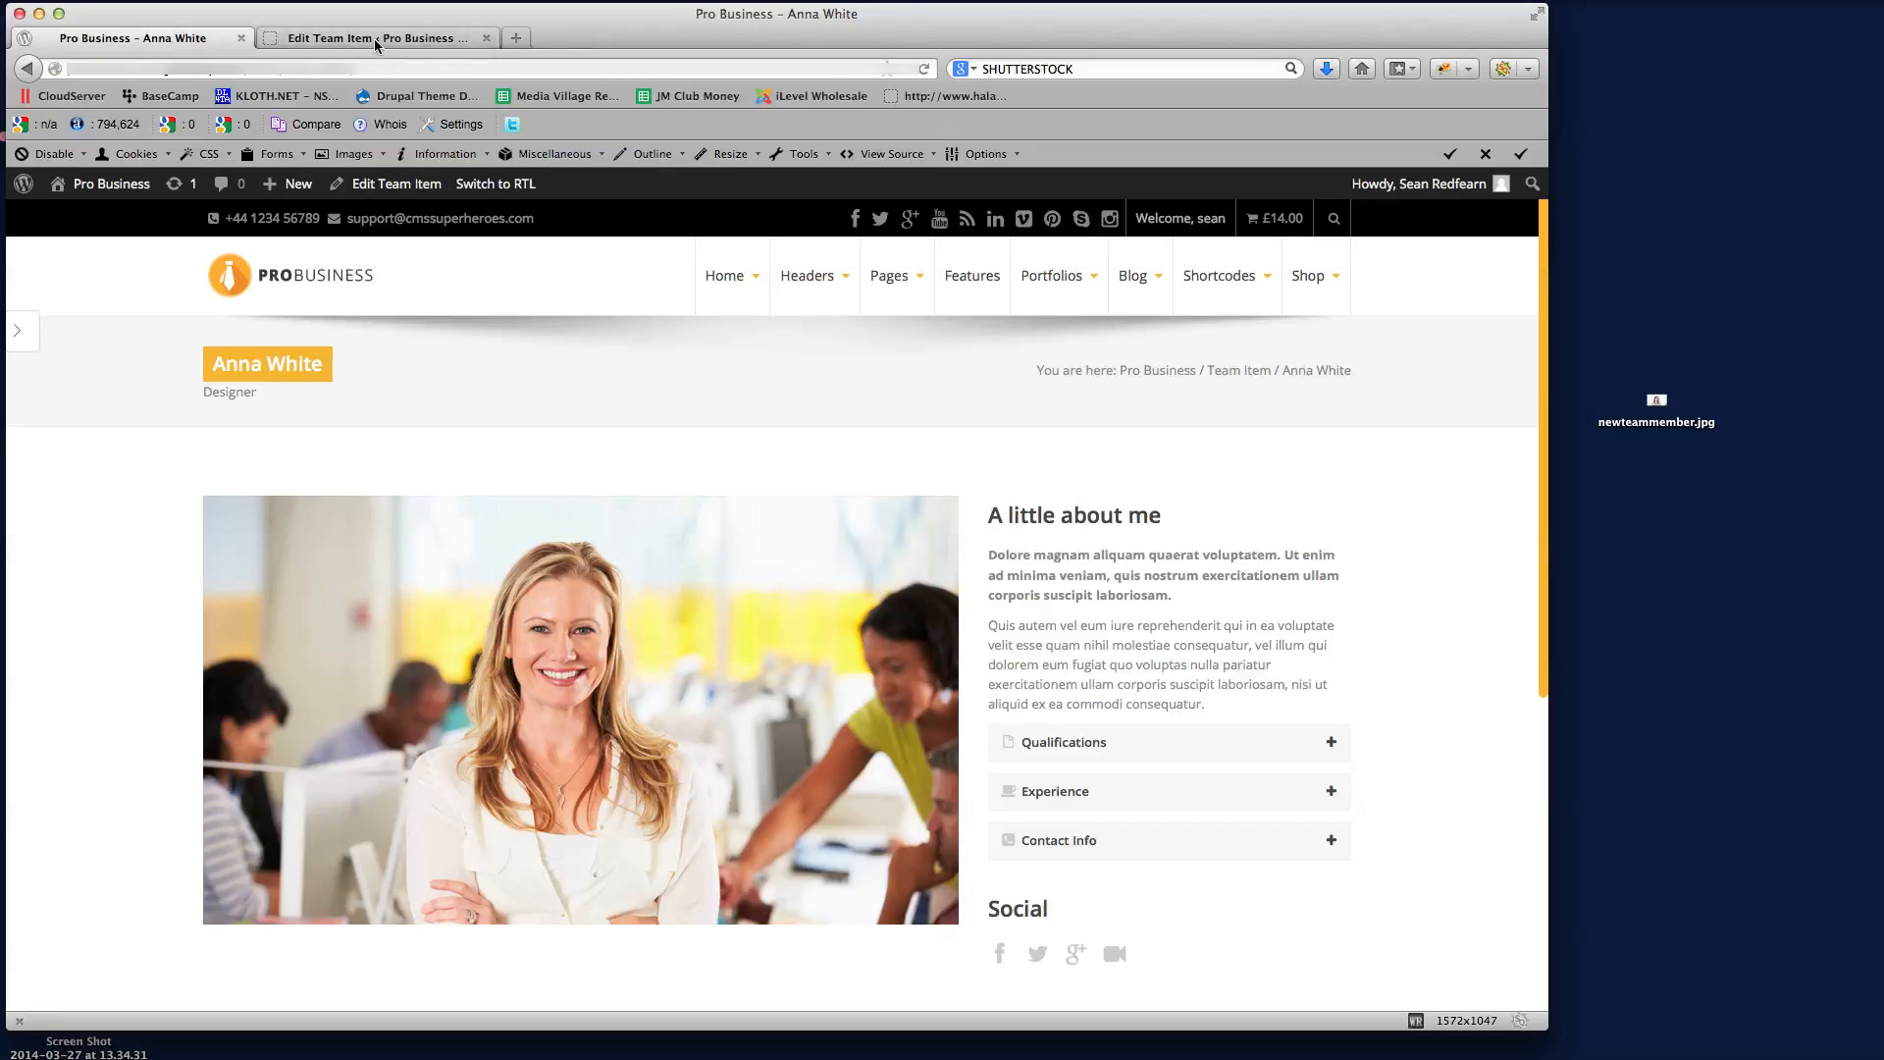
Go to the WordPress admin dashboard and browse the Team list of eight members.
left_click(372, 38)
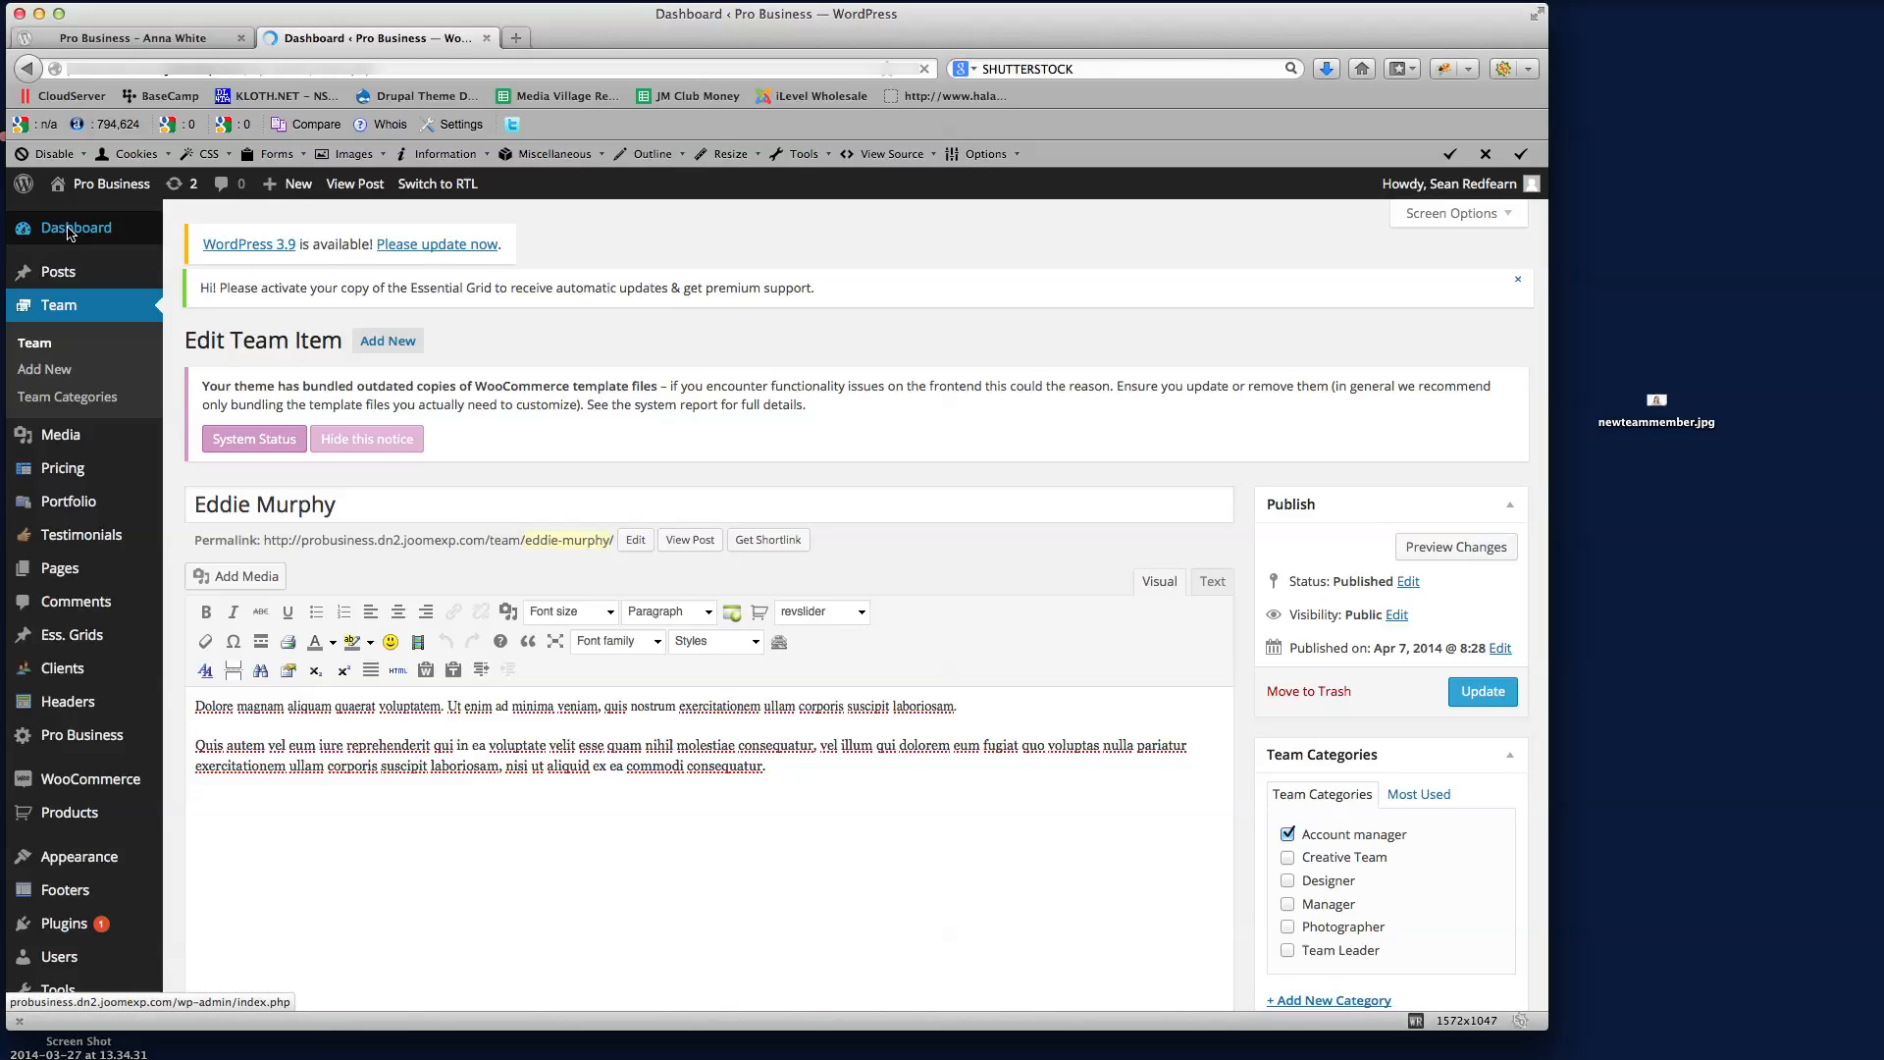
left_click(76, 228)
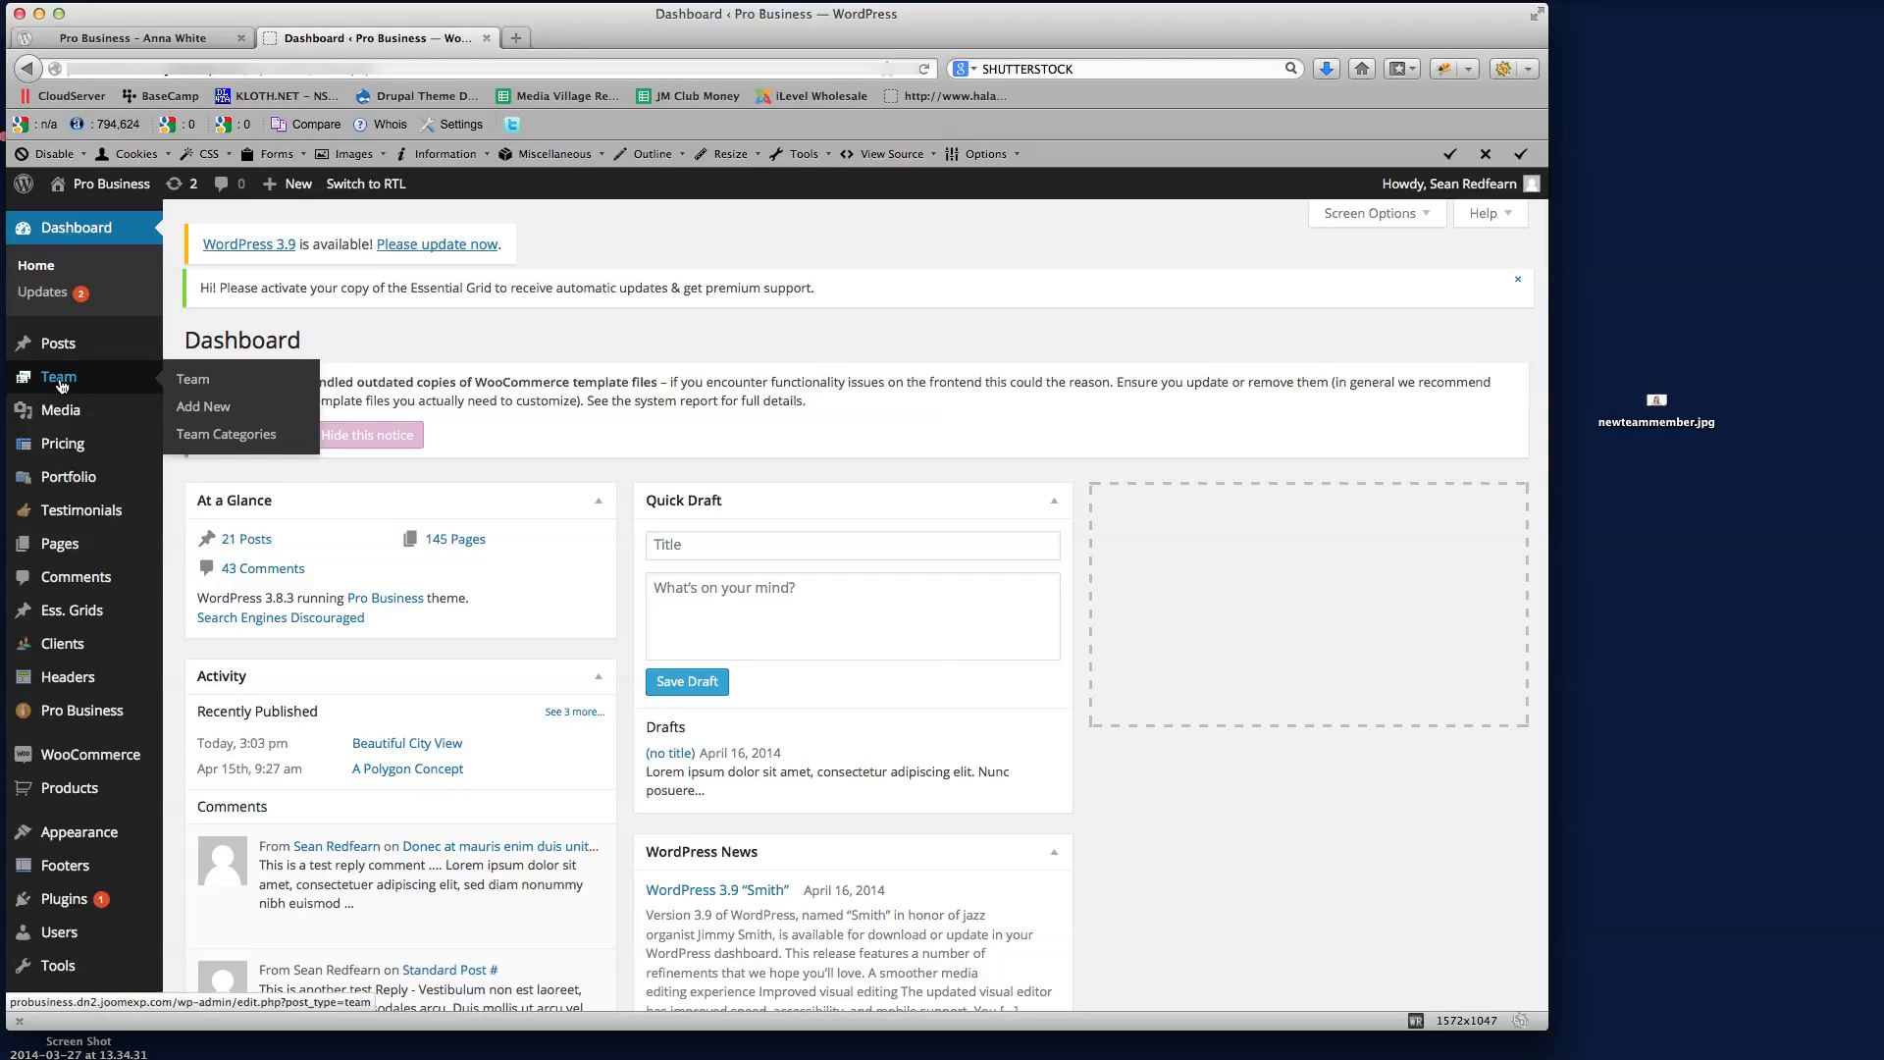
left_click(191, 379)
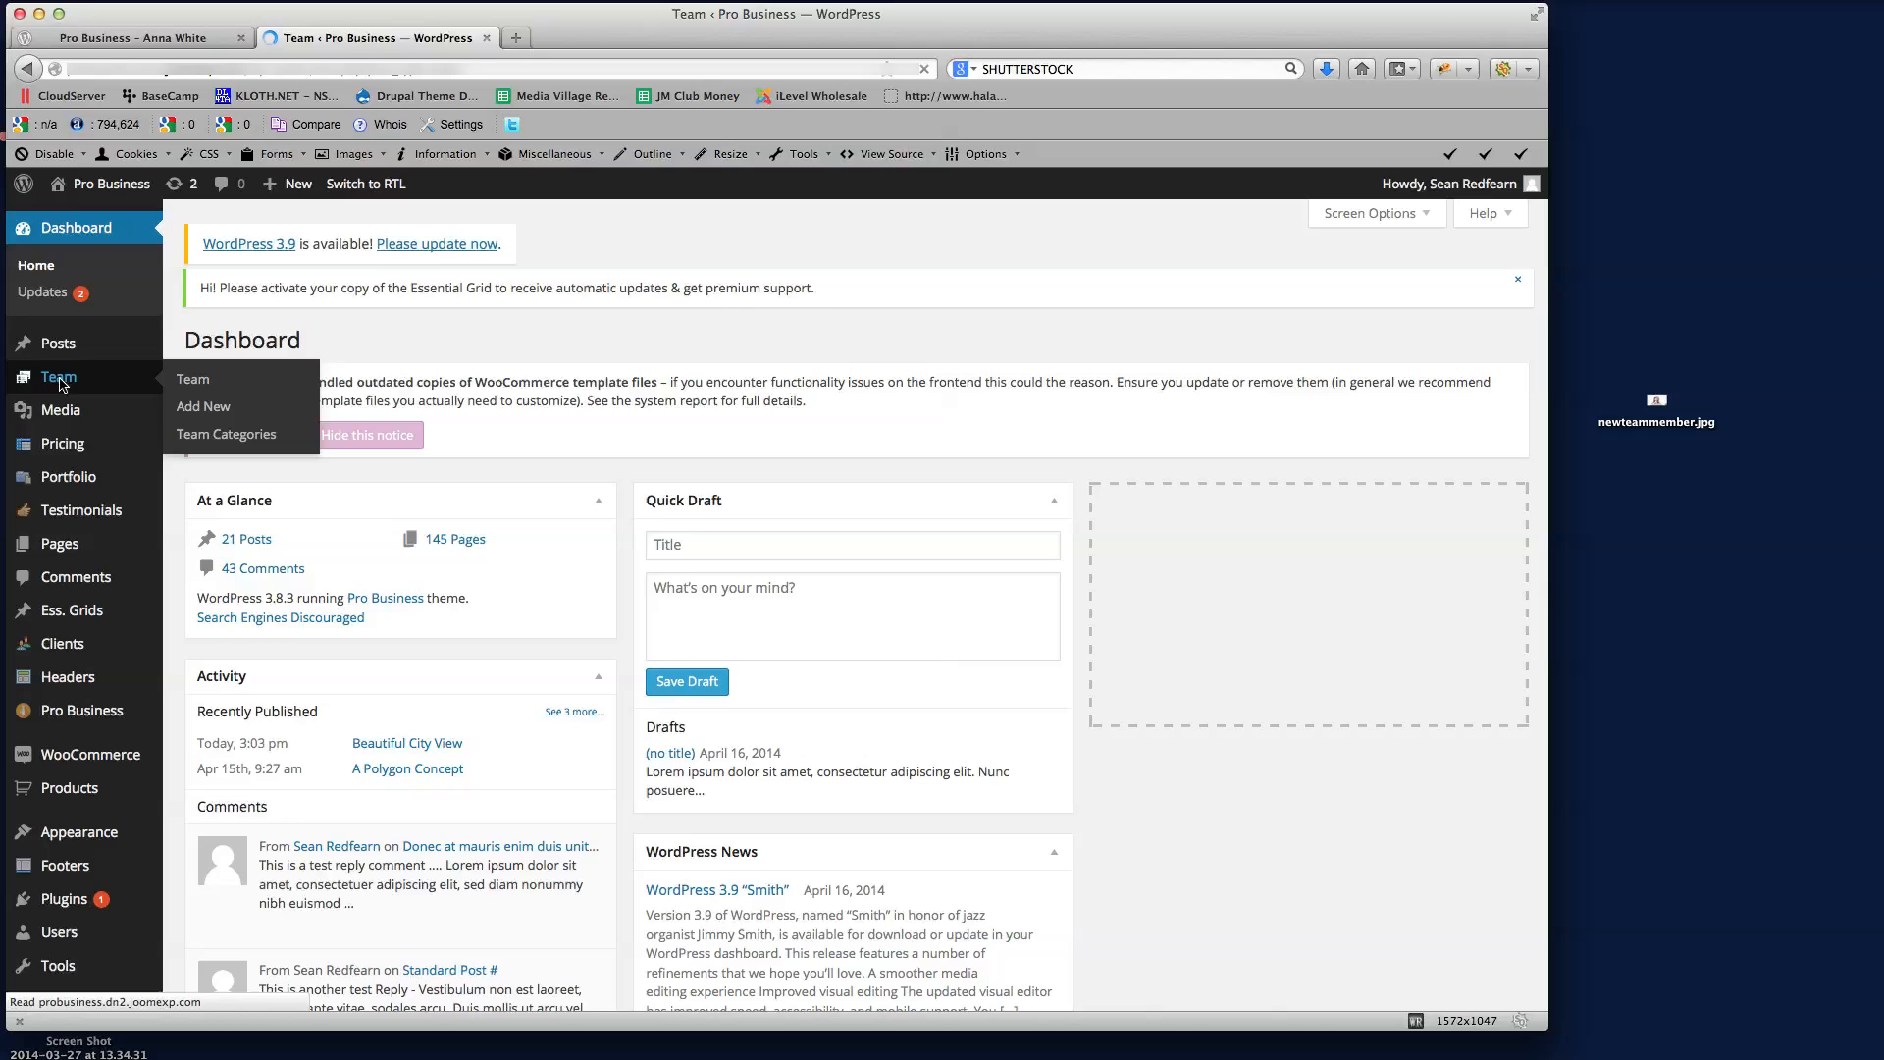
left_click(191, 379)
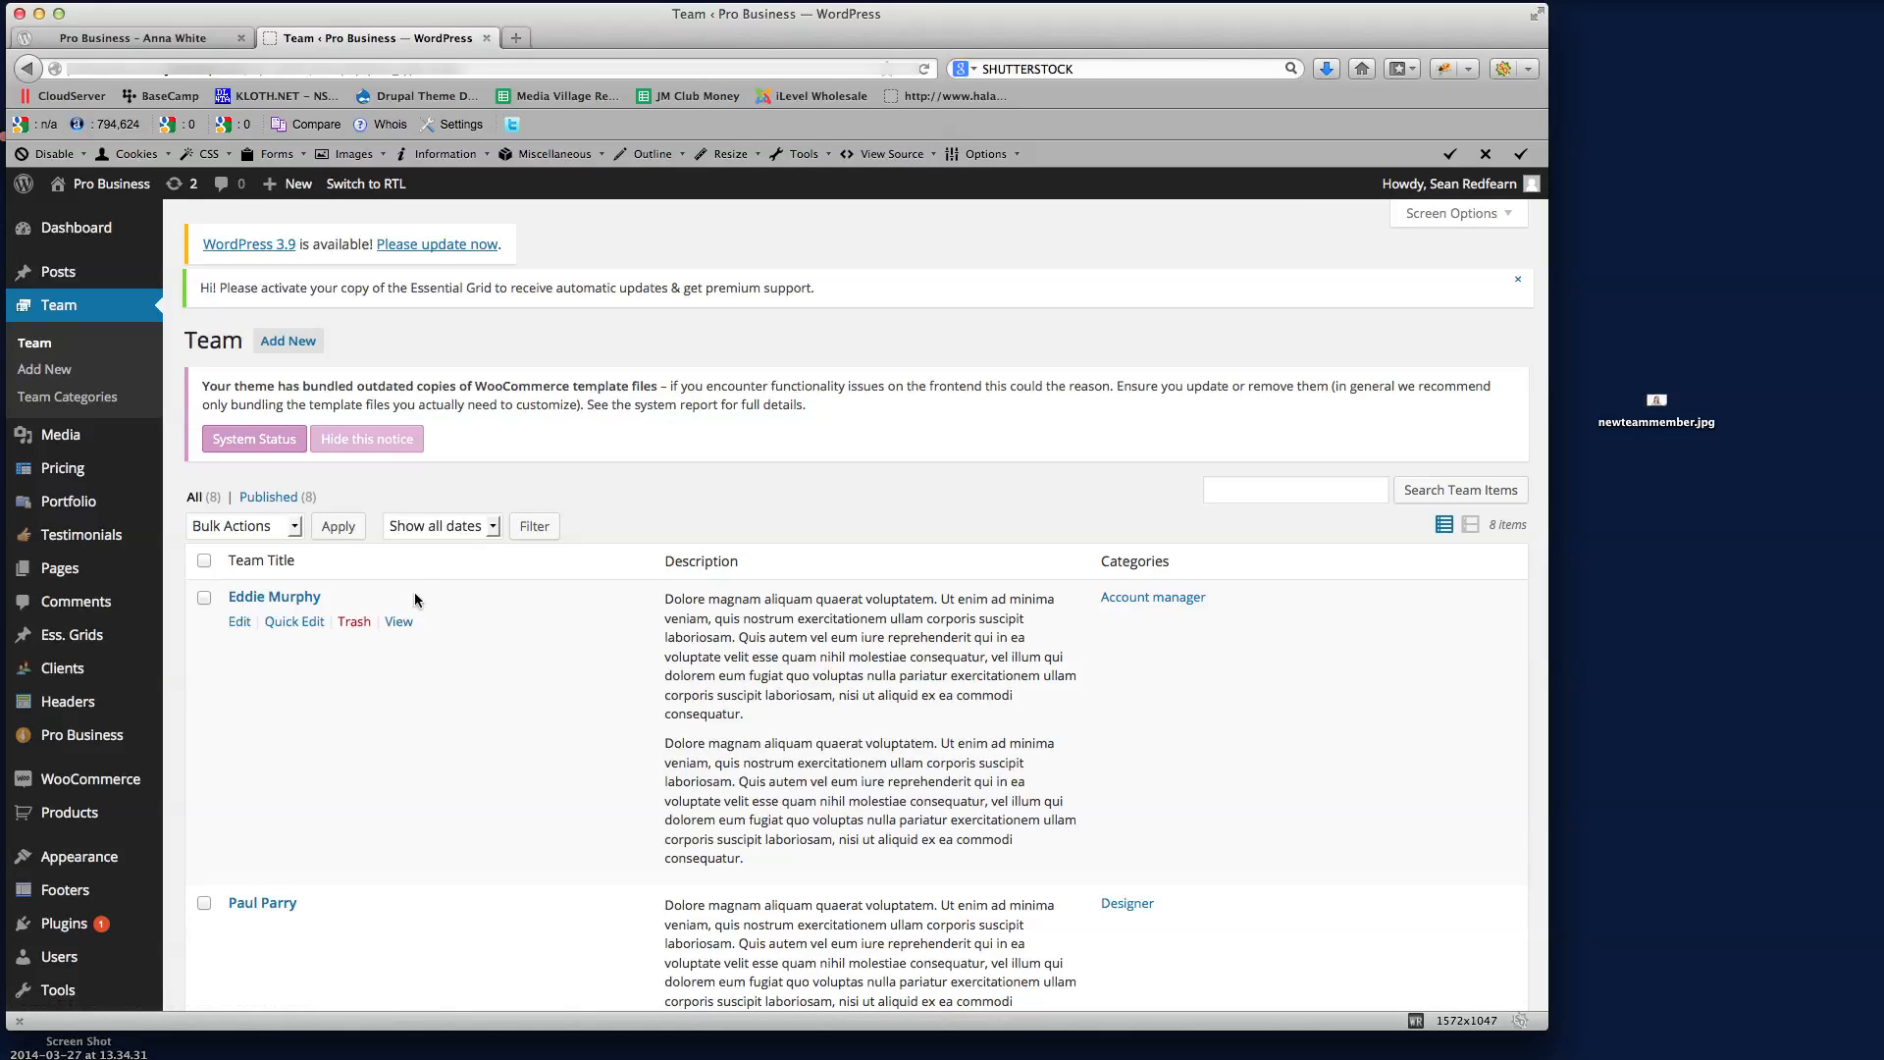
scroll("down", 3)
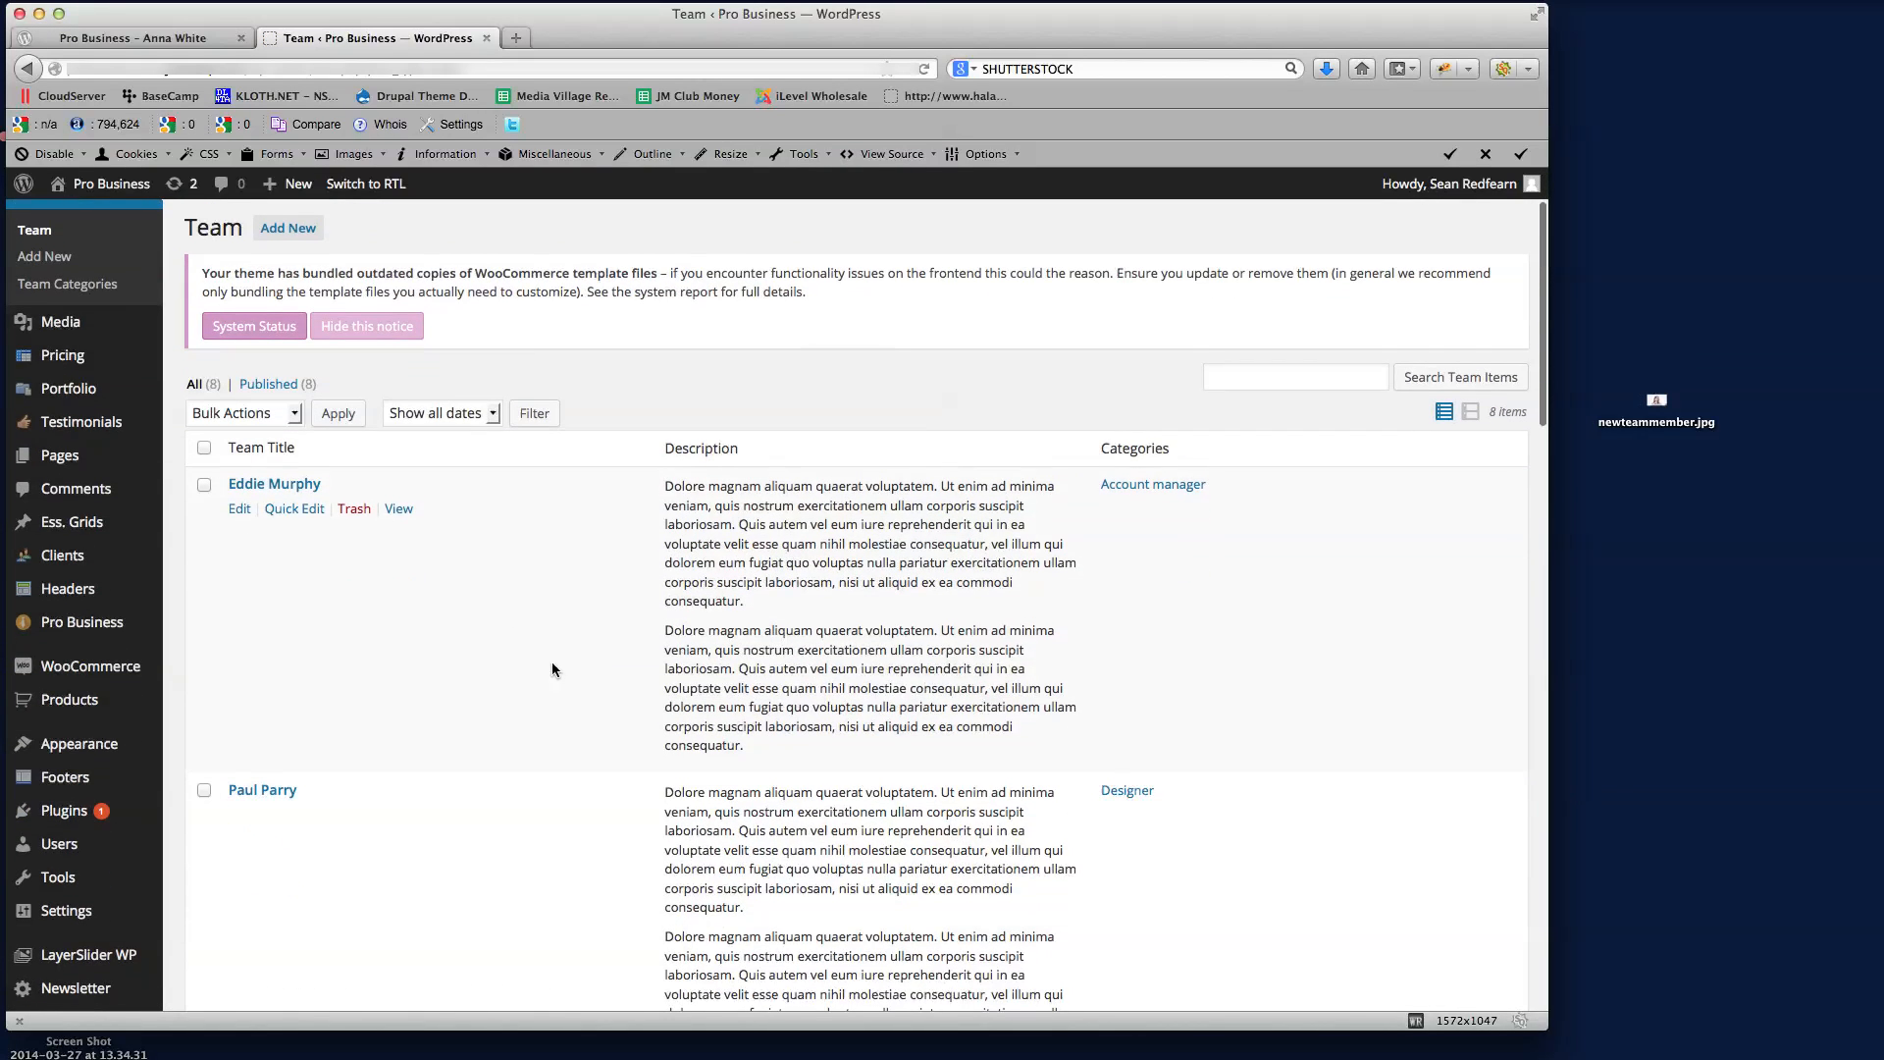
scroll("down", 3)
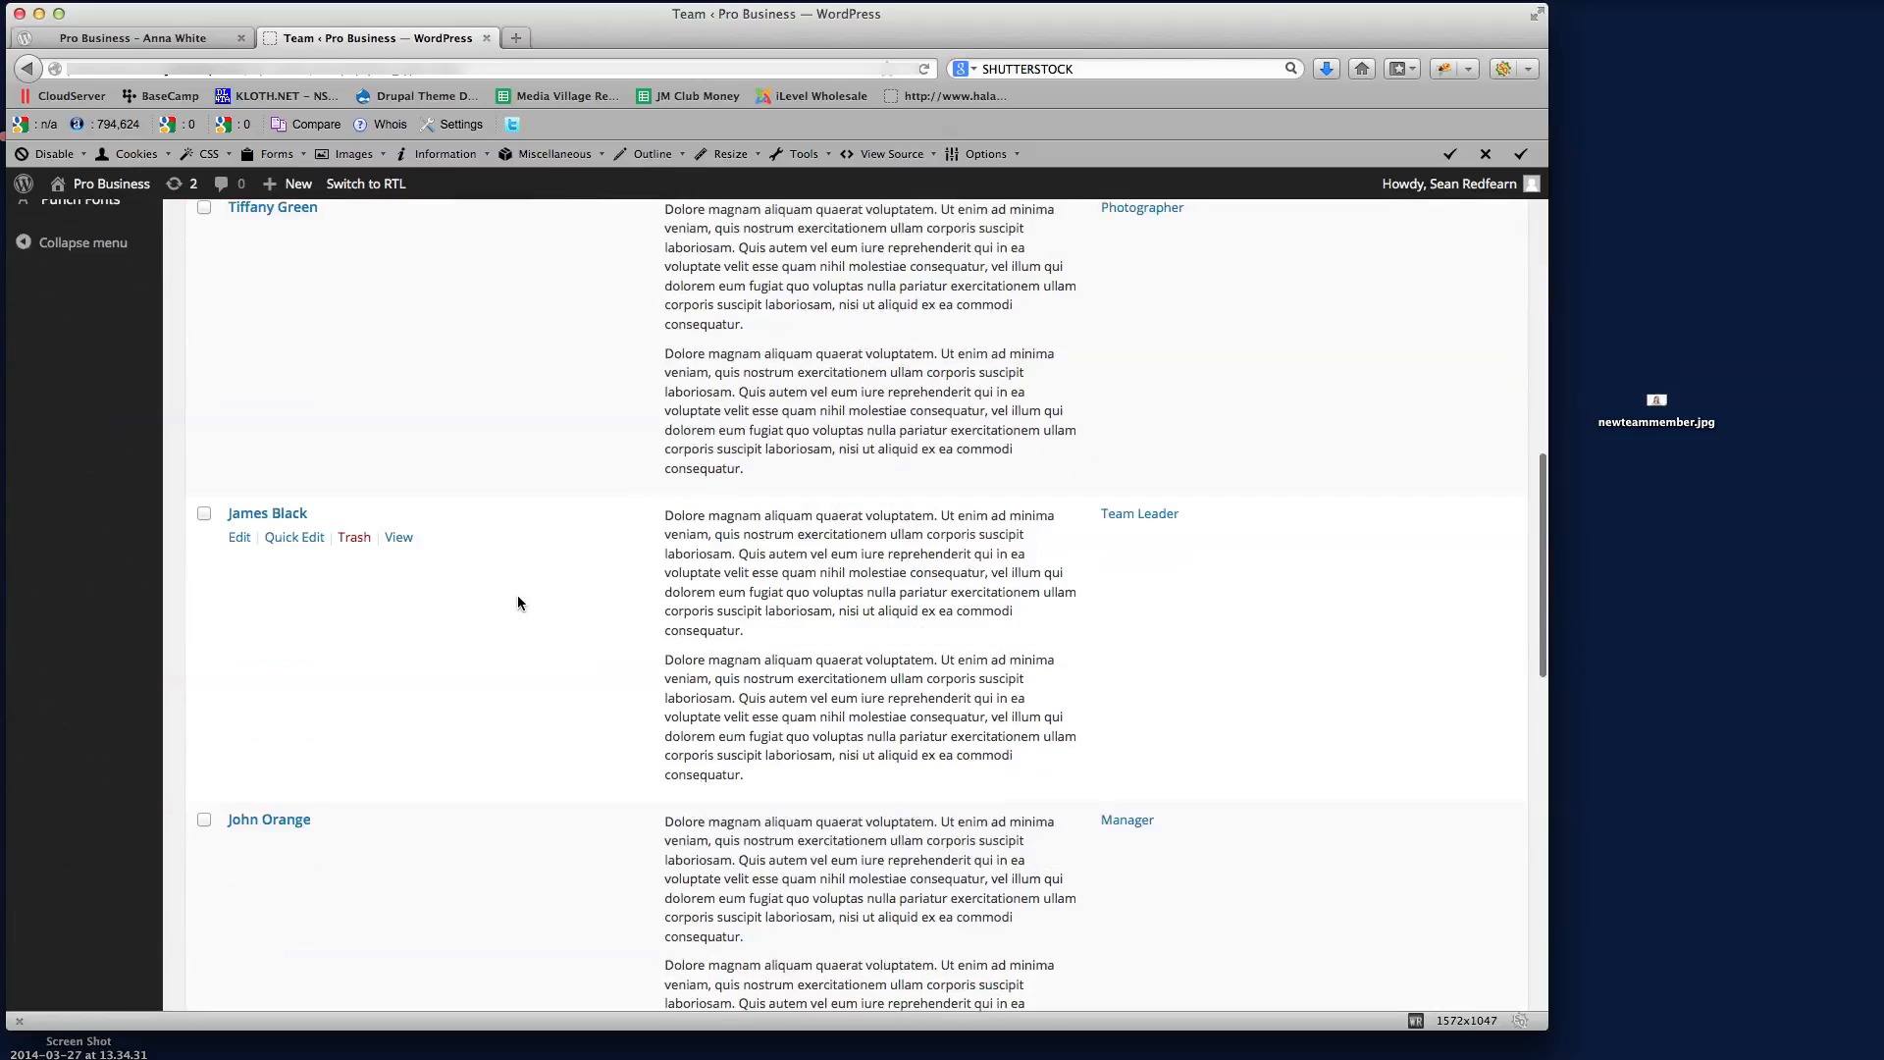
scroll("up", 3)
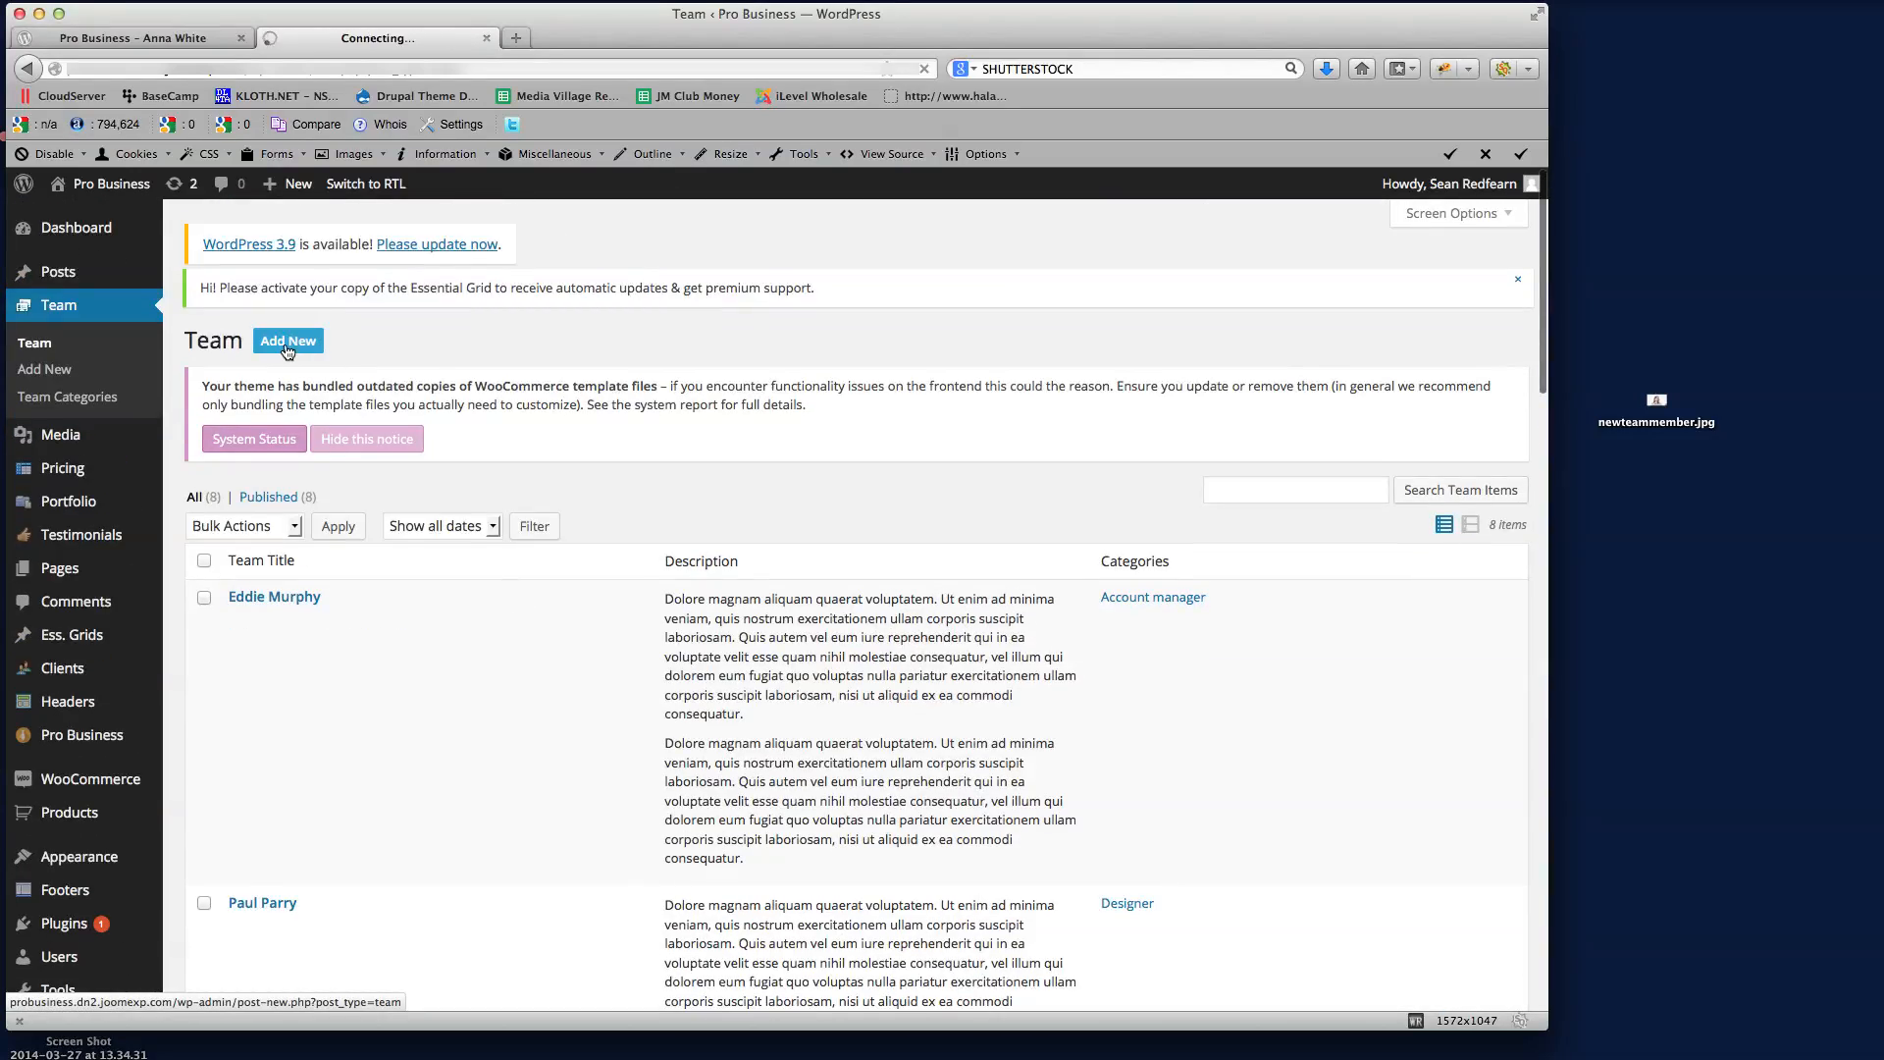
Start a new Team item and preview the newteammember.jpg headshot from the desktop.
left_click(287, 339)
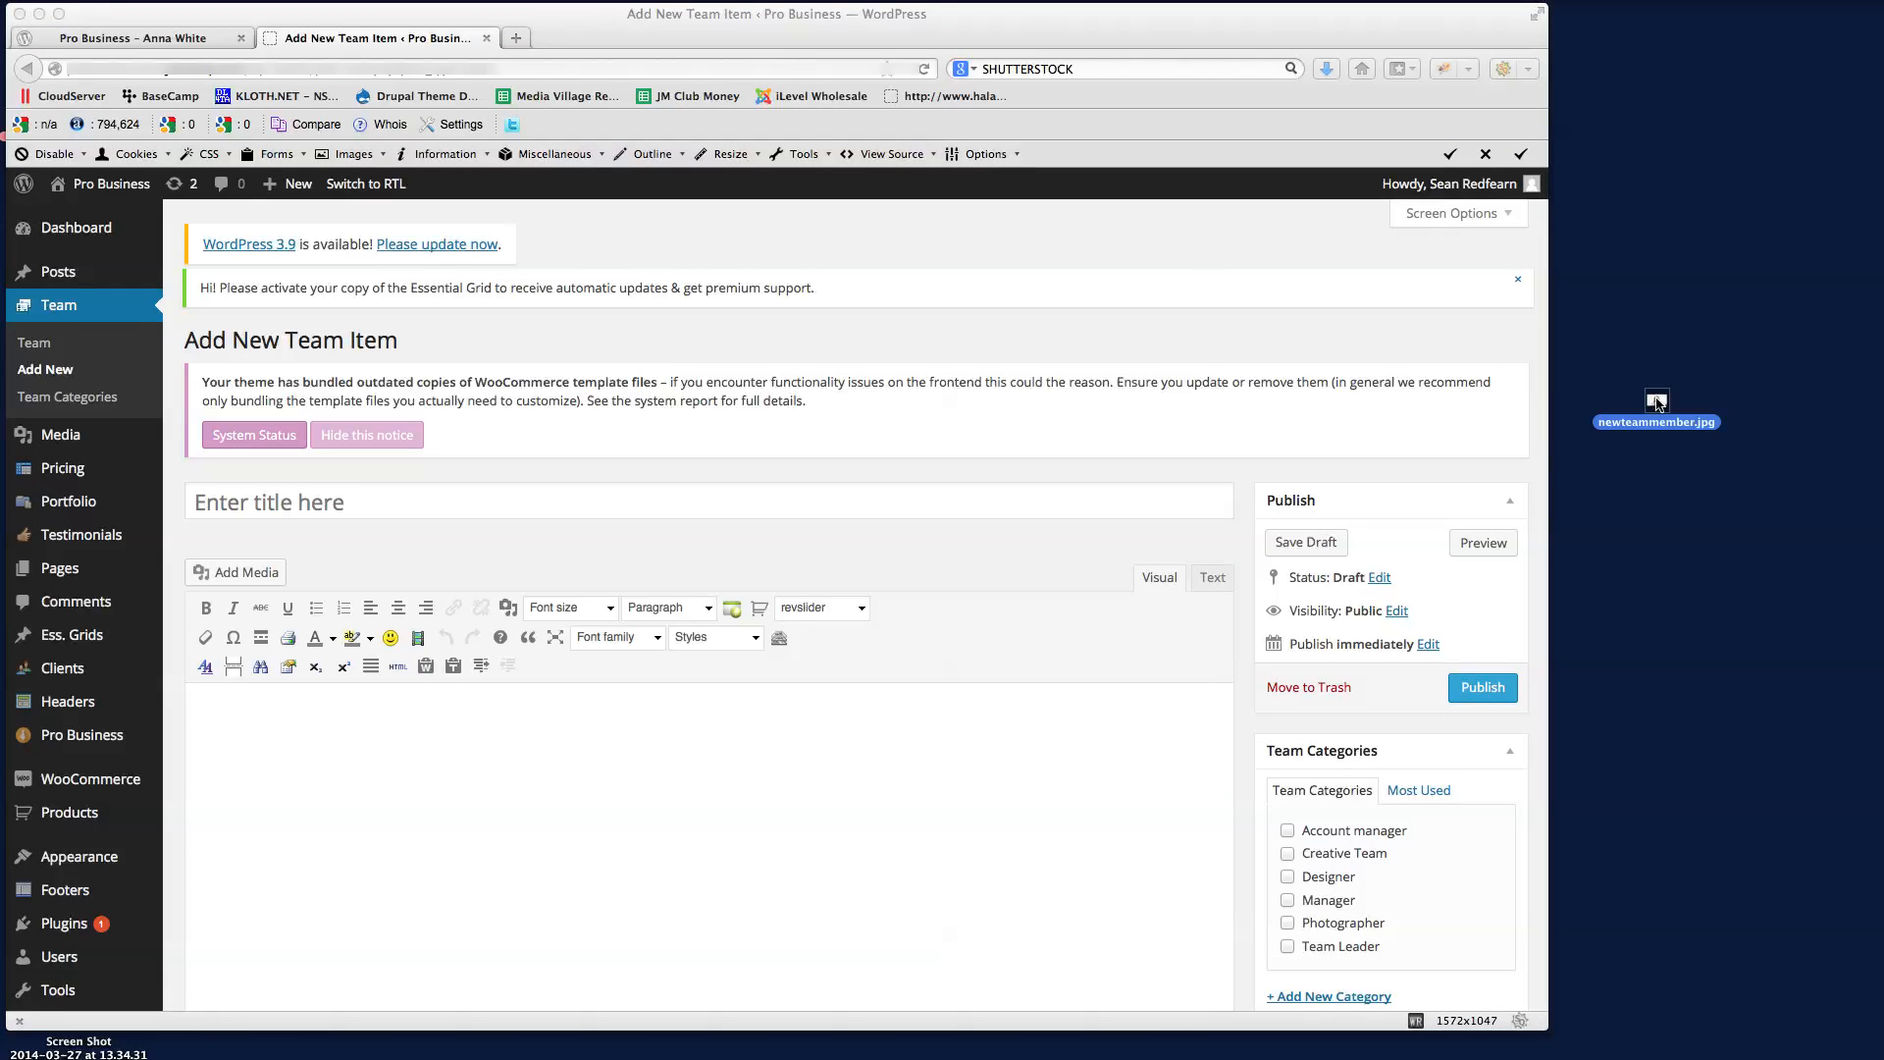
double_click(1657, 402)
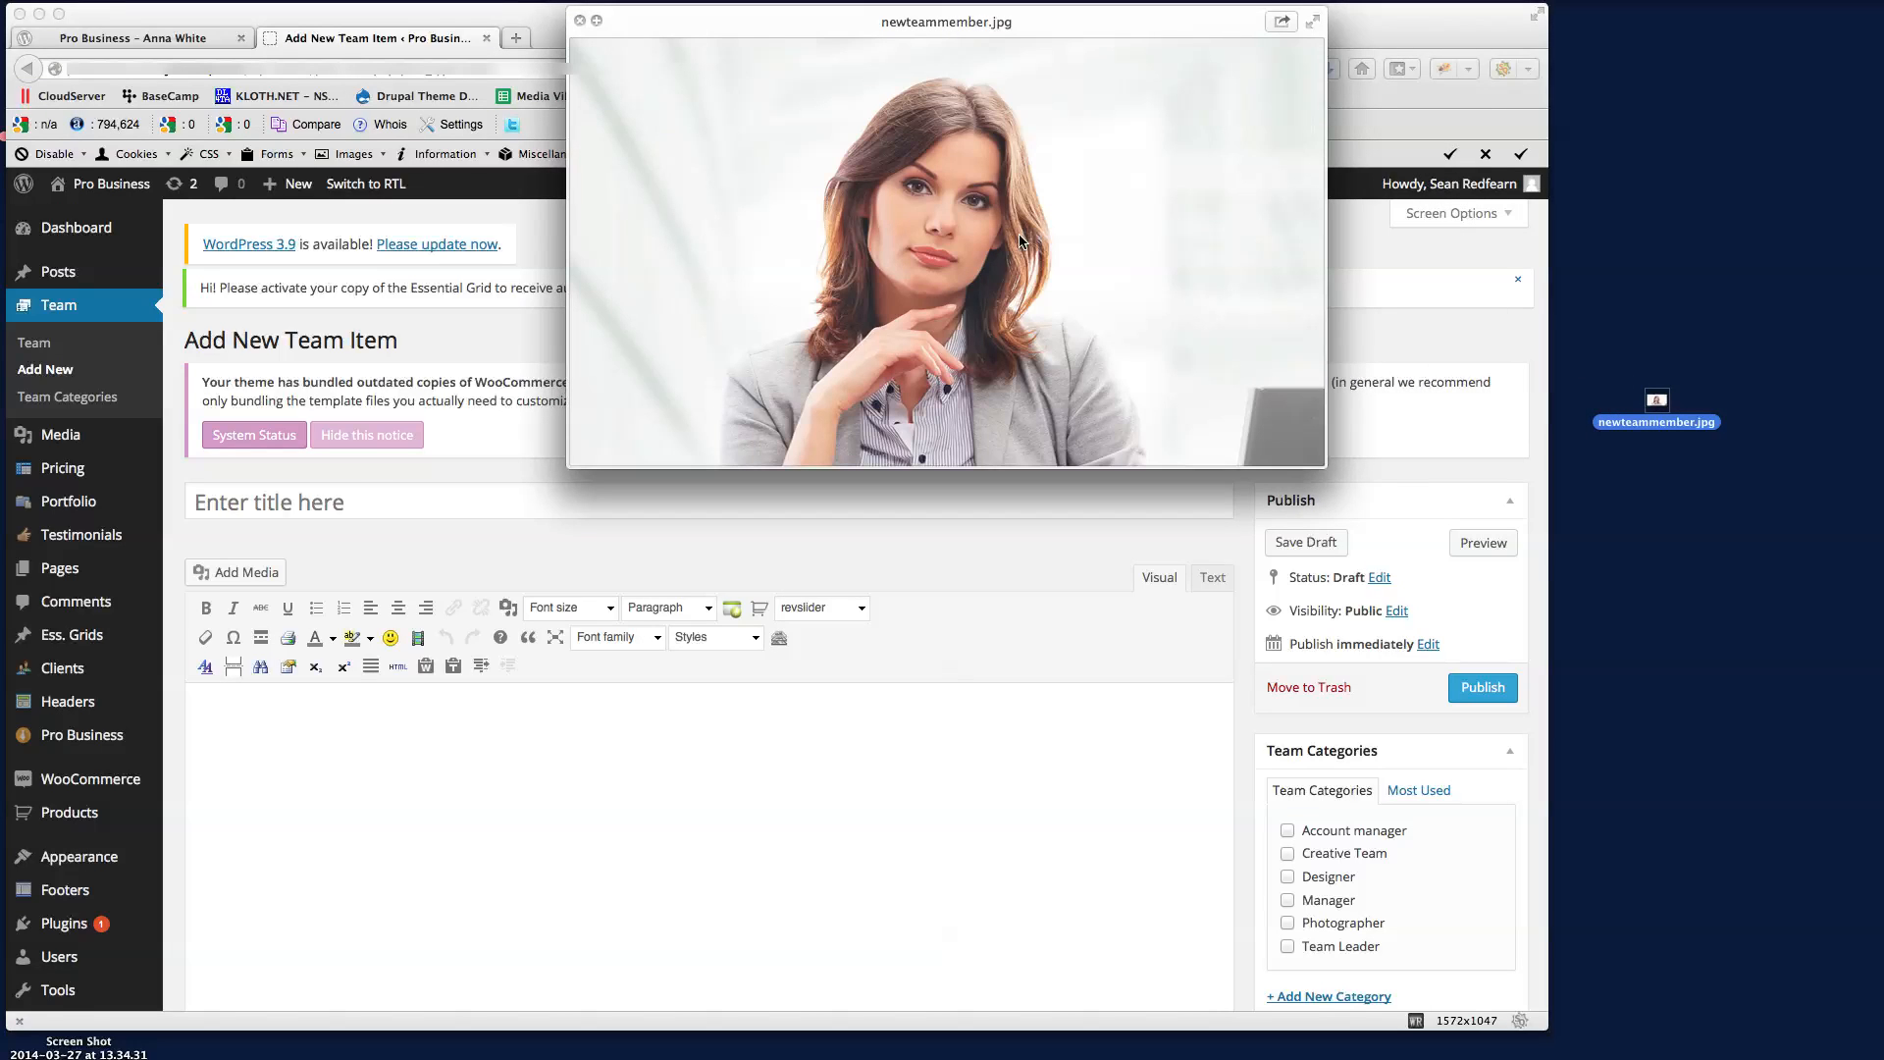
mouse_move(581, 26)
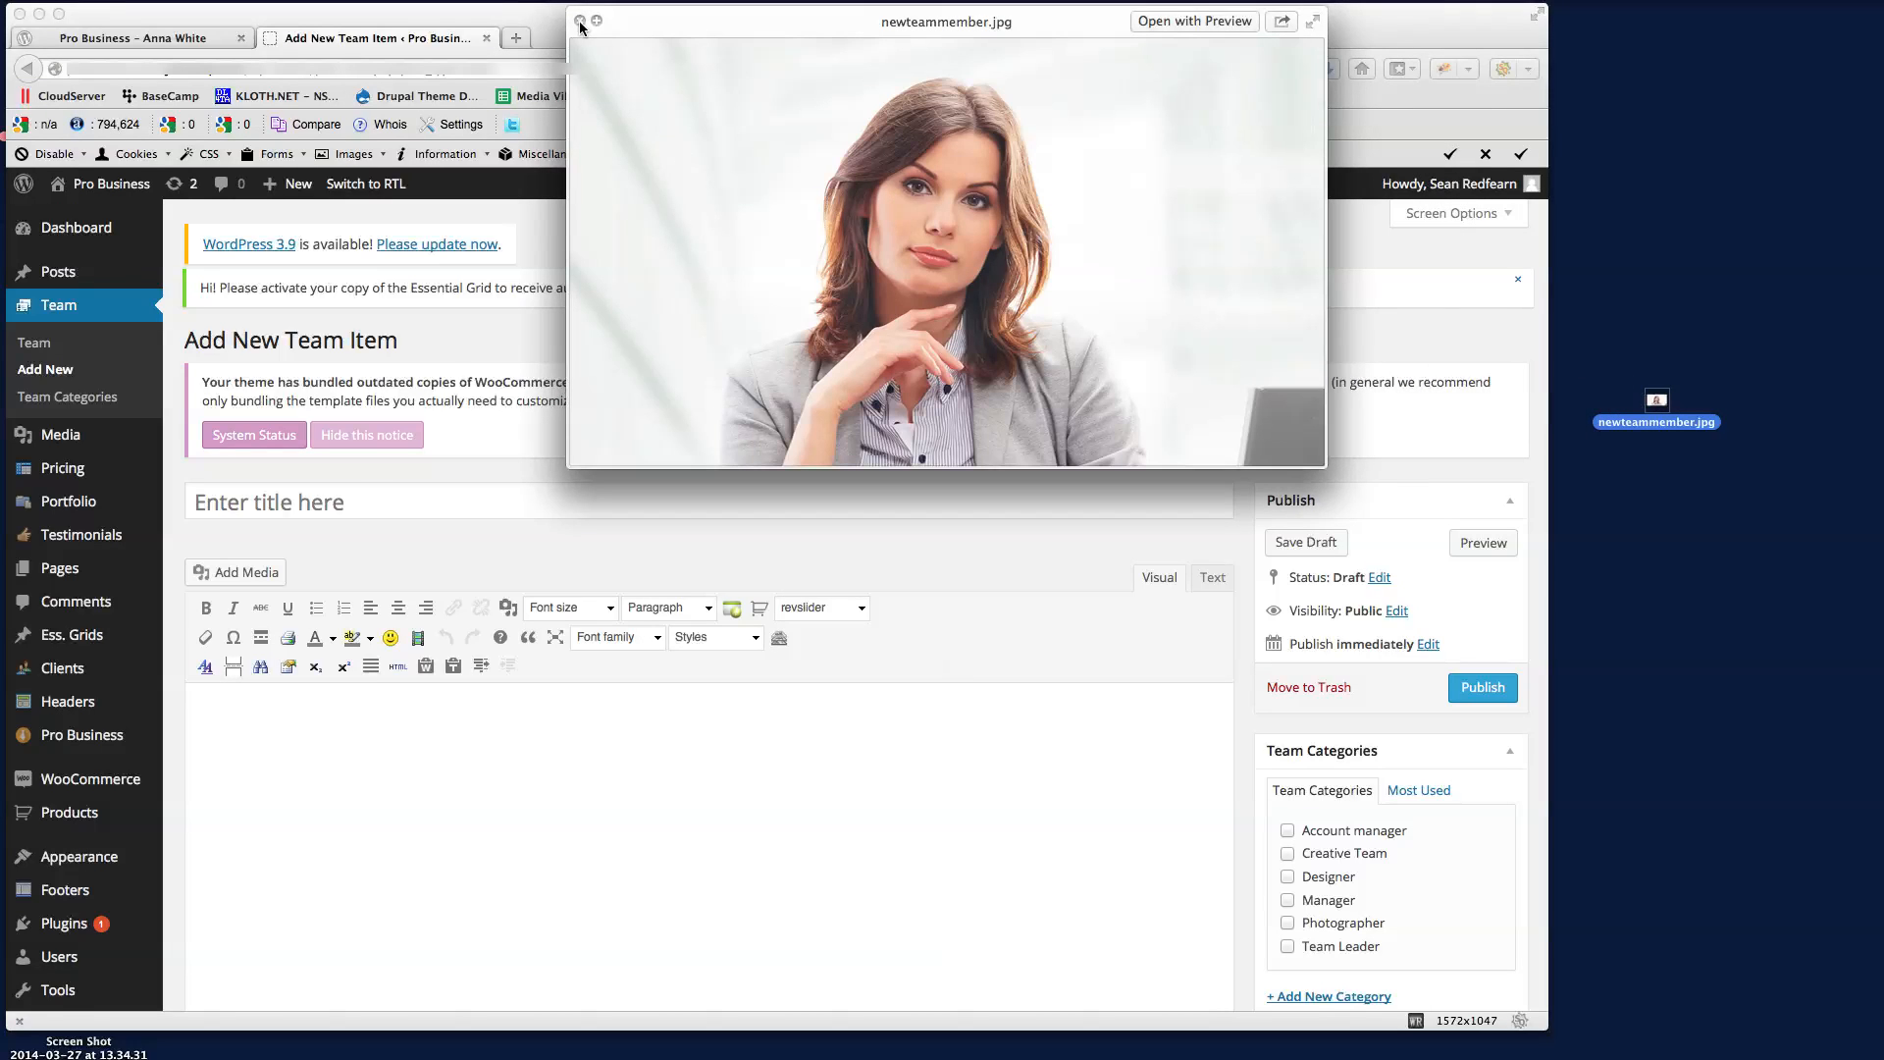
left_click(580, 20)
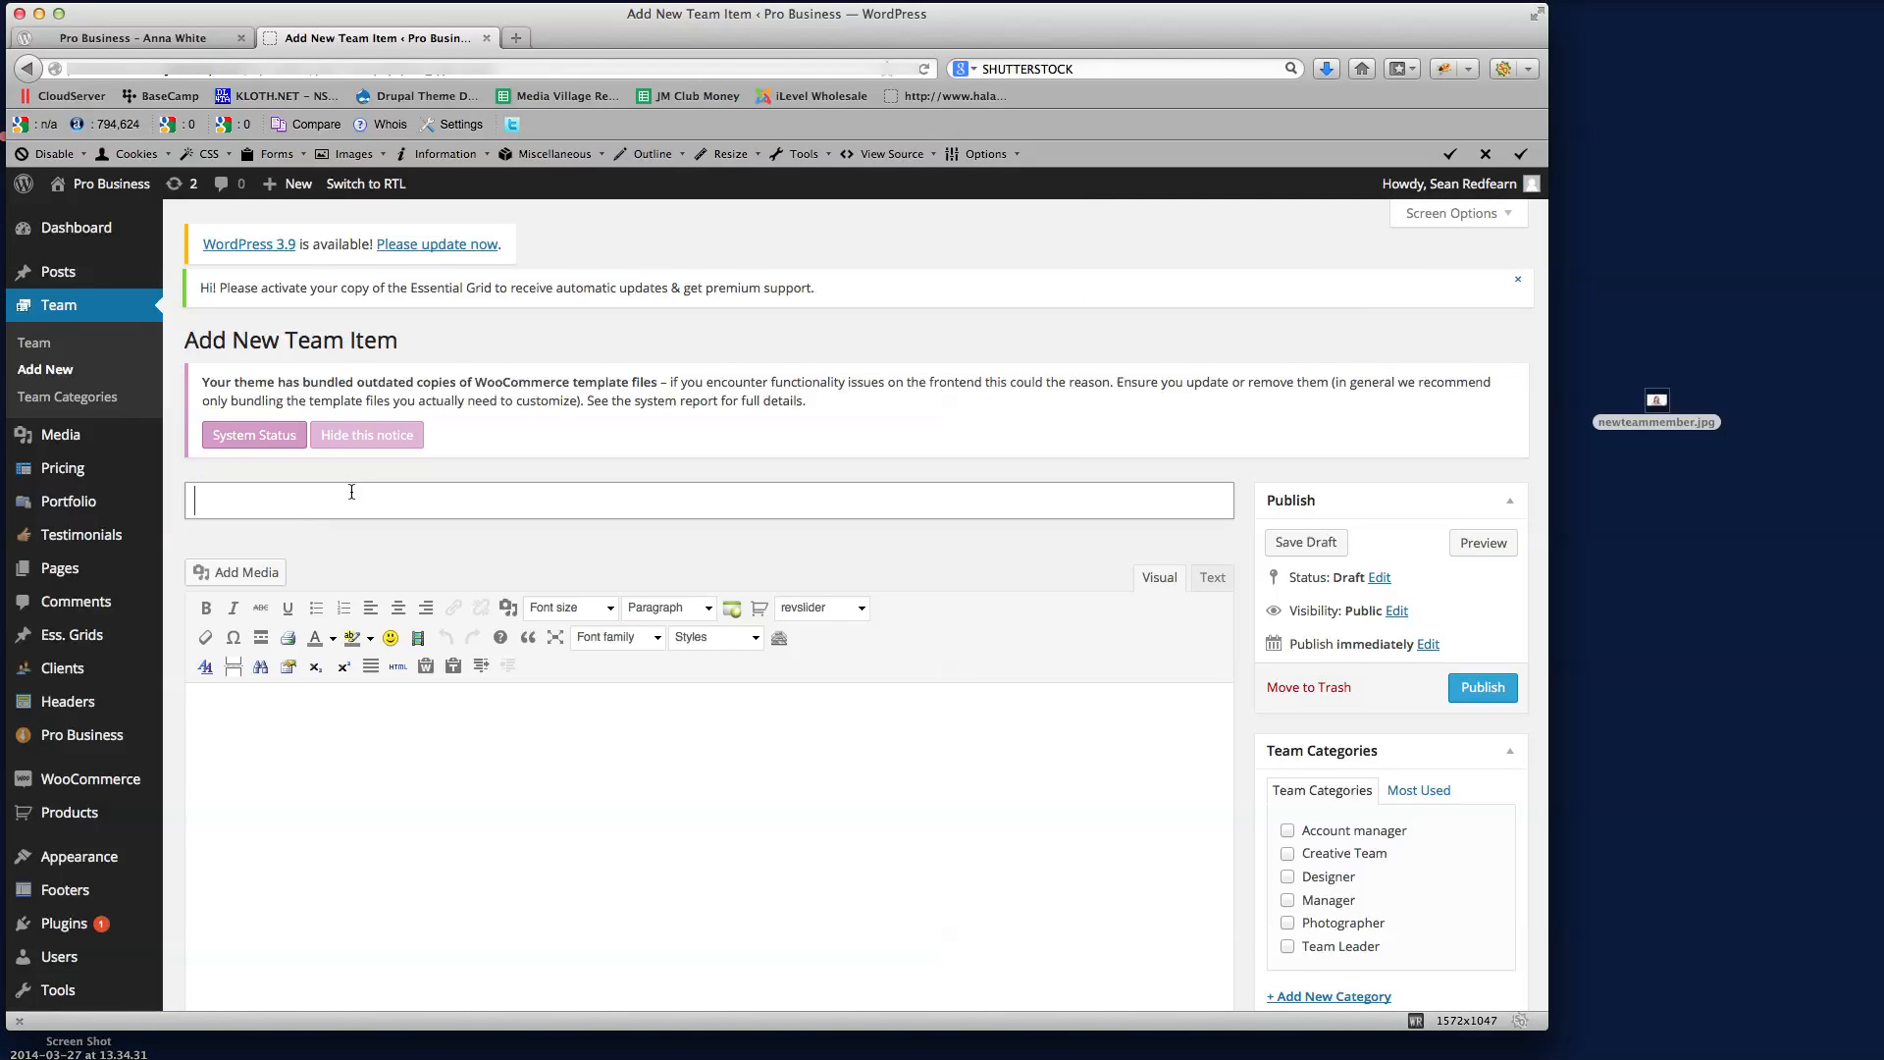
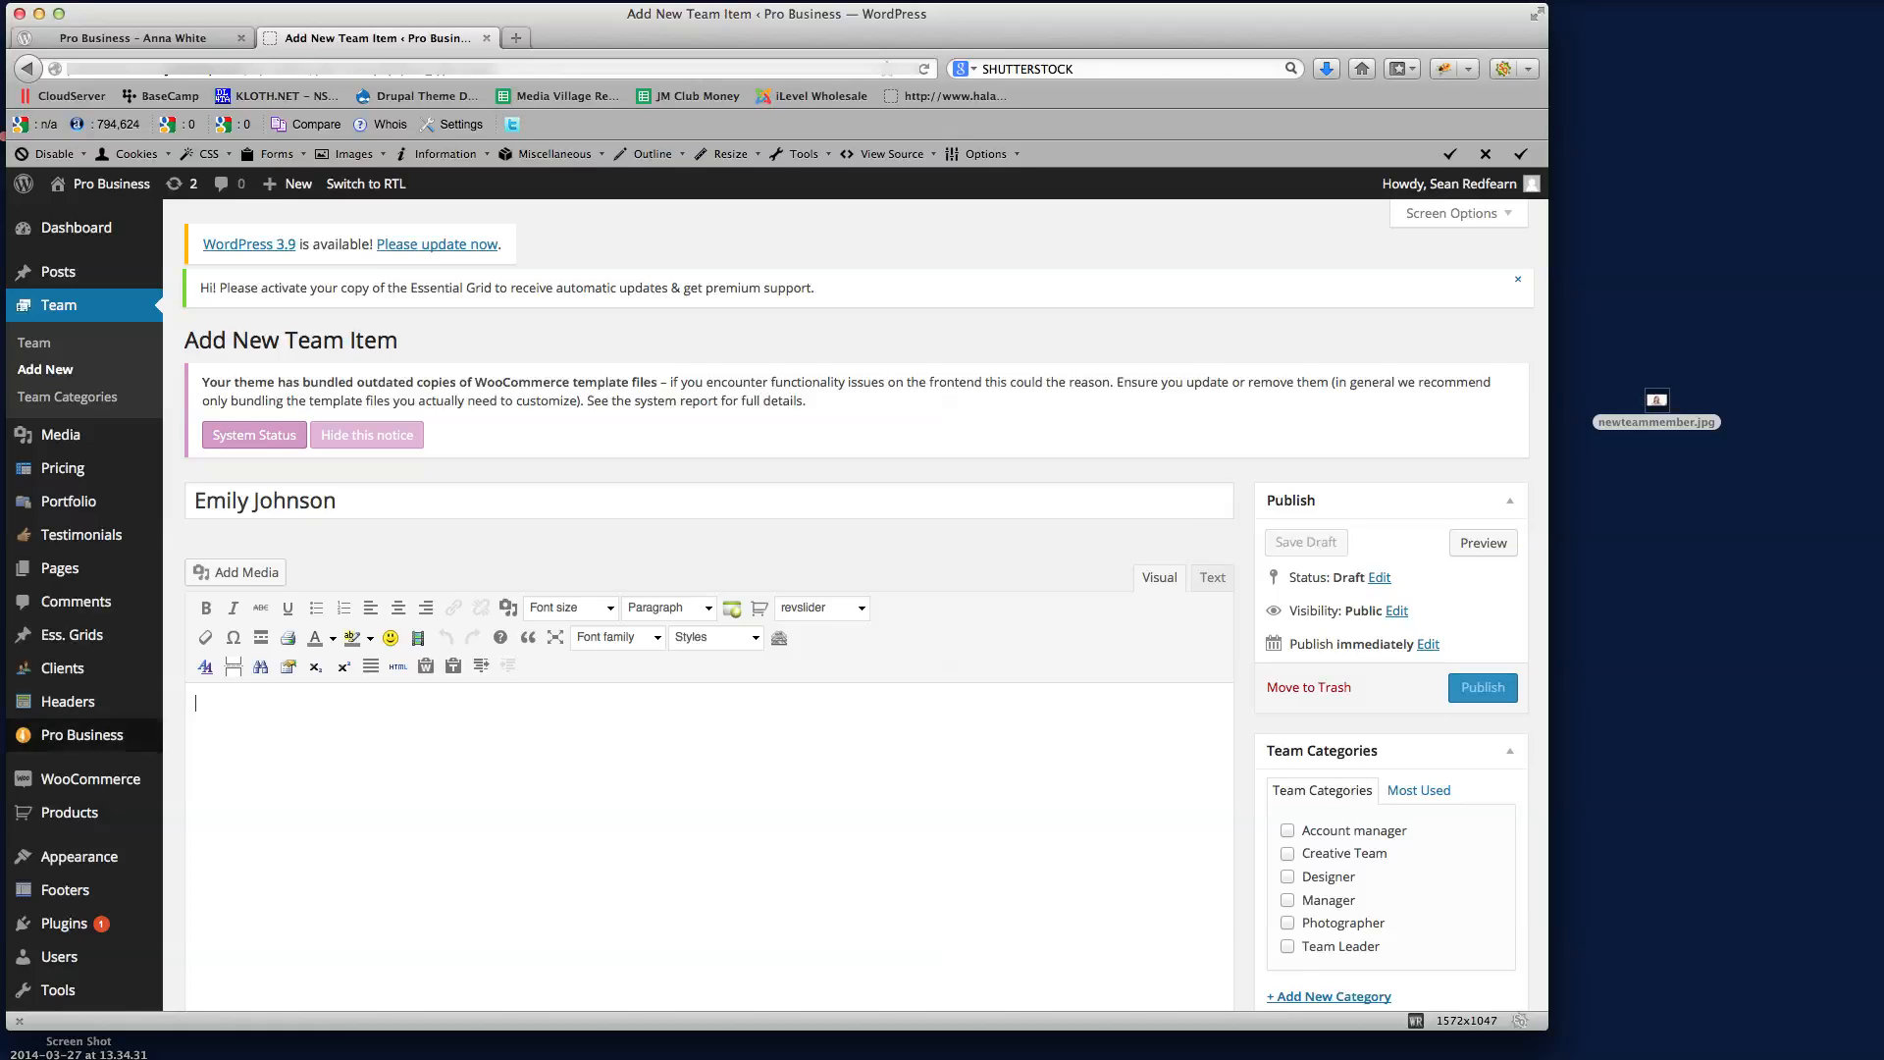
scroll("down", 3)
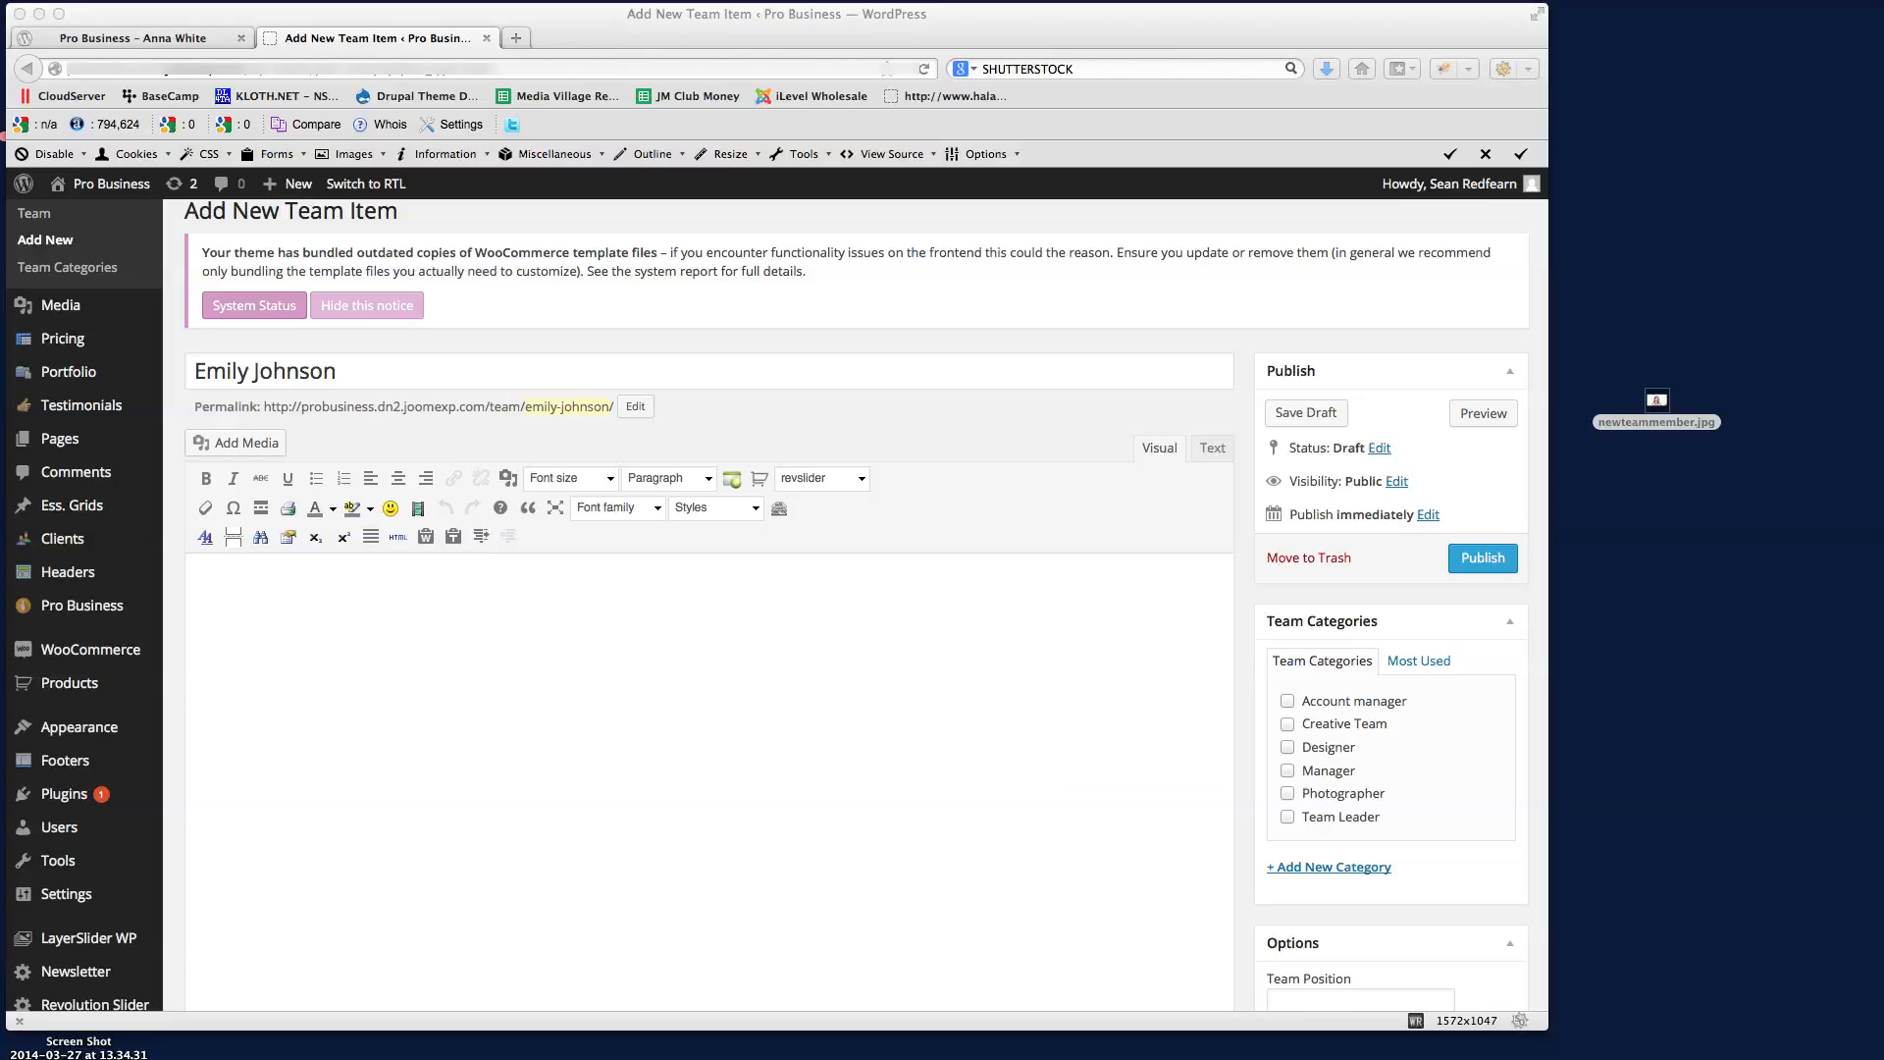
mouse_move(715, 842)
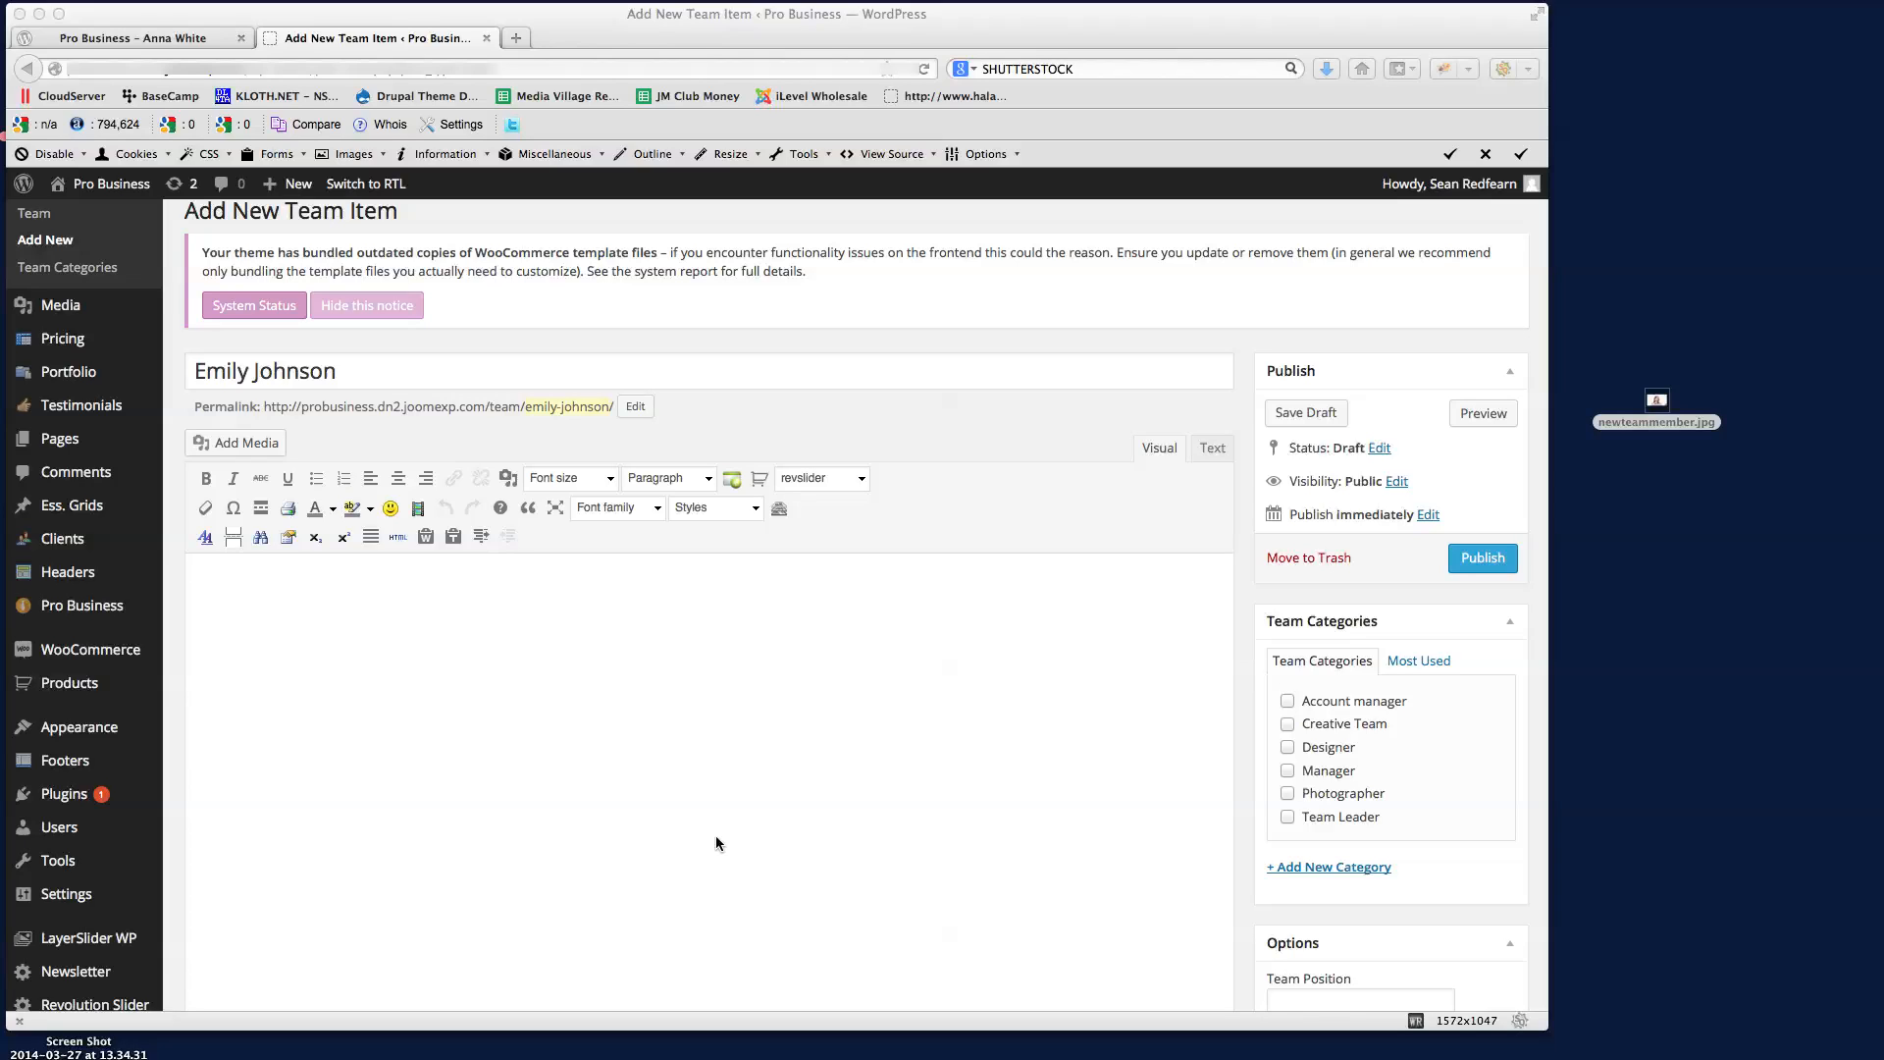
Fill the description with two paragraphs of placeholder bio text via the HTML editor.
type("asdfas")
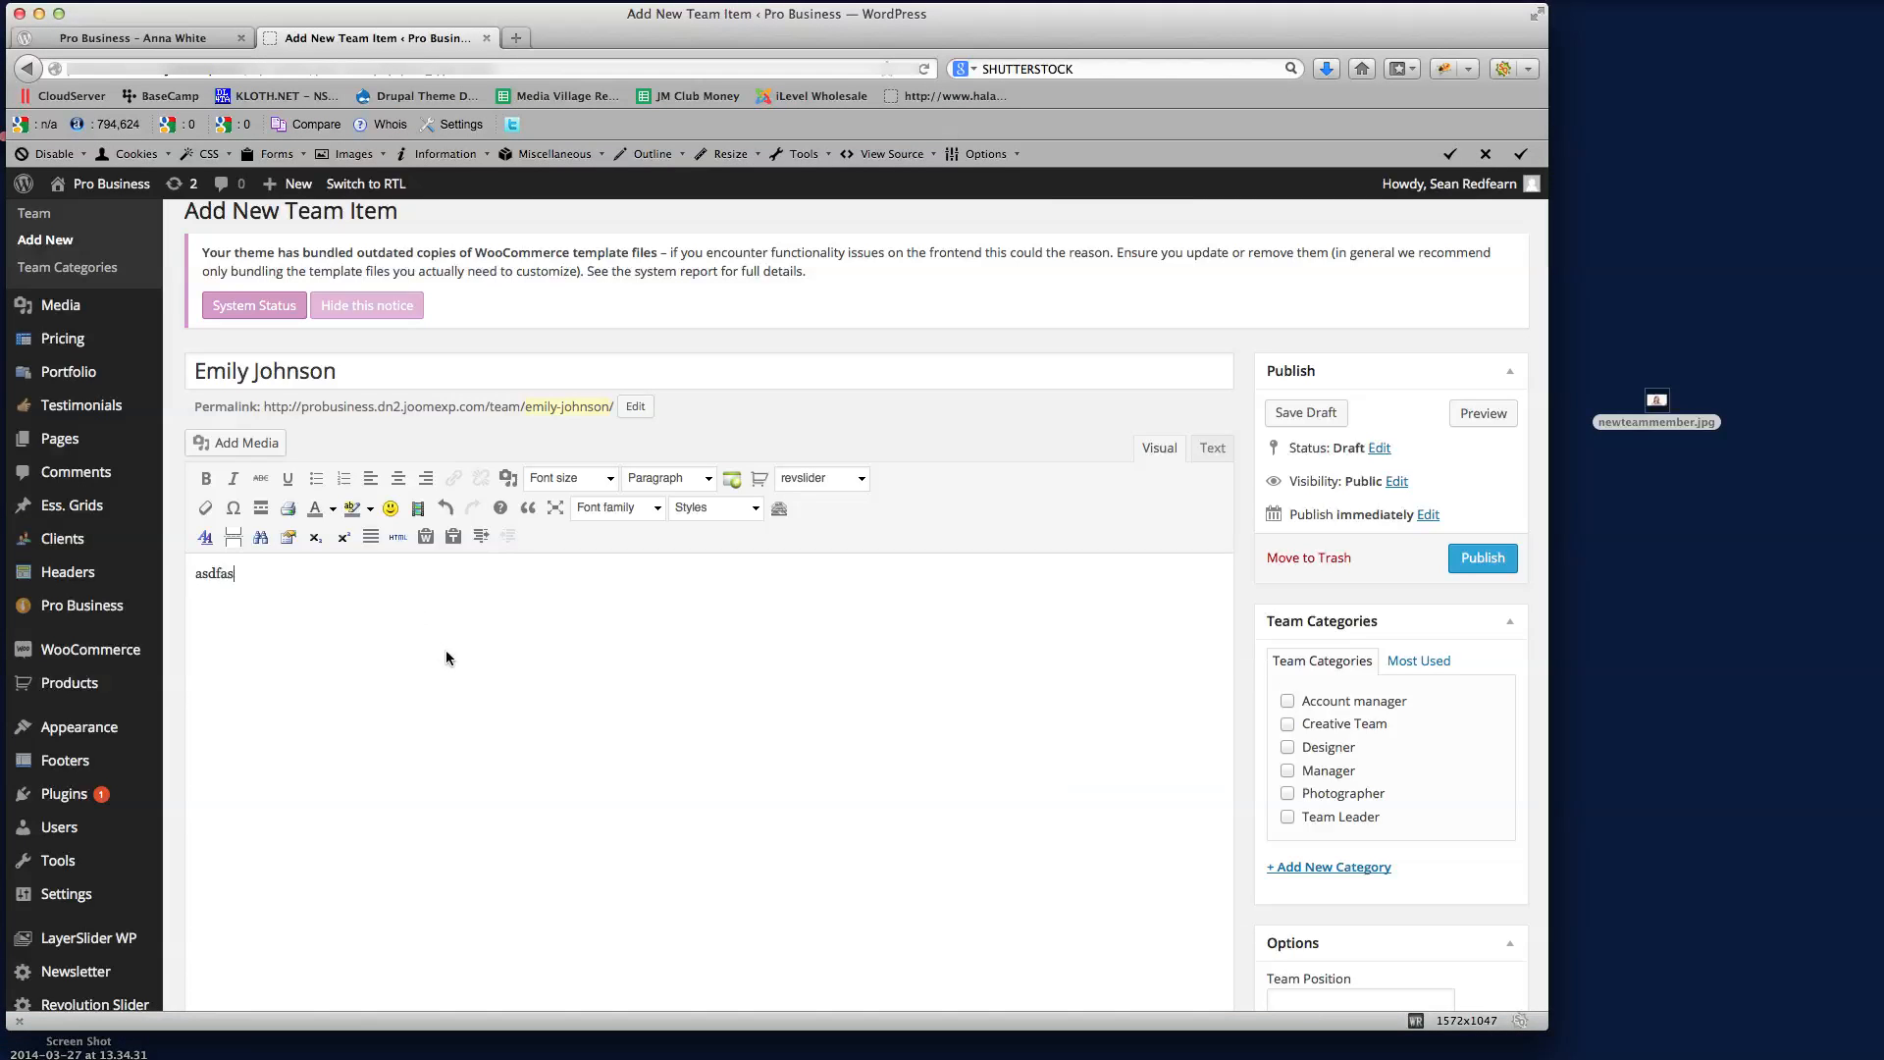
key("Backspace")
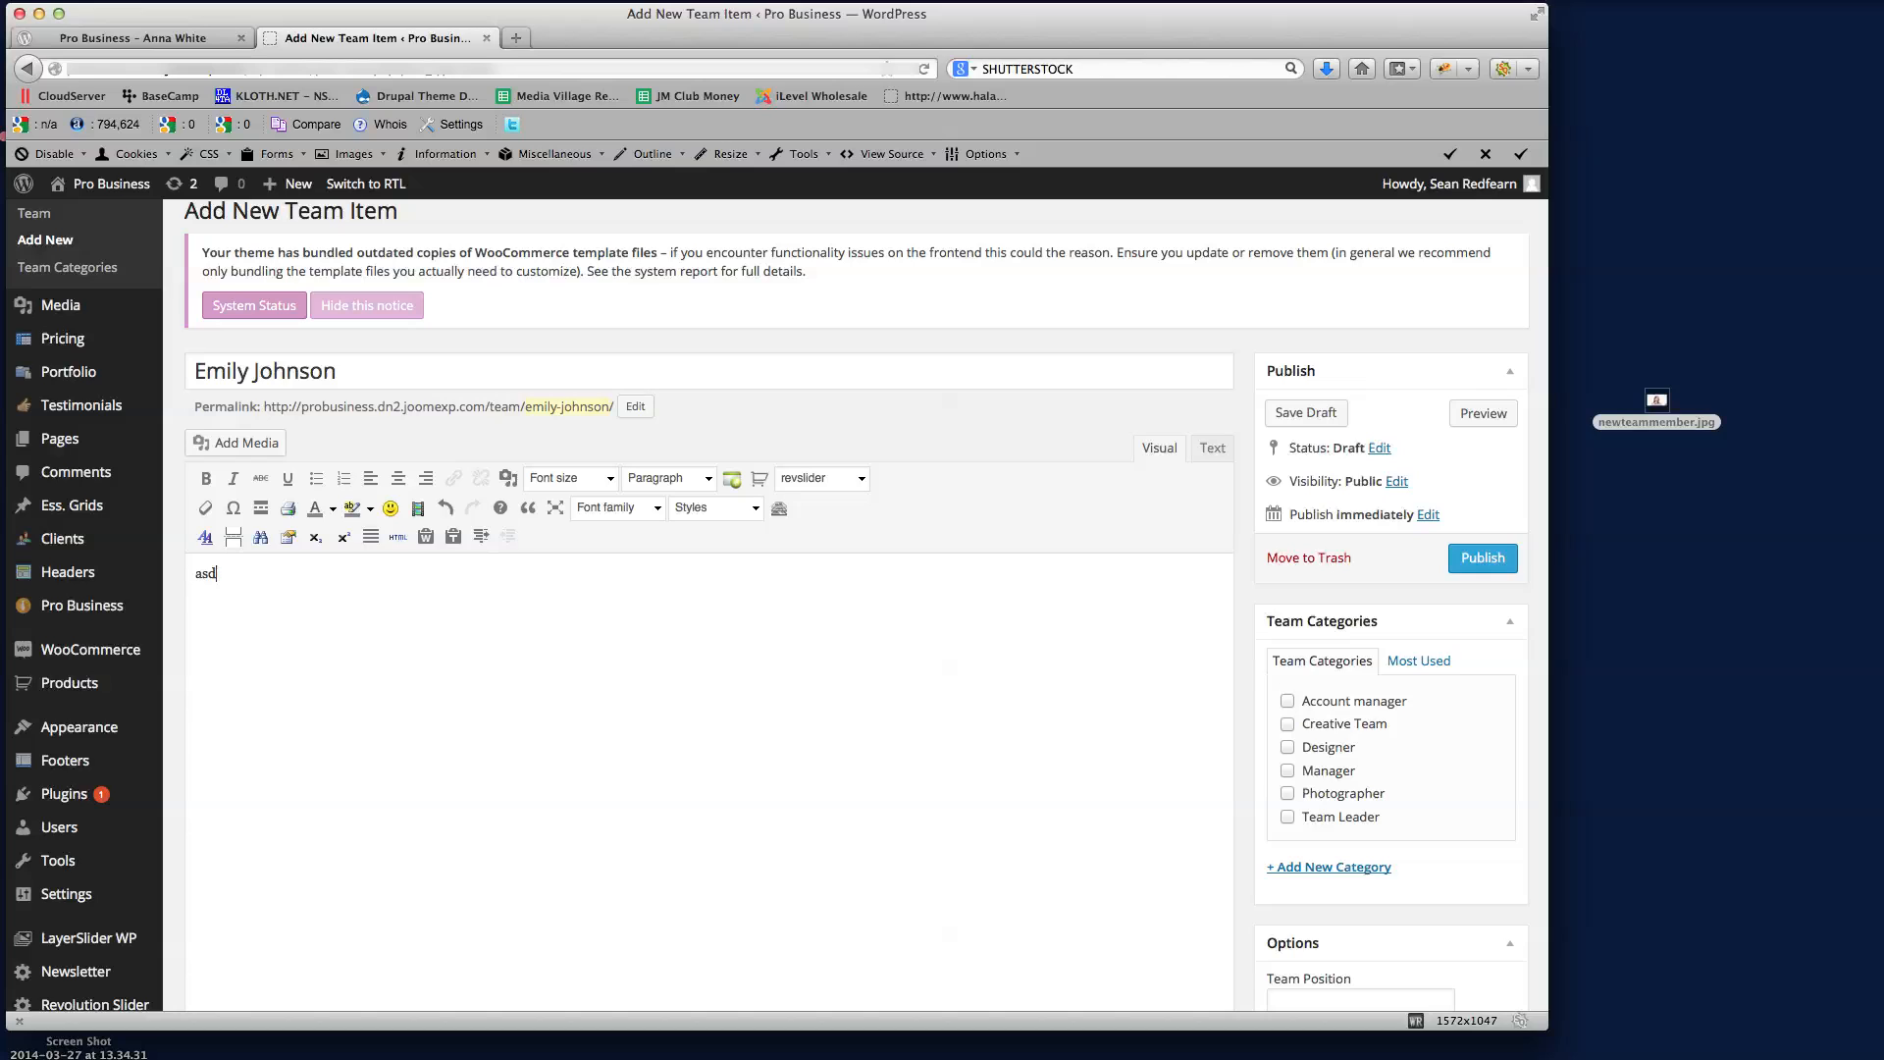
left_click(1211, 447)
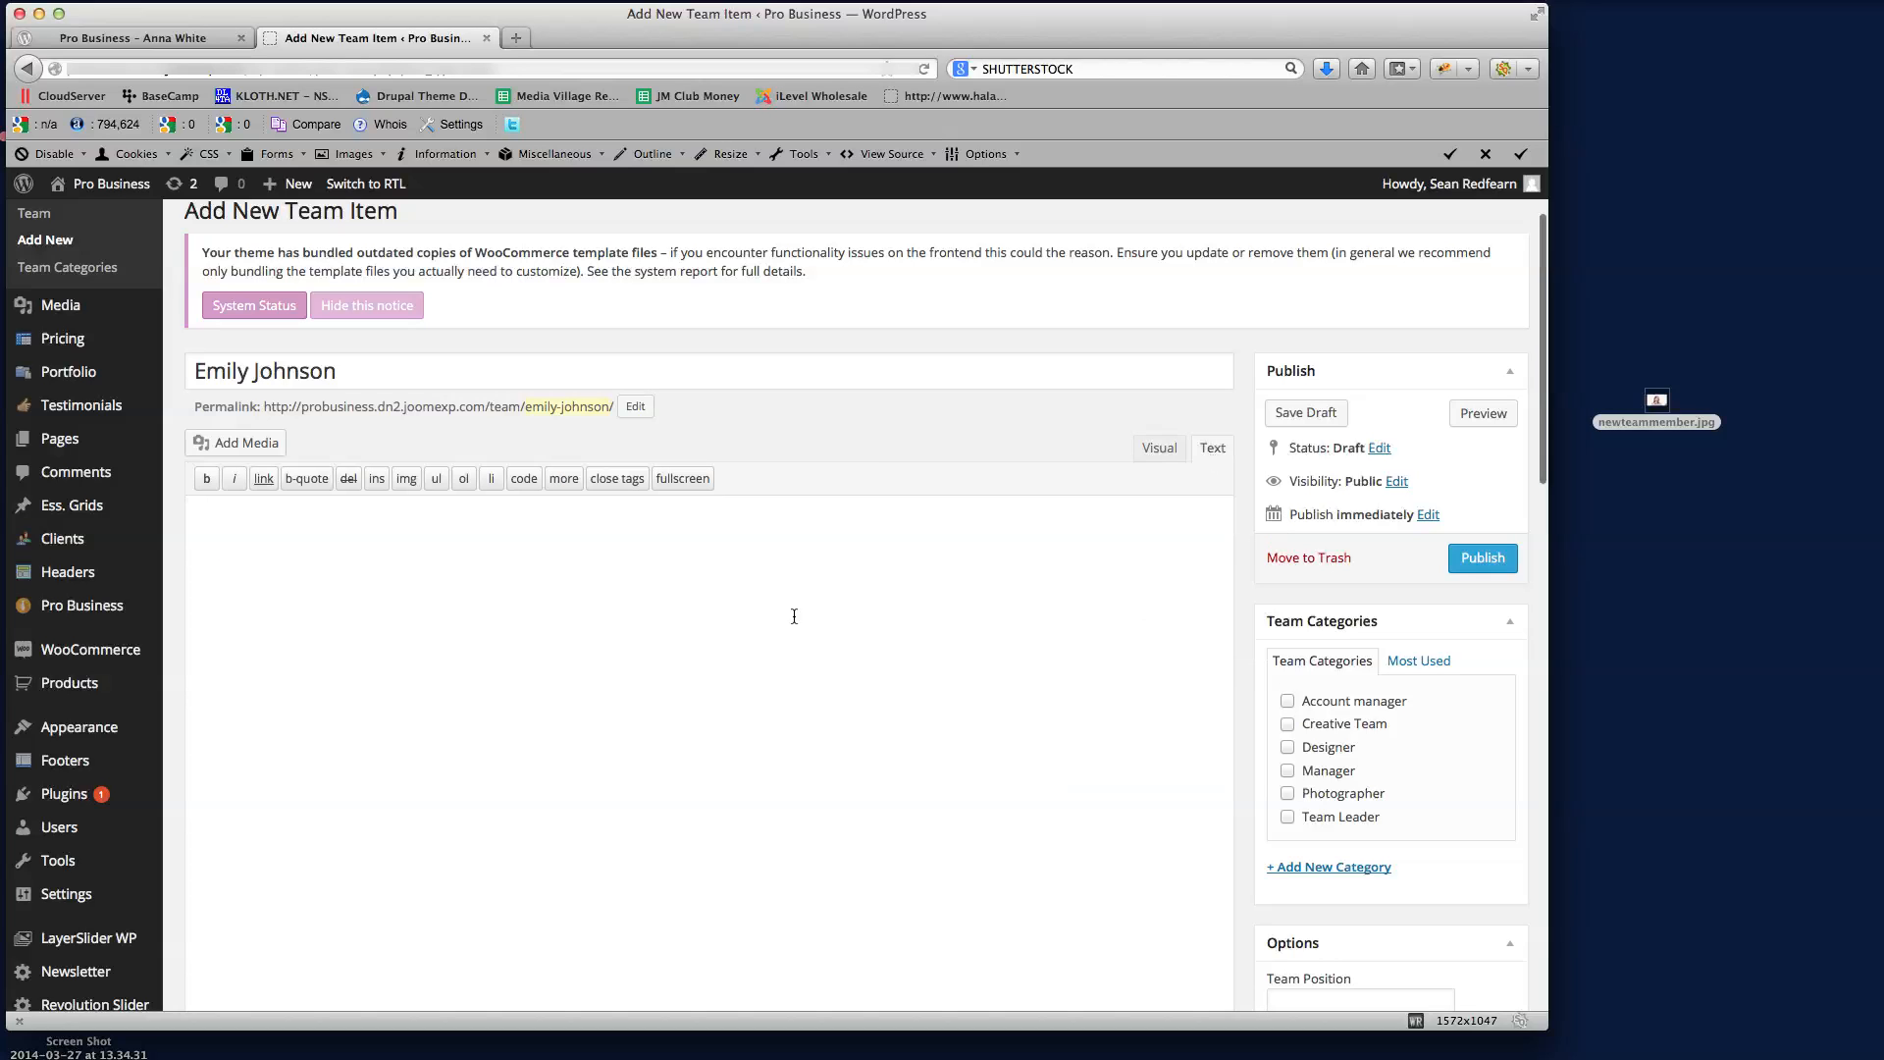
left_click(1158, 448)
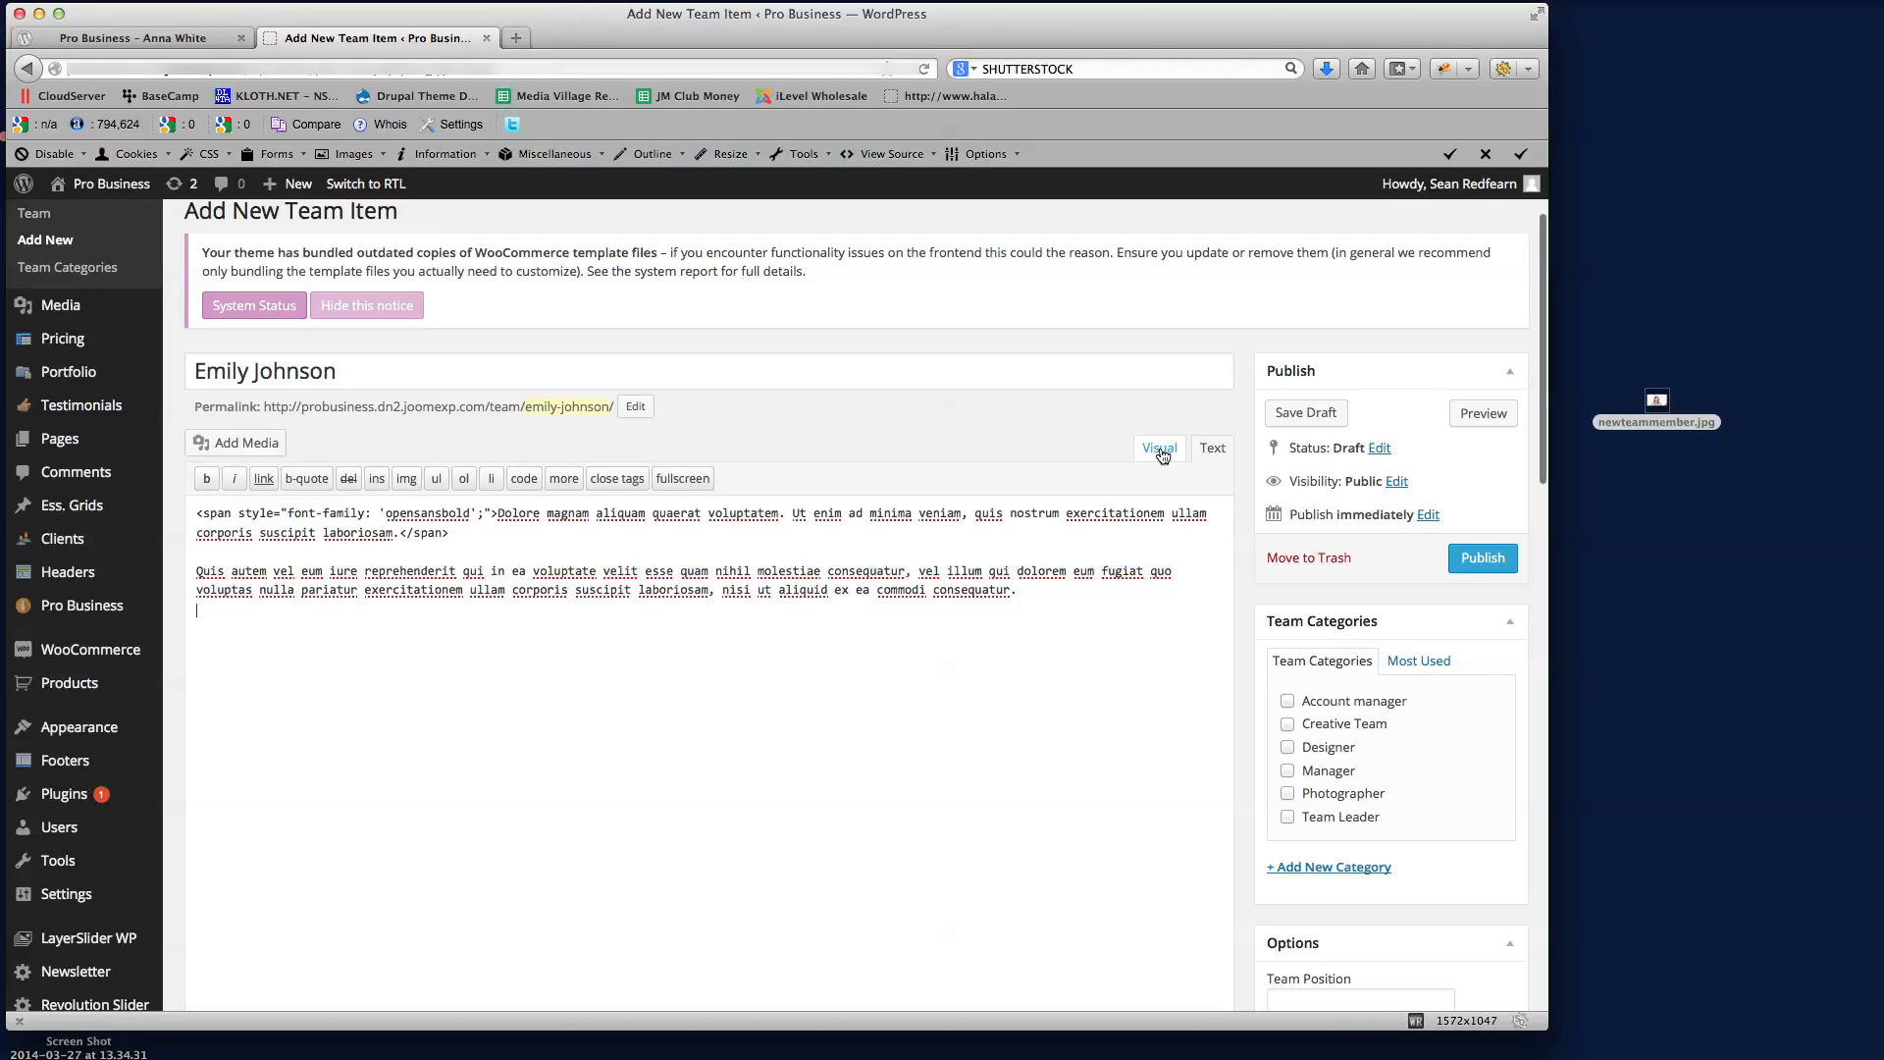
left_click(1157, 448)
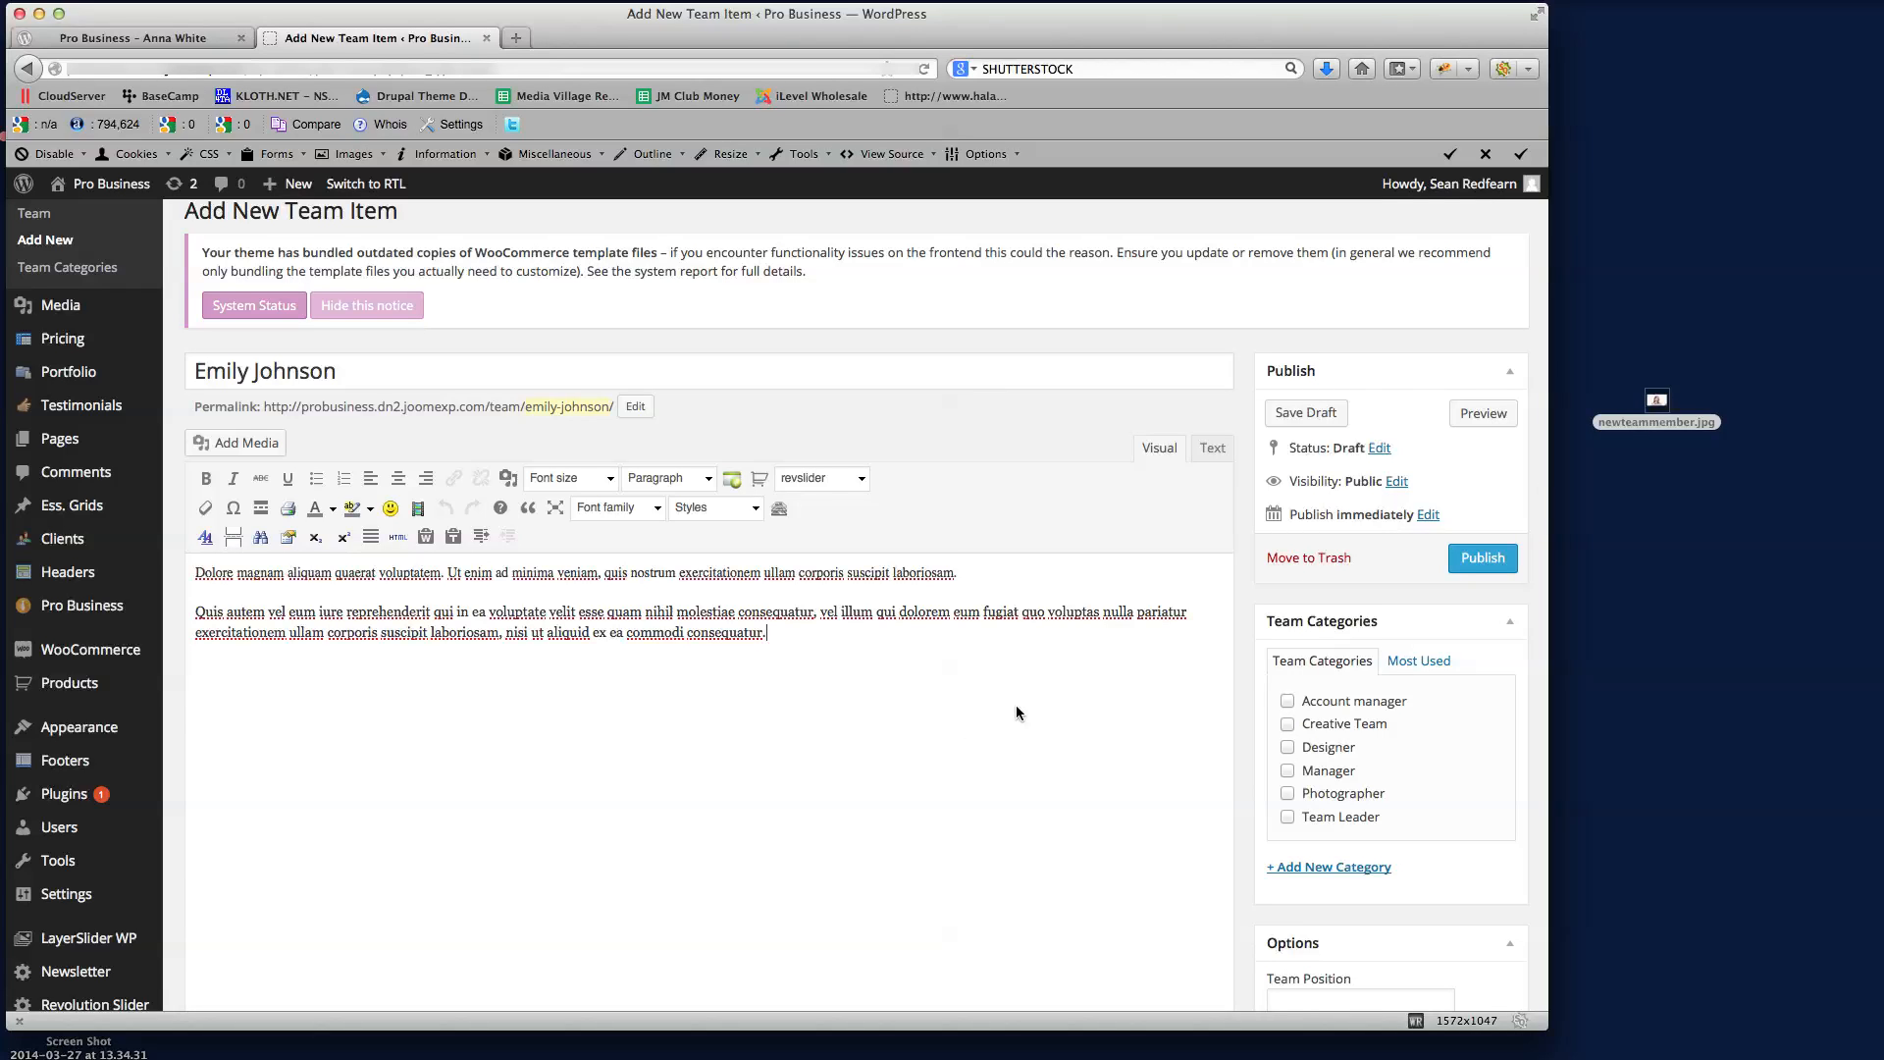
scroll("down", 3)
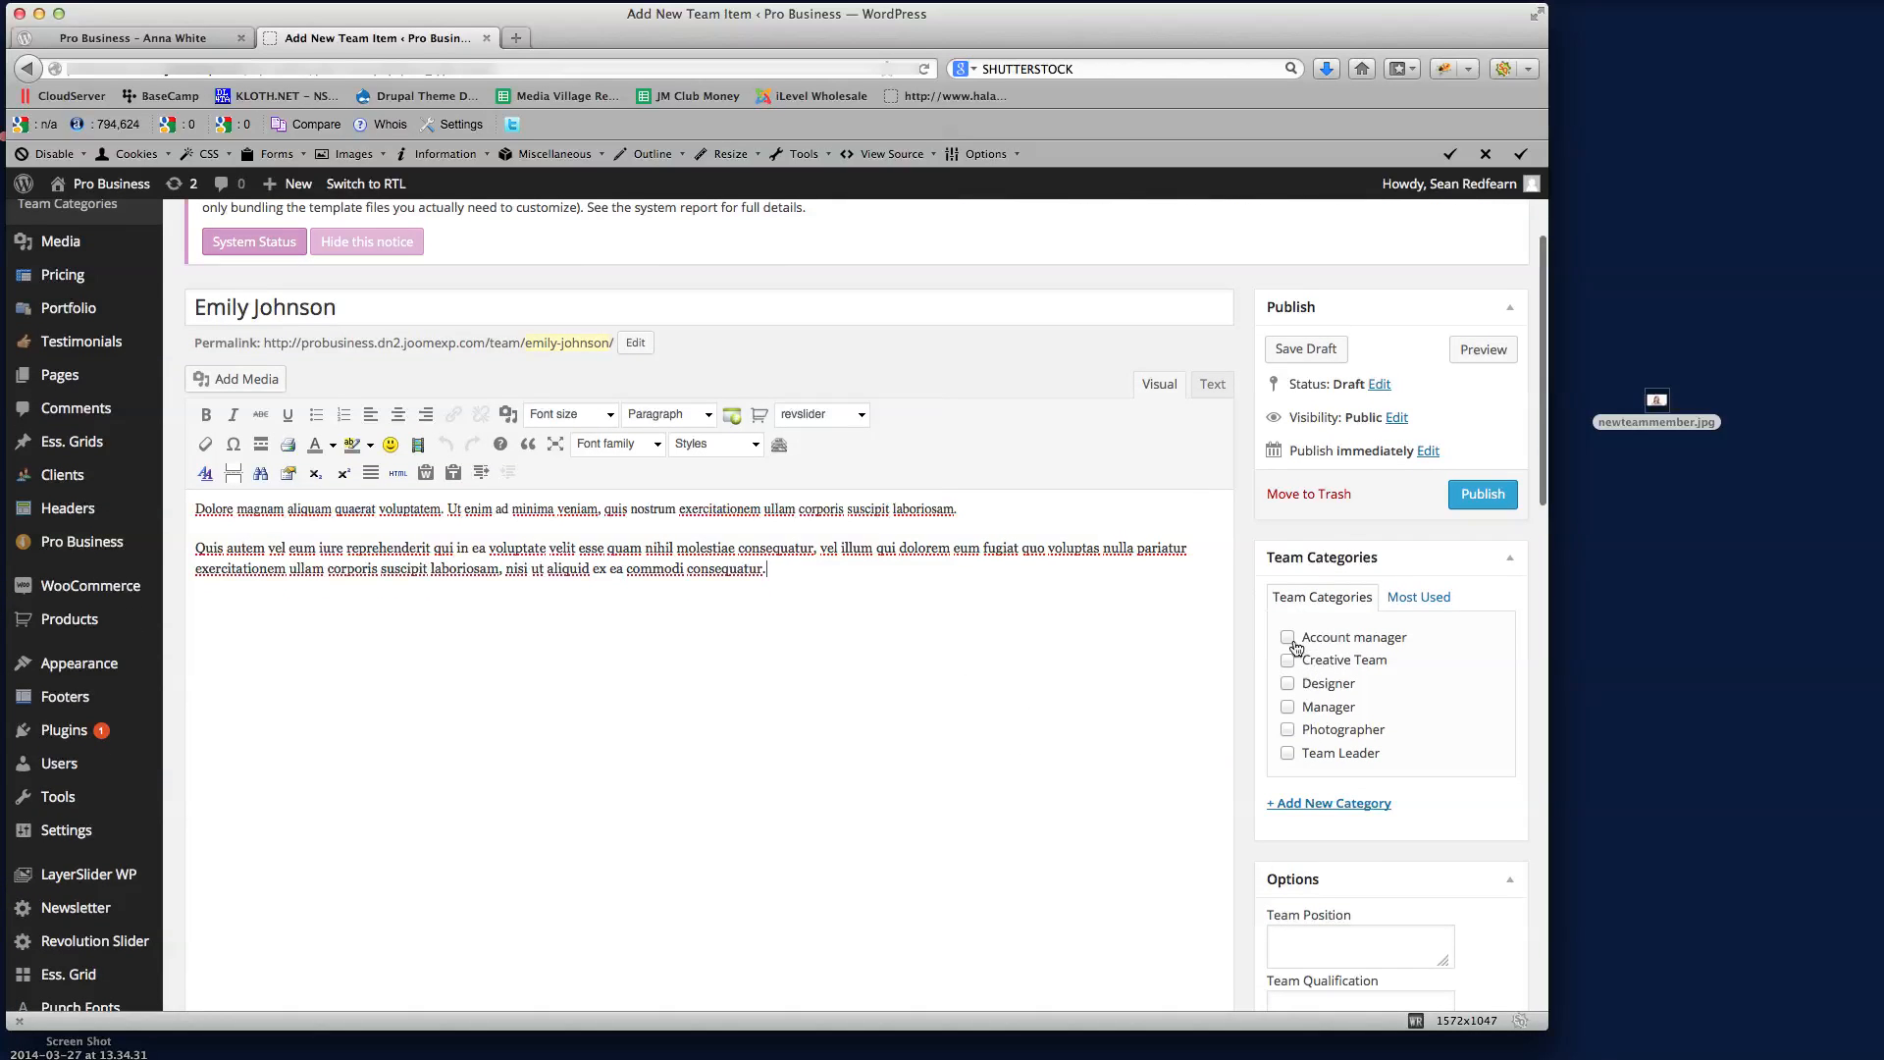
scroll("down", 3)
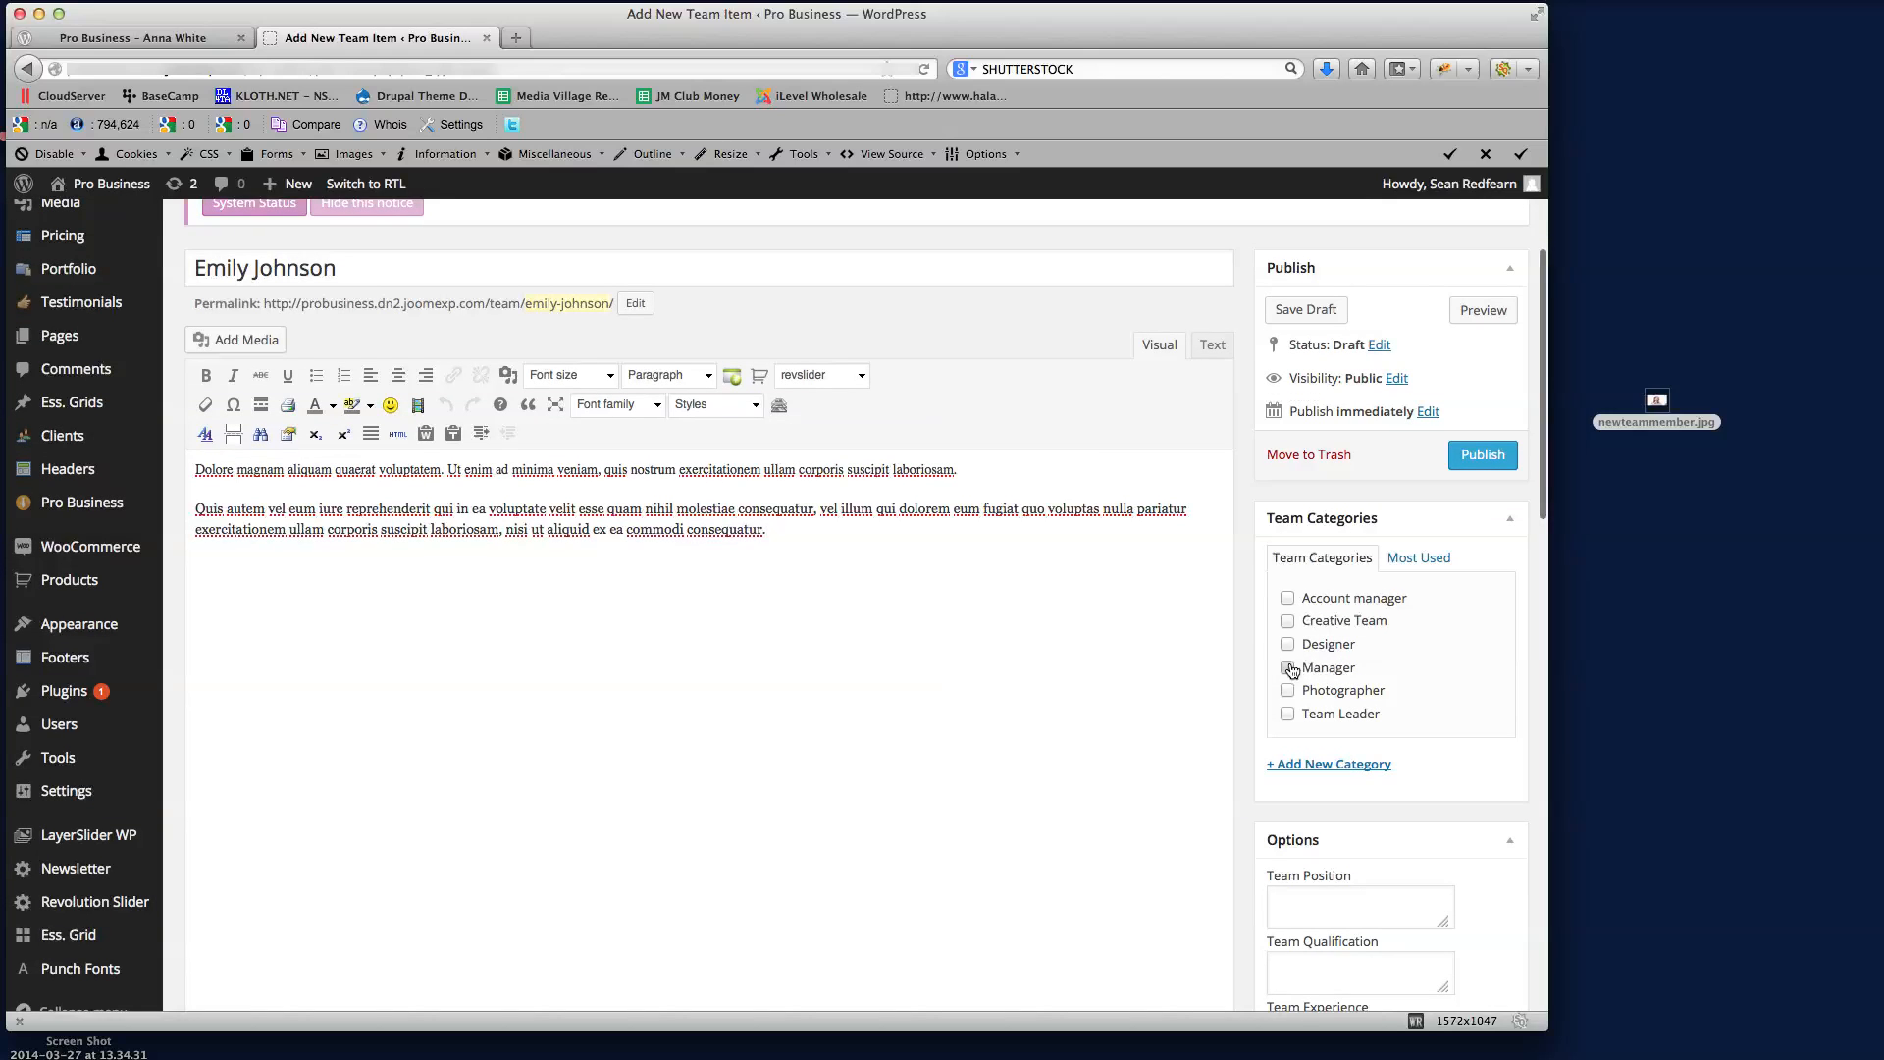
scroll("down", 3)
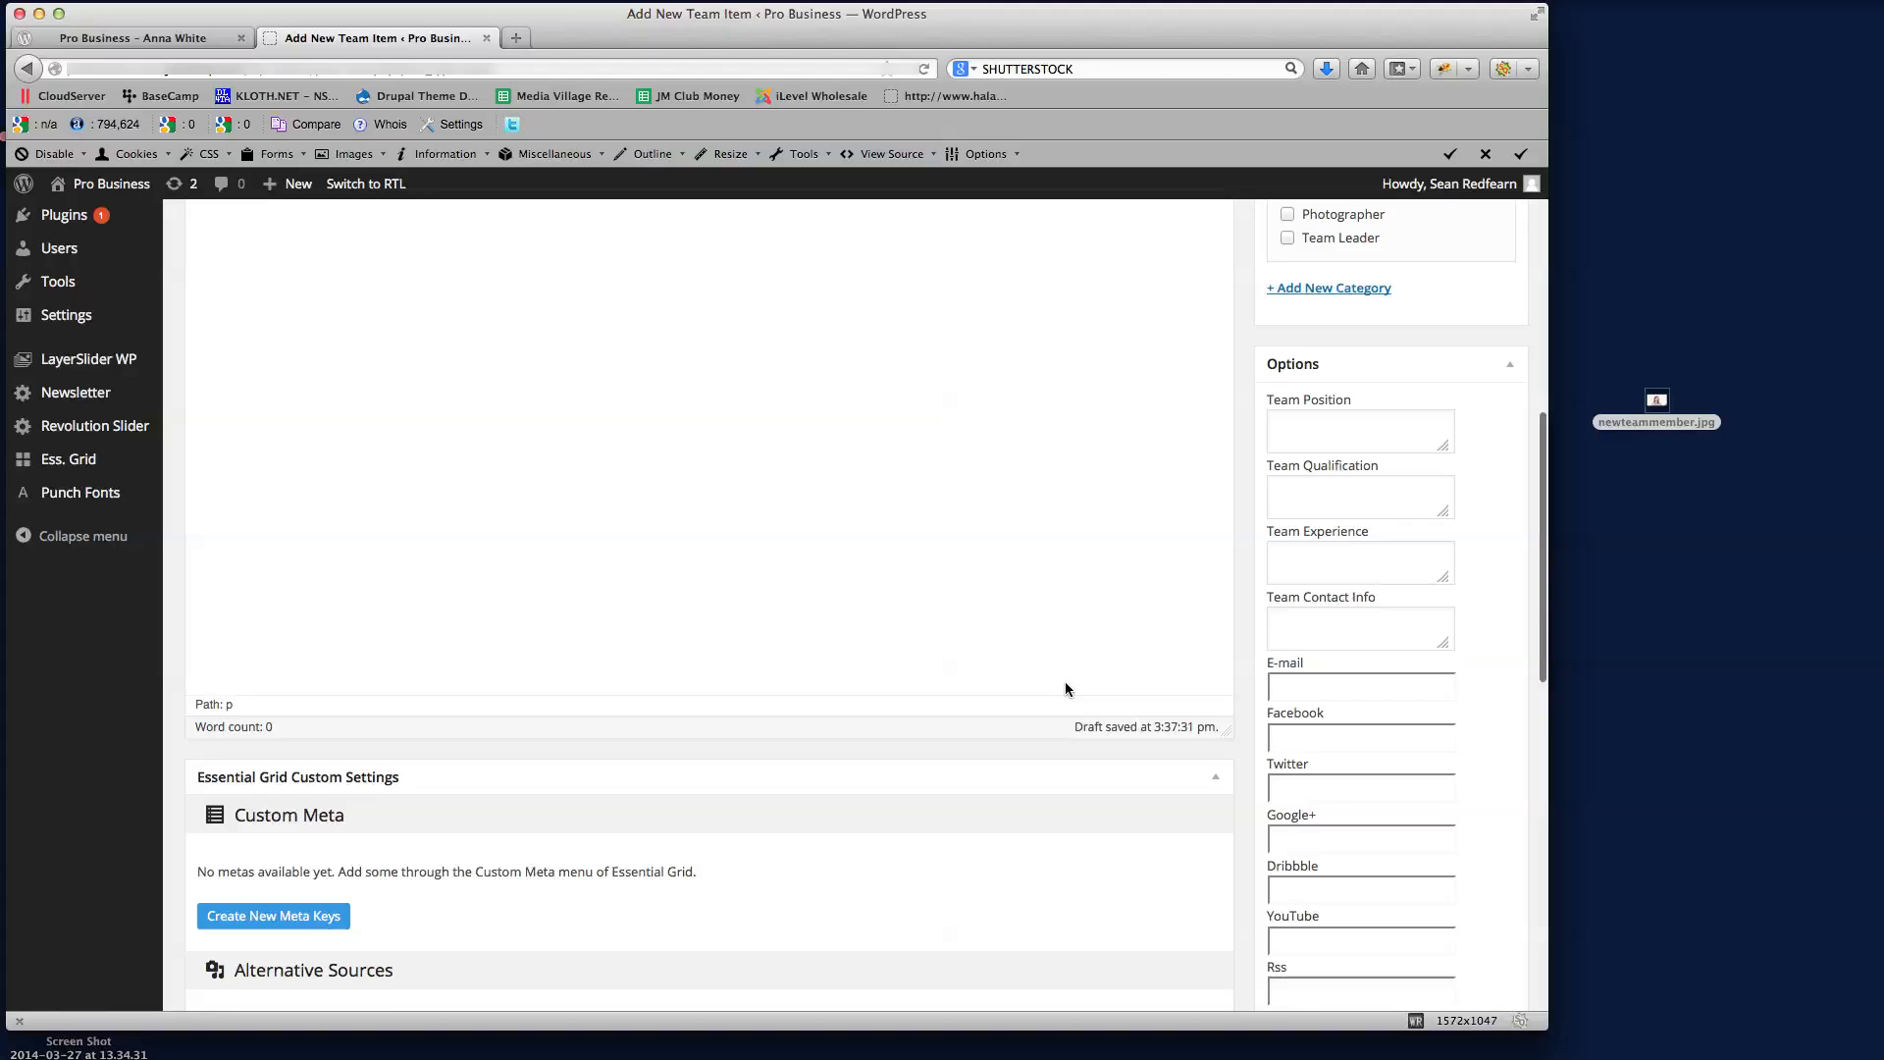
scroll("up", 3)
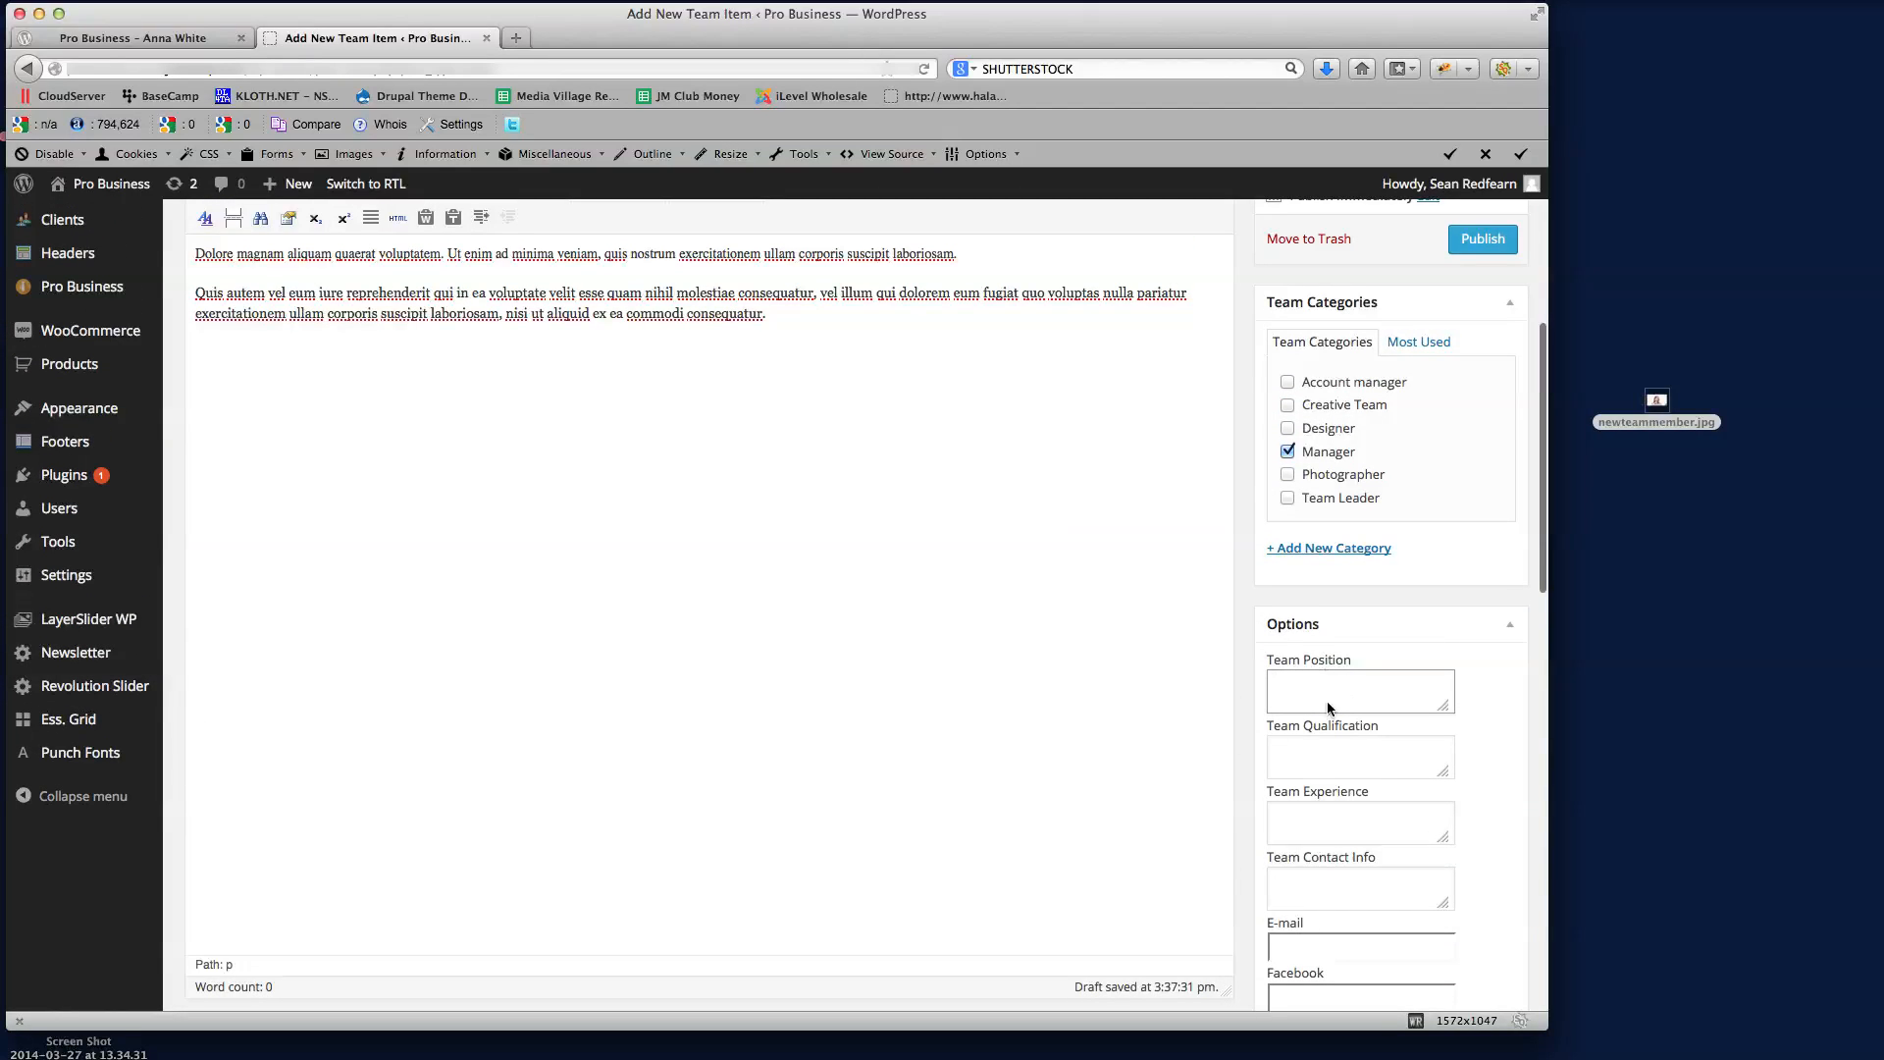
left_click(129, 37)
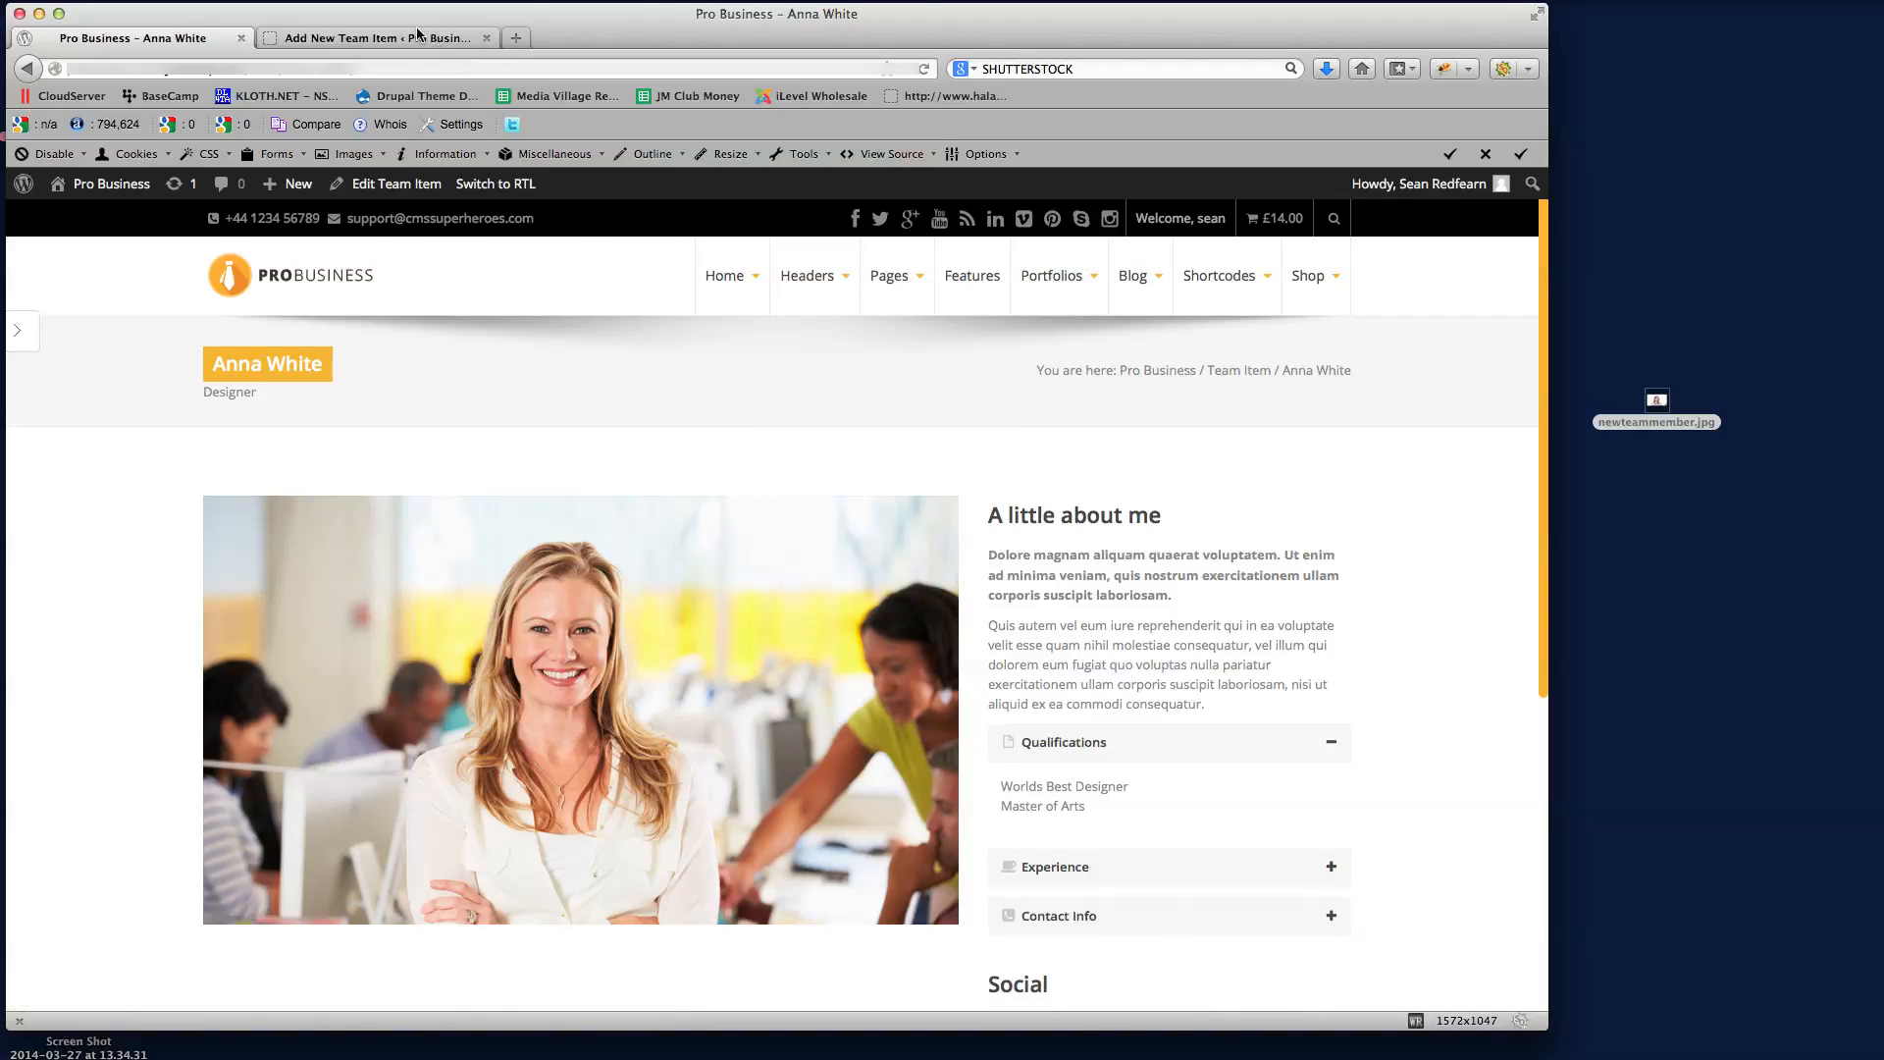
left_click(373, 38)
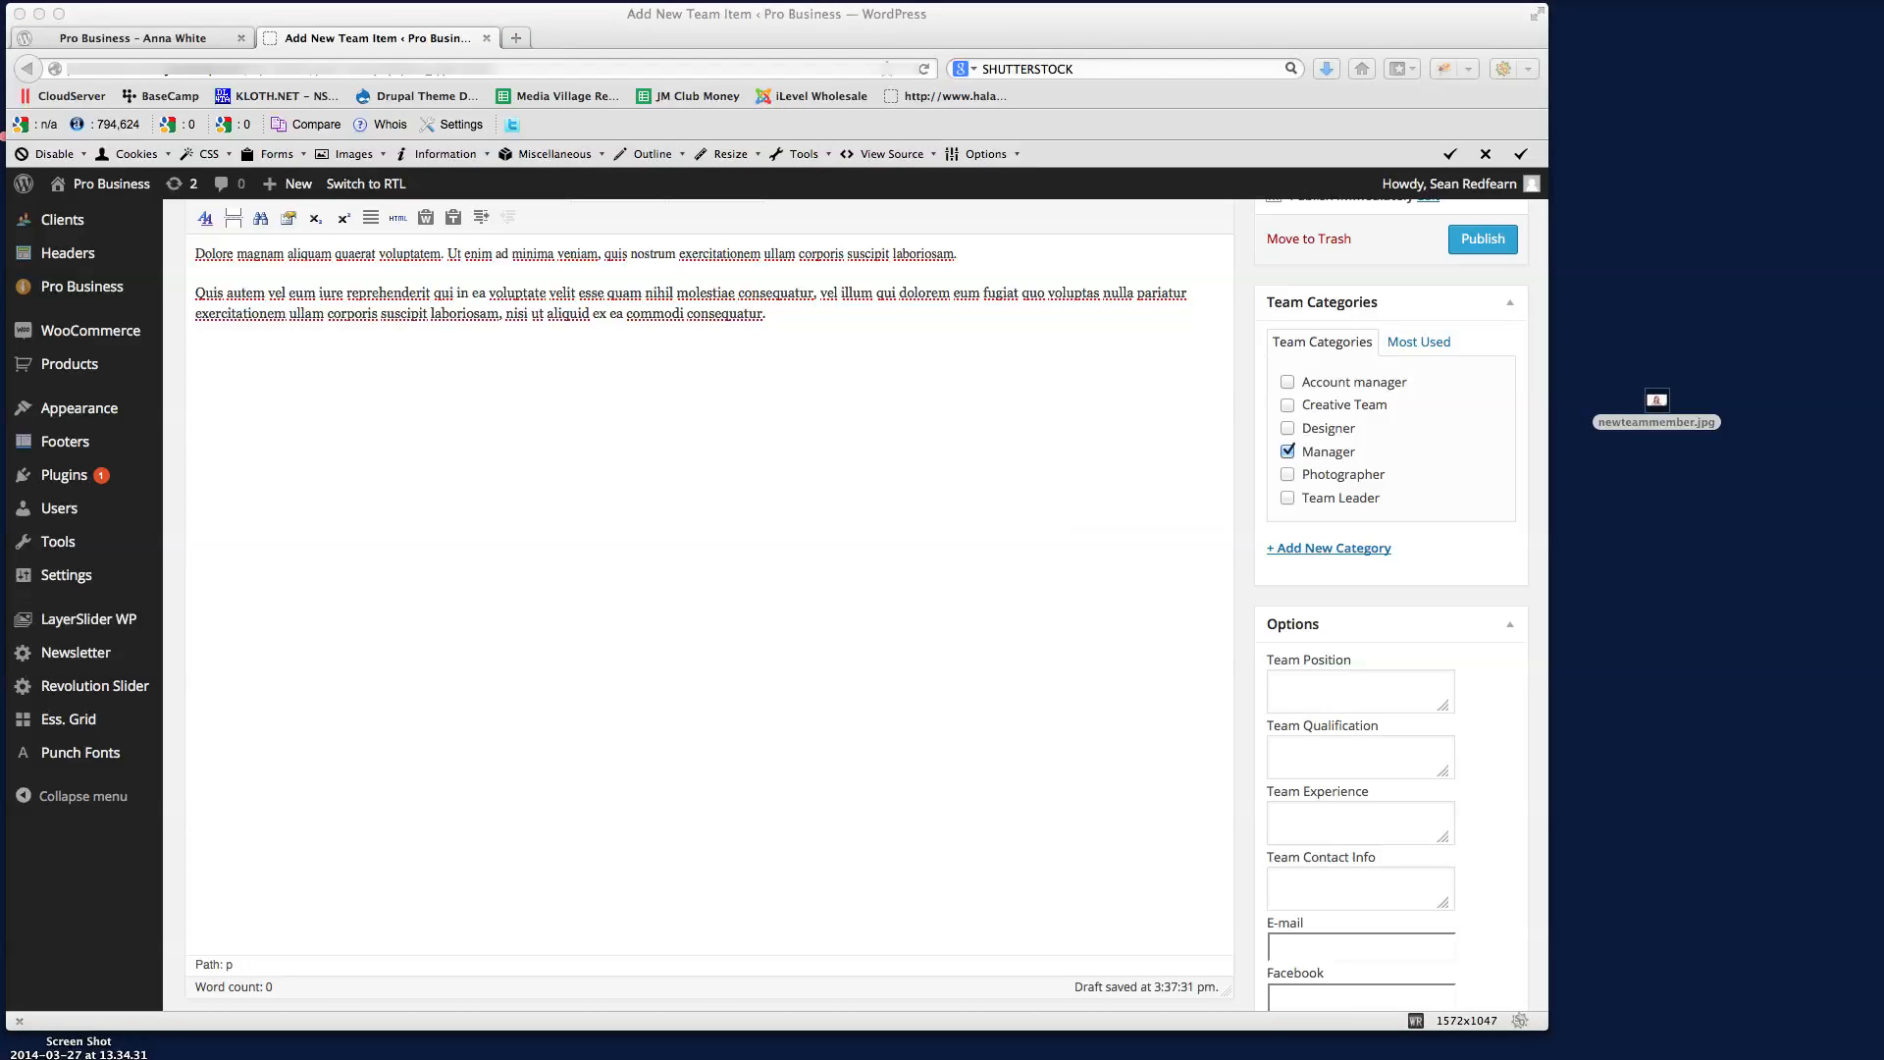
Set Team Position 'Account Manager' and Team Qualification 'Master of Arts Manager'.
left_click(1358, 690)
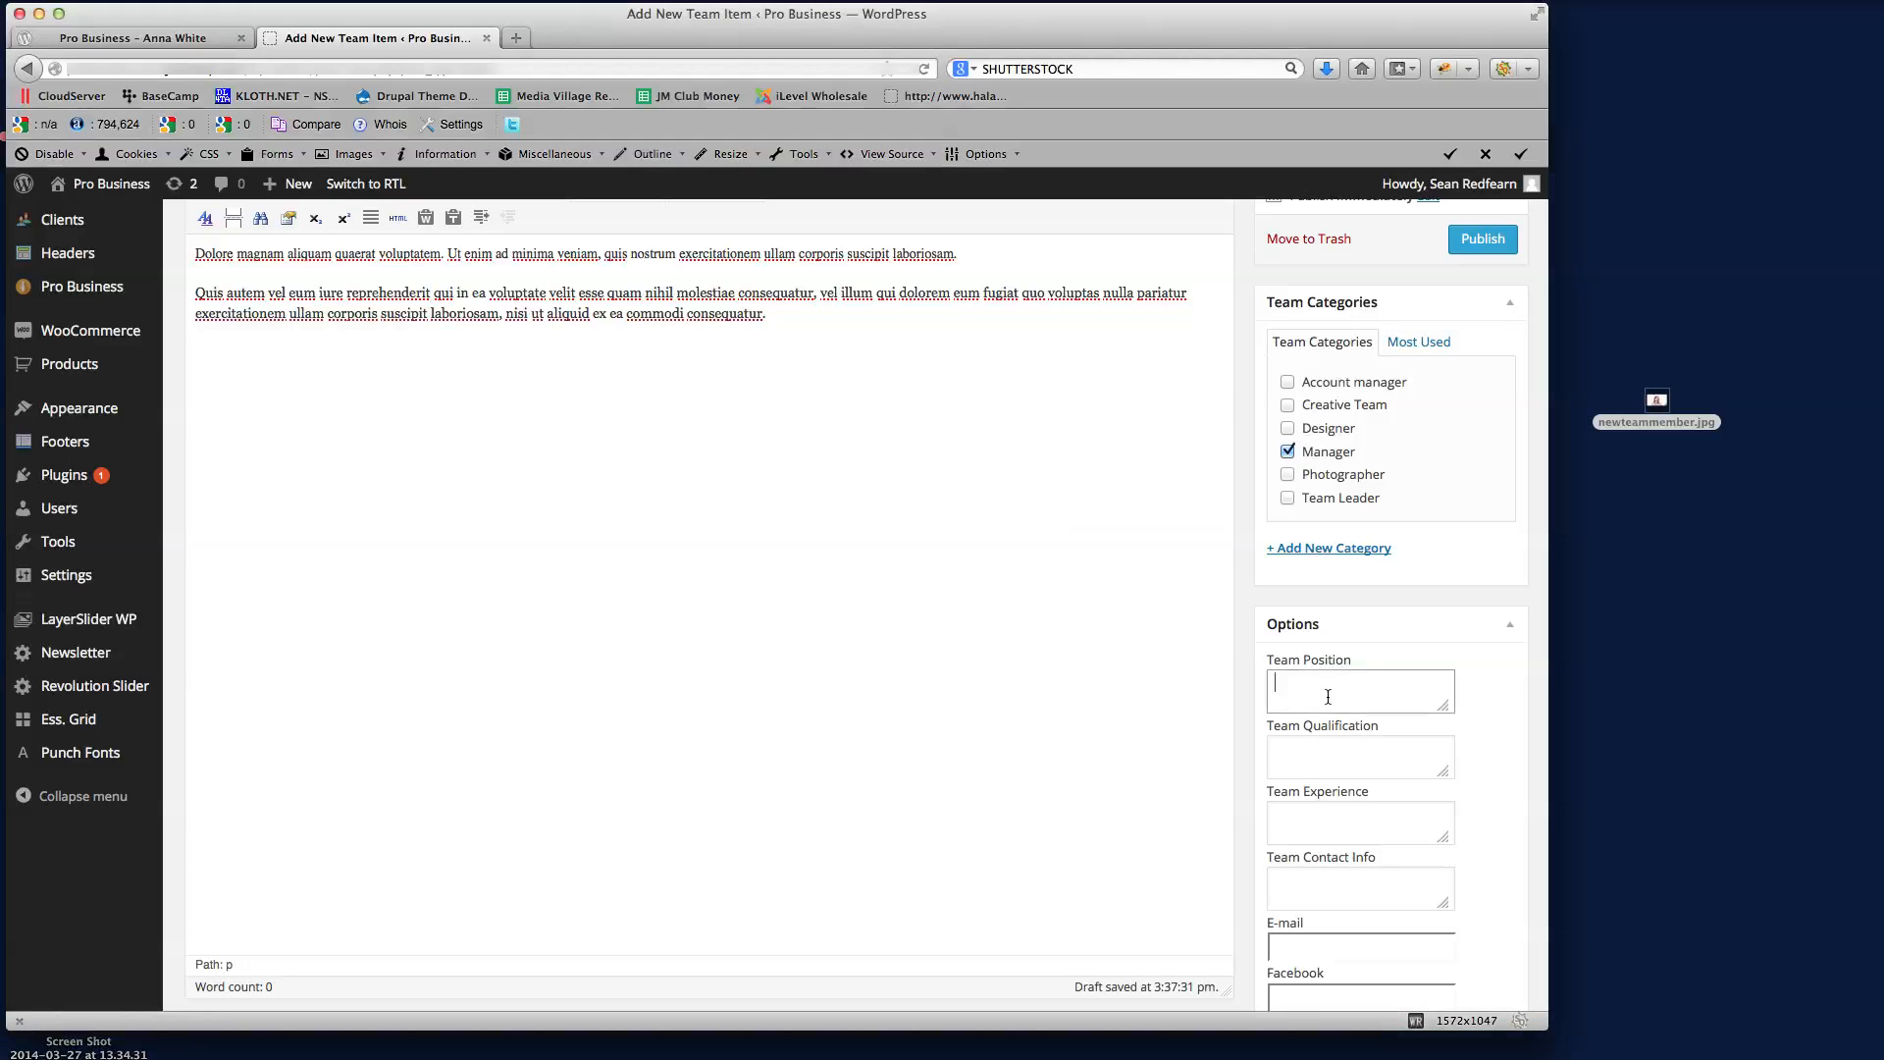
type("Account Manager")
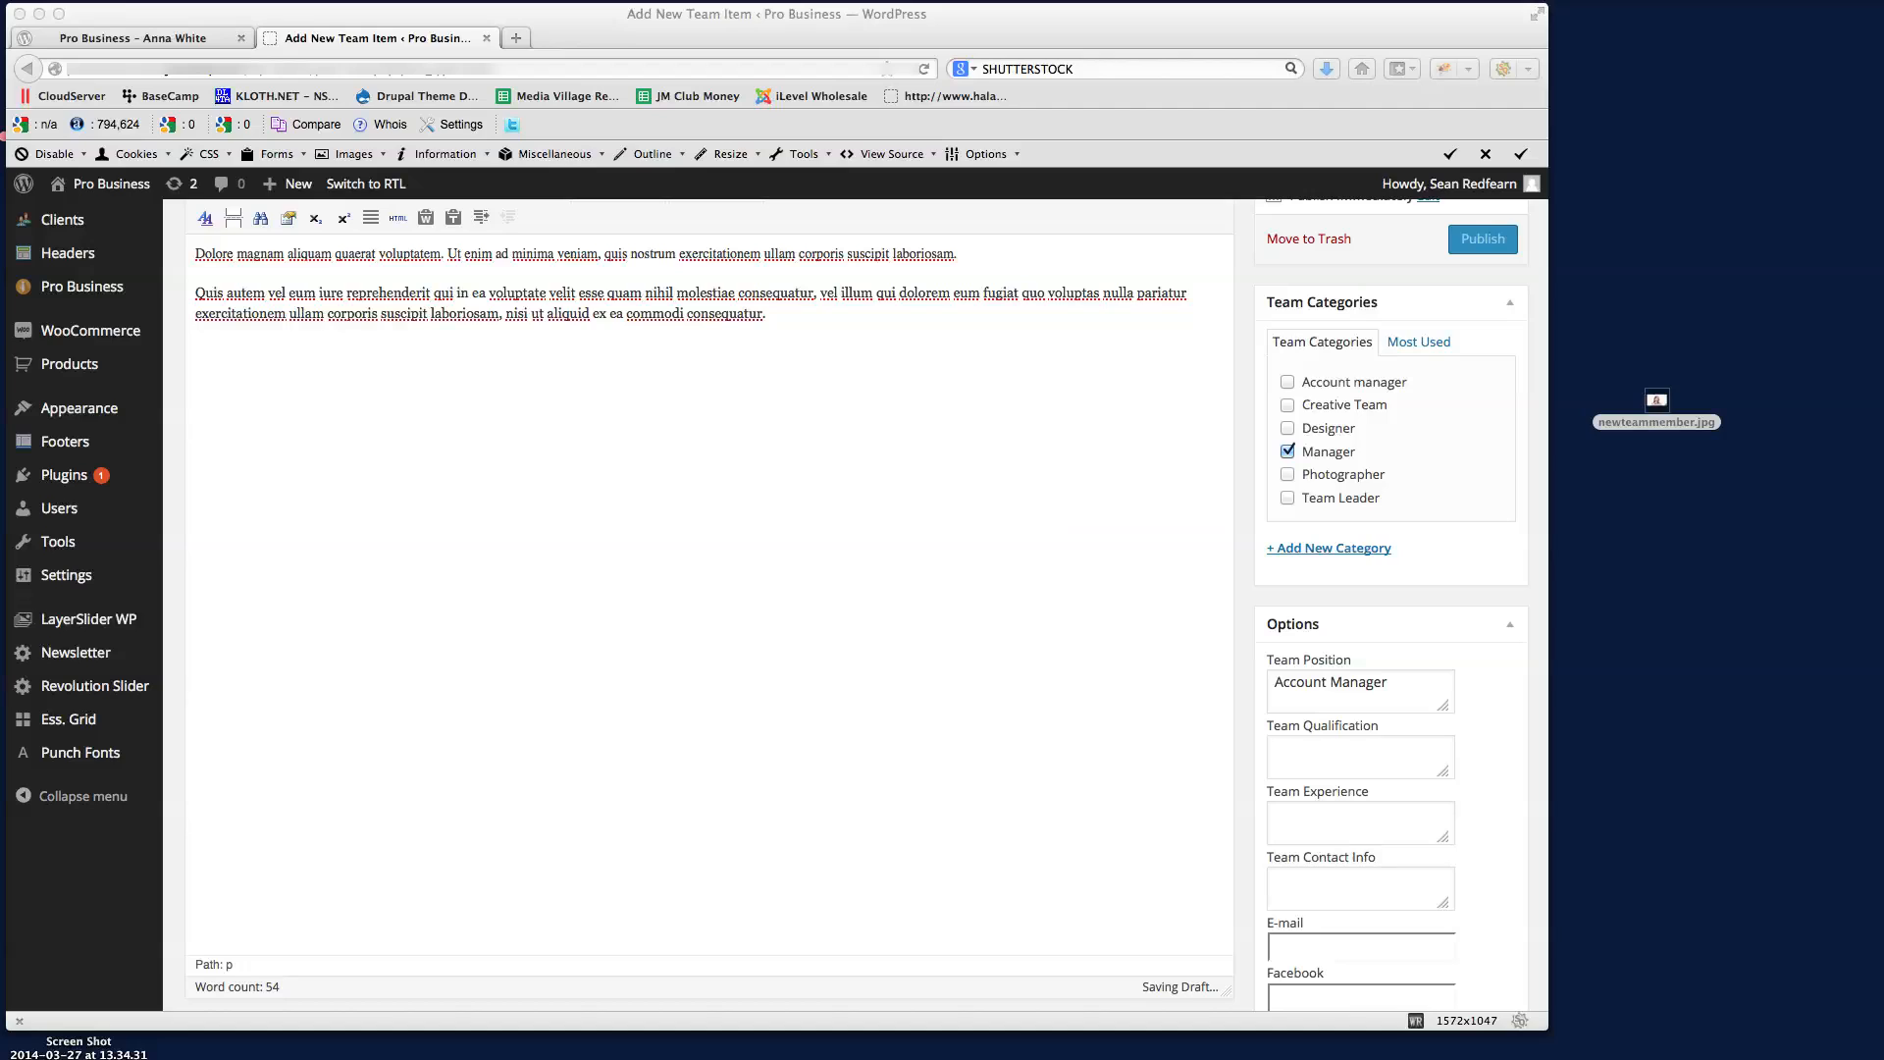
left_click(1358, 681)
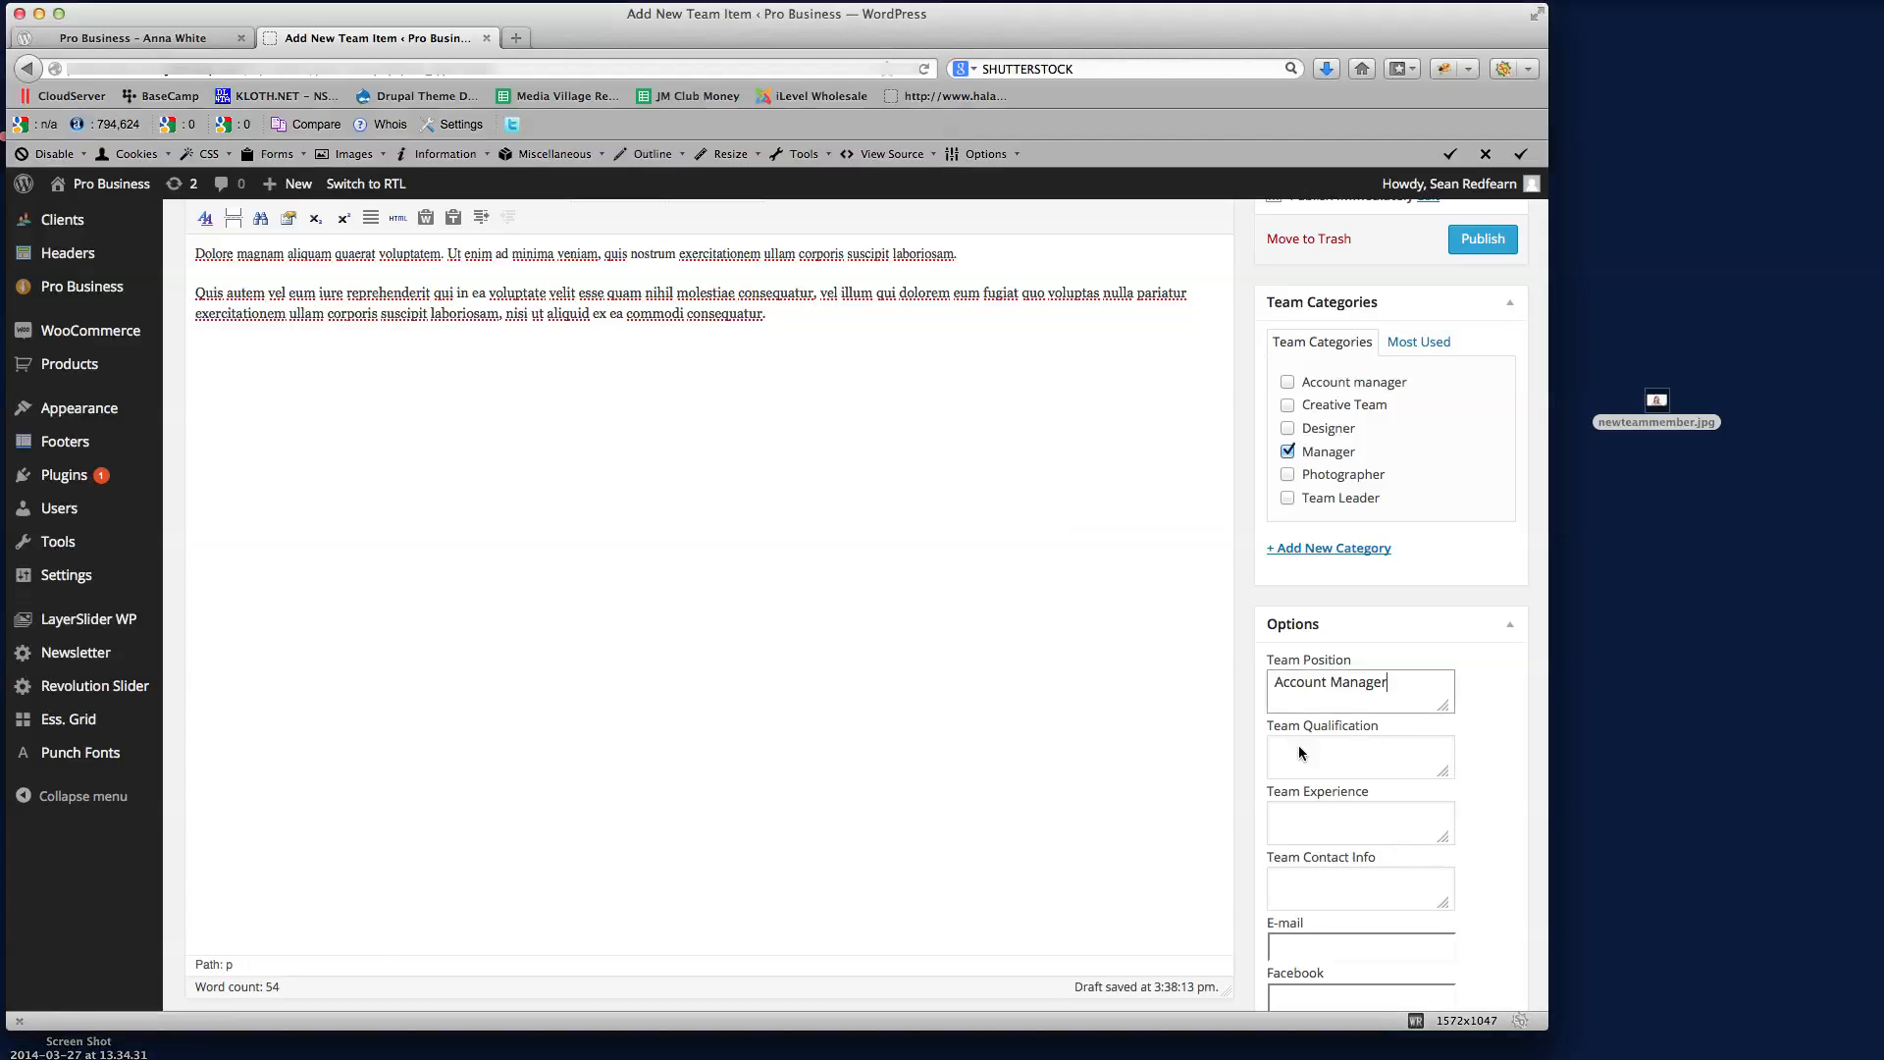
type("Master of Arts")
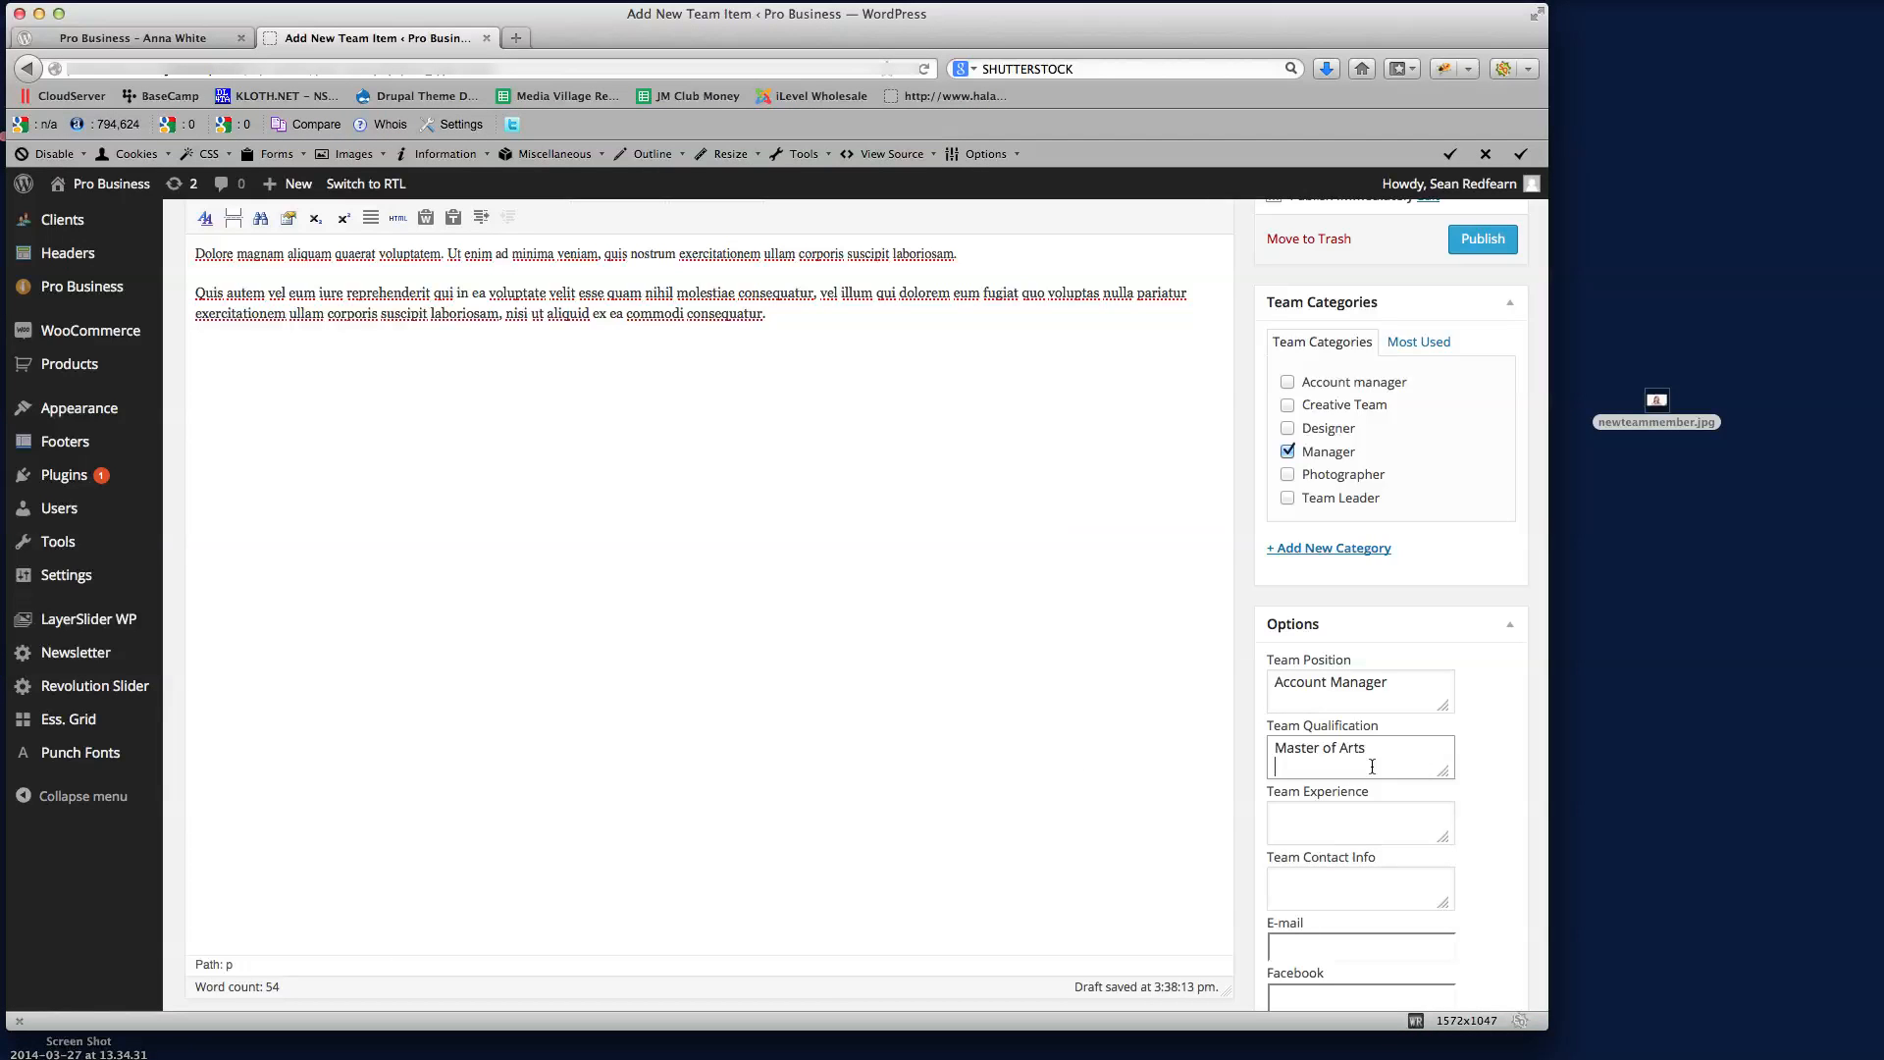
type("Manager")
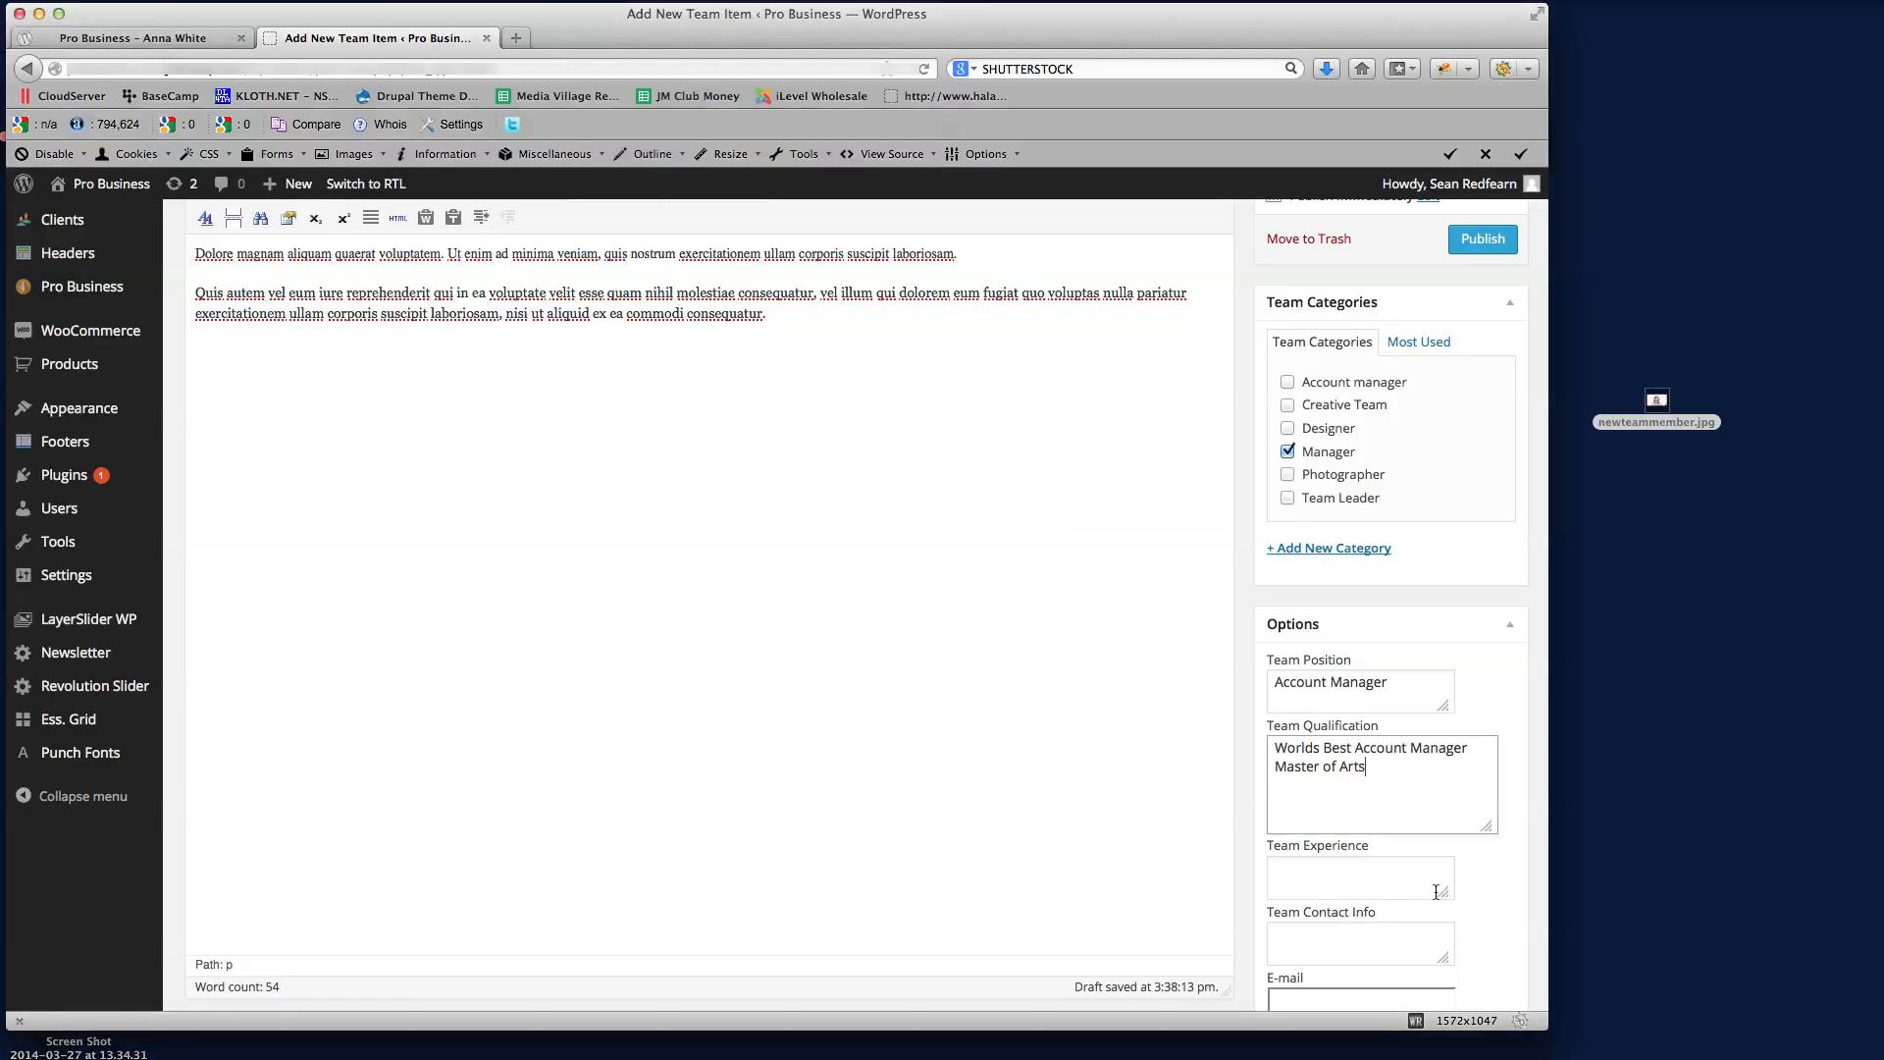
Set Team Experience 'Over 10 Years Account Experience' and reach the contact fields.
type("Over 10 Years Account Experience")
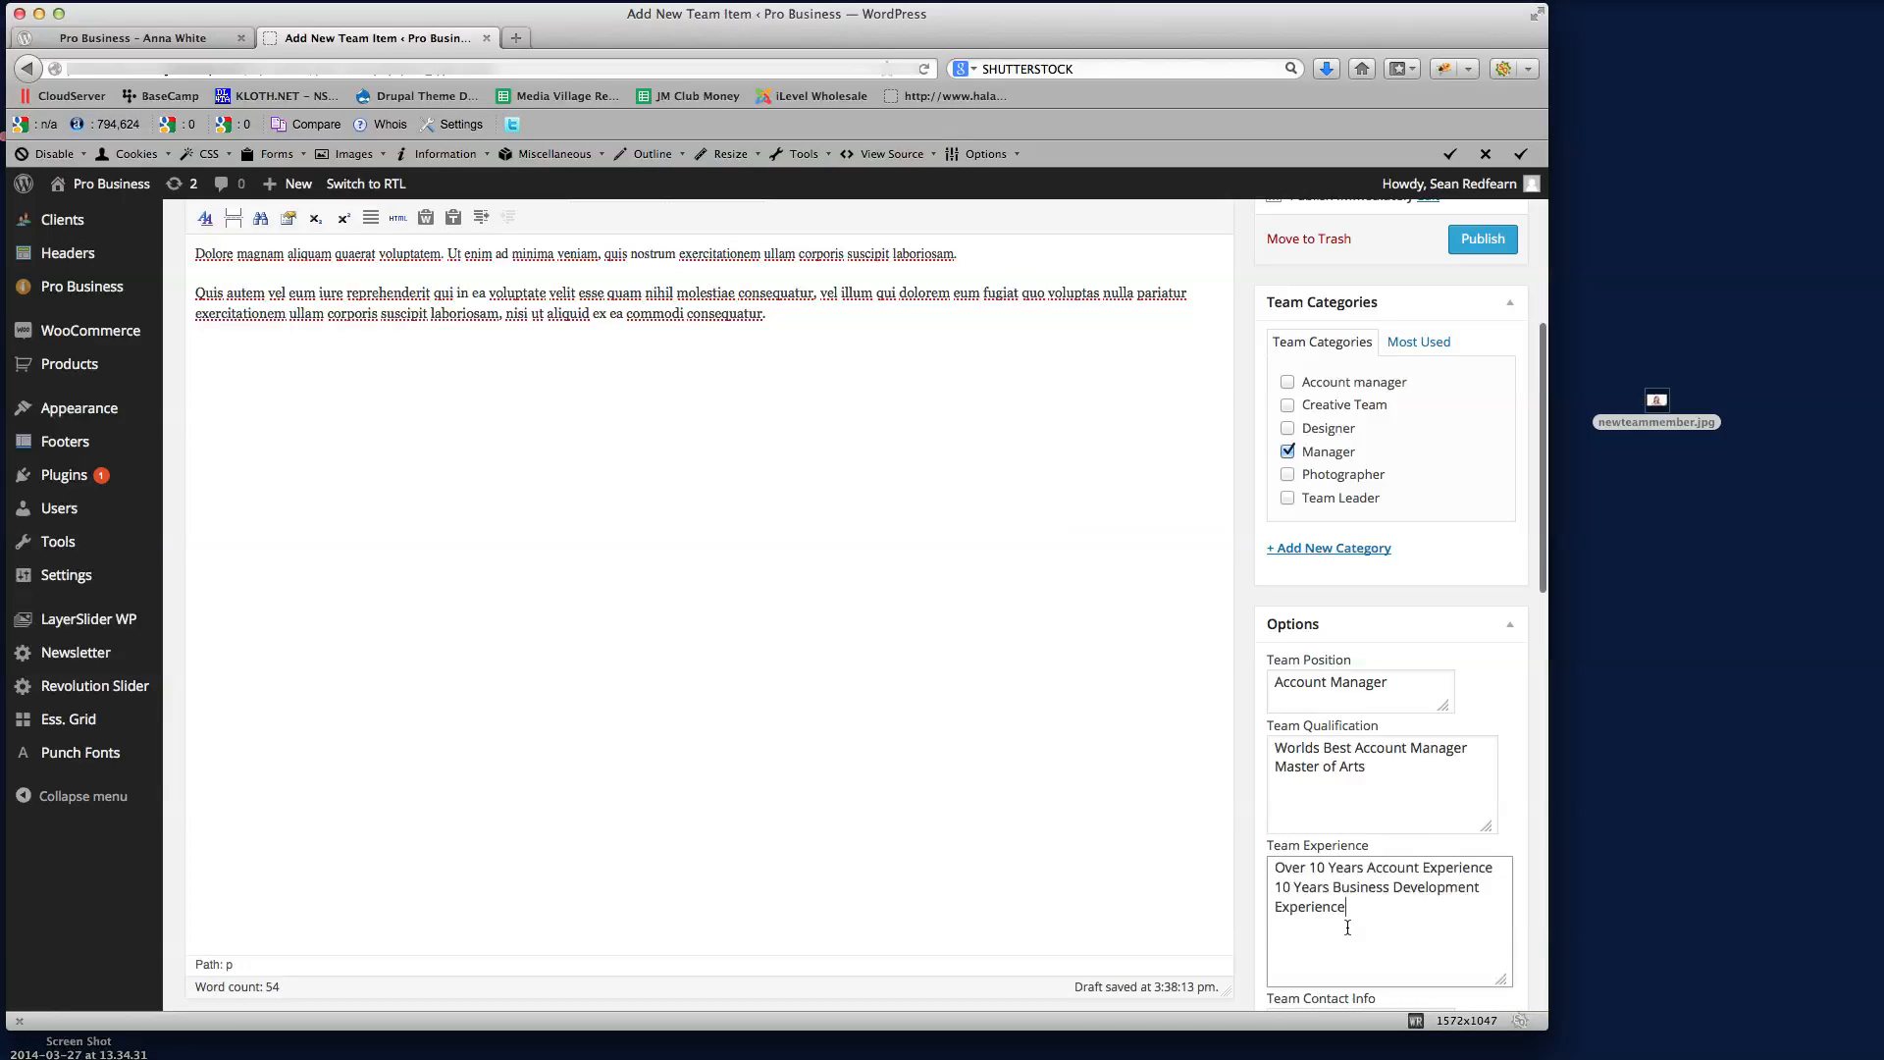
scroll("down", 3)
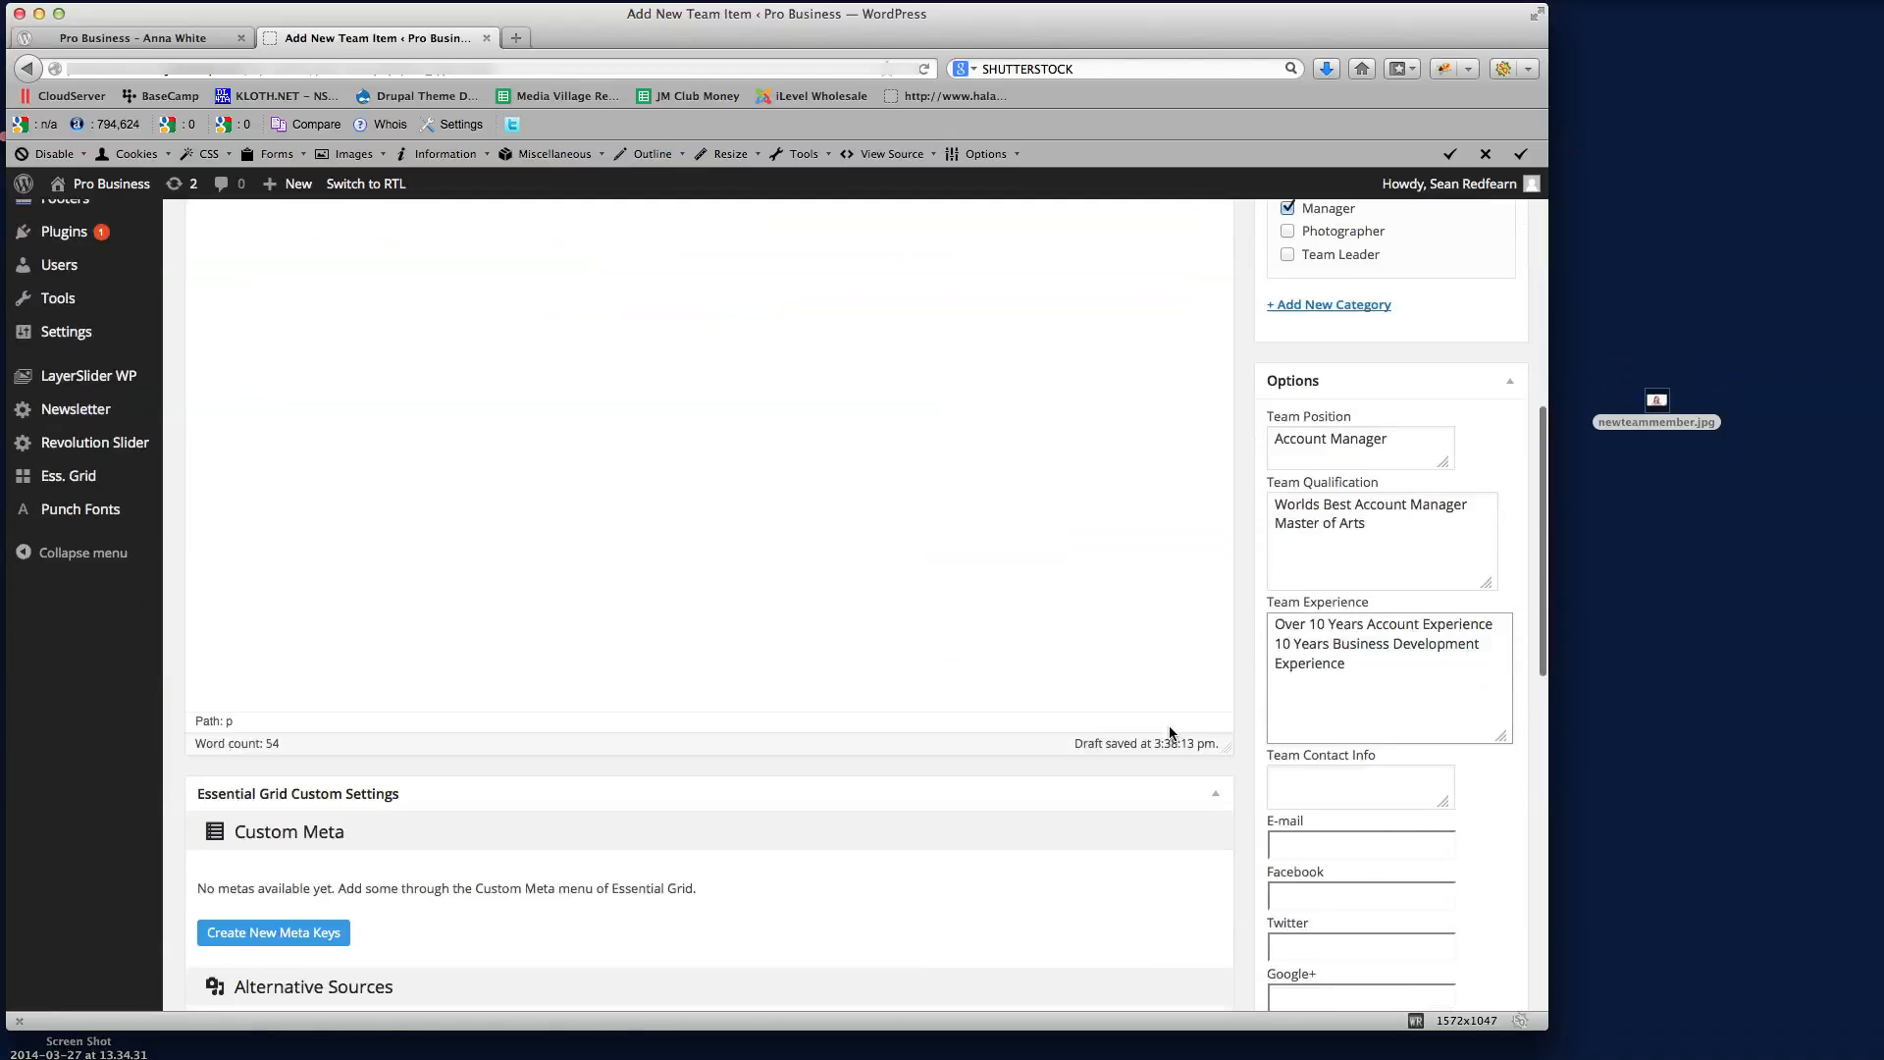
scroll("down", 3)
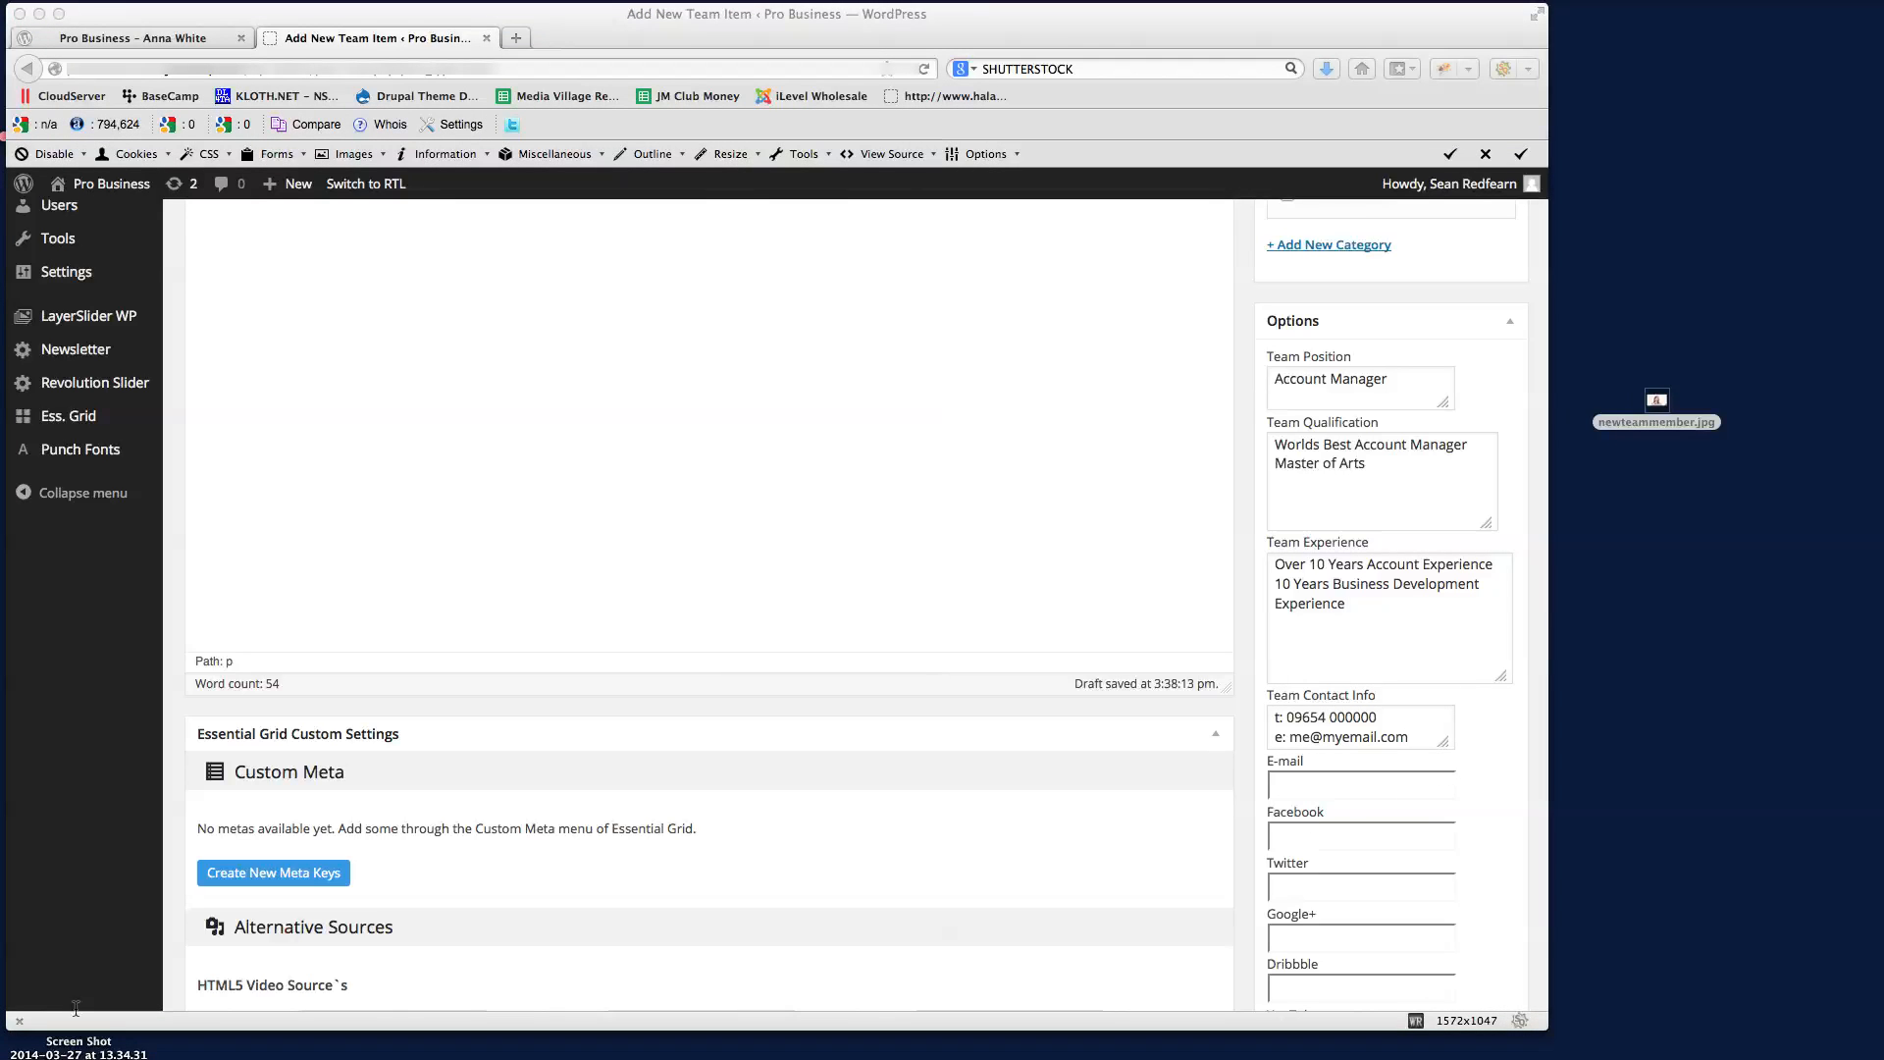
type("me@myemail.com")
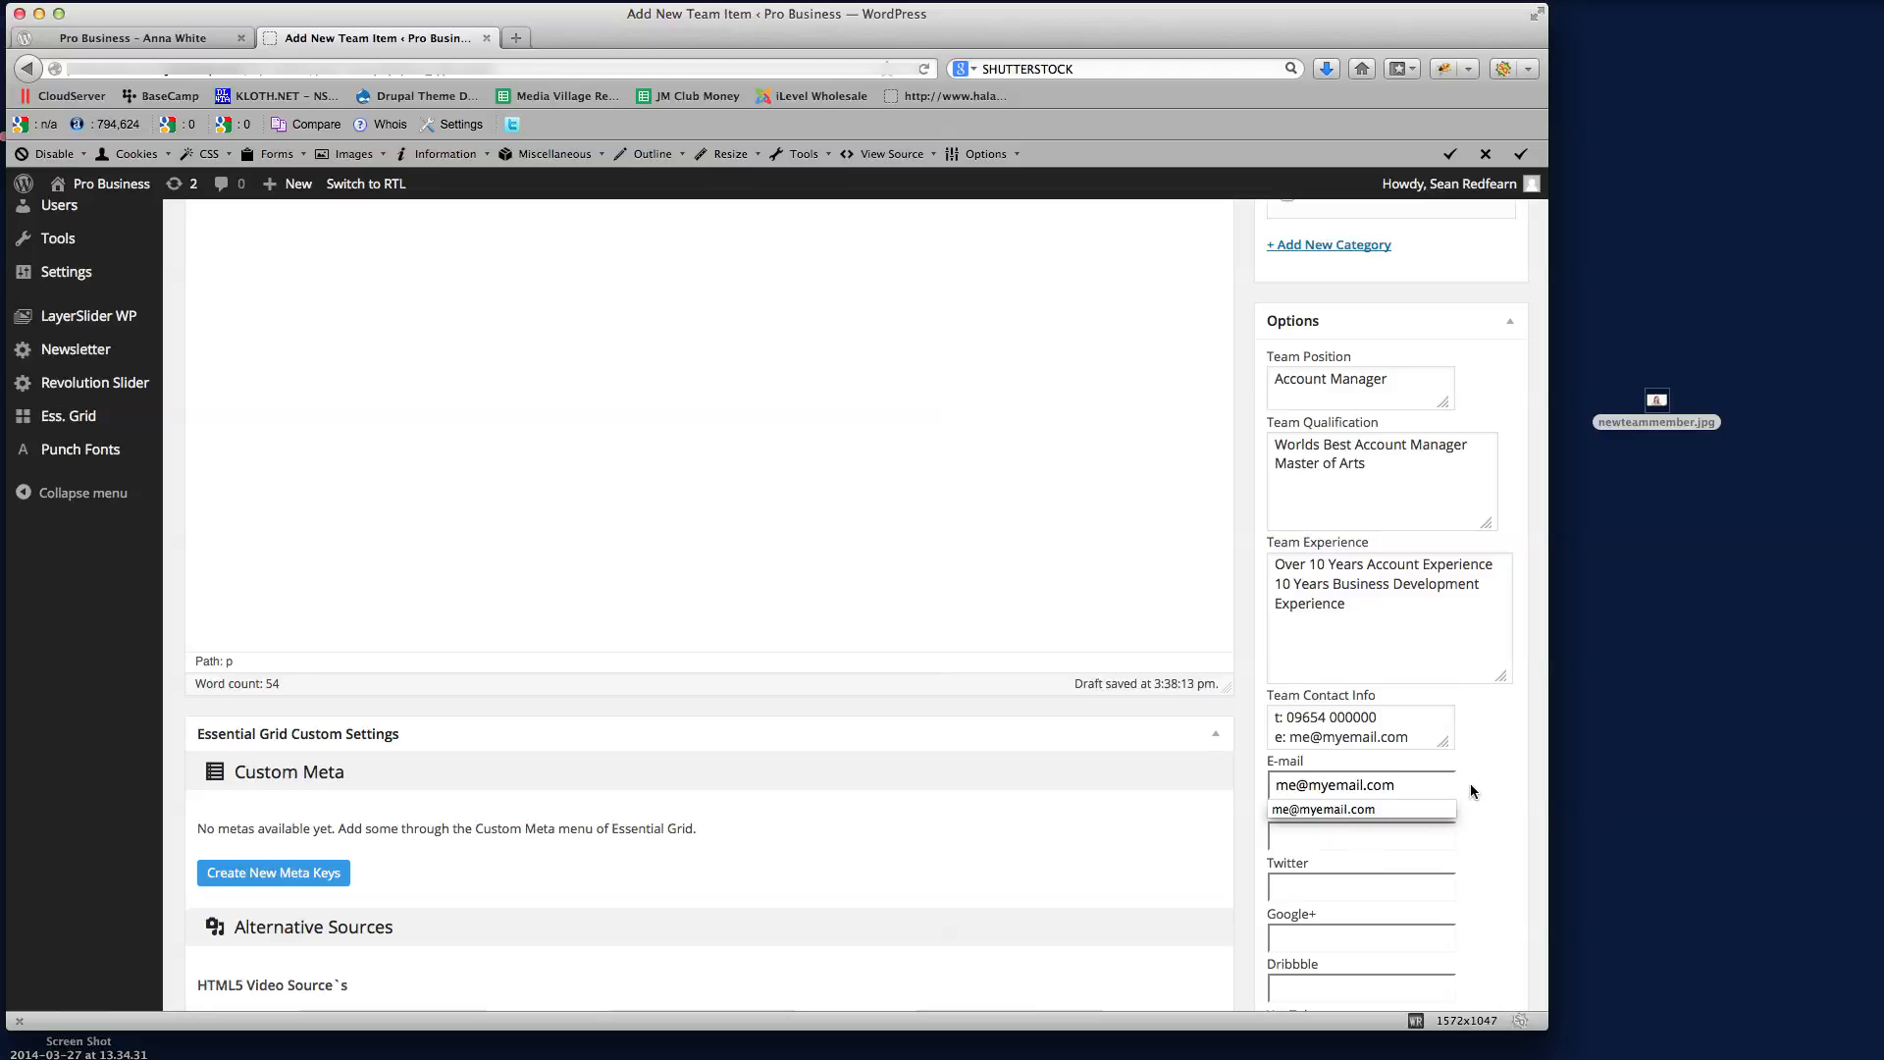
scroll("down", 3)
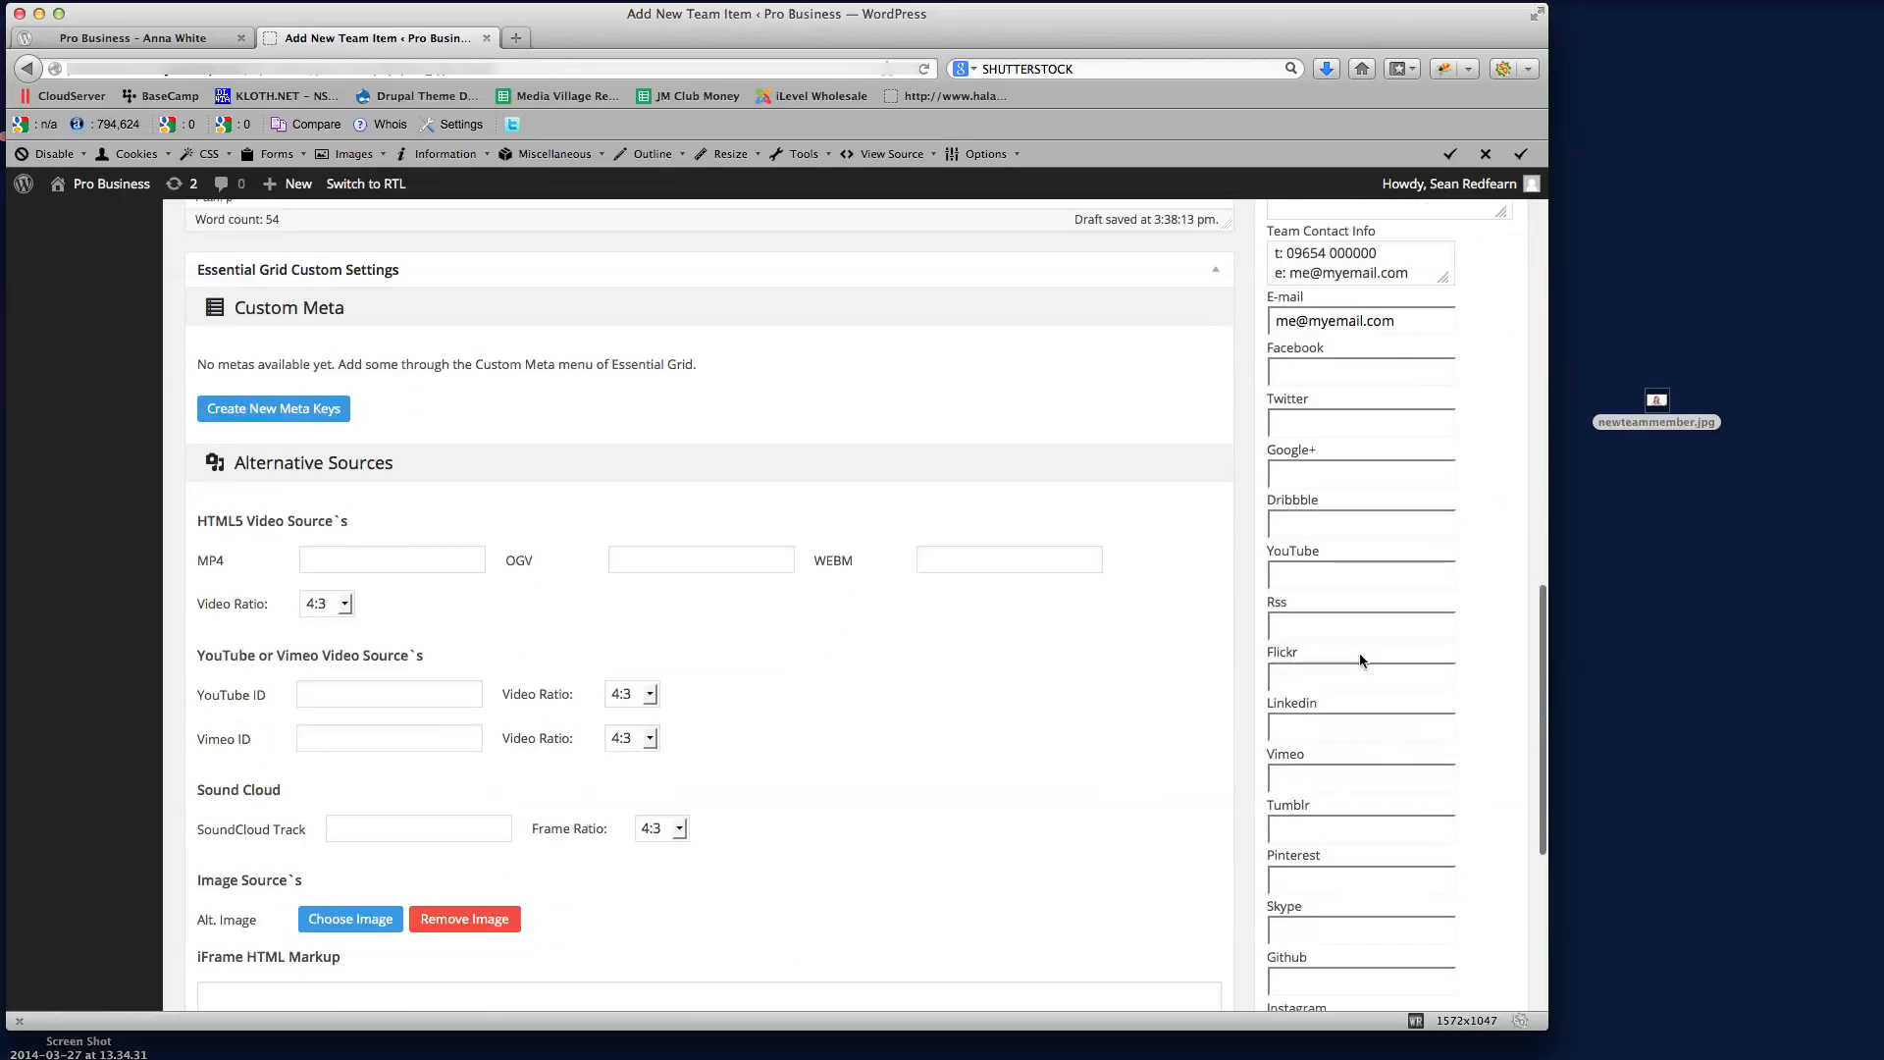
scroll("up", 3)
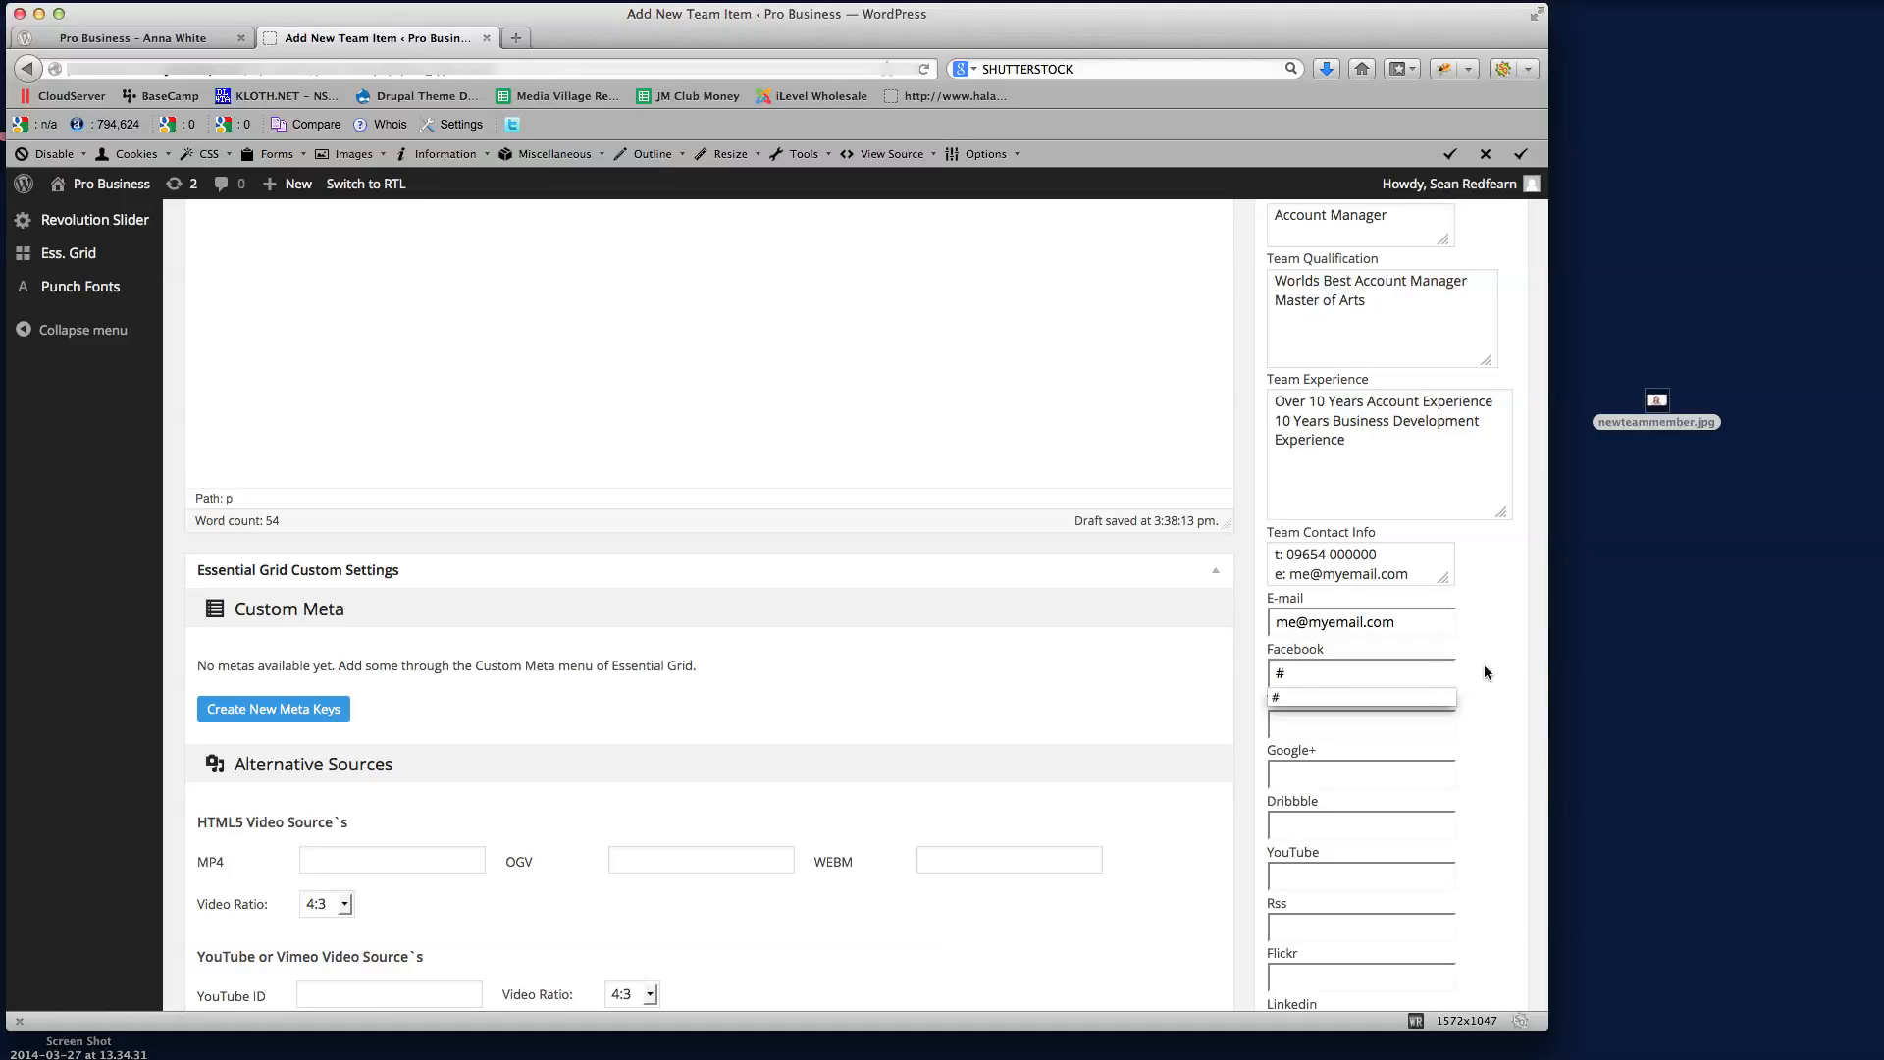
Fill the Twitter, Google+, Flickr and Linkedin fields with # placeholder links.
left_click(1360, 724)
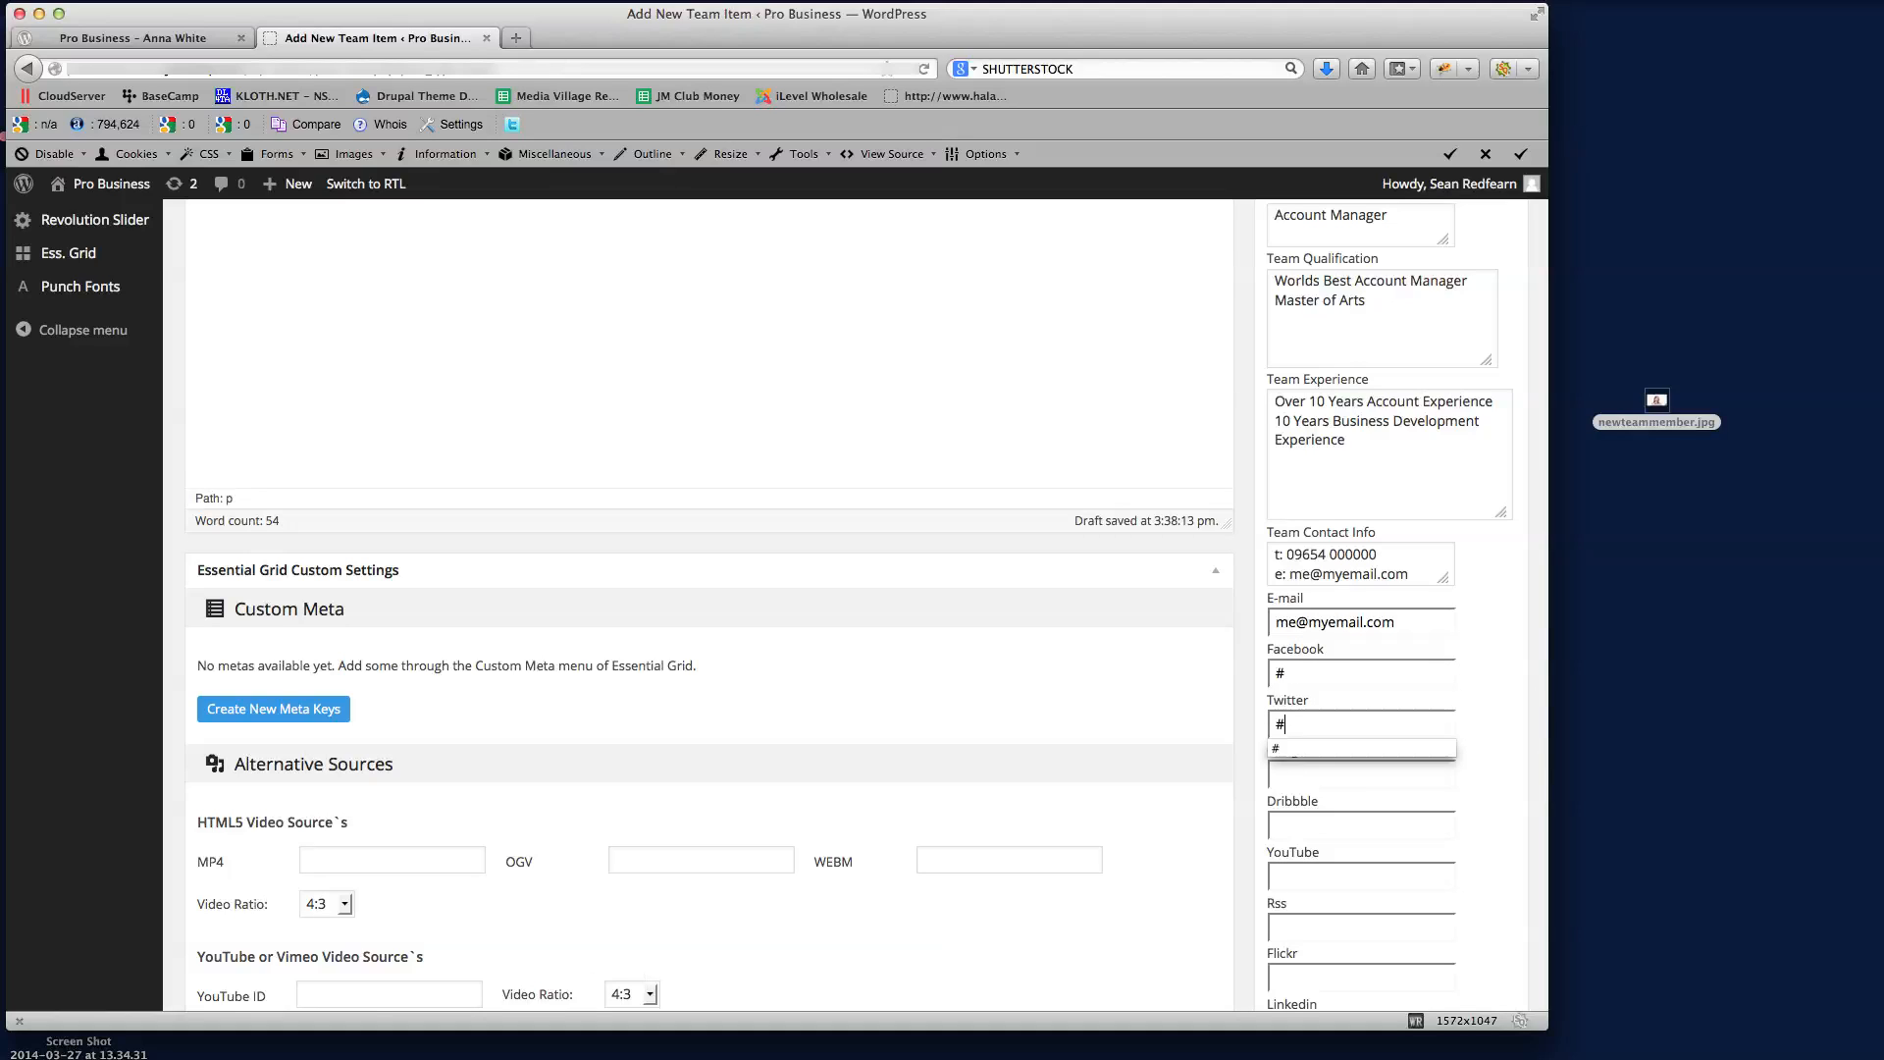
left_click(1350, 773)
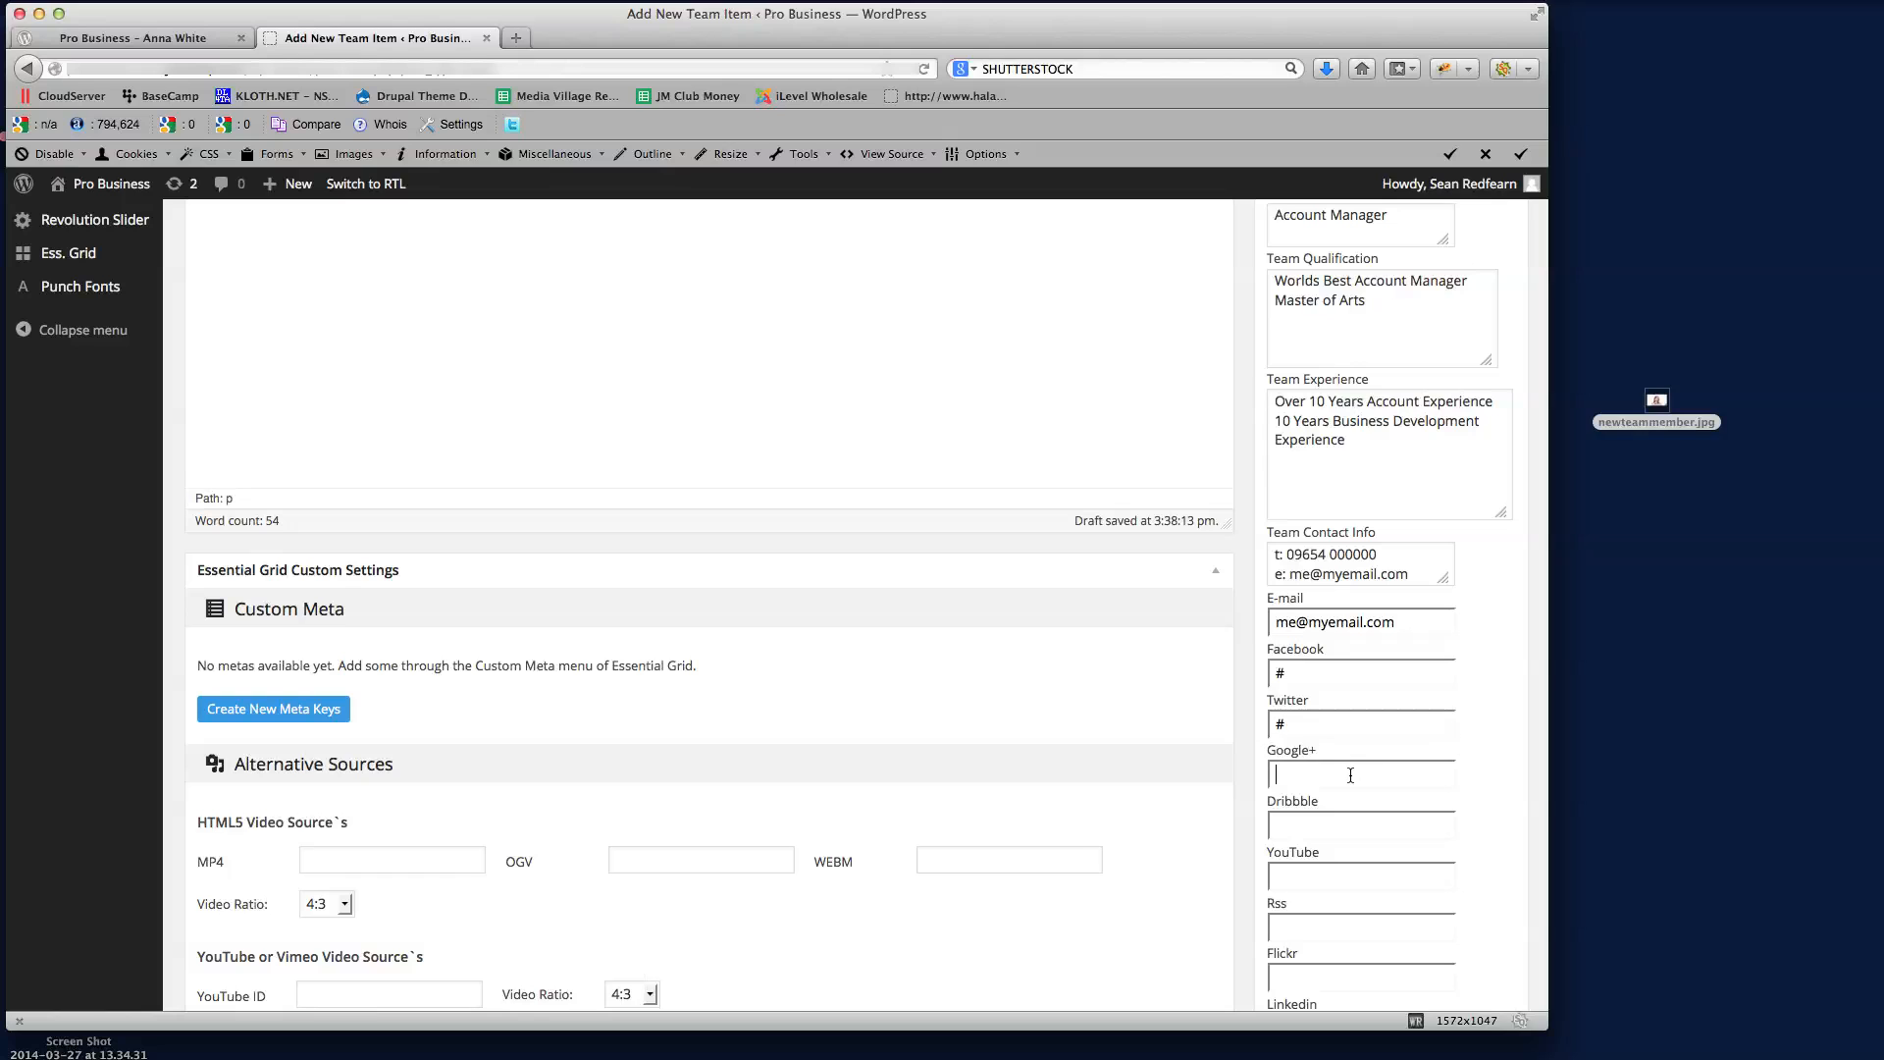
type("#")
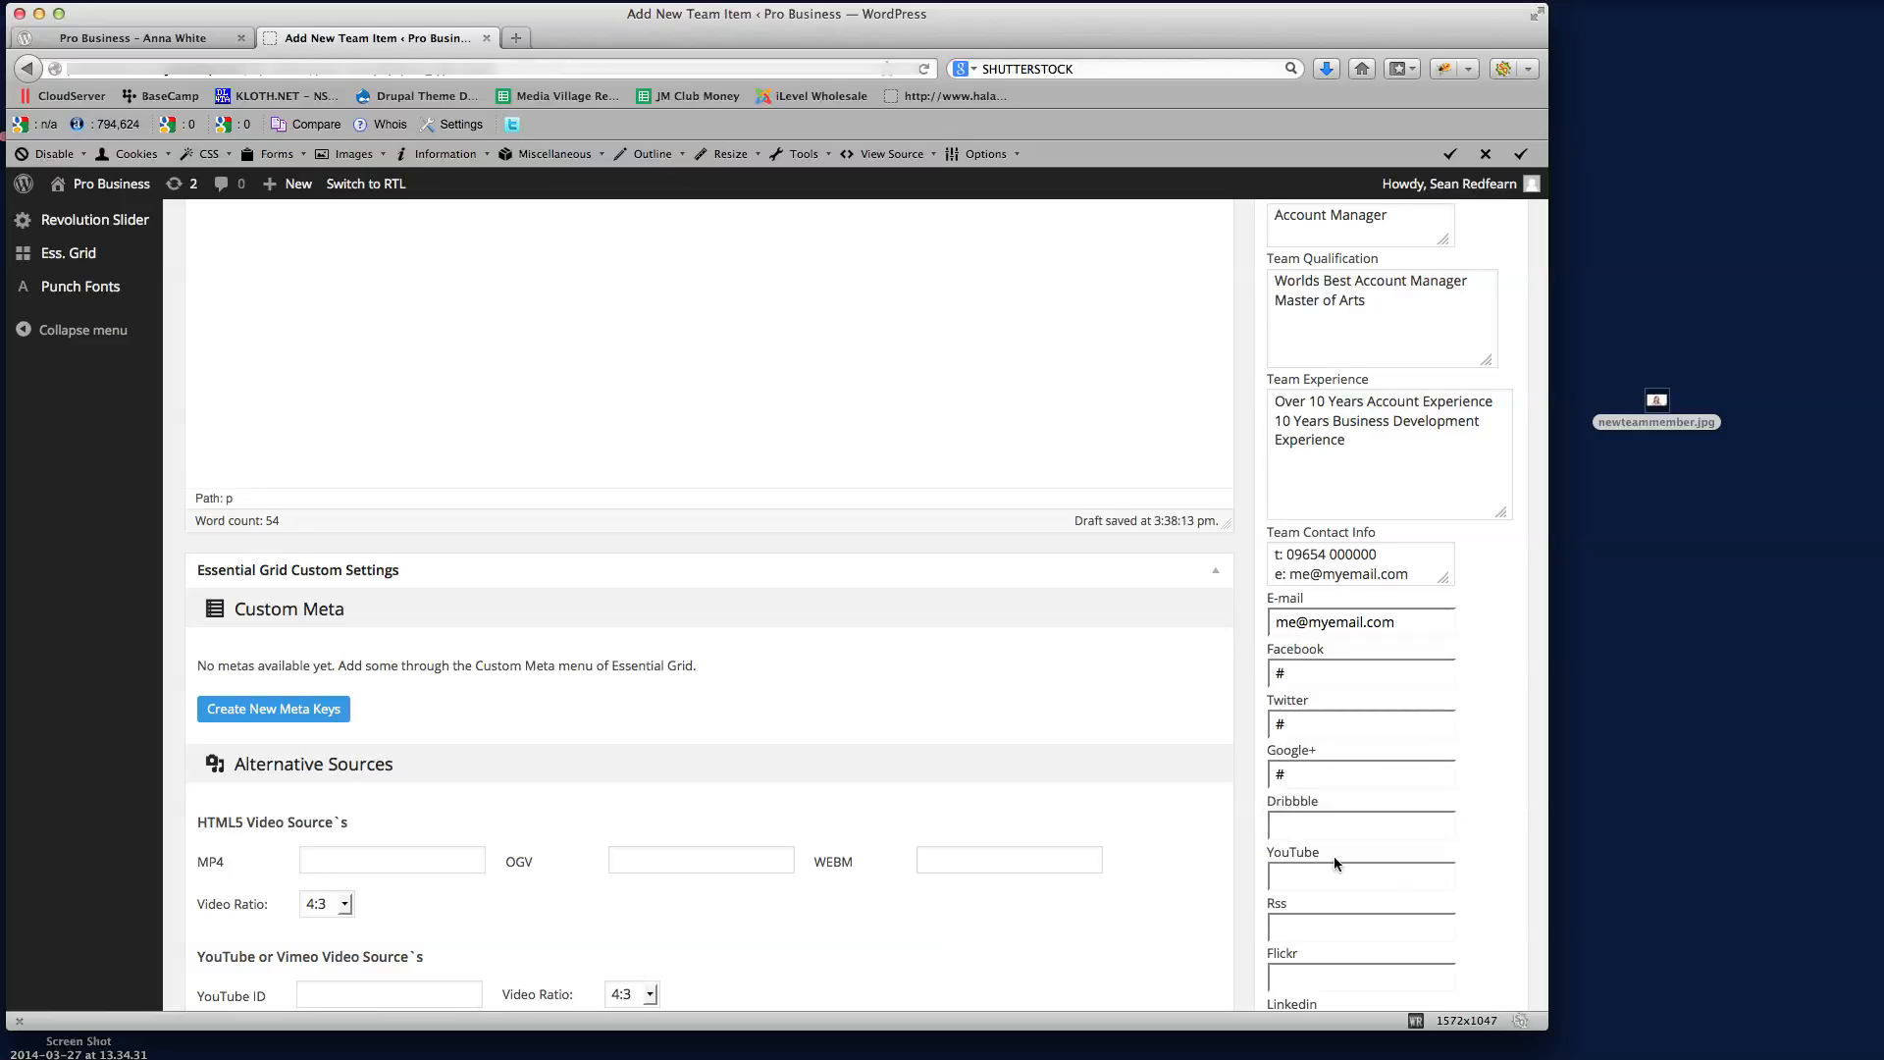
scroll("down", 3)
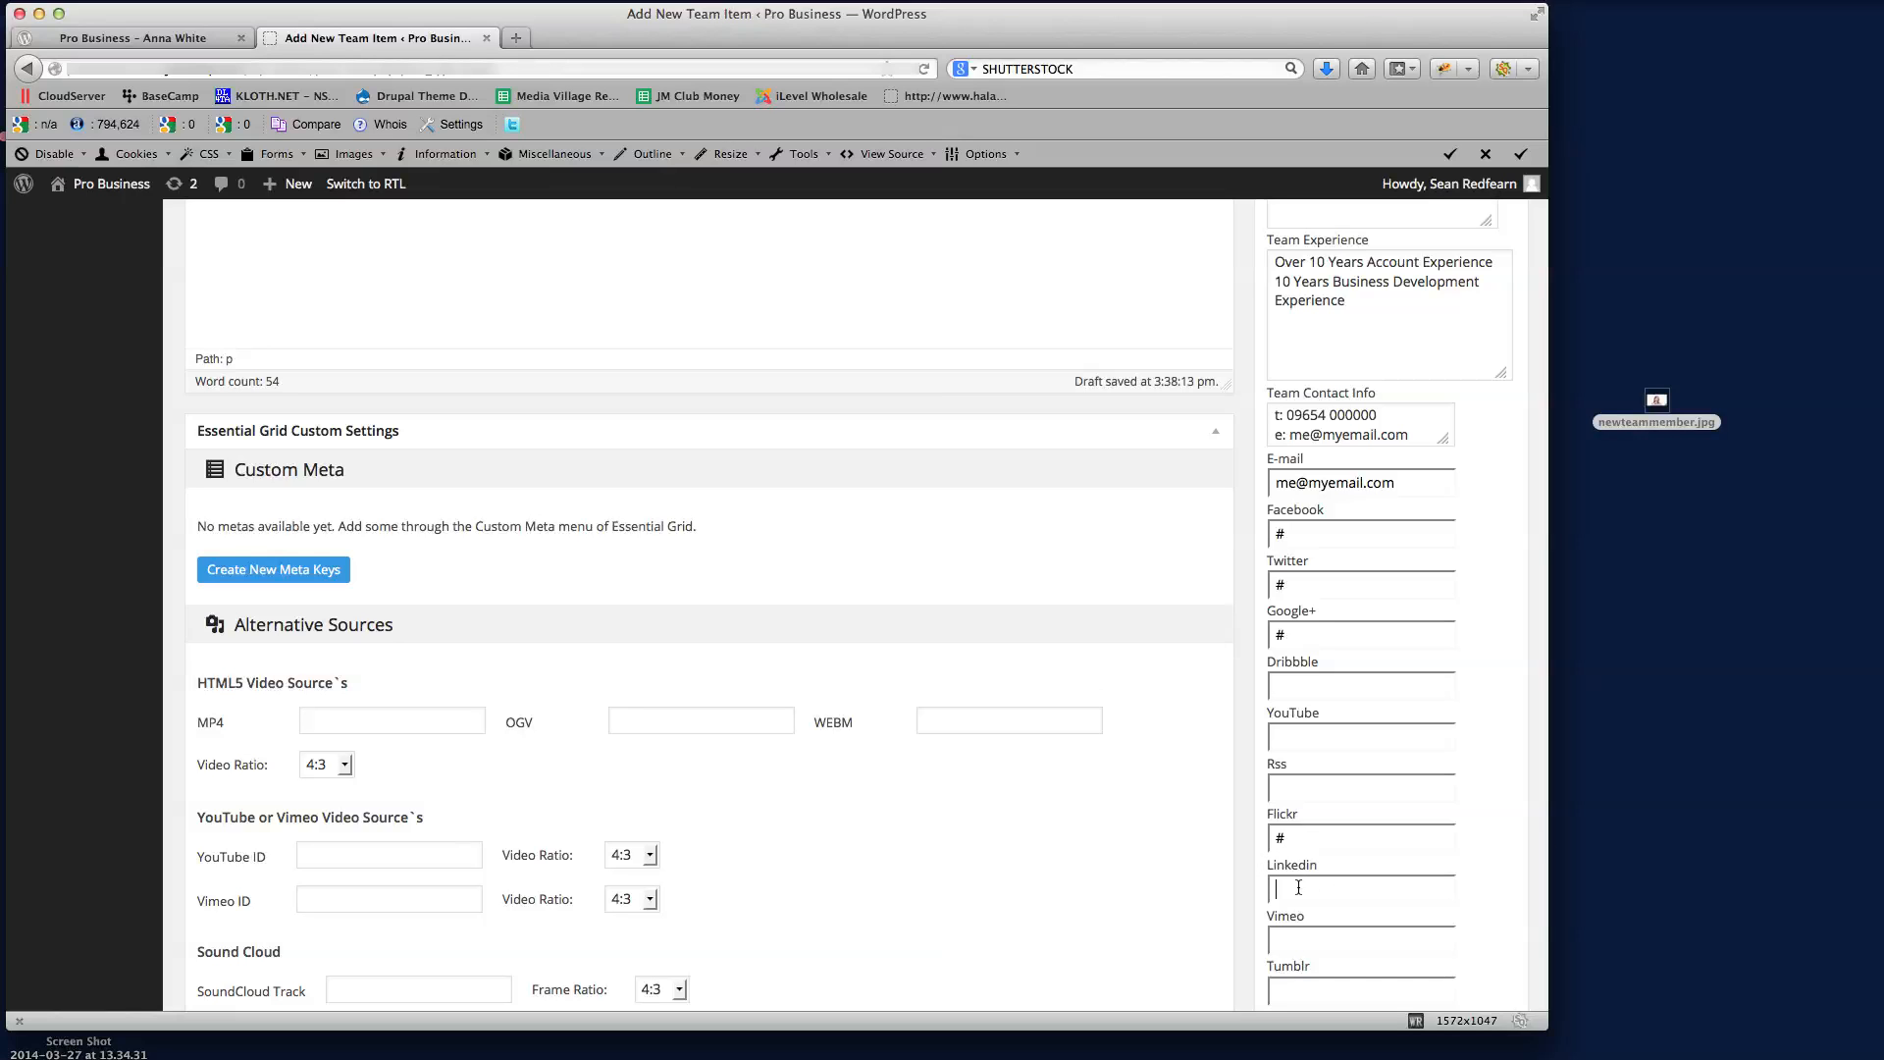
scroll("down", 3)
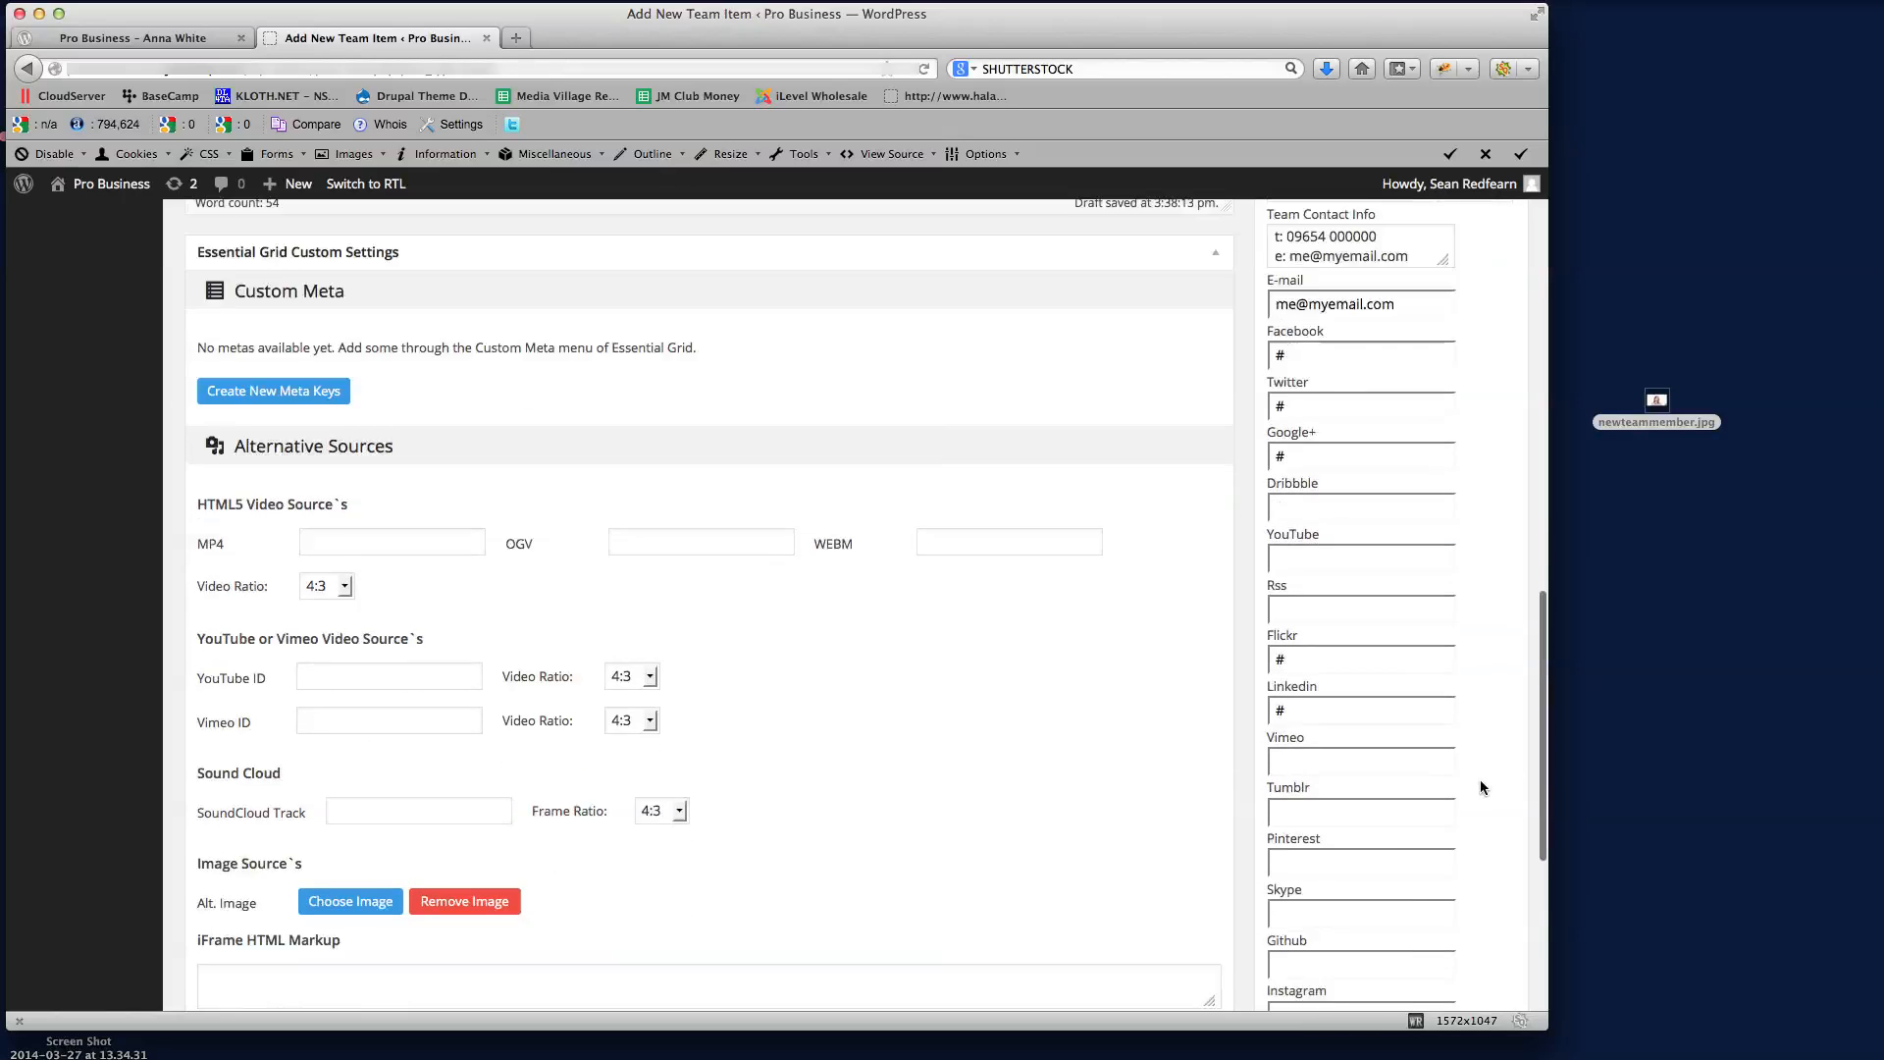
scroll("down", 3)
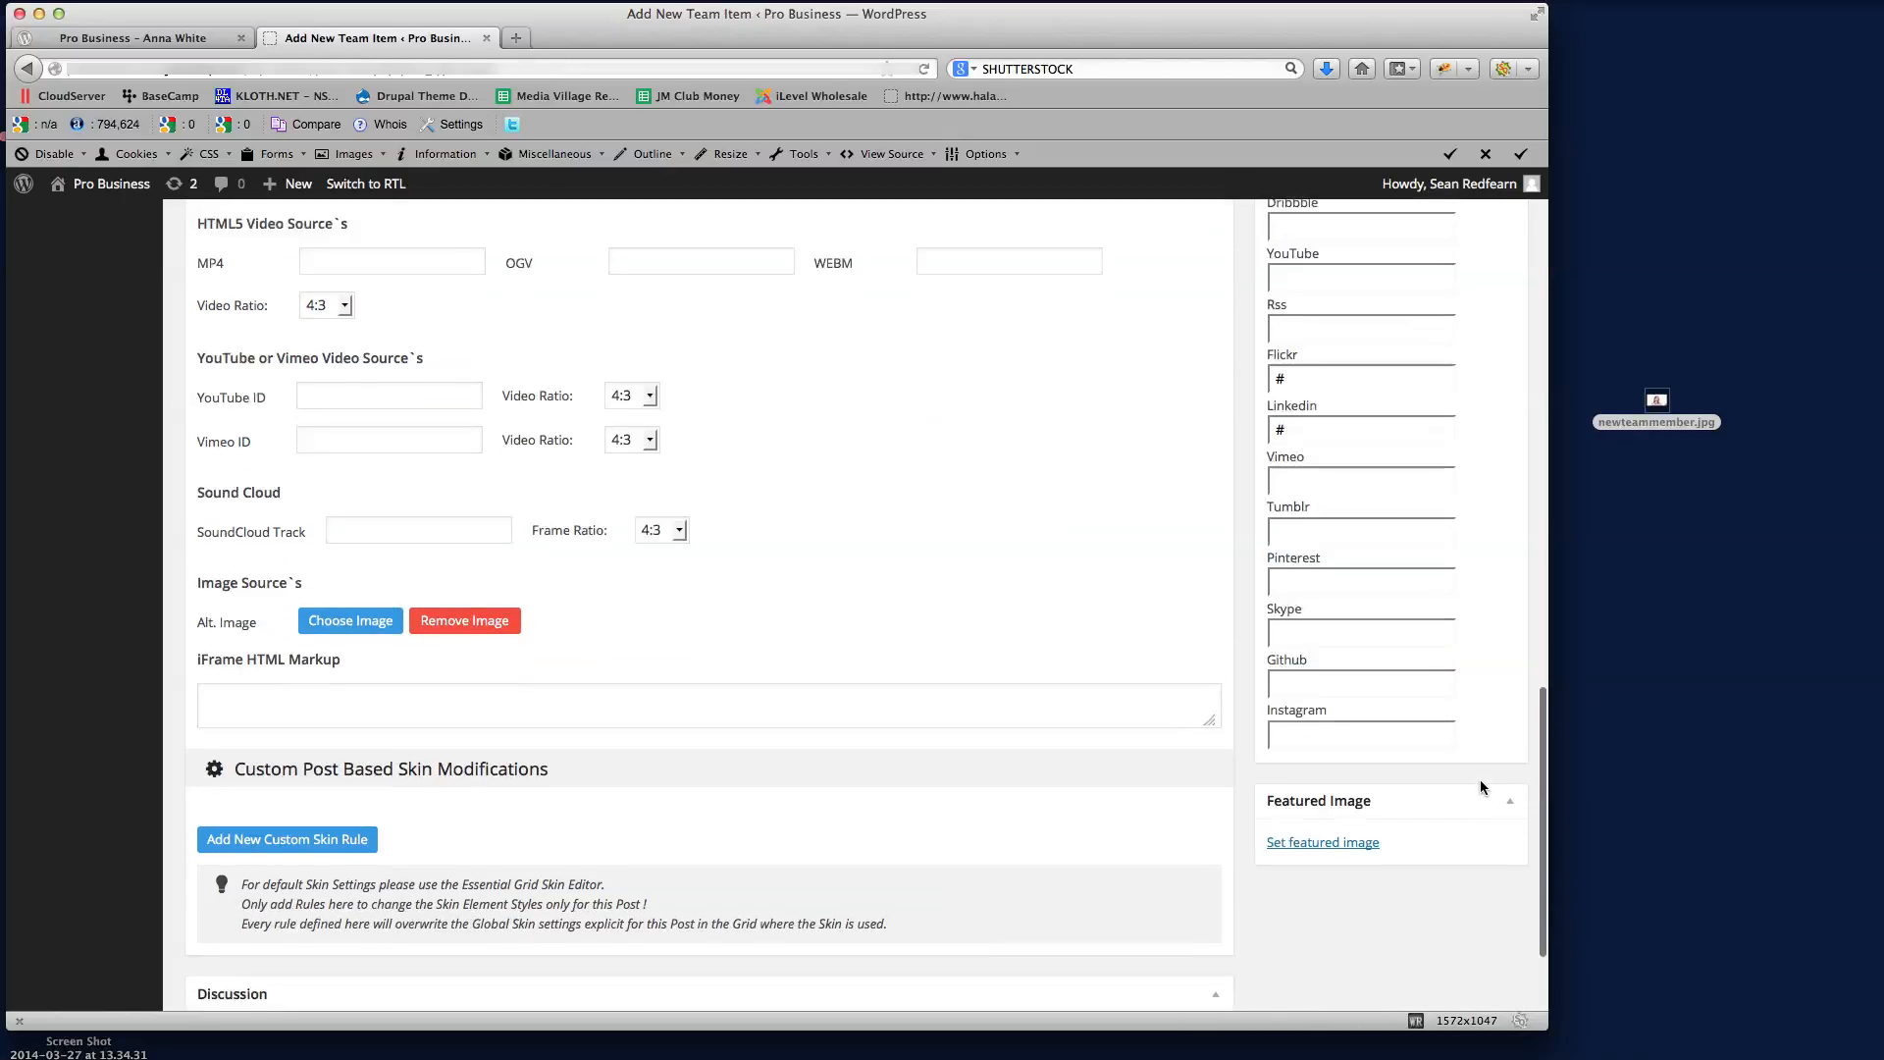
Begin setting newteammember.jpg as the Team item's featured image.
scroll("down", 3)
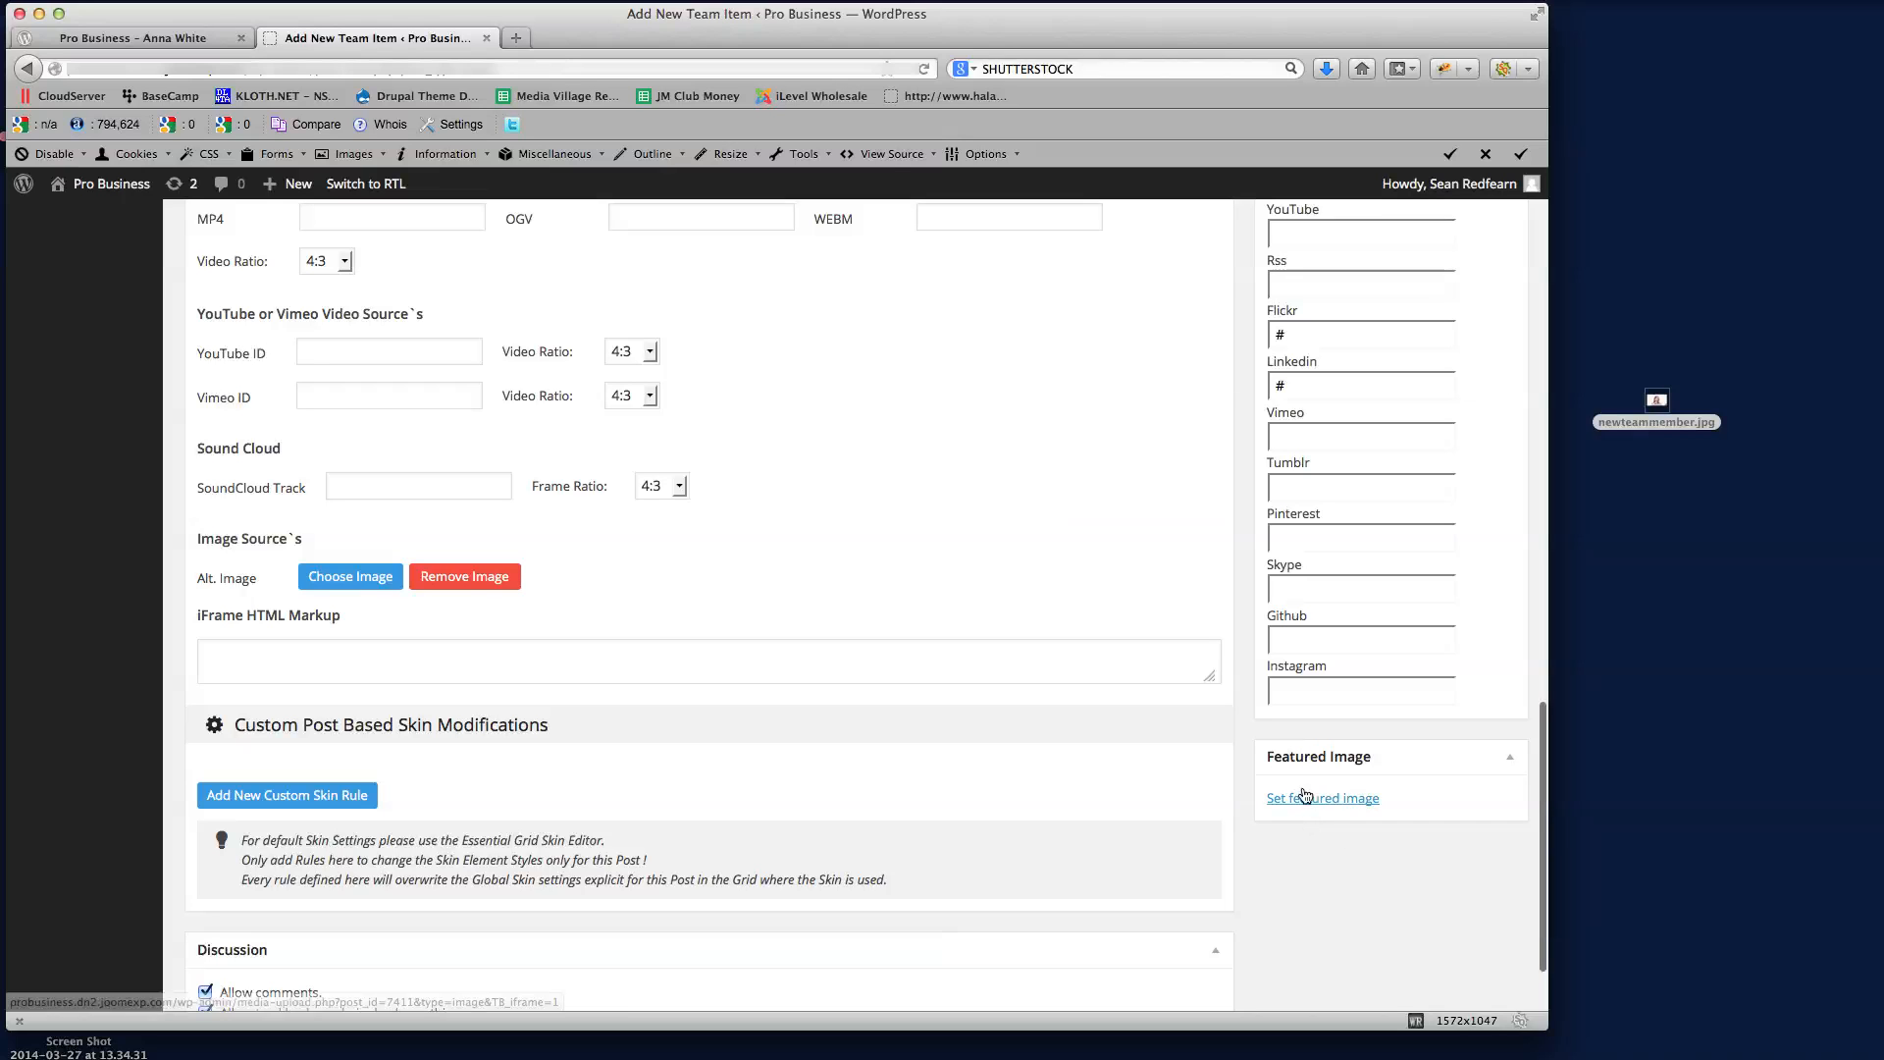
left_click(1321, 797)
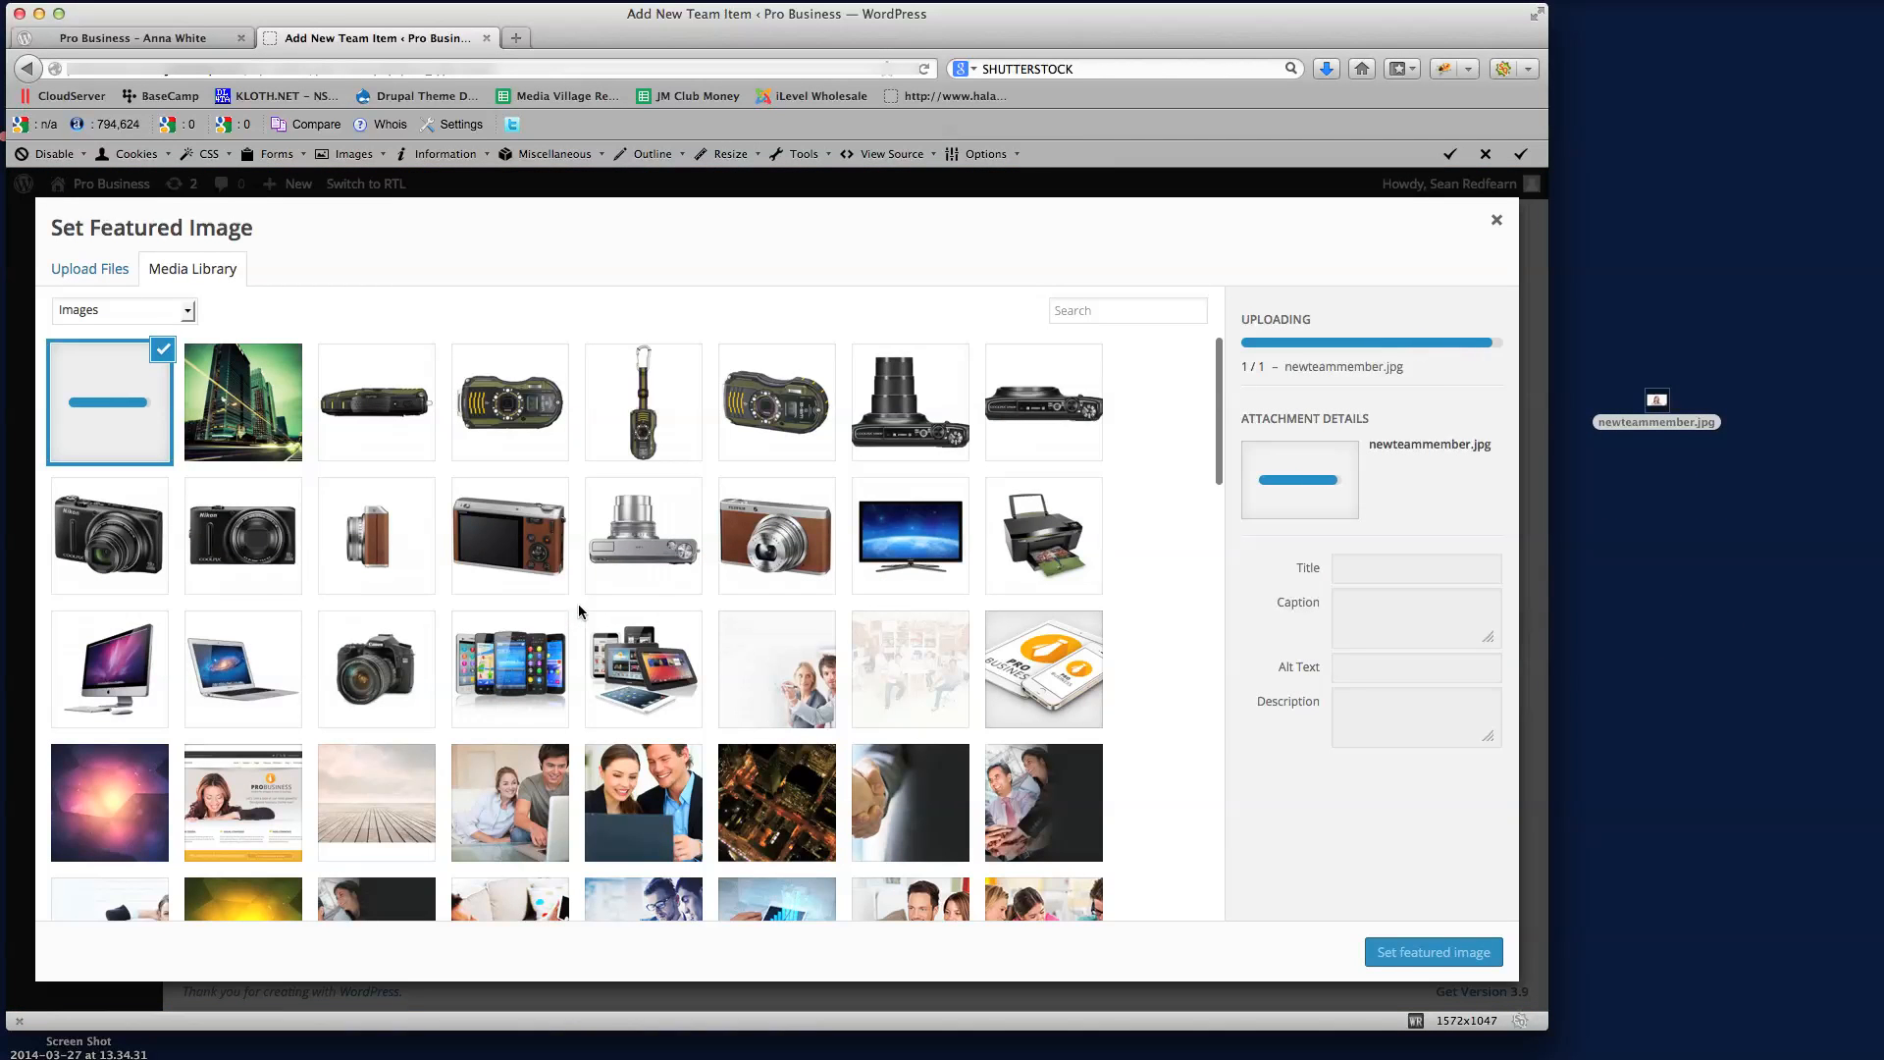
mouse_move(530, 622)
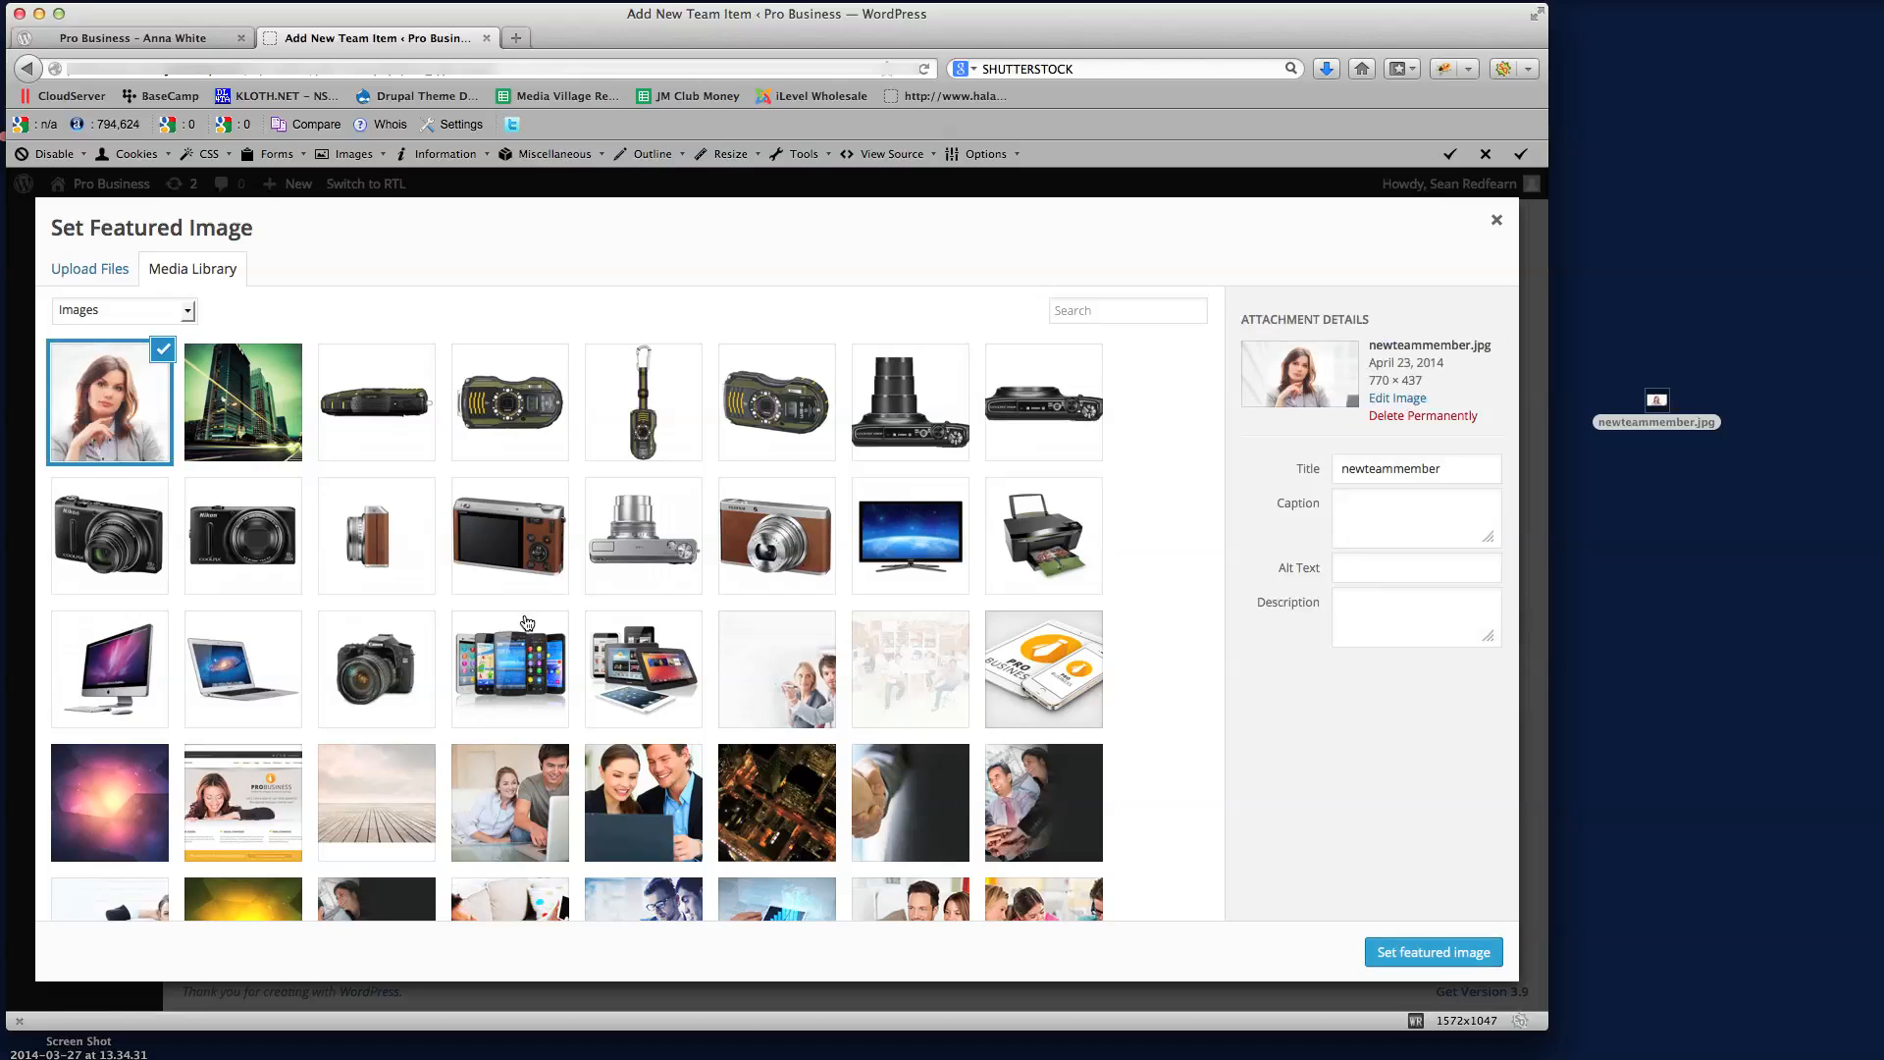
mouse_move(1411, 838)
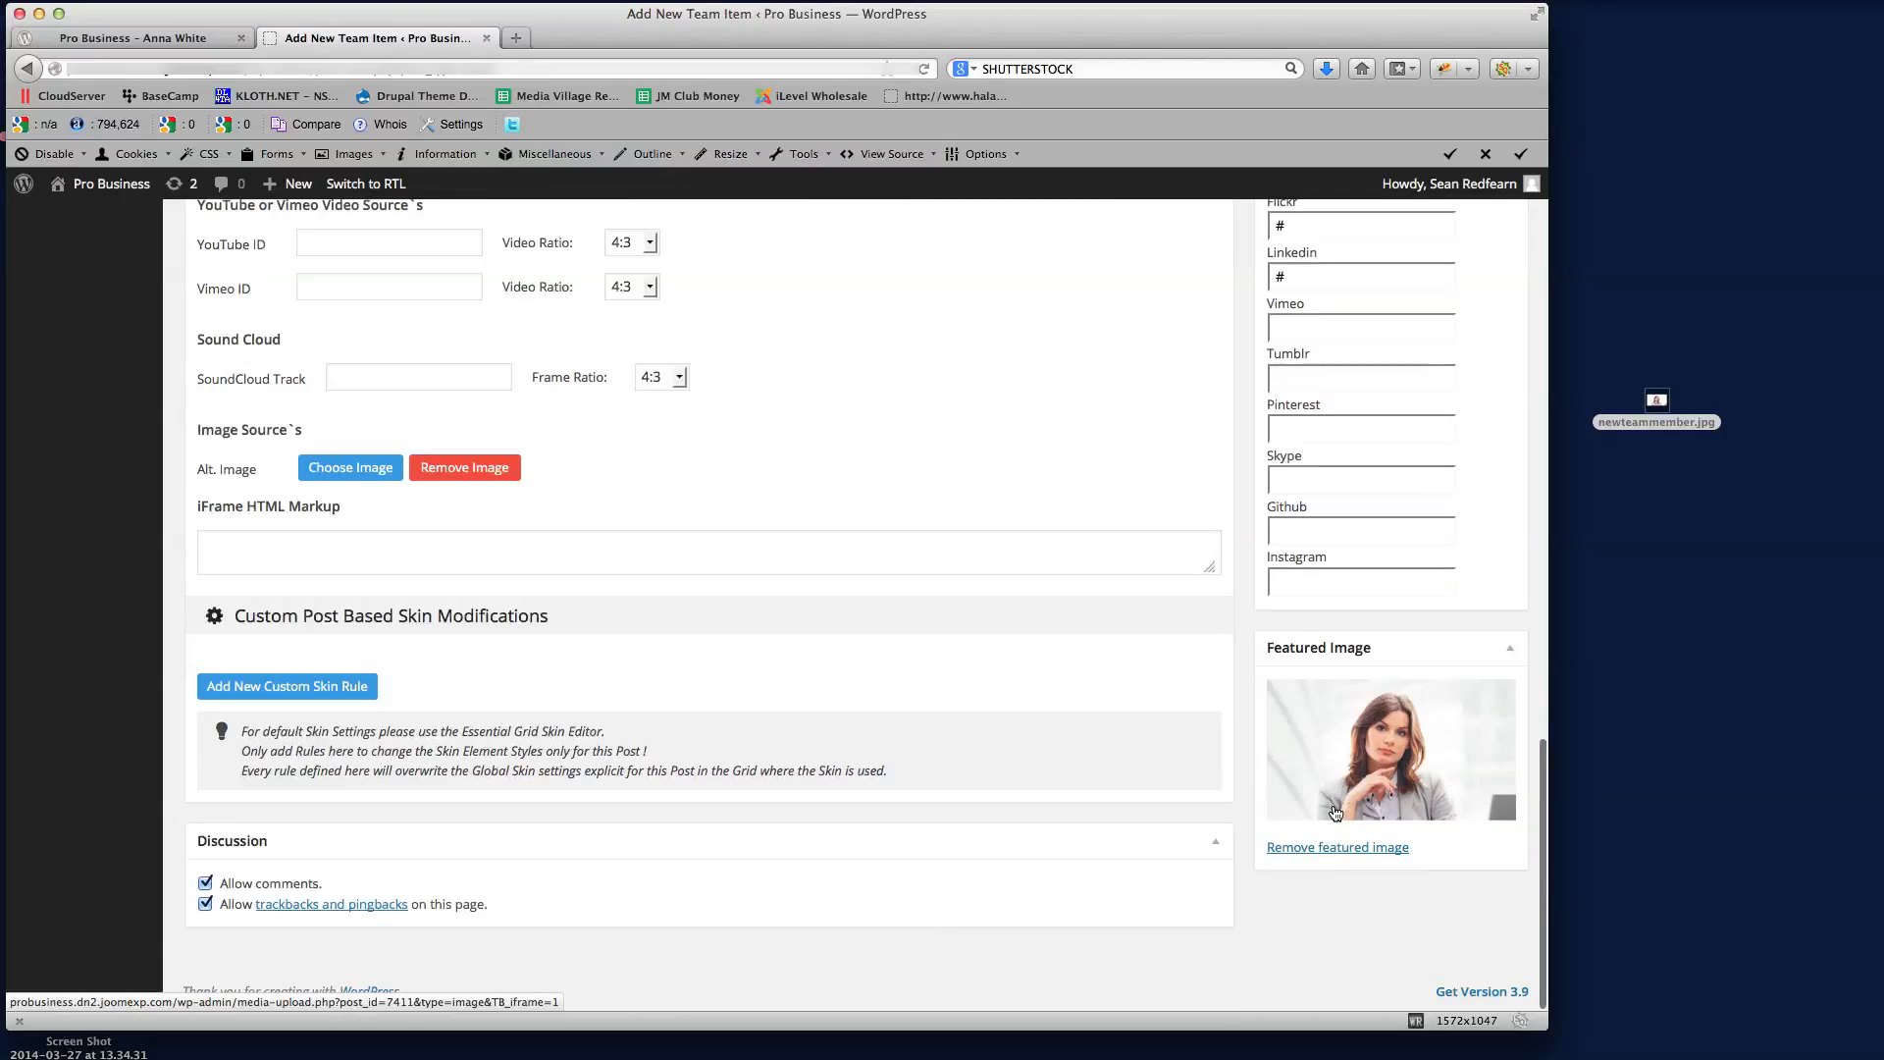
scroll("up", 3)
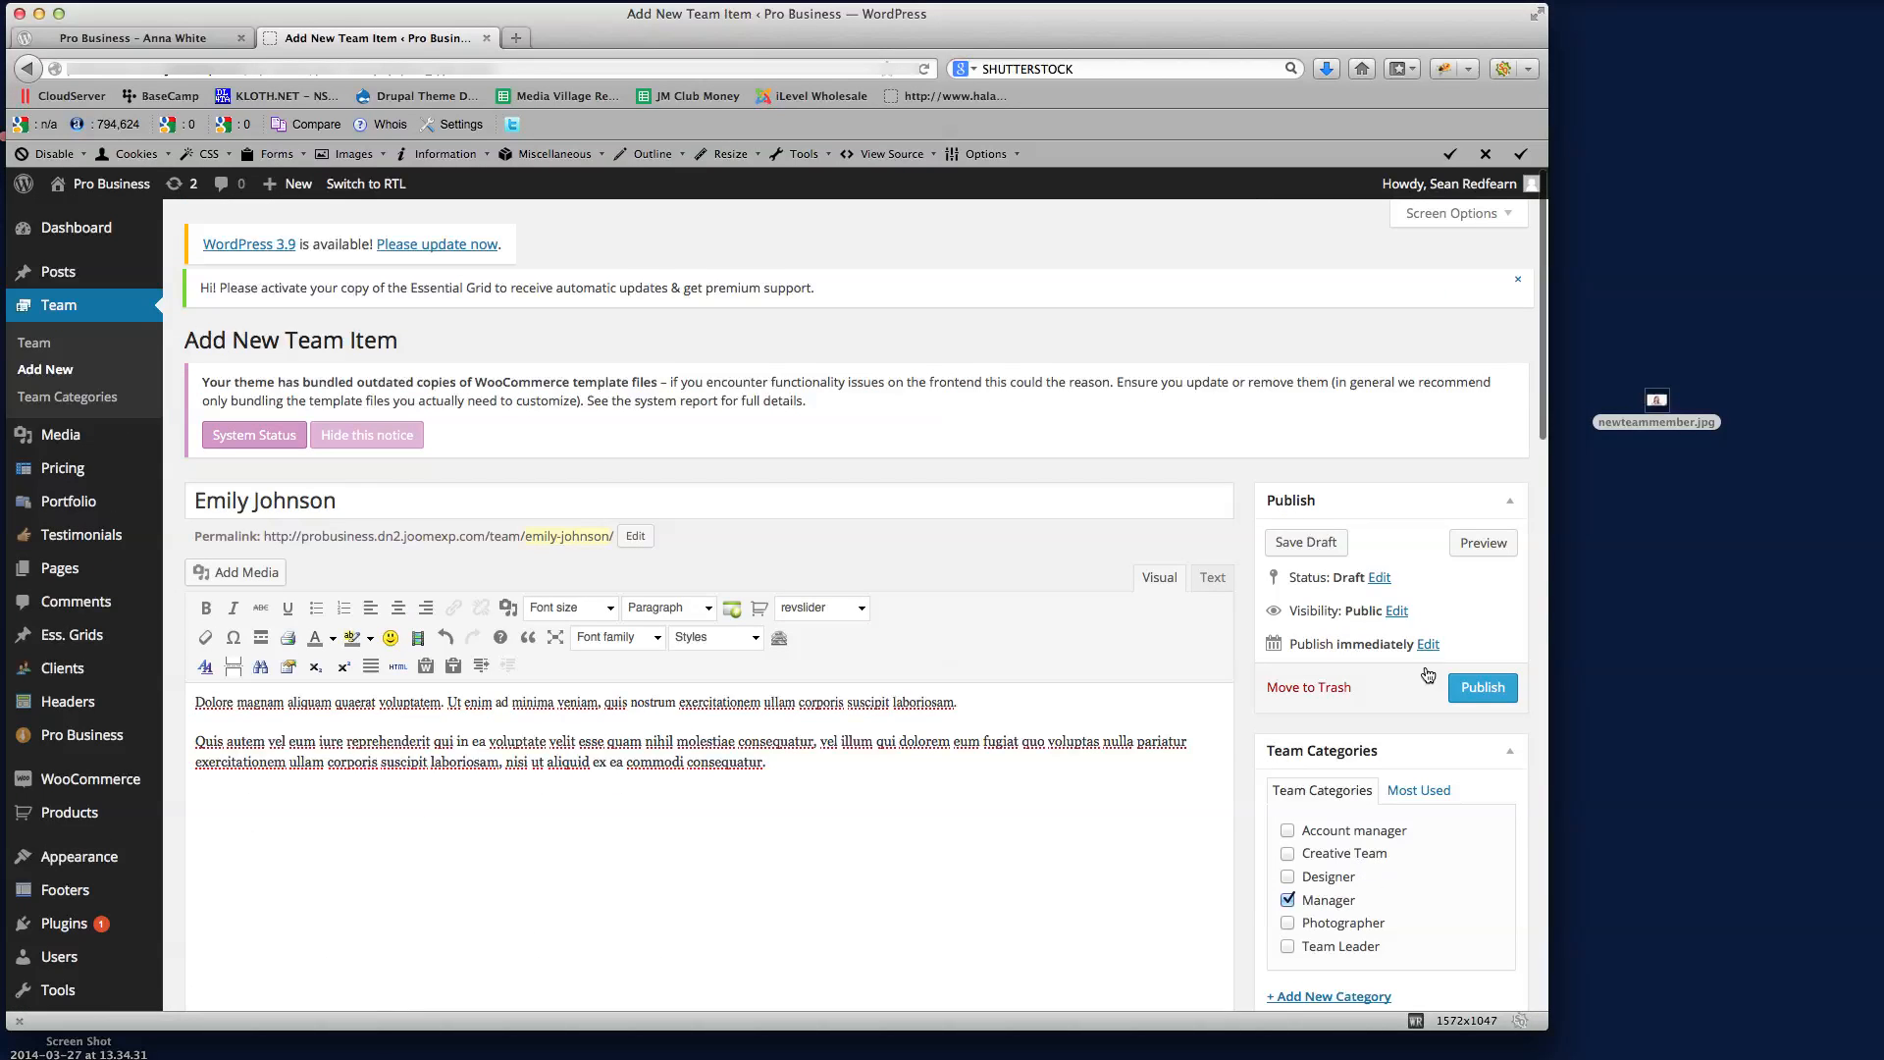
left_click(1481, 686)
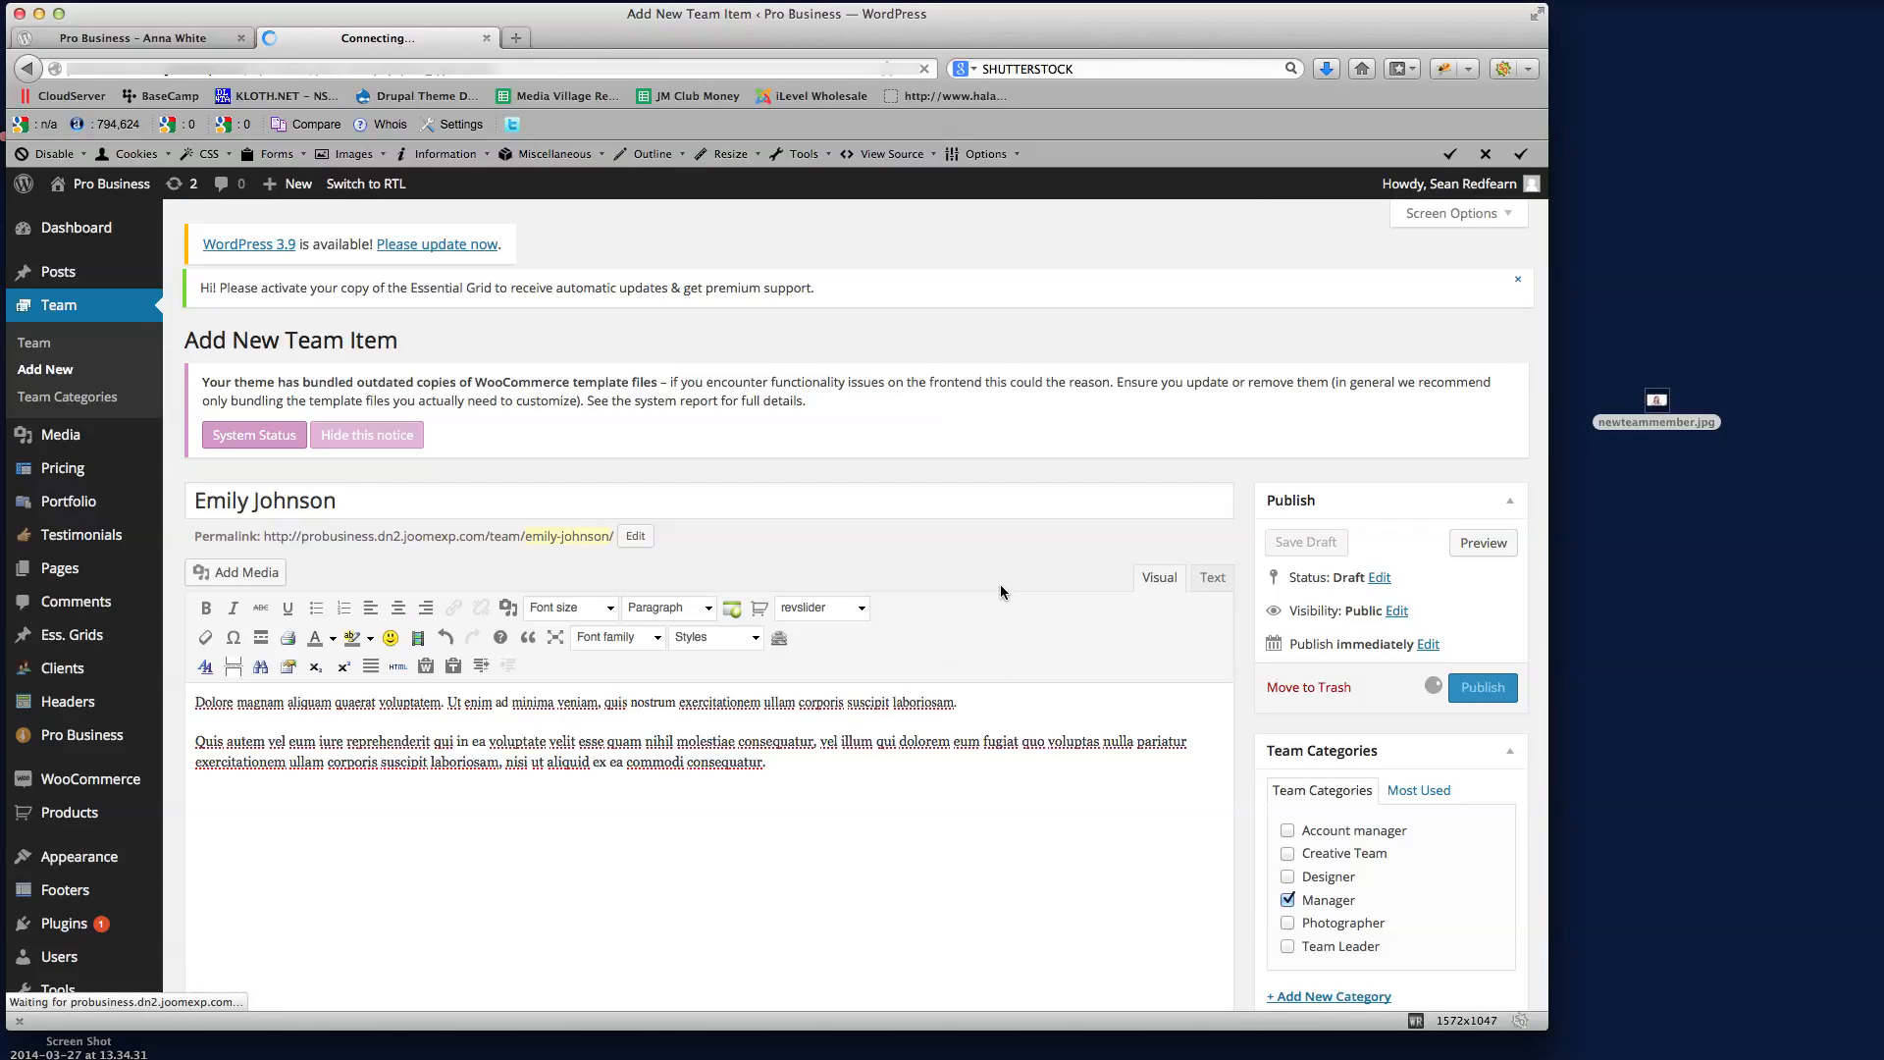
left_click(1482, 687)
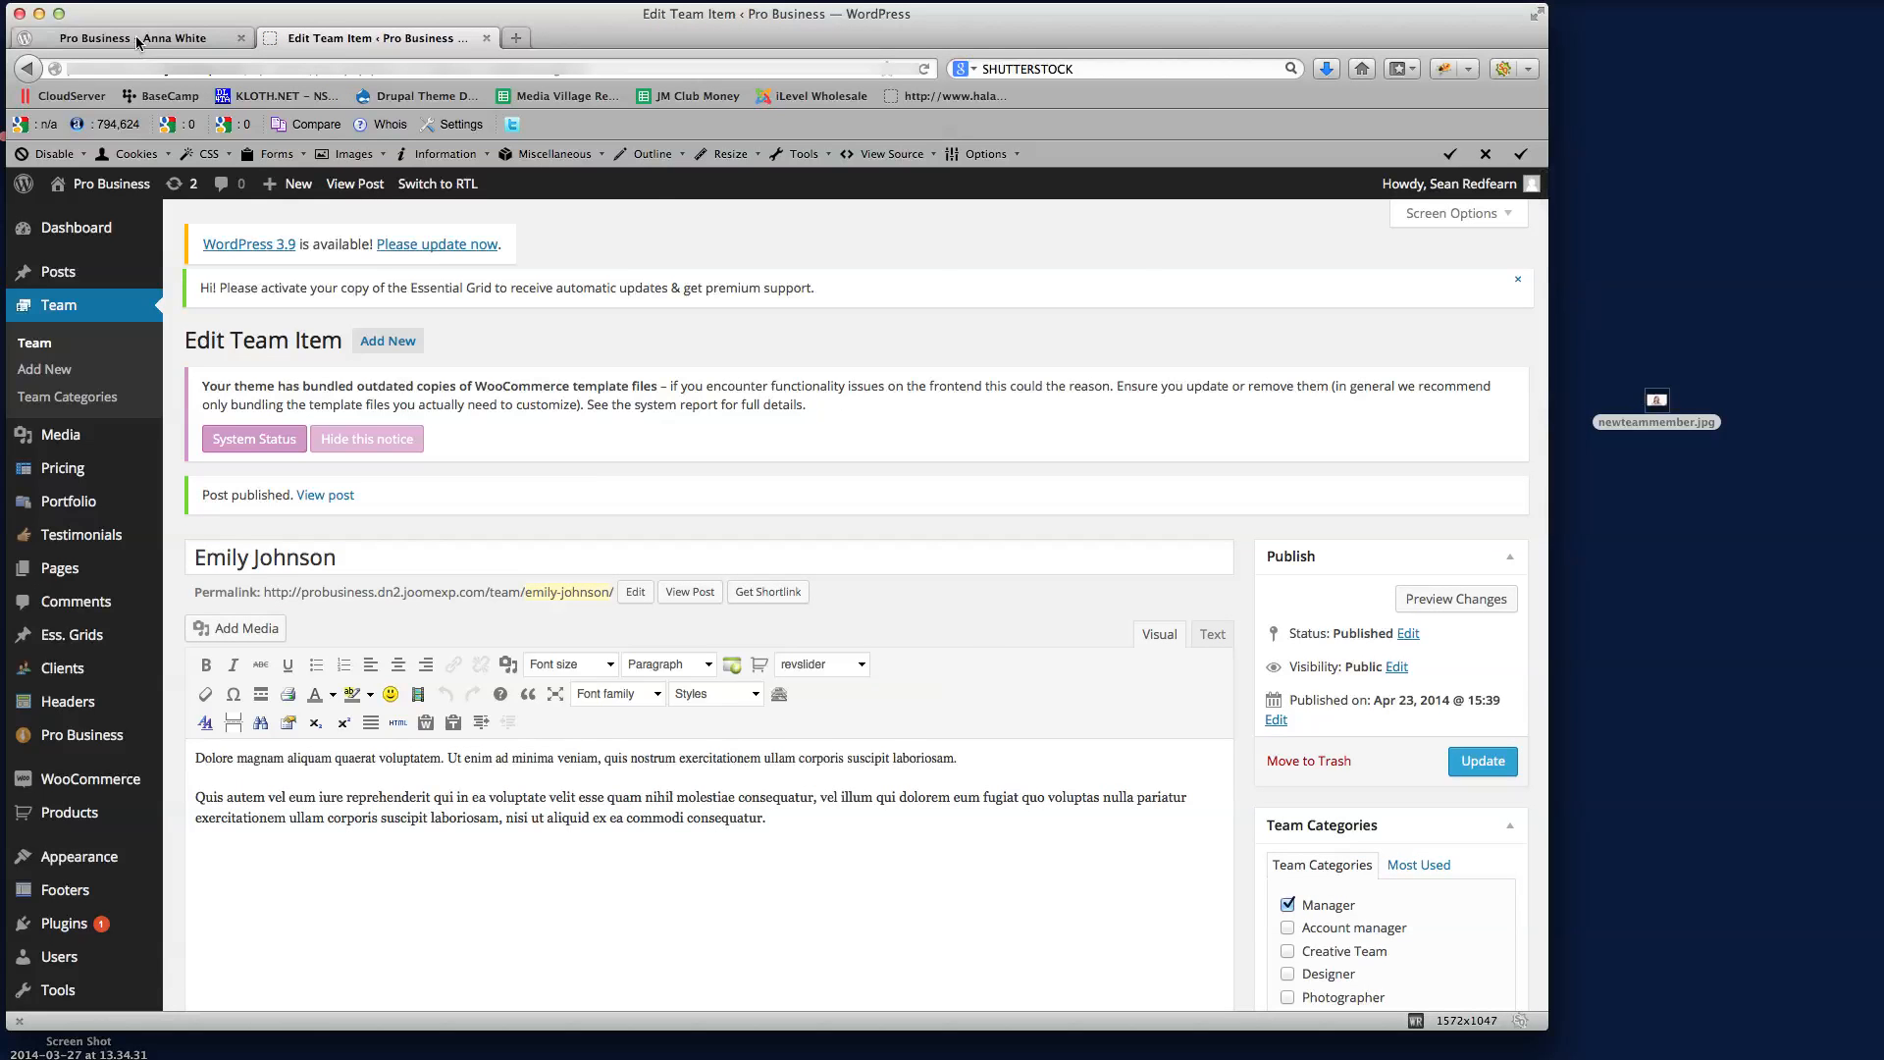
left_click(131, 37)
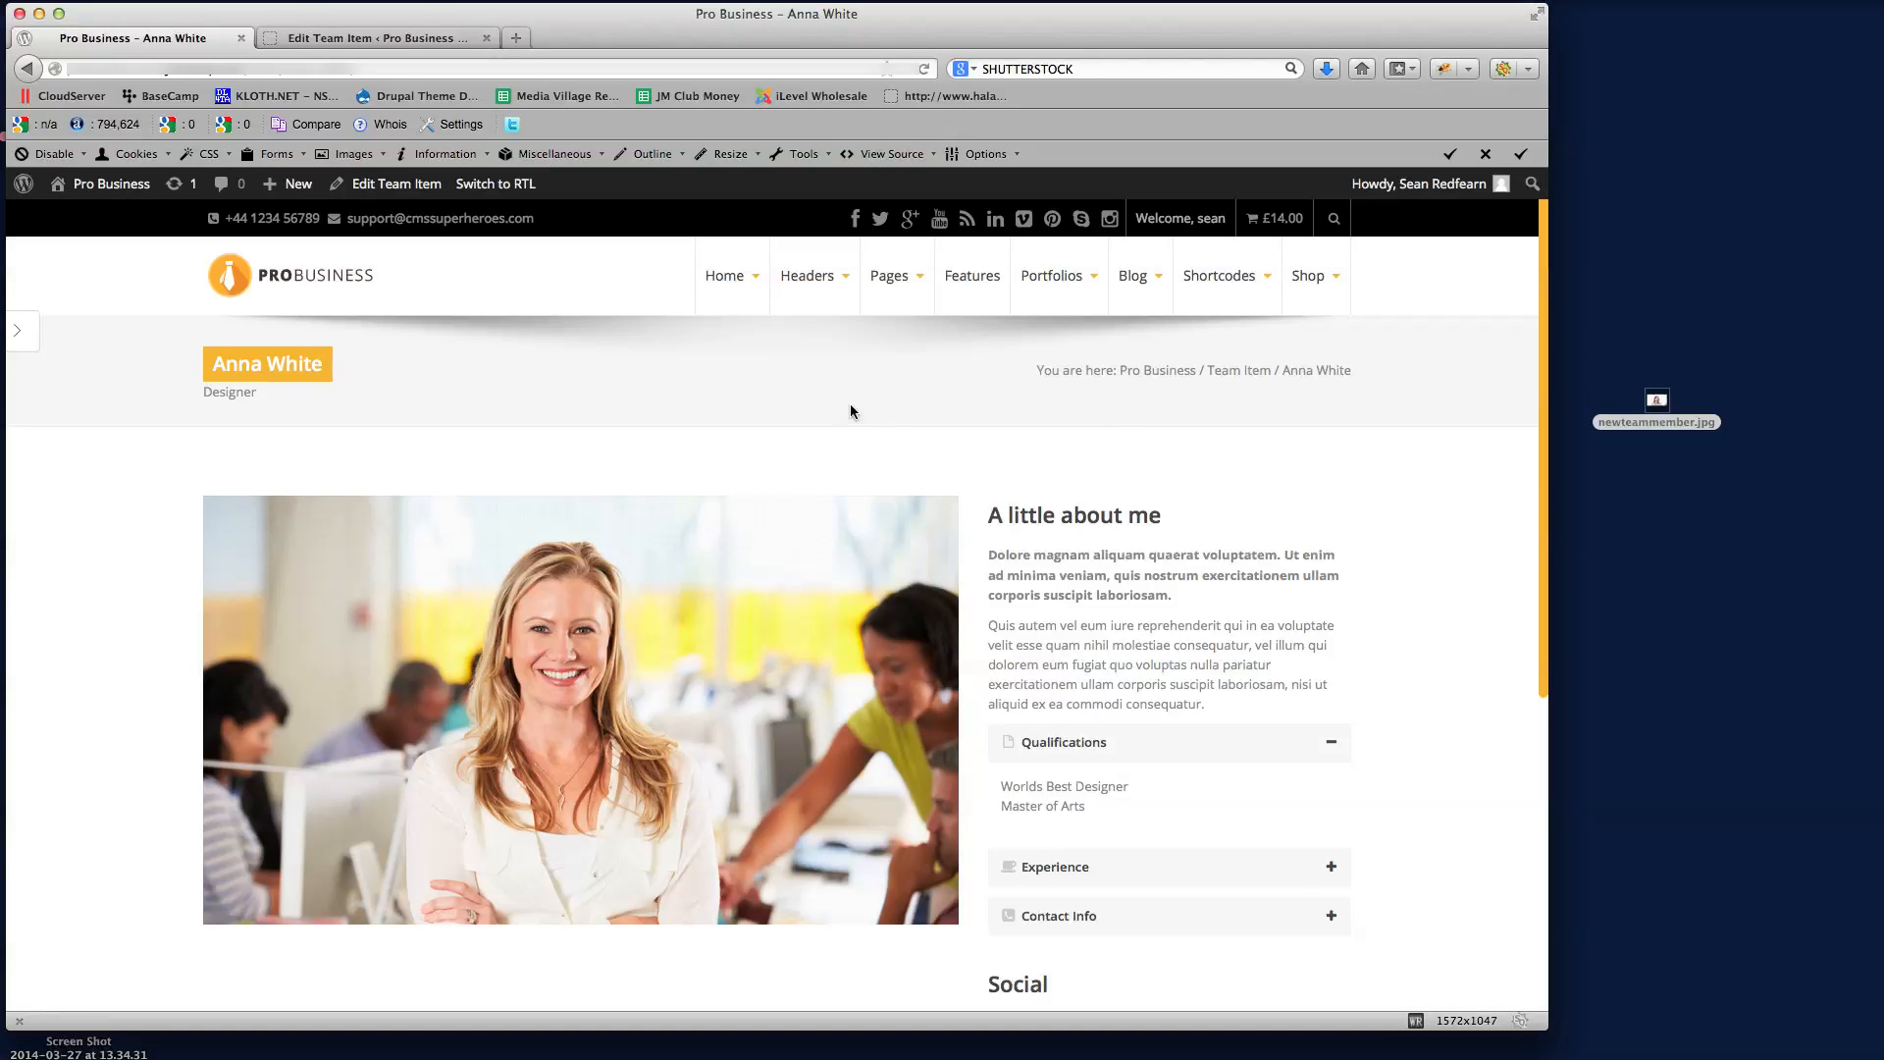
Load the Home – Business v3 page and reach its 'Meet the people who help you' team section.
left_click(724, 275)
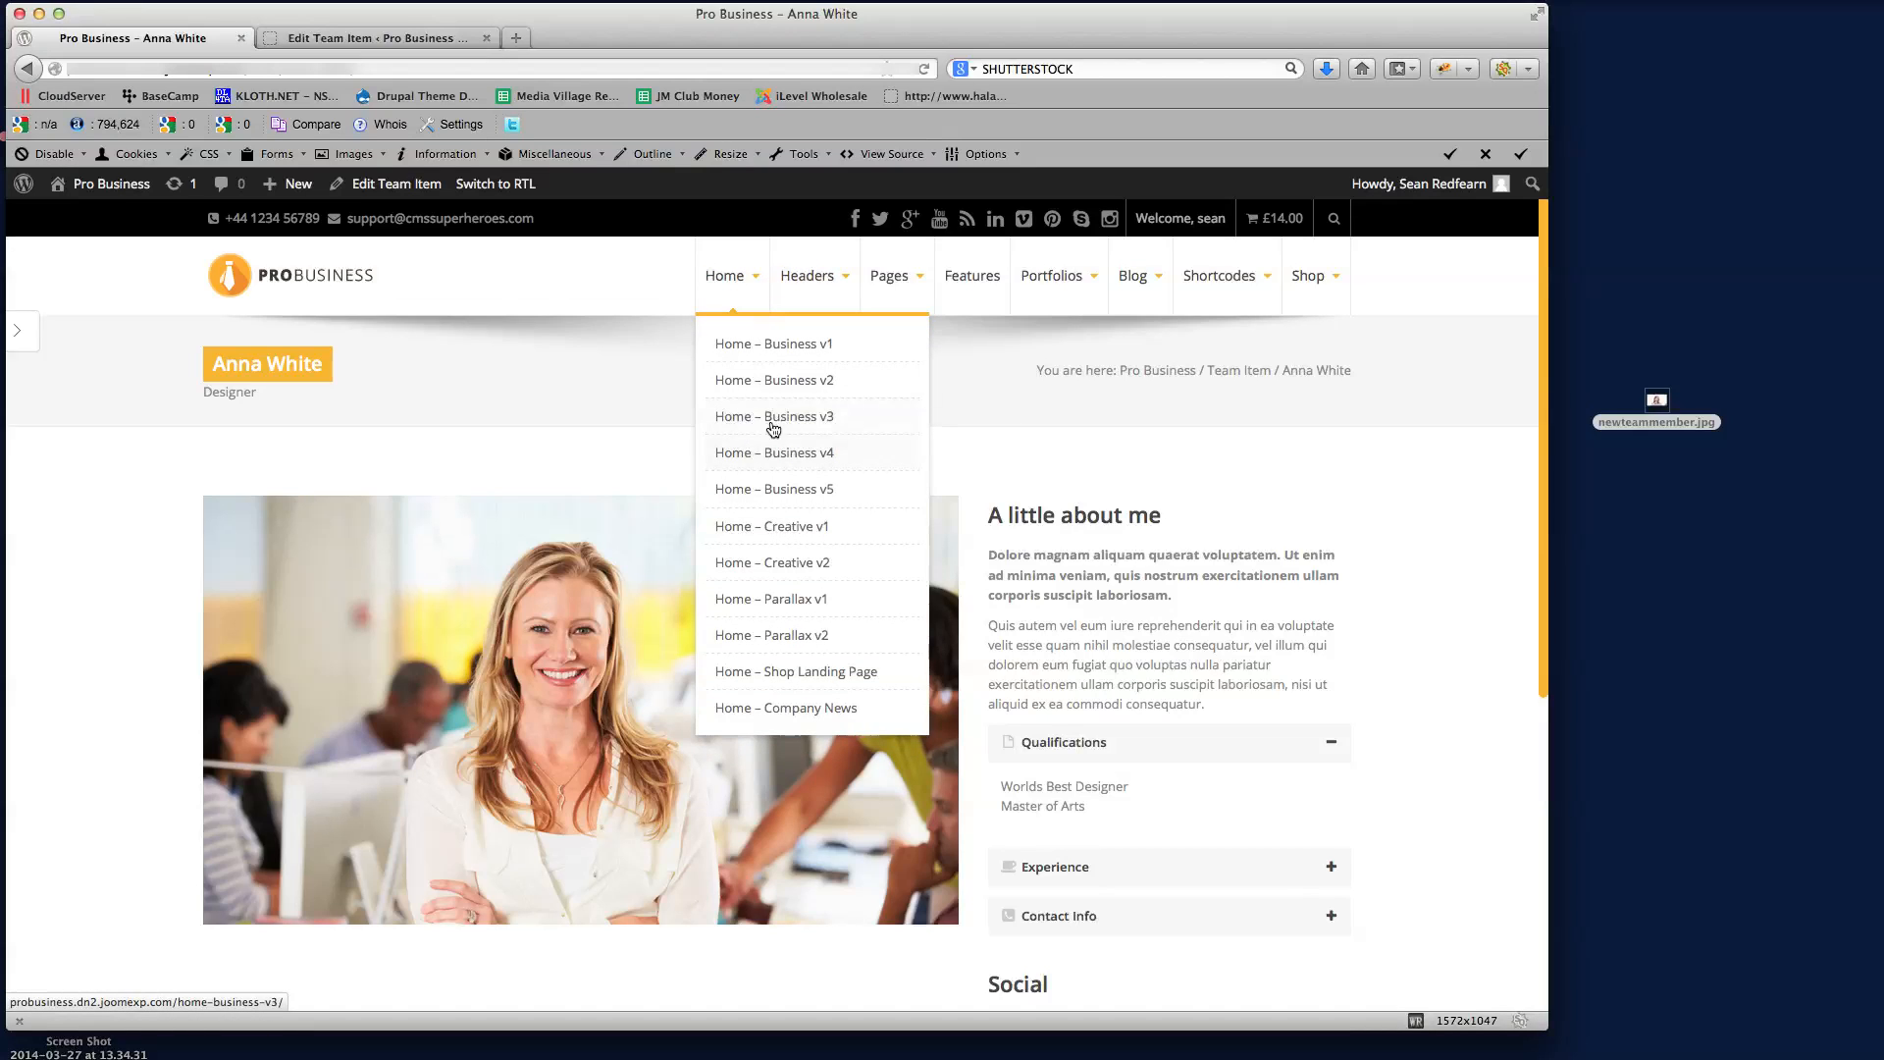
left_click(773, 416)
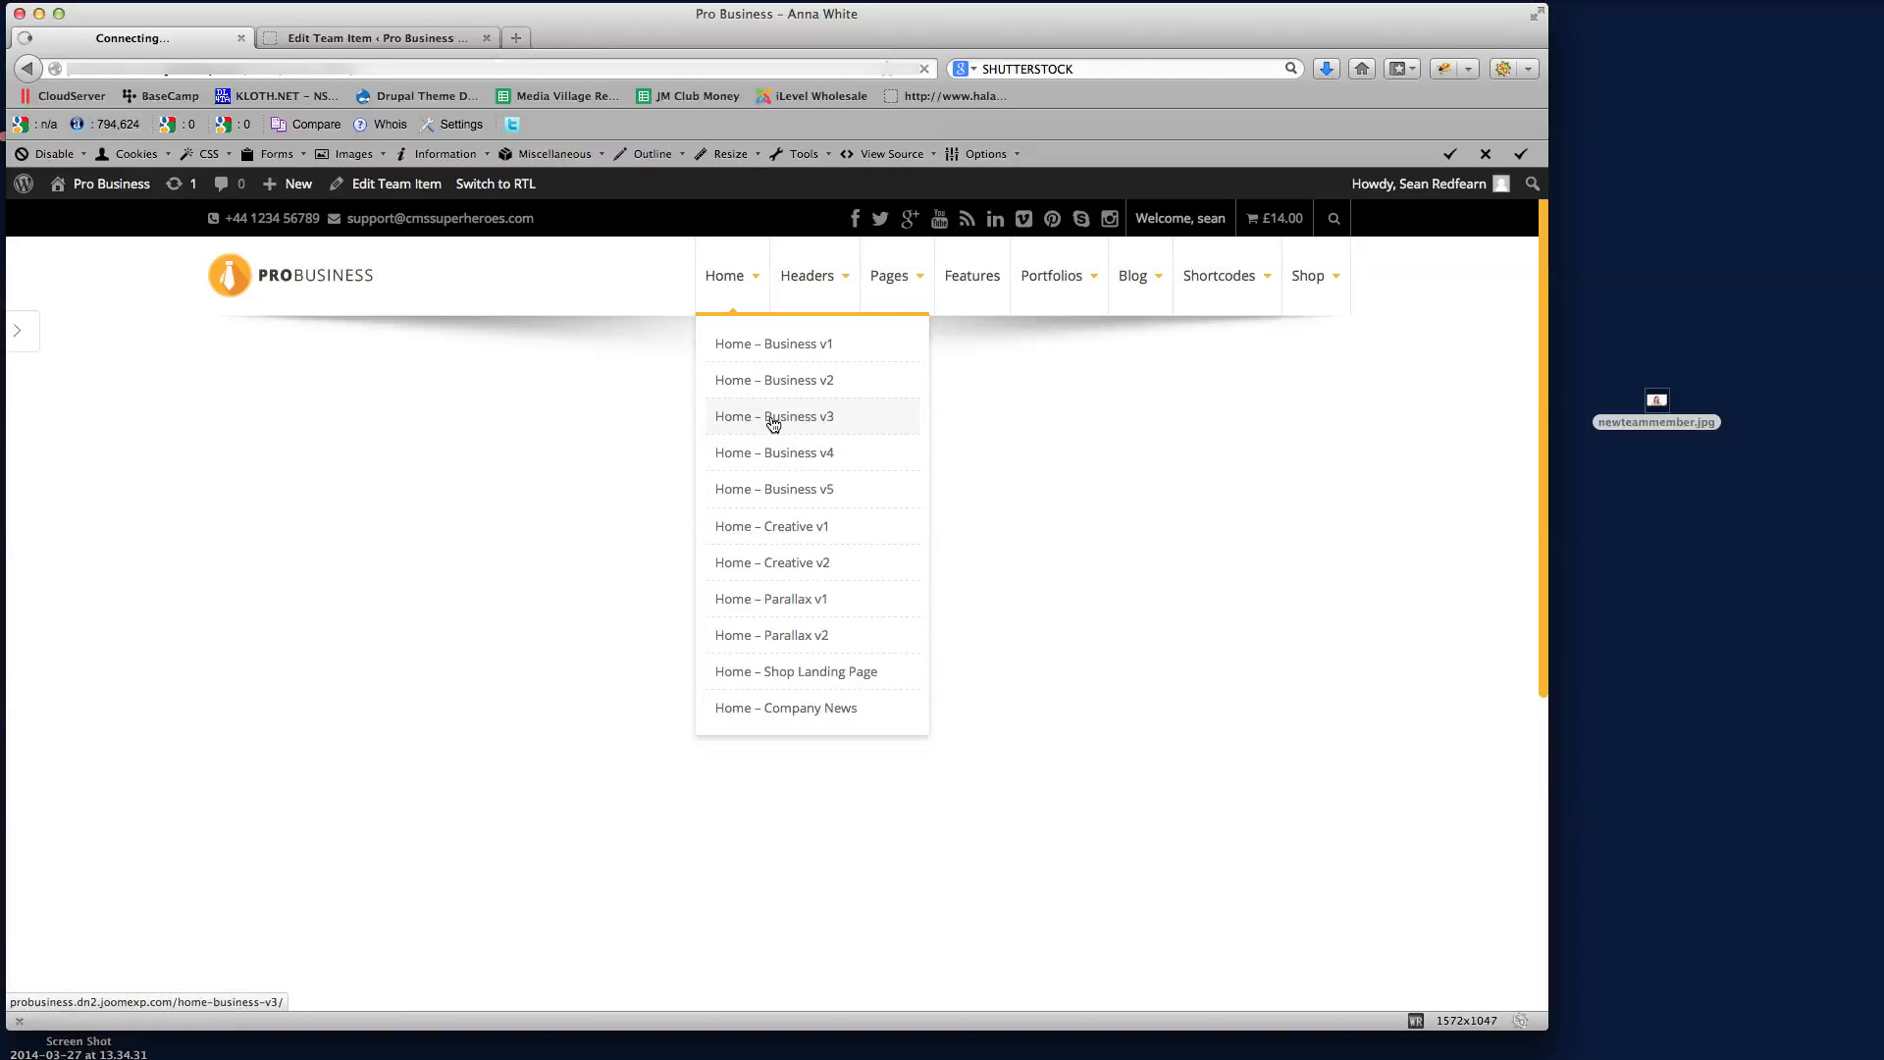
left_click(773, 416)
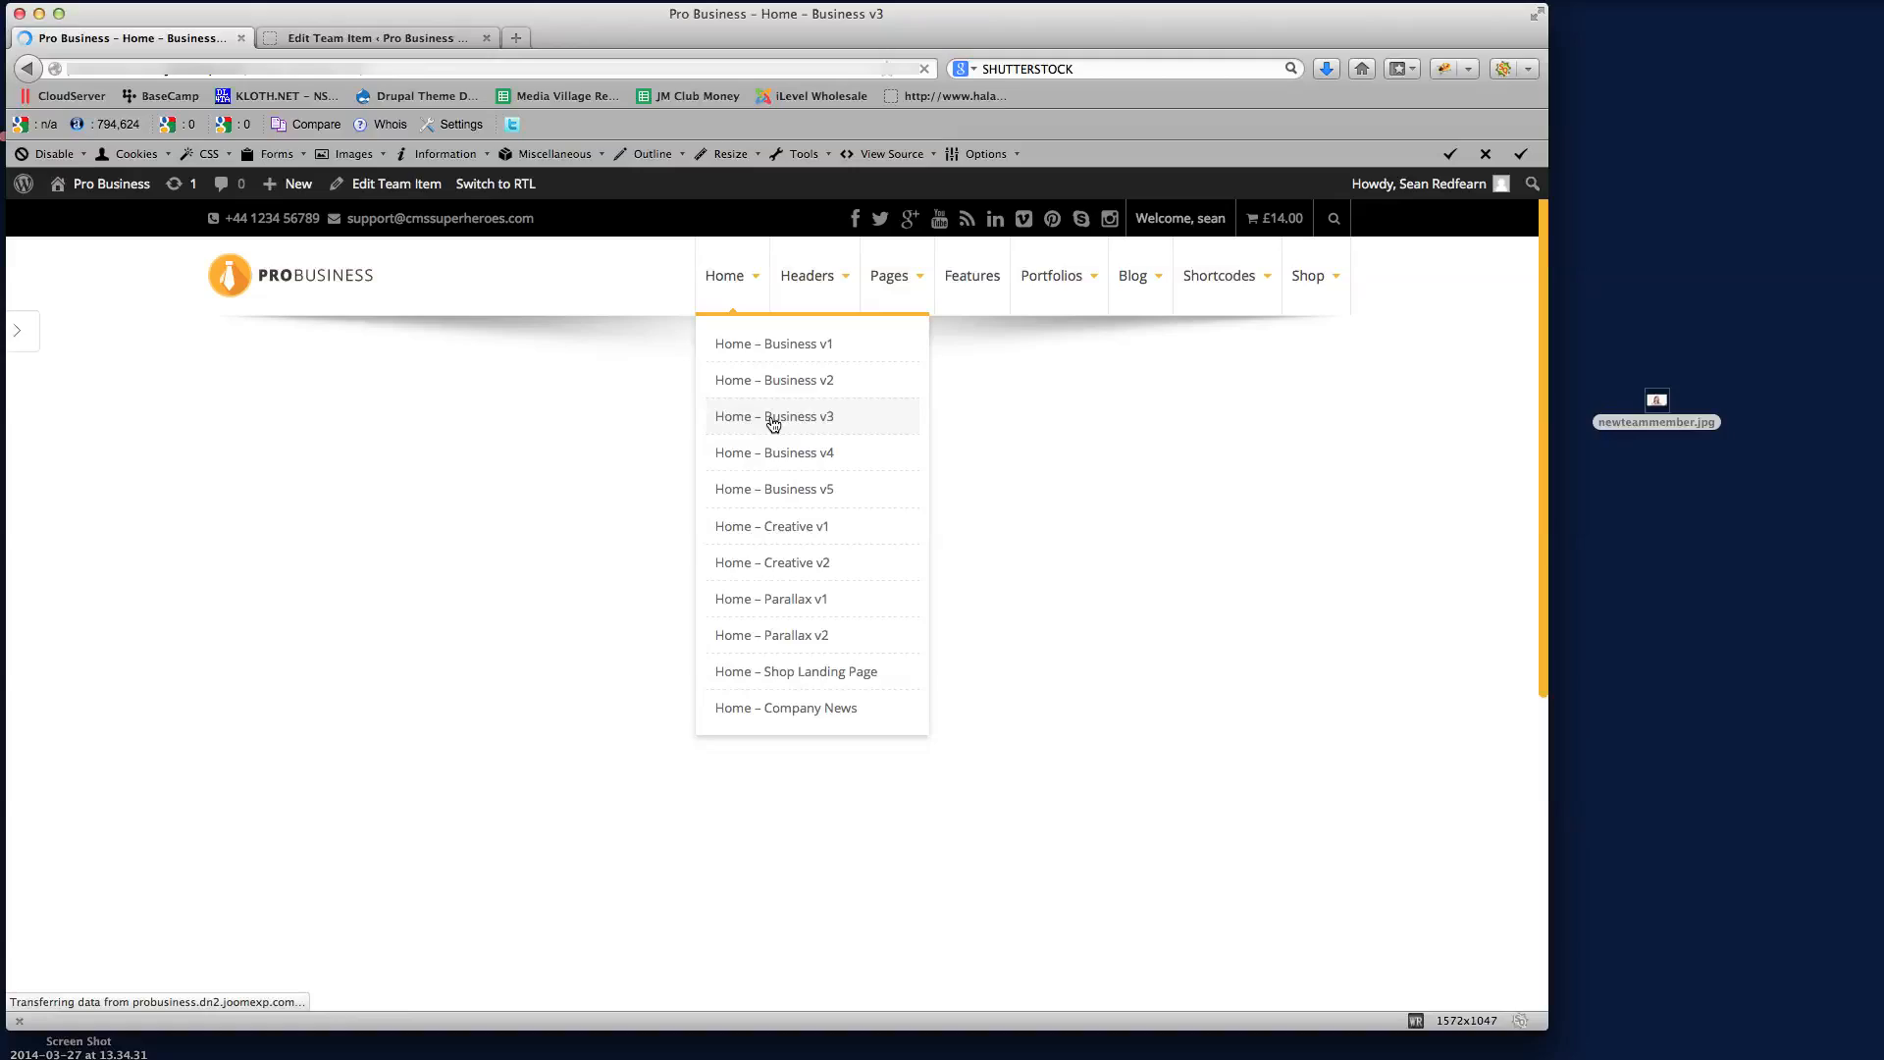
left_click(773, 416)
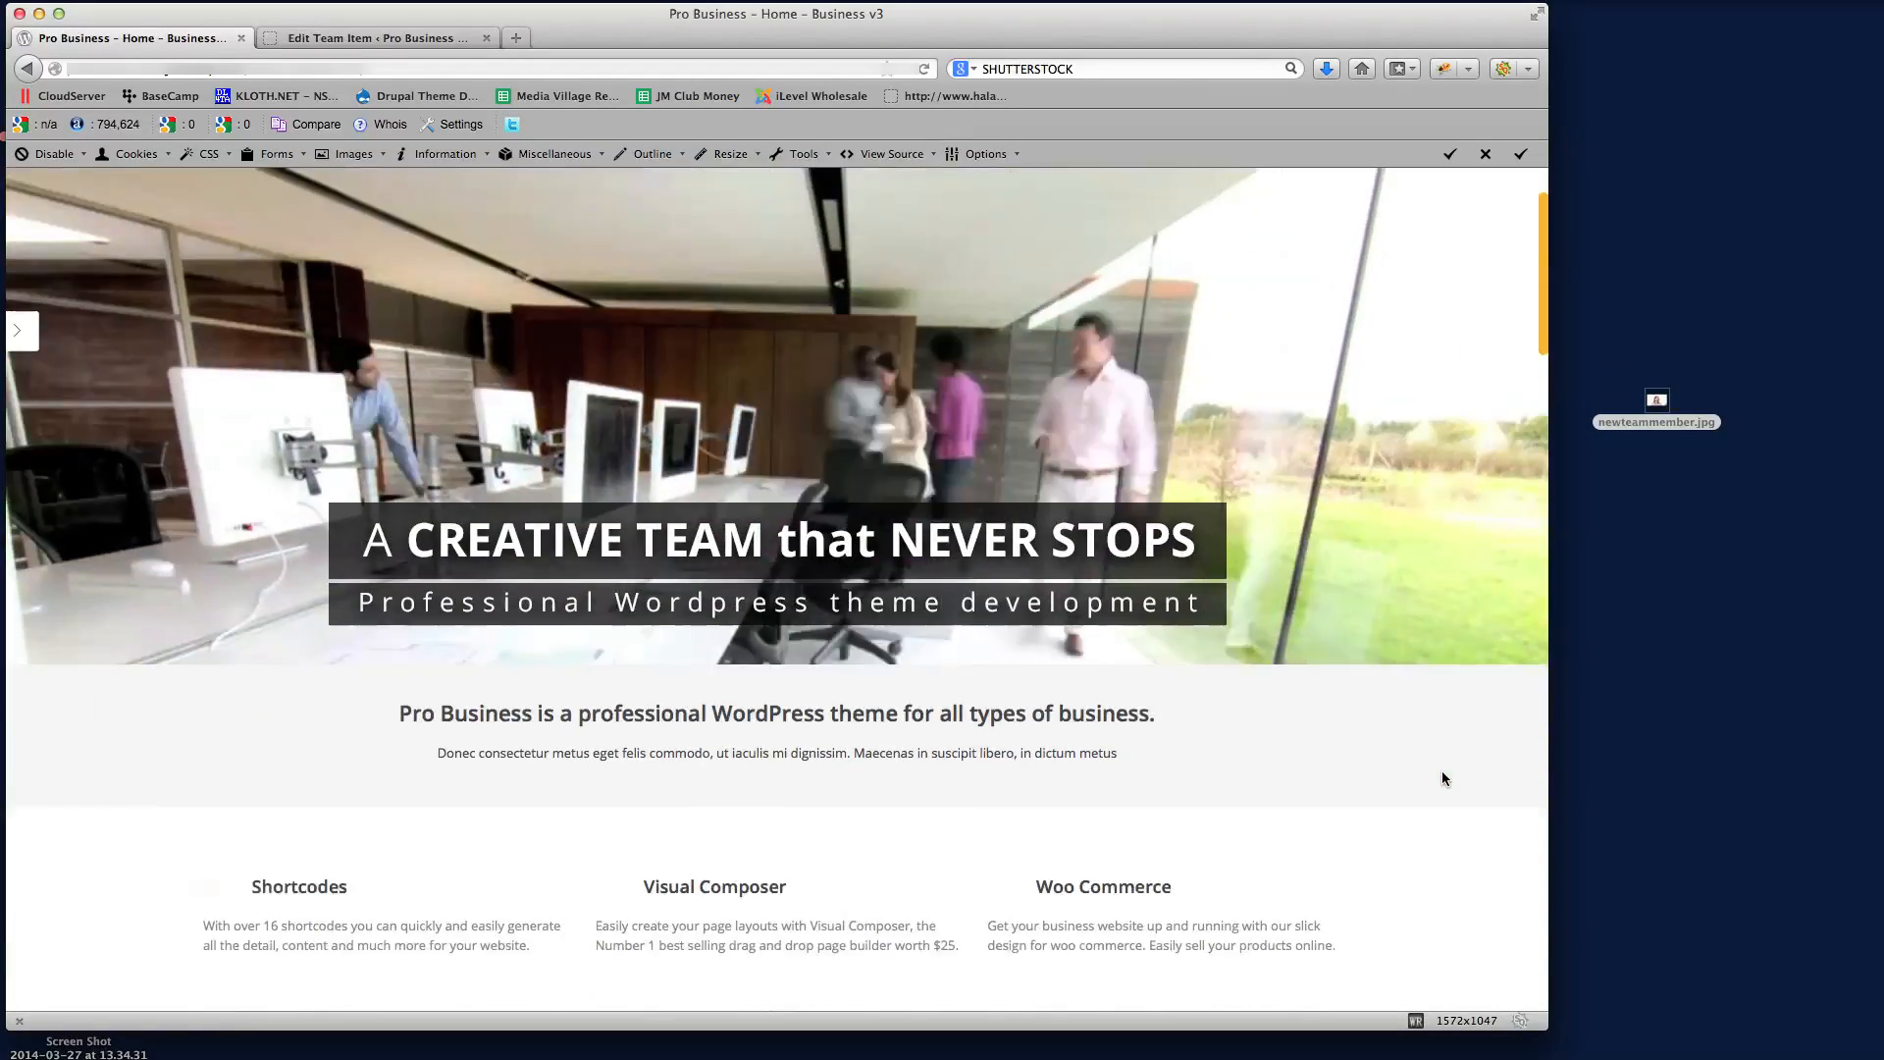
scroll("down", 3)
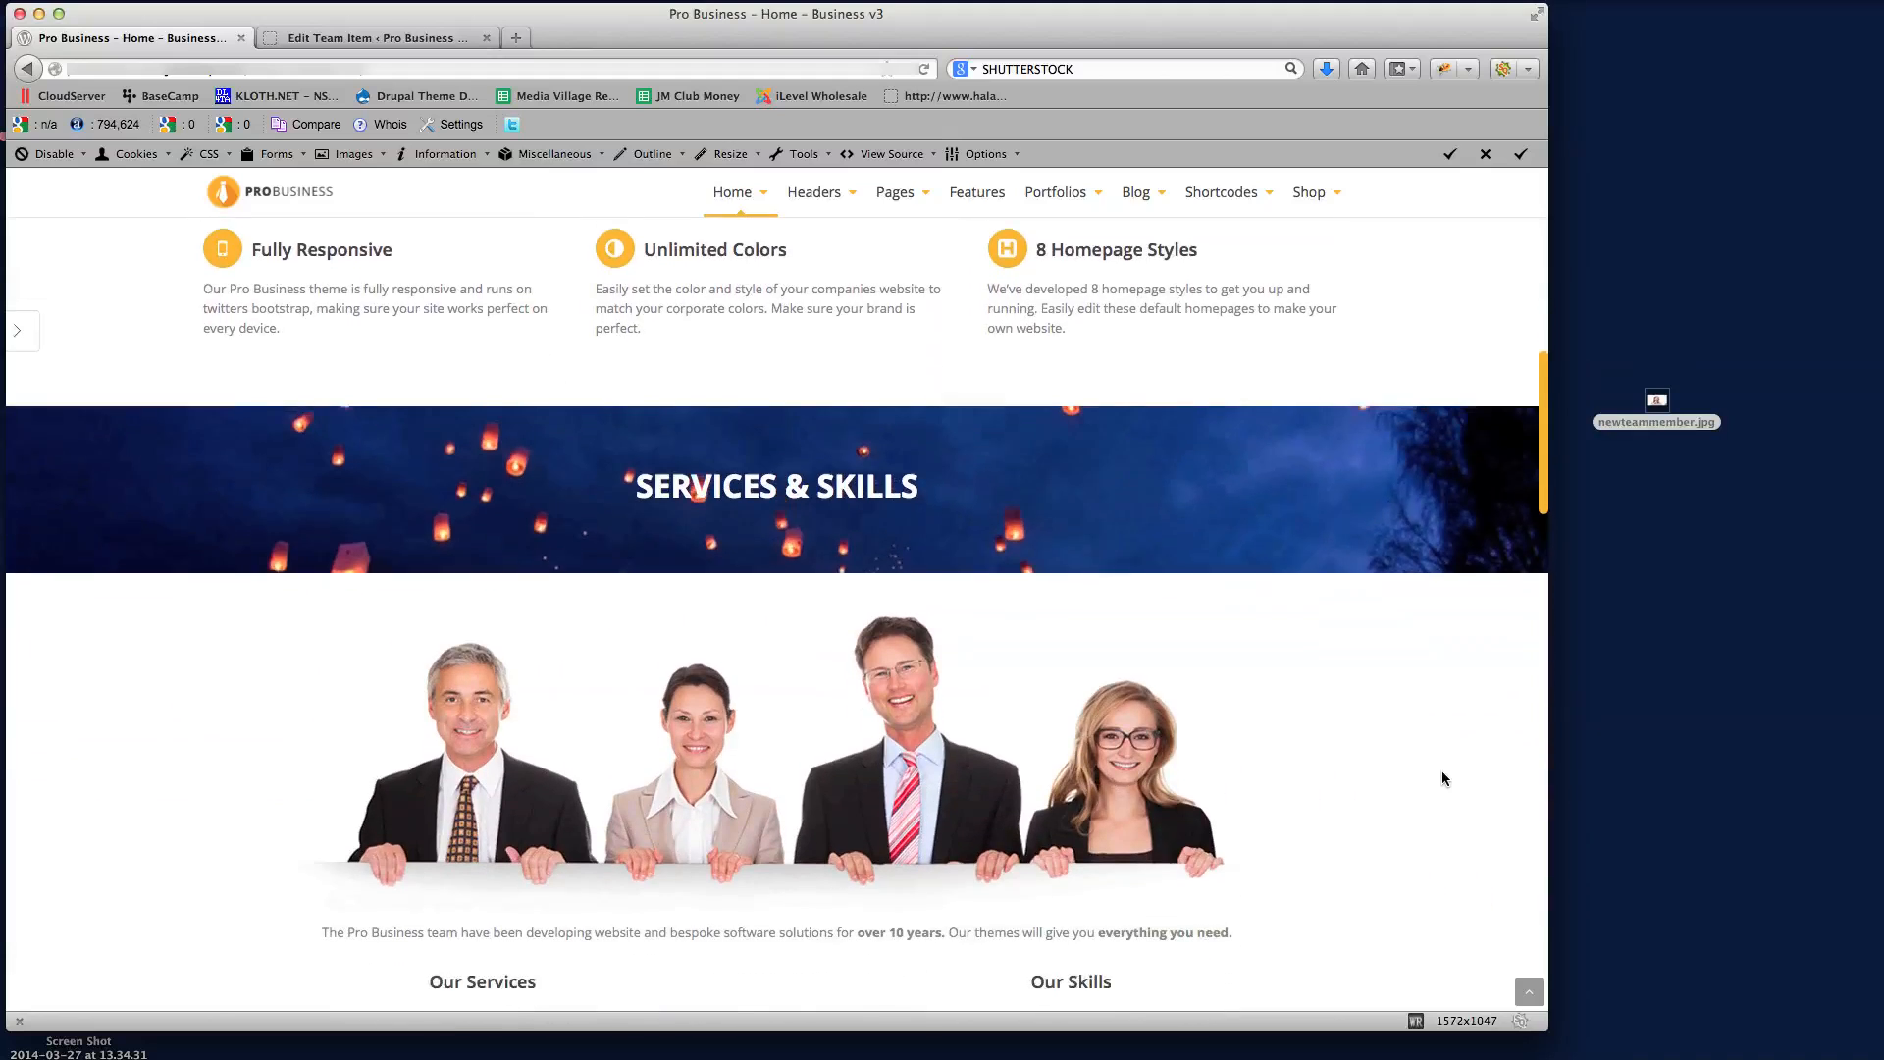
scroll("down", 3)
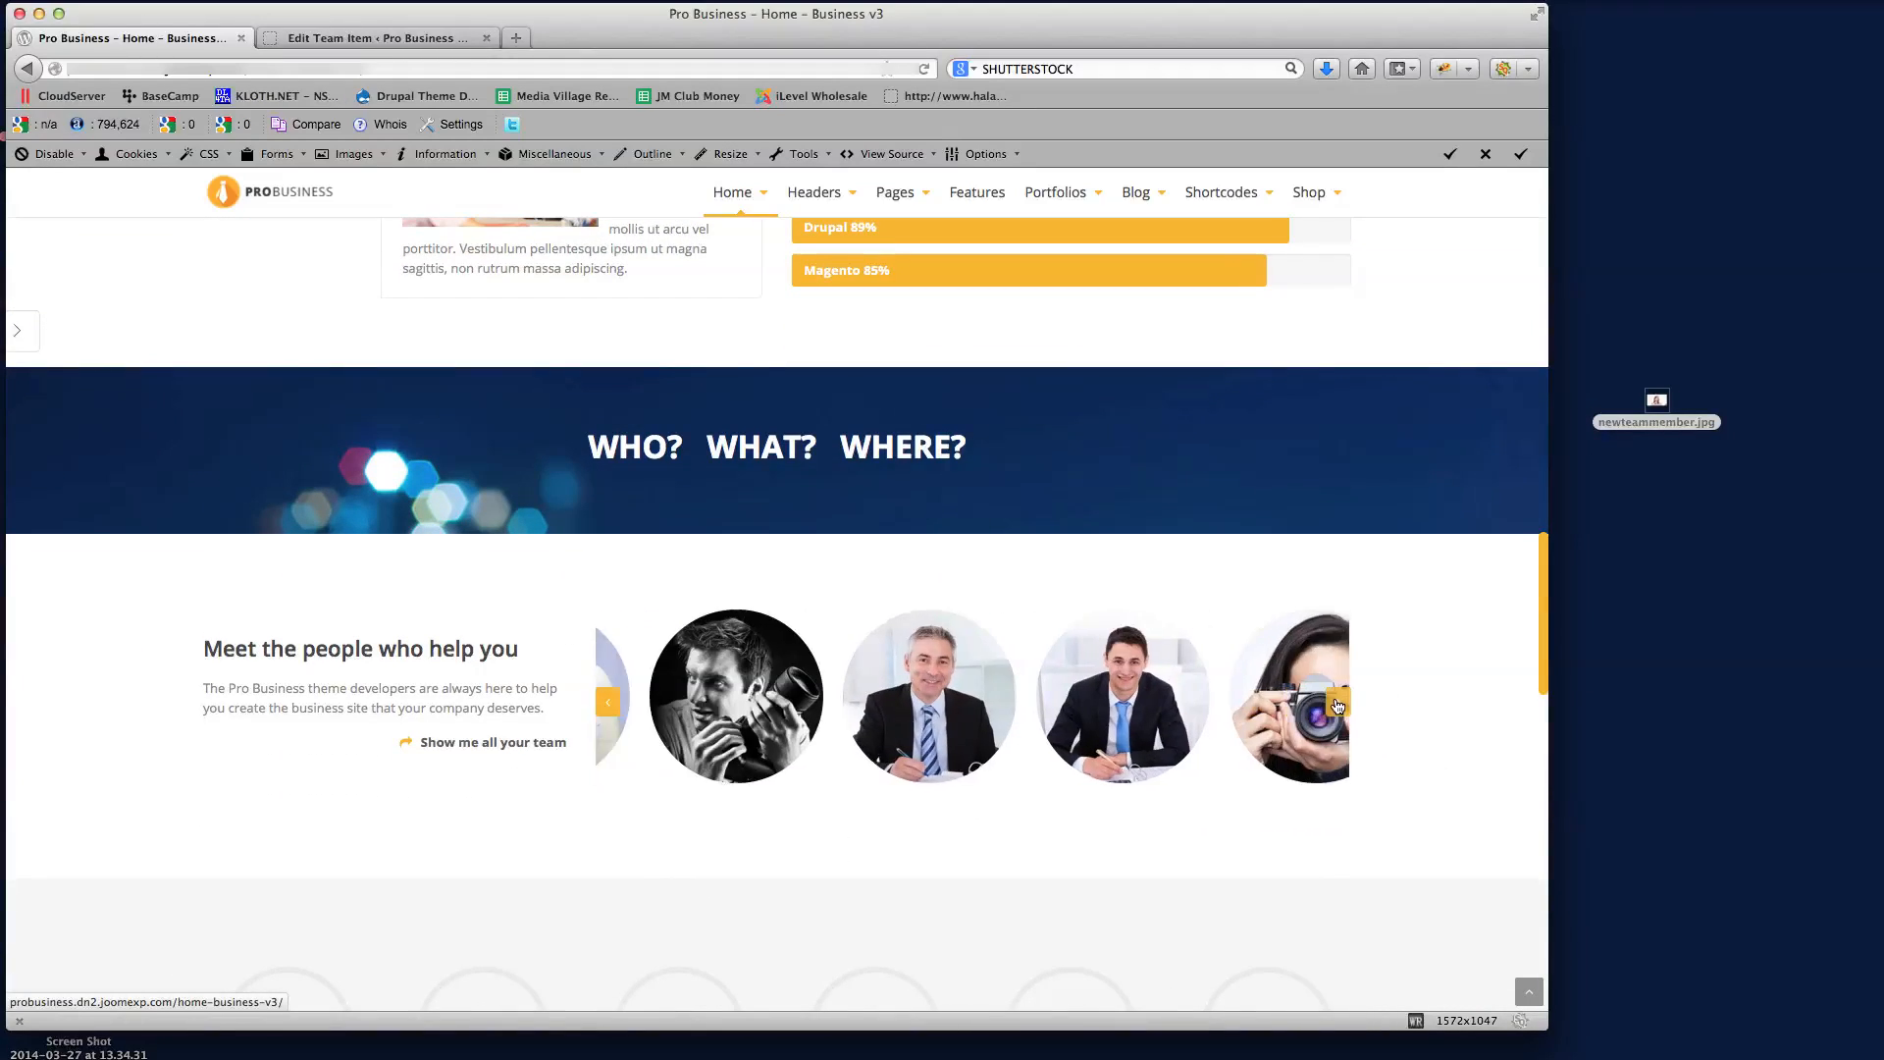
left_click(1336, 702)
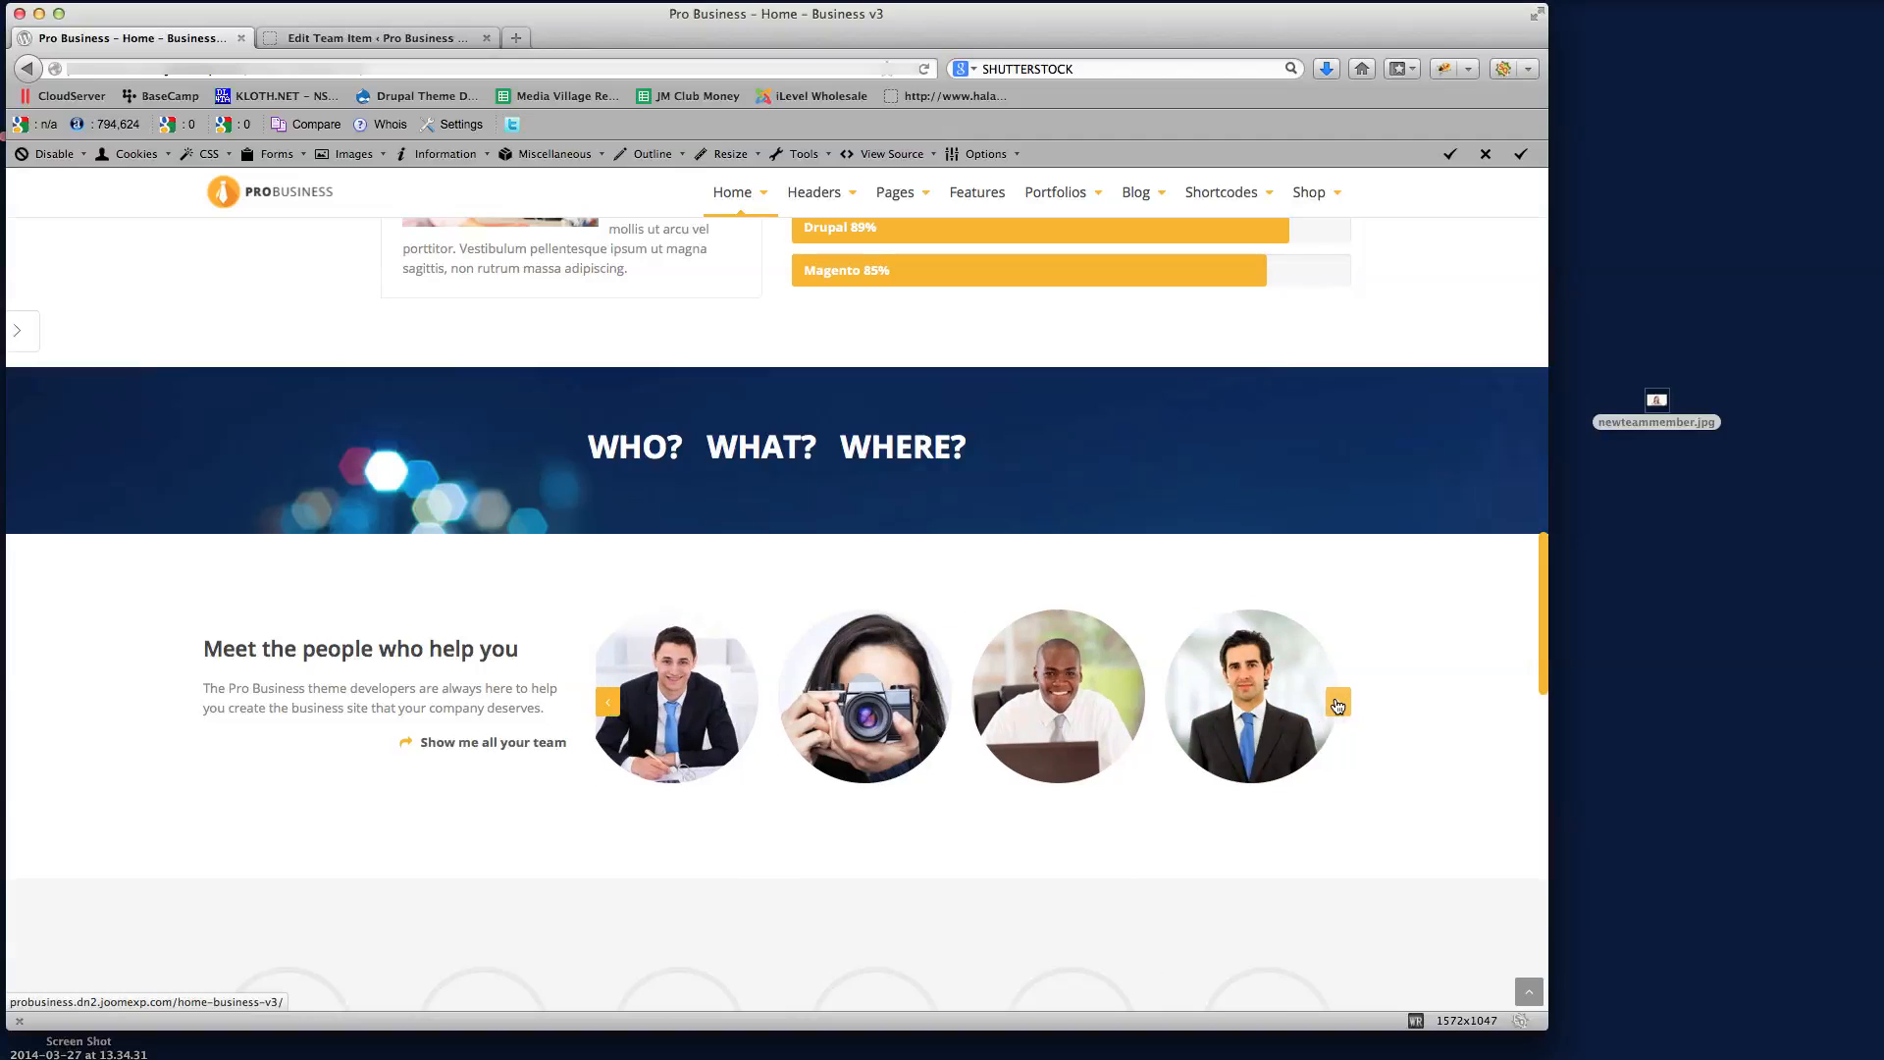
left_click(1336, 702)
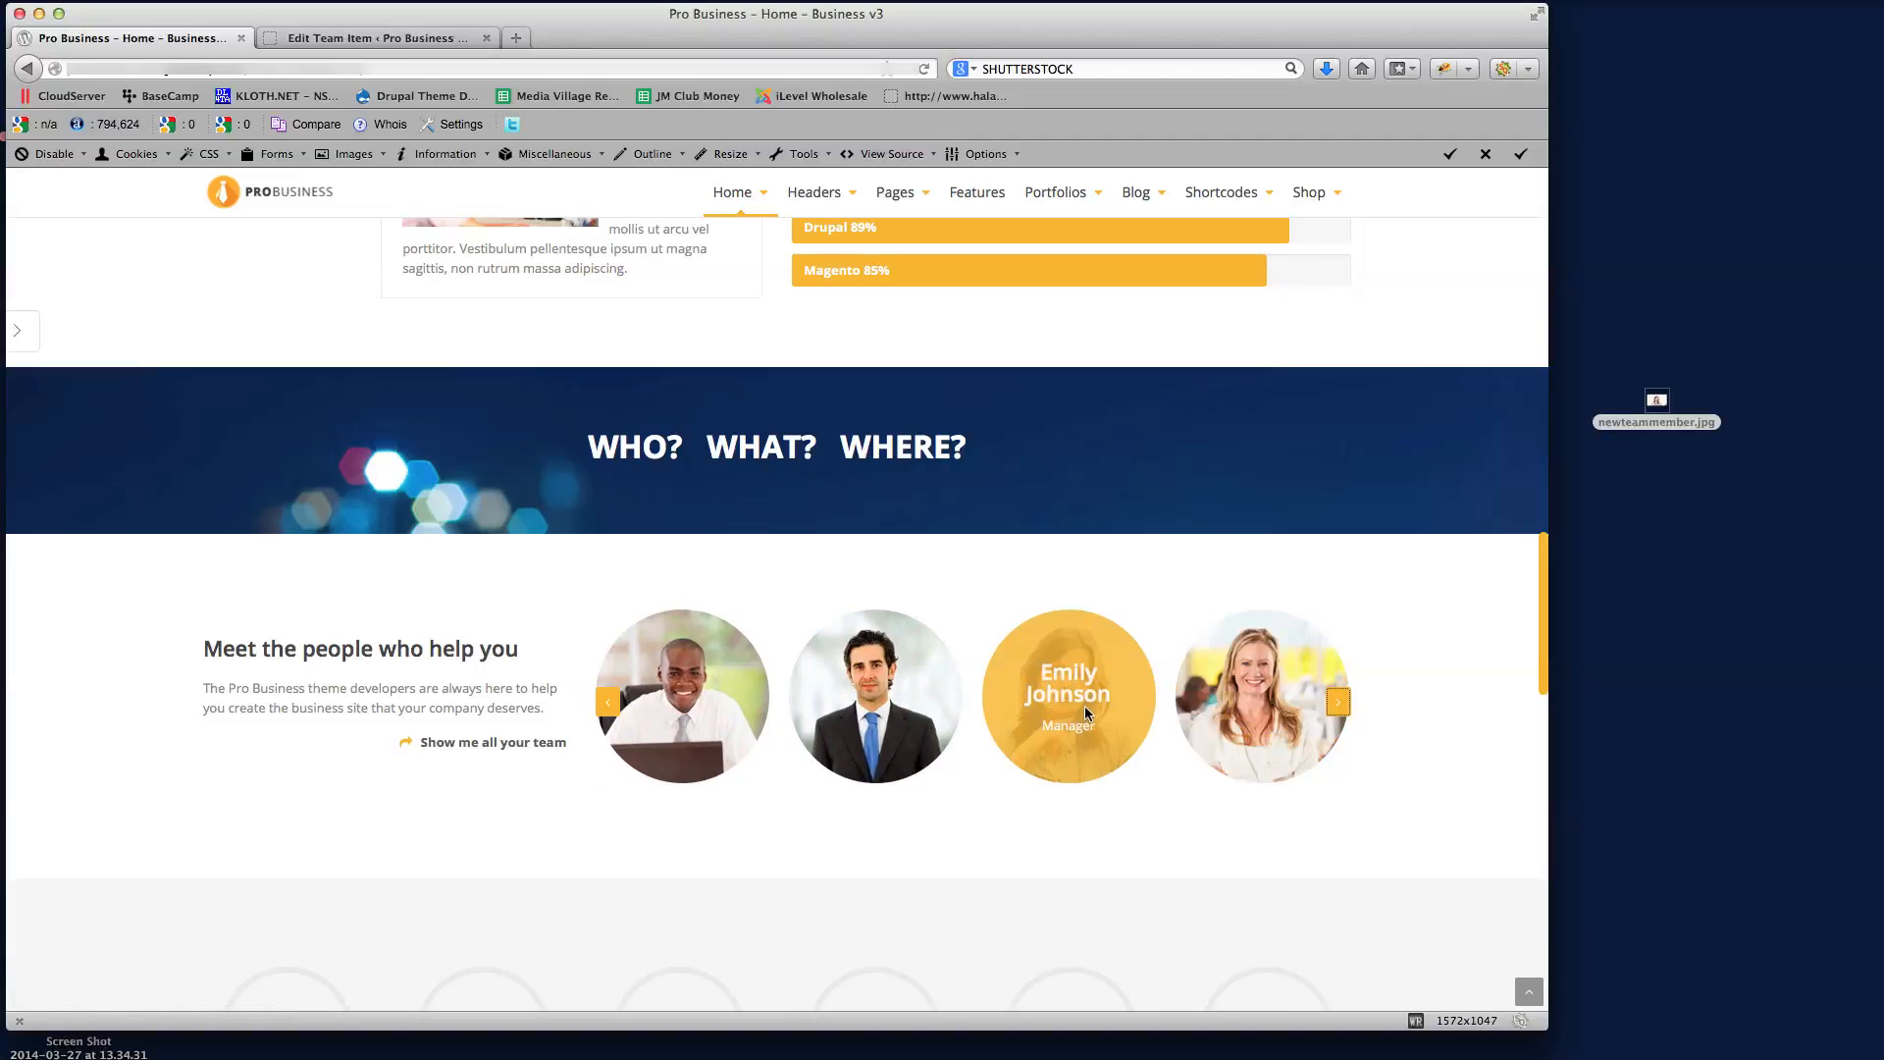
left_click(1067, 696)
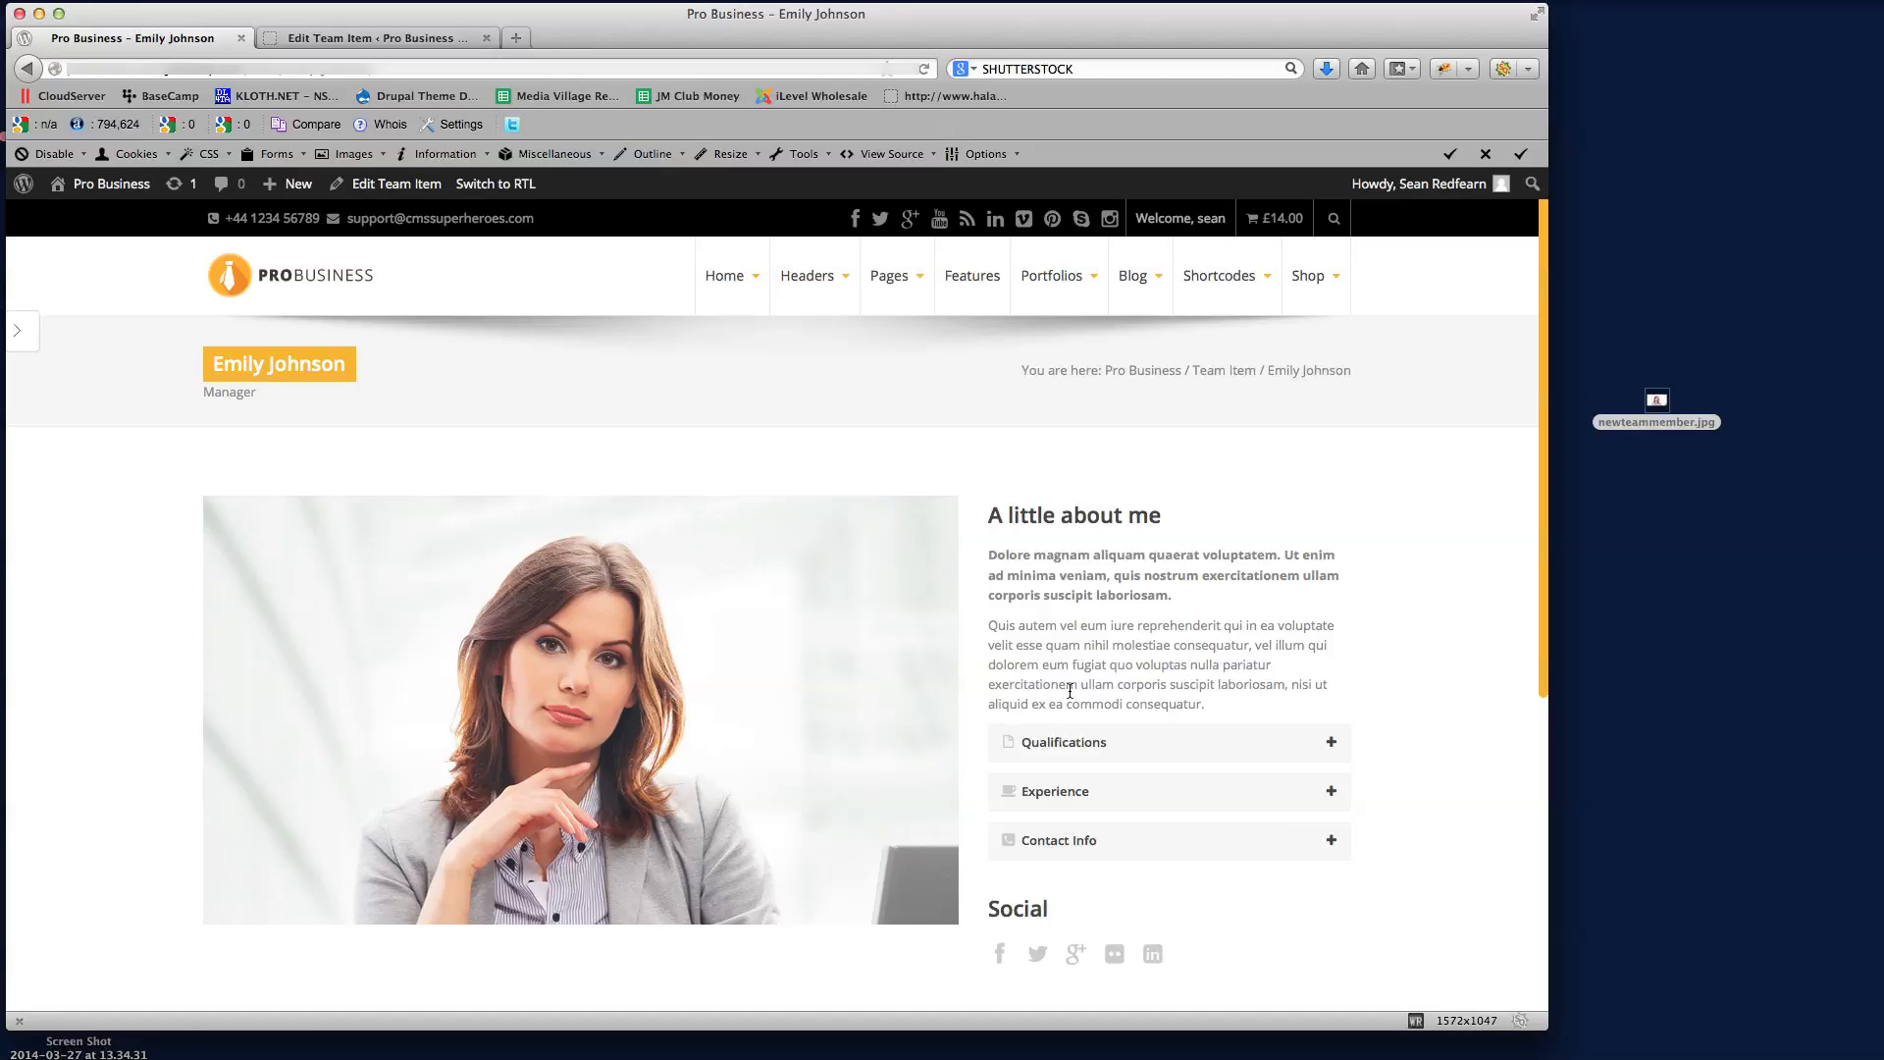
mouse_move(1150, 953)
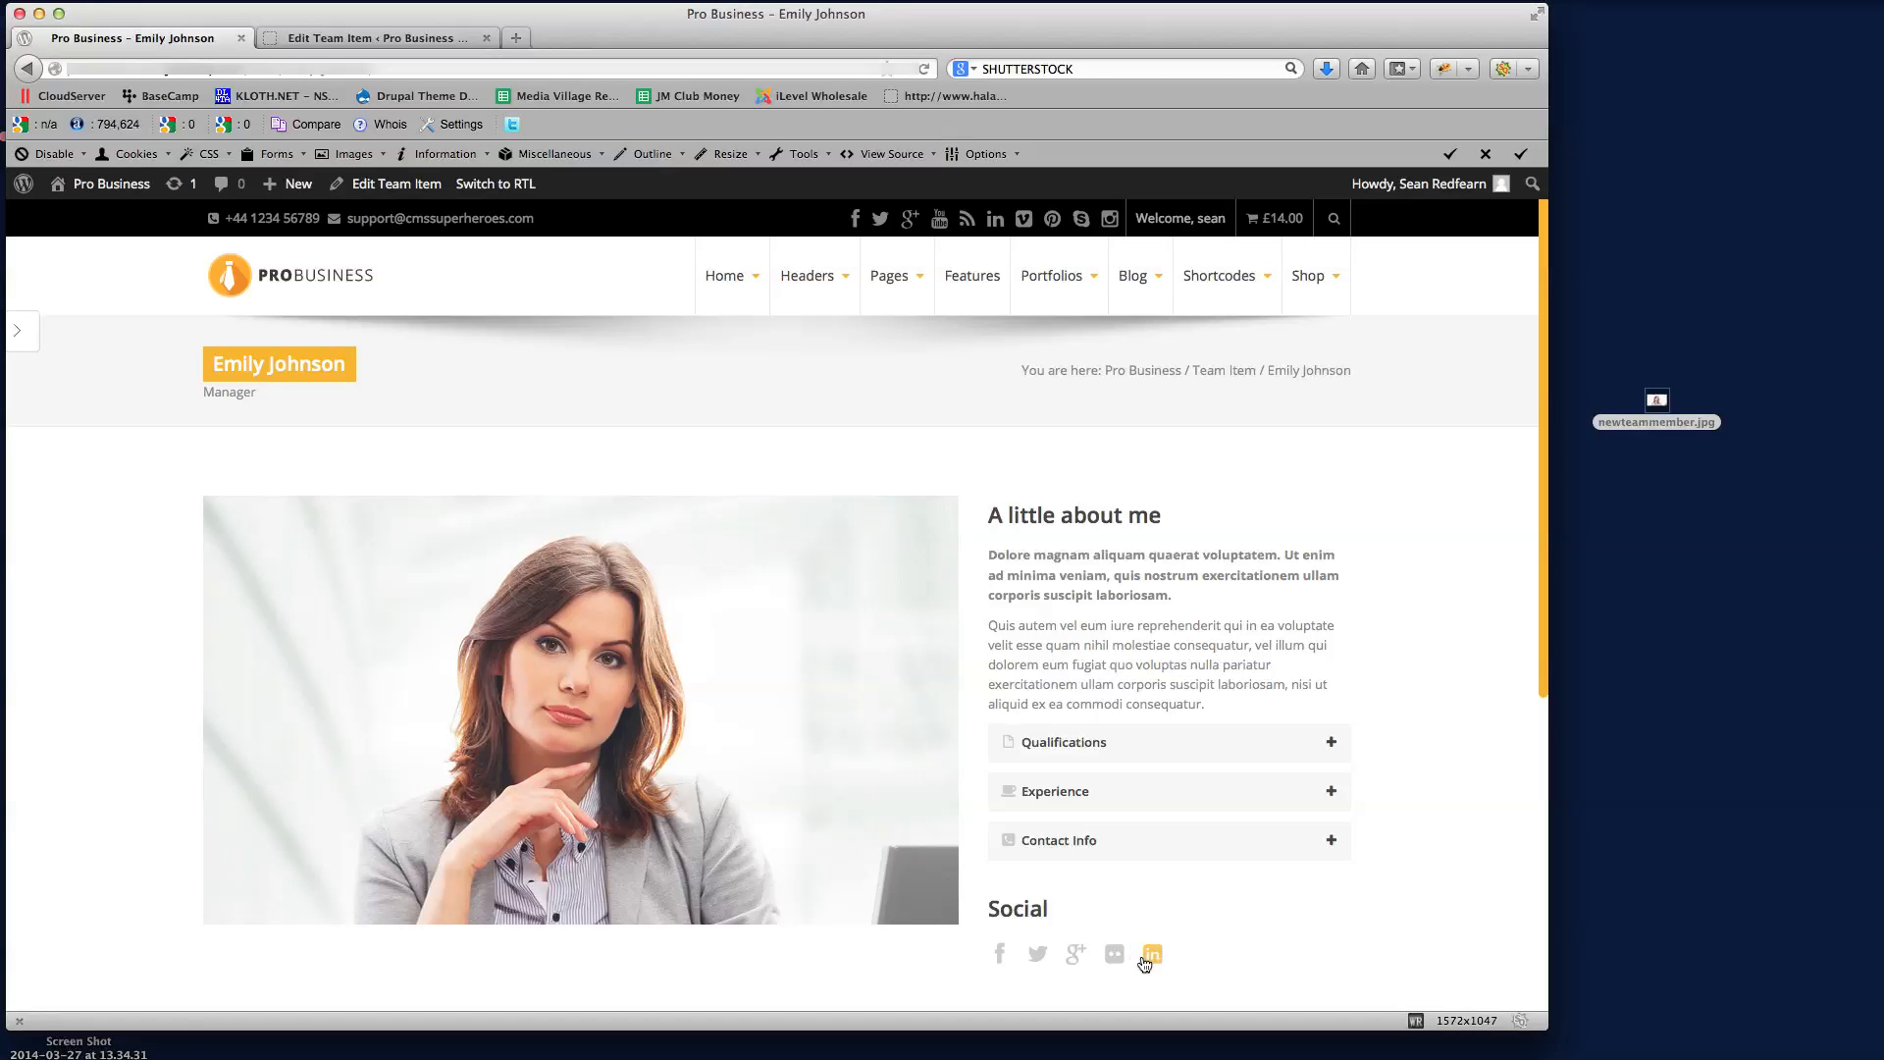
mouse_move(268, 377)
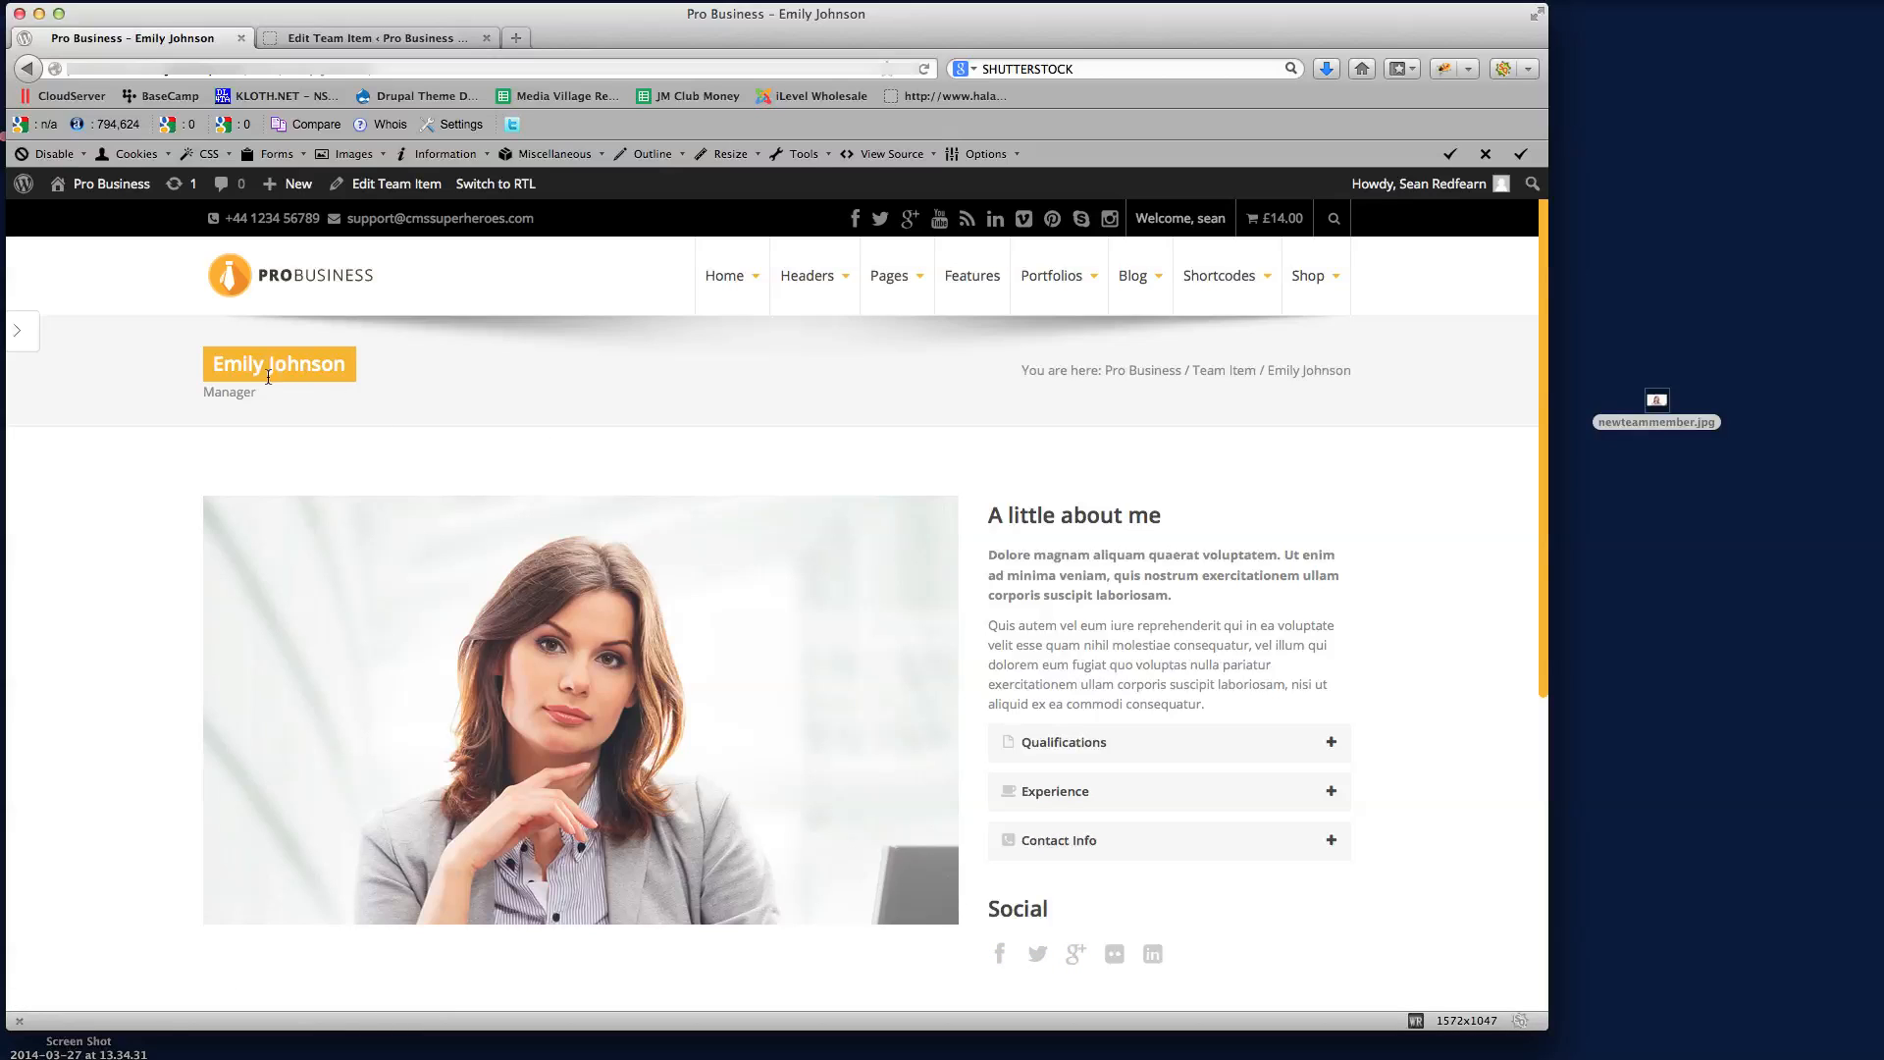
mouse_move(1031, 618)
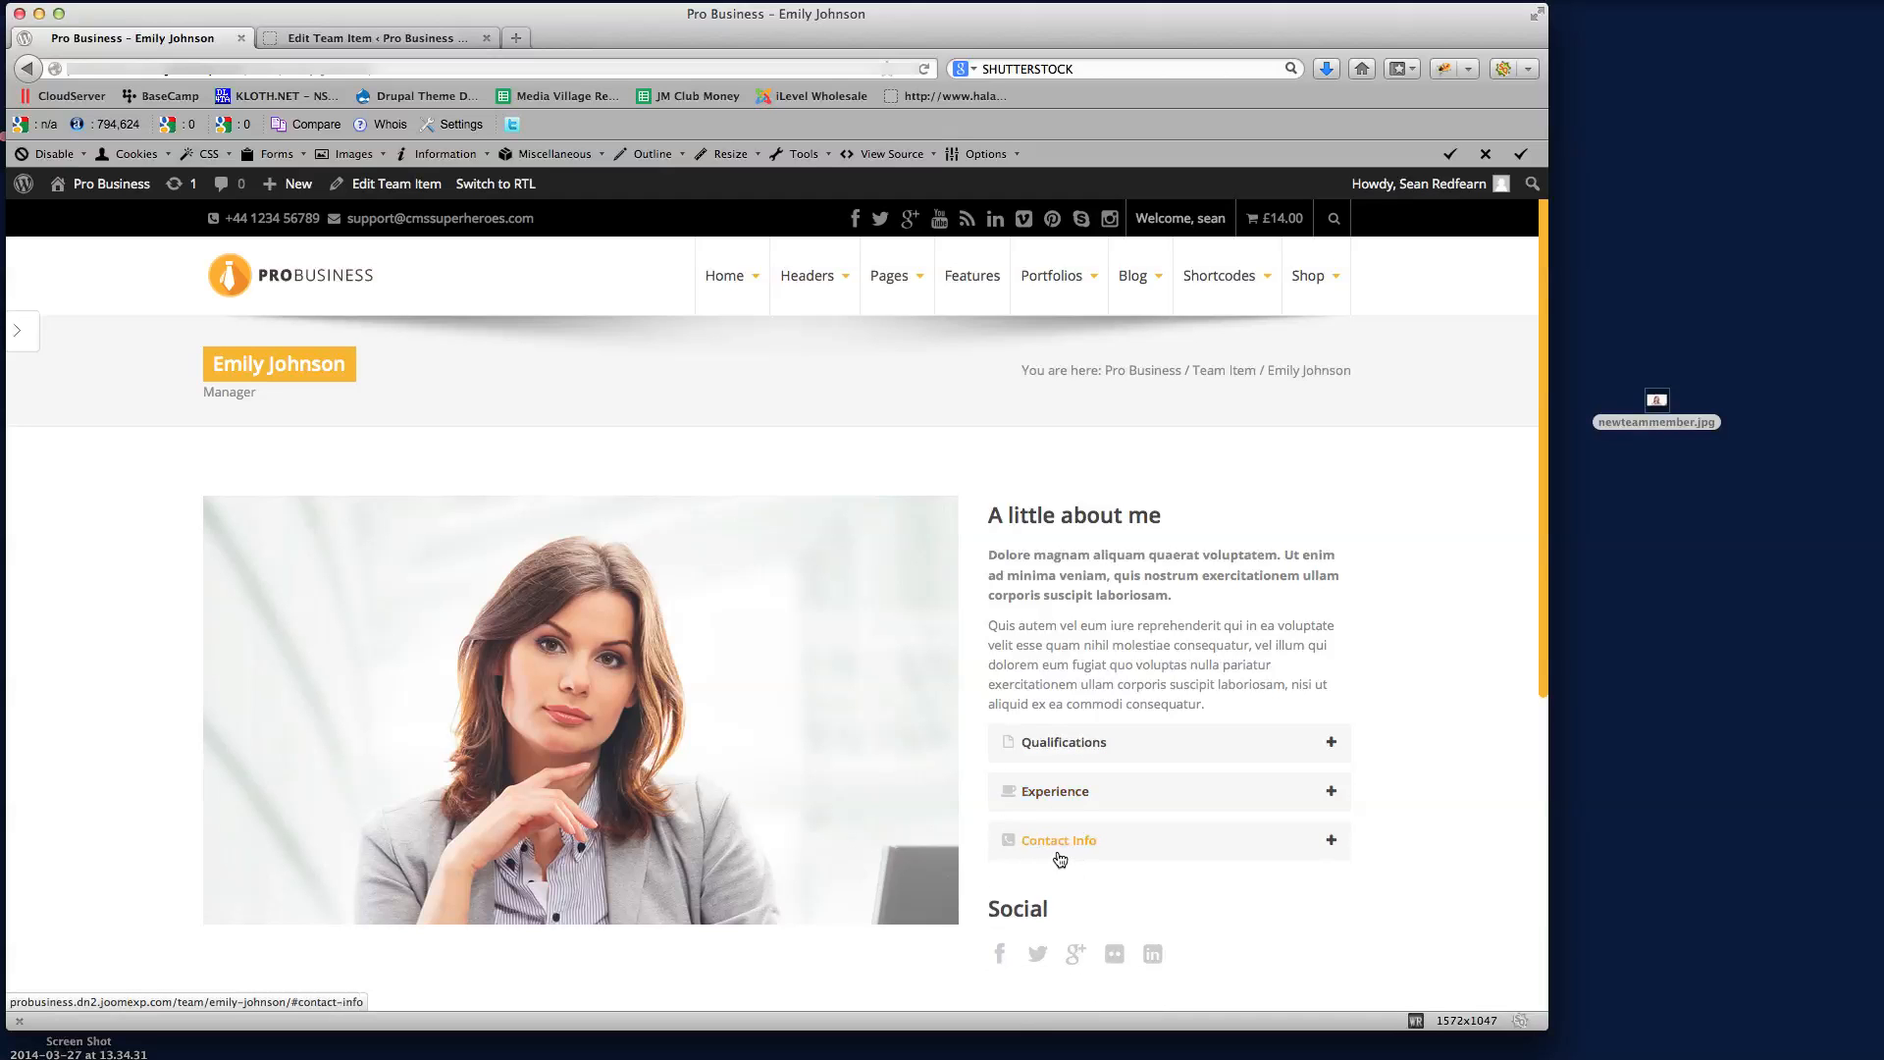
scroll("down", 3)
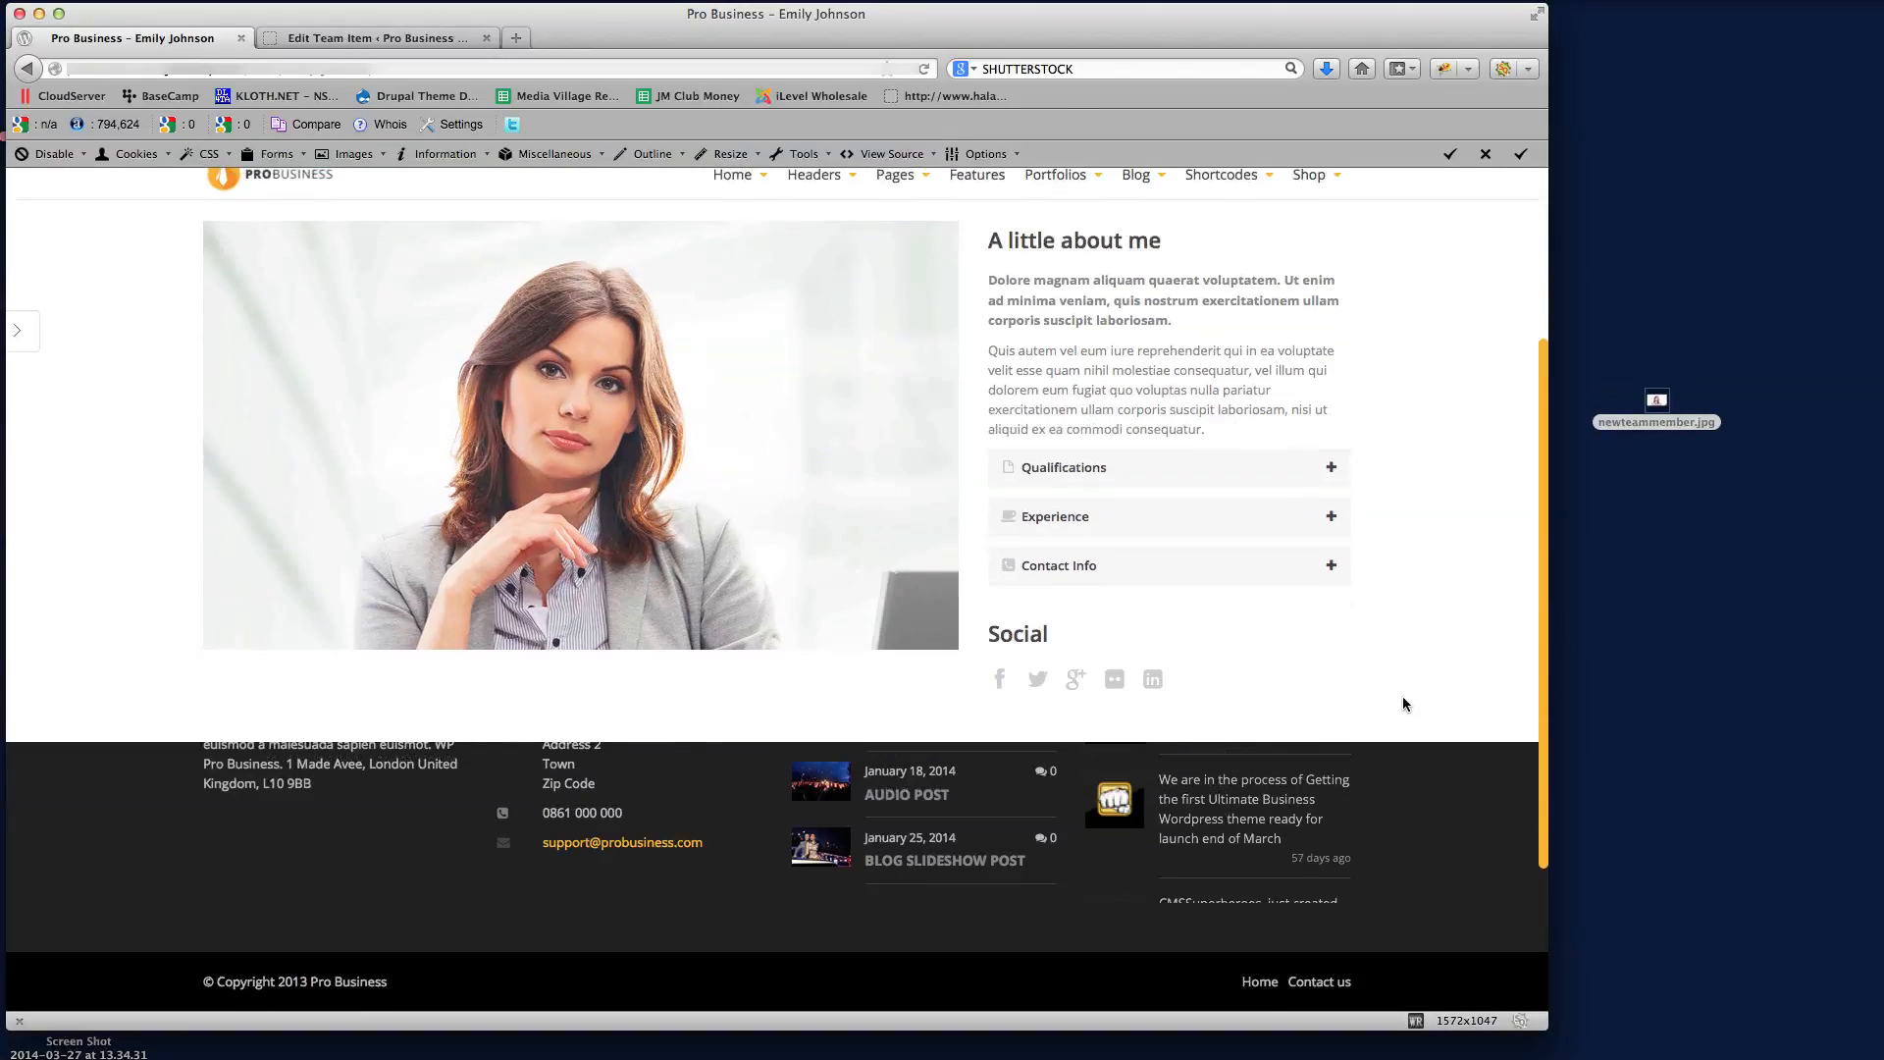
scroll("up", 3)
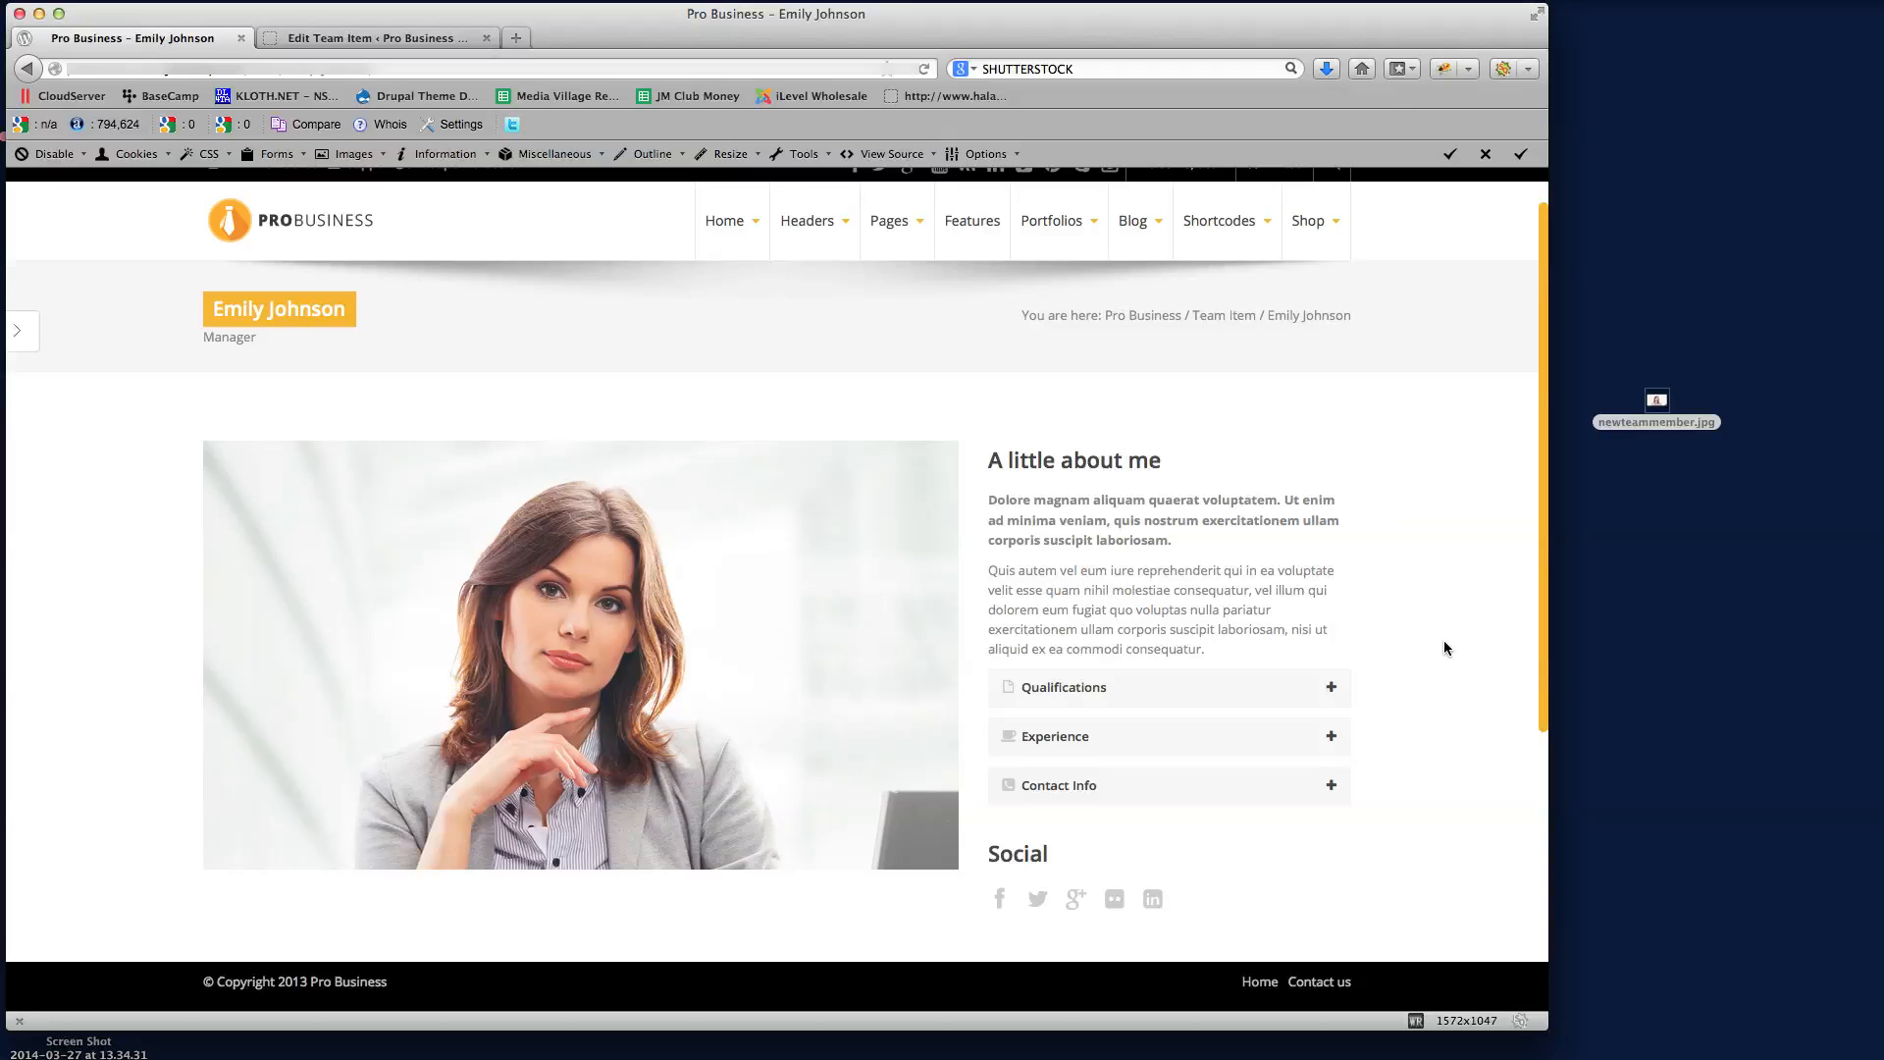
mouse_move(1452, 650)
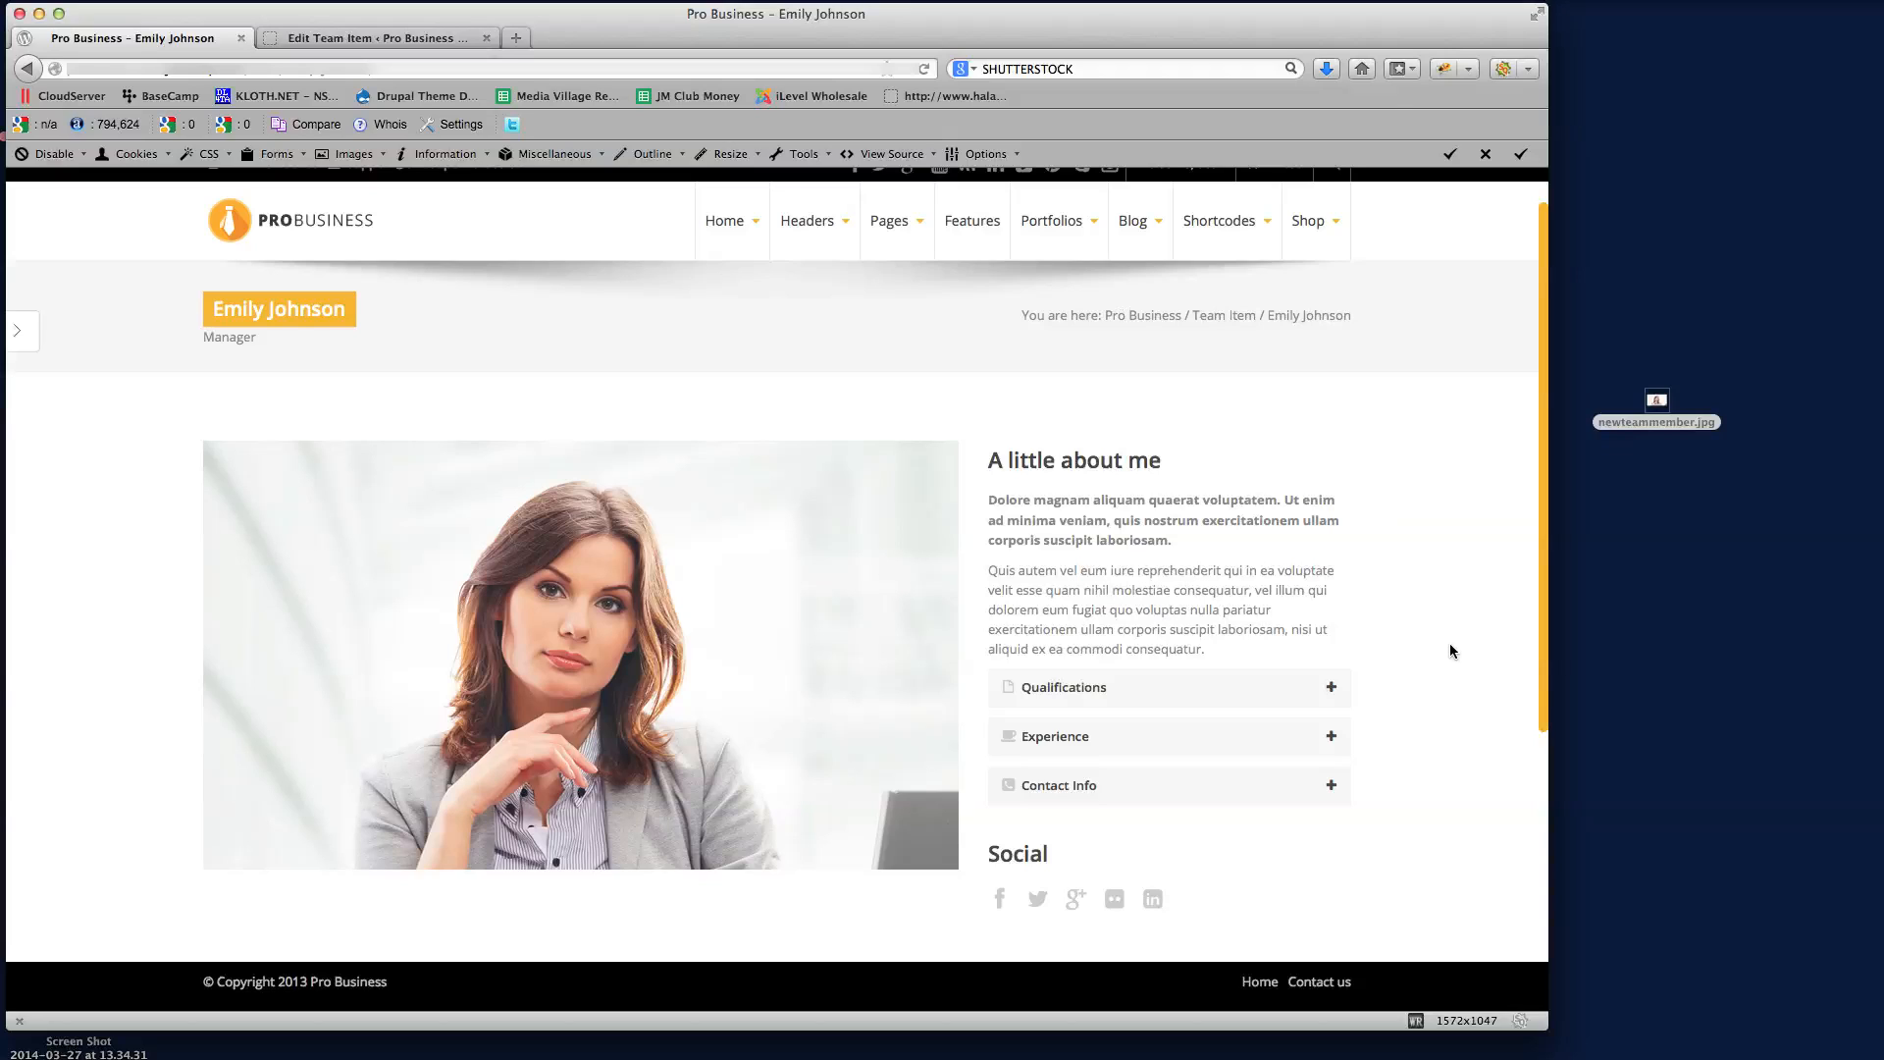